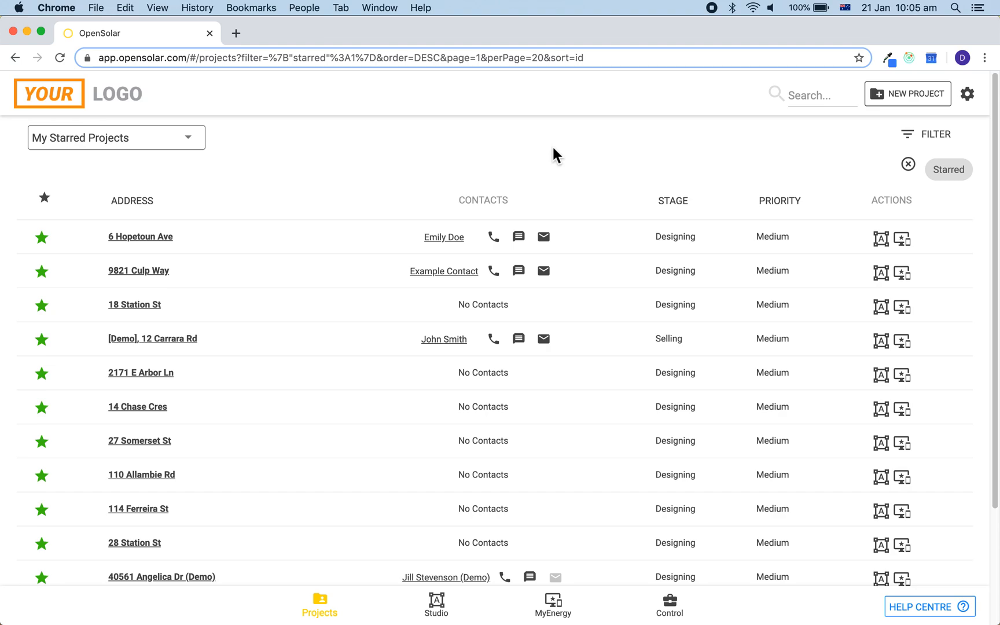
{"action": "mouse_move", "coordinate": [780, 124]}
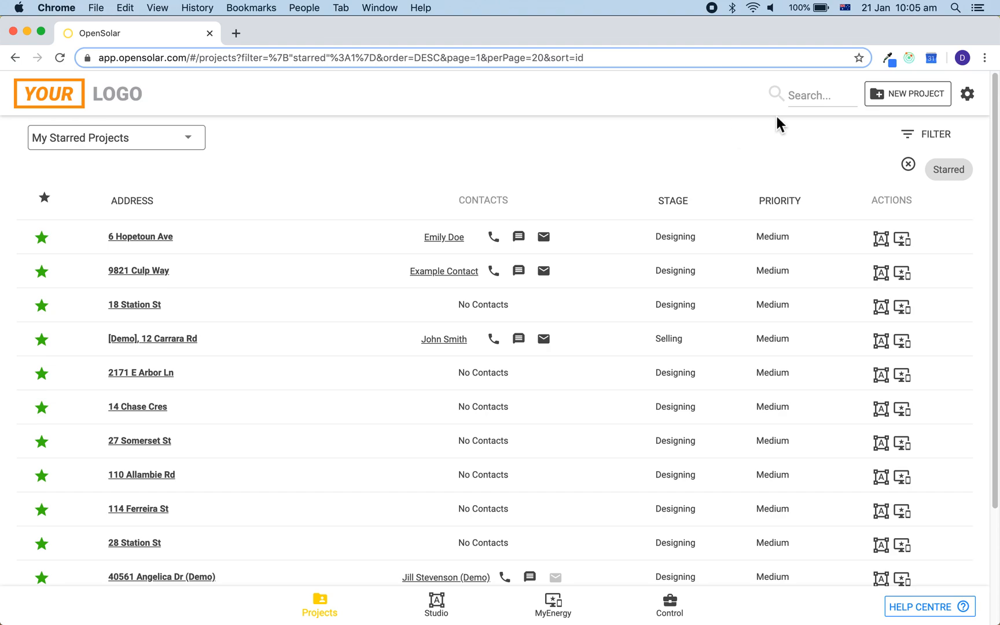
{"action": "left_click", "coordinate": [917, 93]}
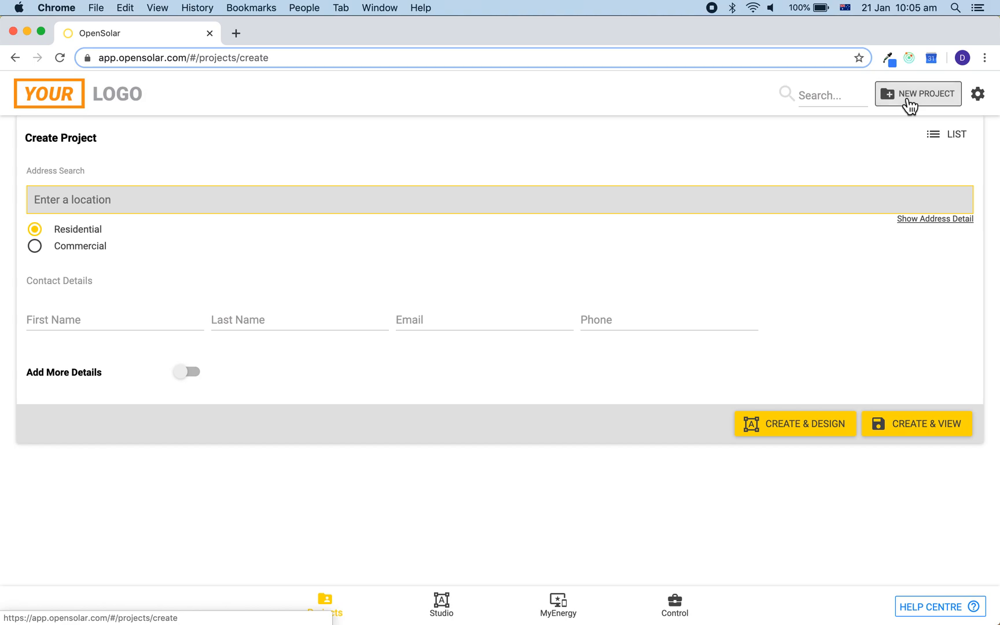
{"action": "mouse_move", "coordinate": [943, 432]}
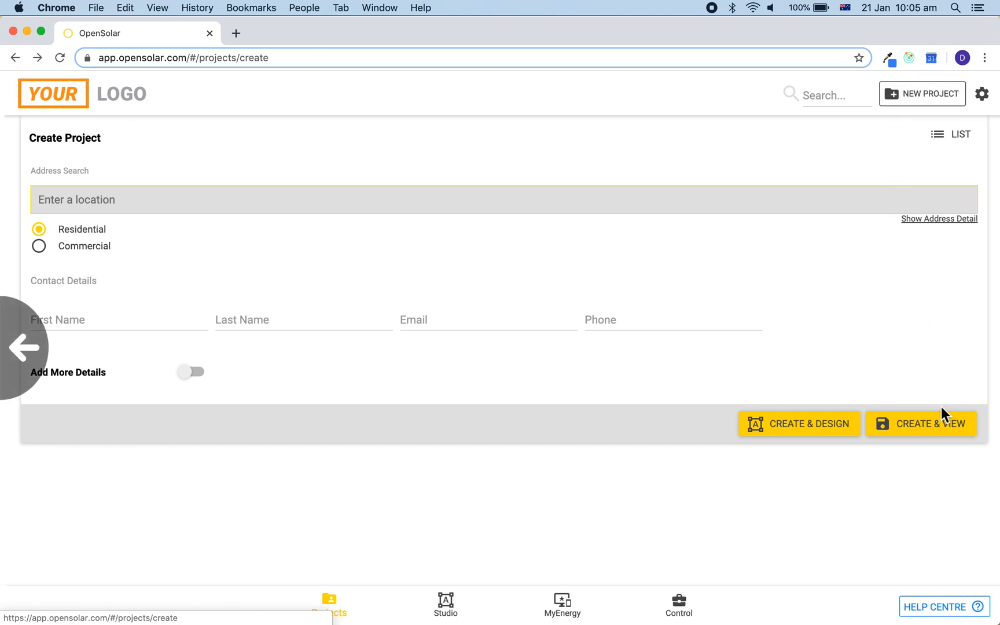
{"action": "left_click", "coordinate": [921, 423]}
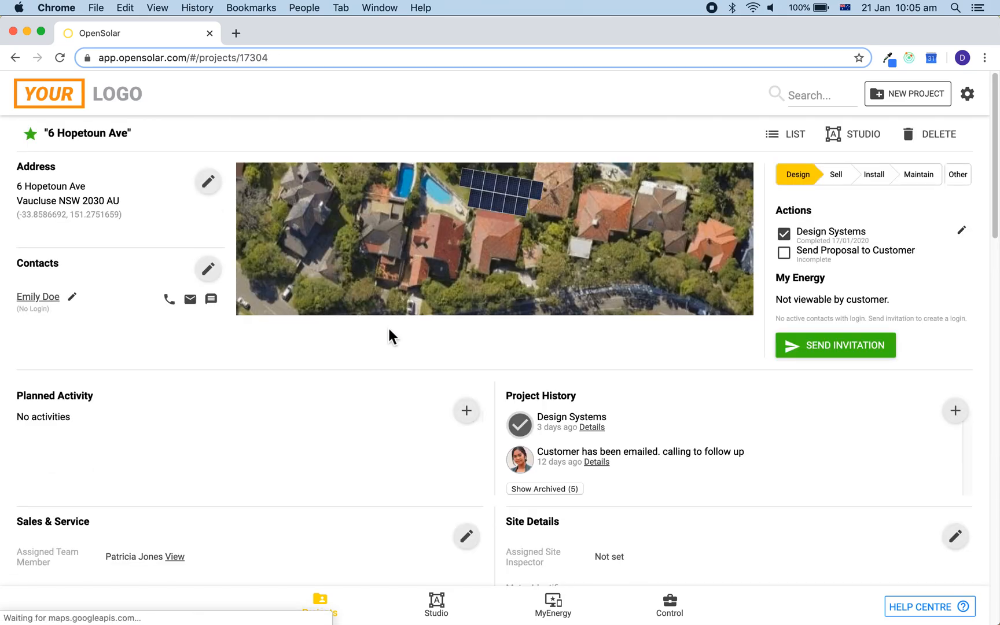
{"action": "scroll", "scroll_direction": "down", "scroll_amount": 3}
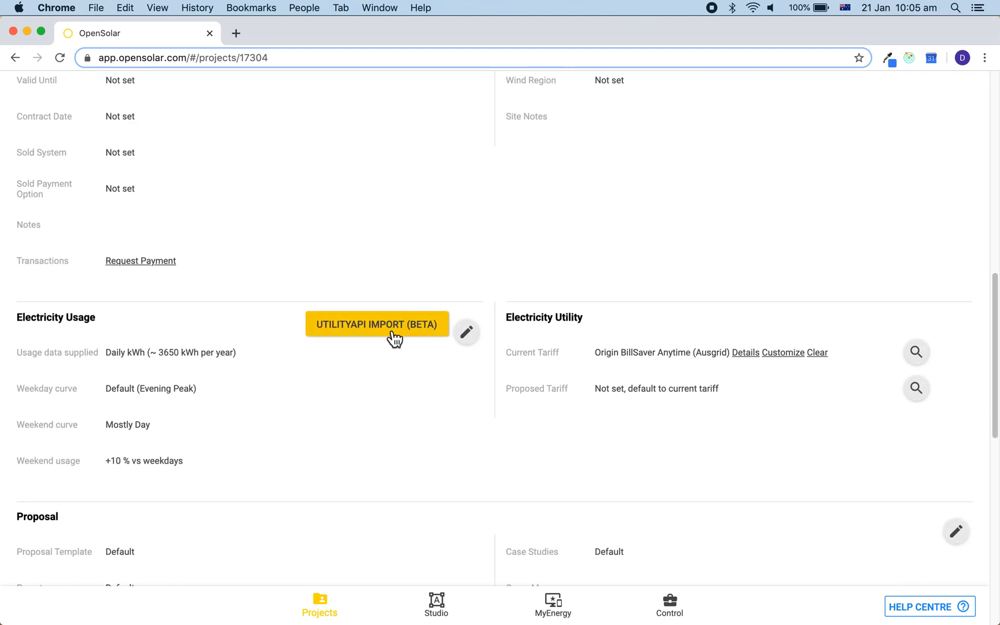
{"action": "scroll", "scroll_direction": "down", "scroll_amount": 3}
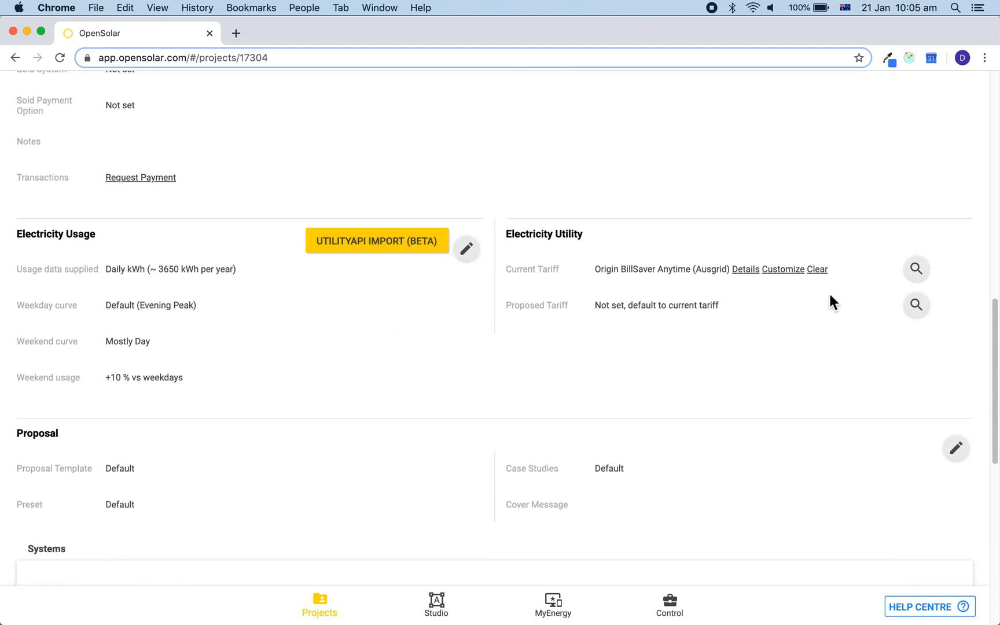
{"action": "mouse_move", "coordinate": [848, 326]}
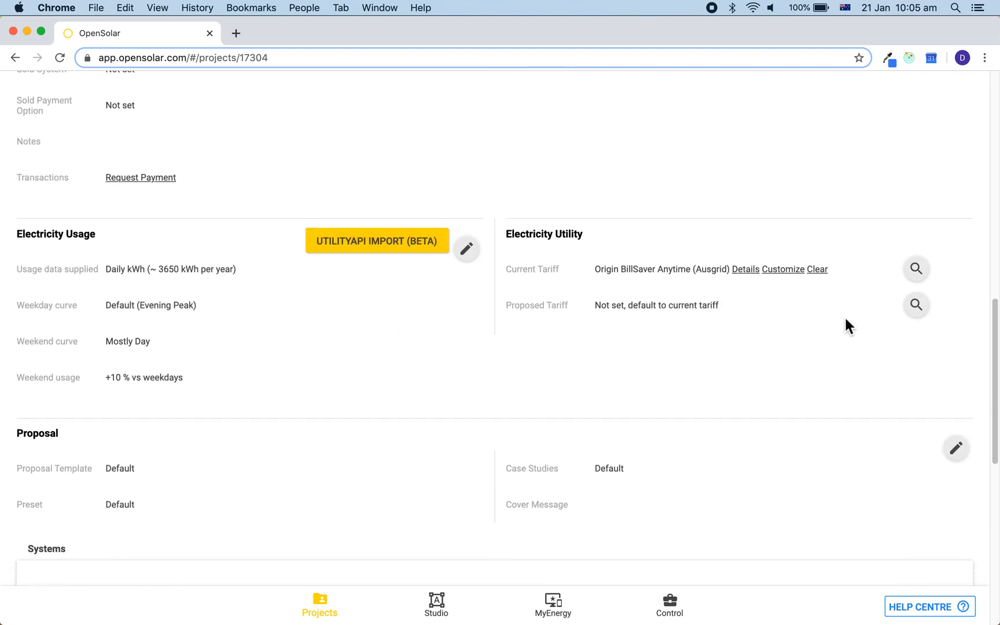
{"action": "mouse_move", "coordinate": [837, 321]}
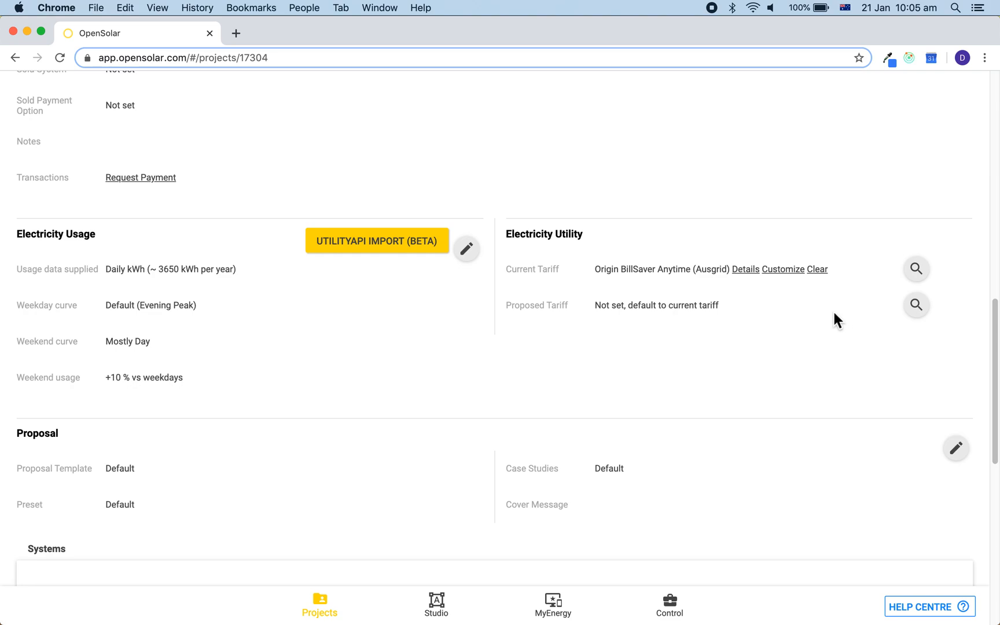
{"action": "mouse_move", "coordinate": [588, 314]}
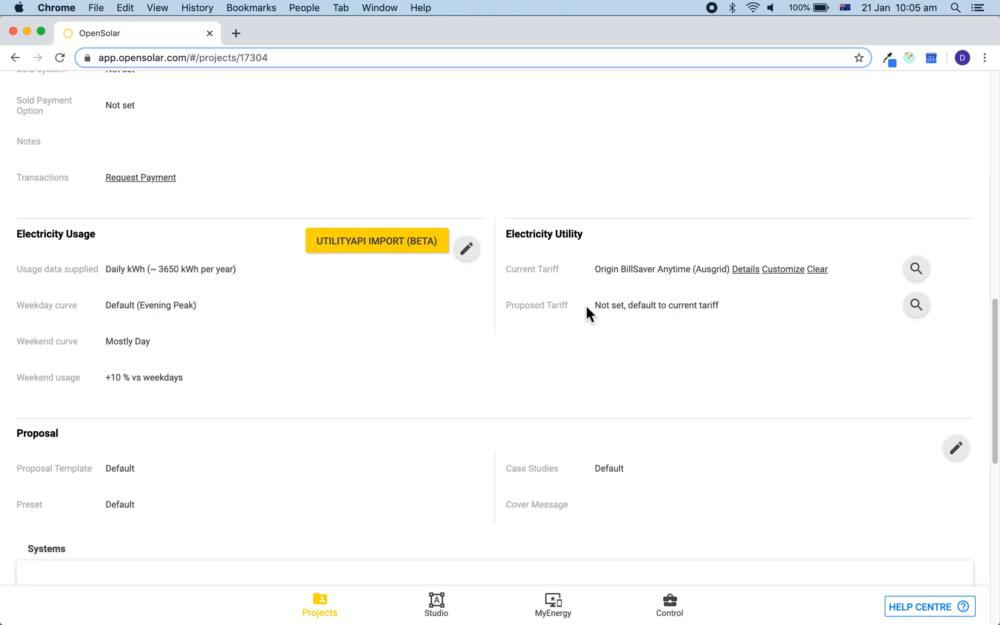
{"action": "mouse_move", "coordinate": [712, 326]}
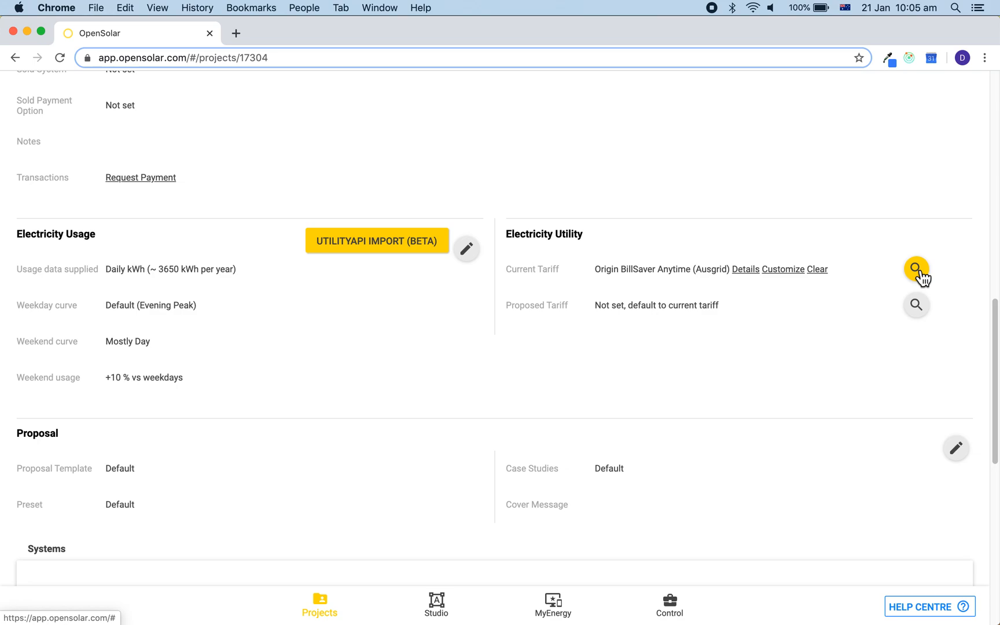
Show Tariffs - Current Rates in the current tariff picker, matching the project state
{"action": "left_click", "coordinate": [916, 268]}
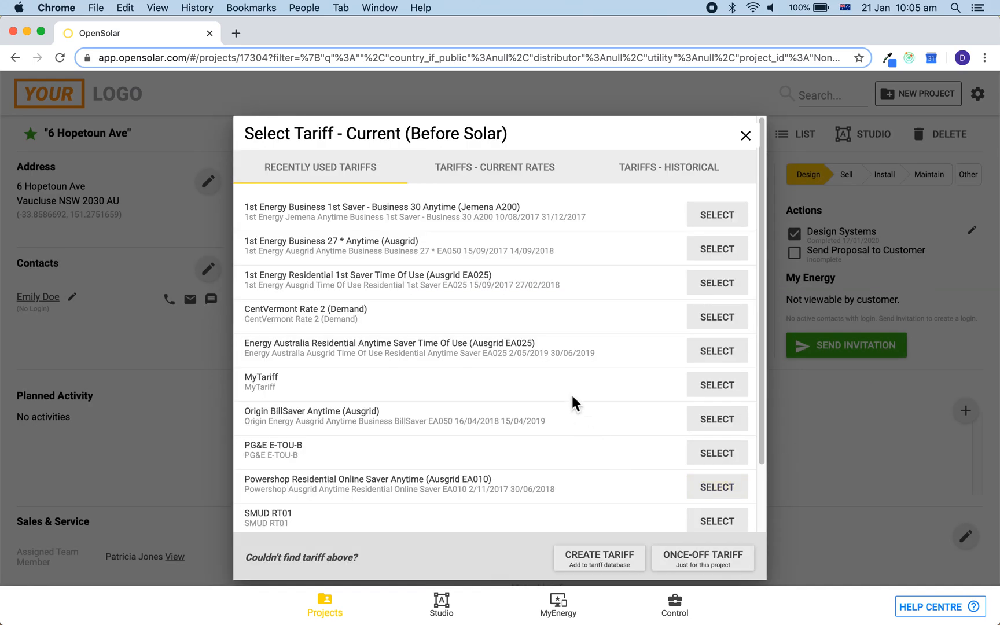
{"action": "left_click", "coordinate": [493, 167]}
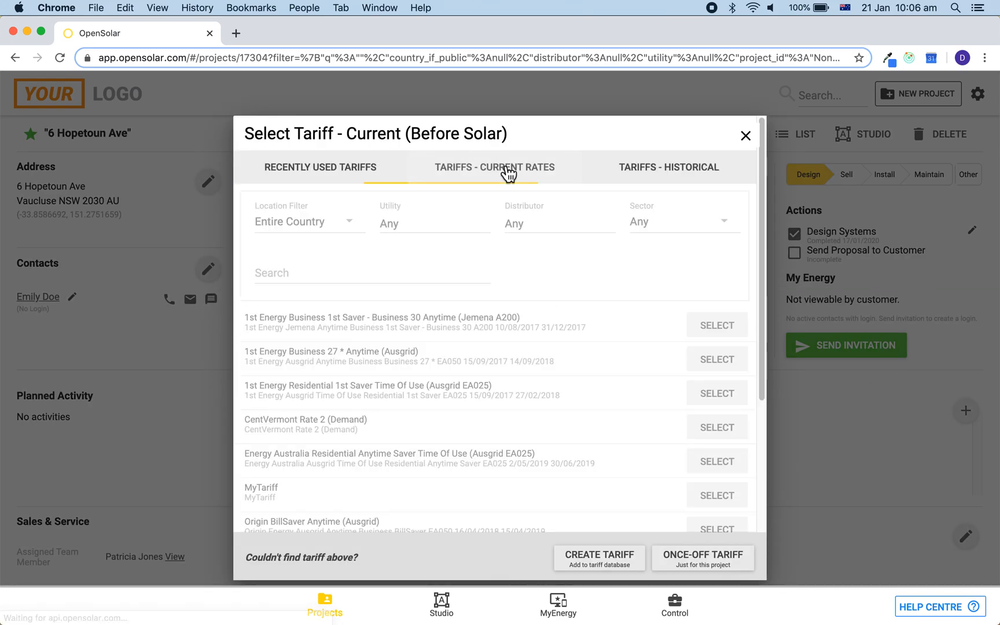
{"action": "left_click", "coordinate": [494, 168]}
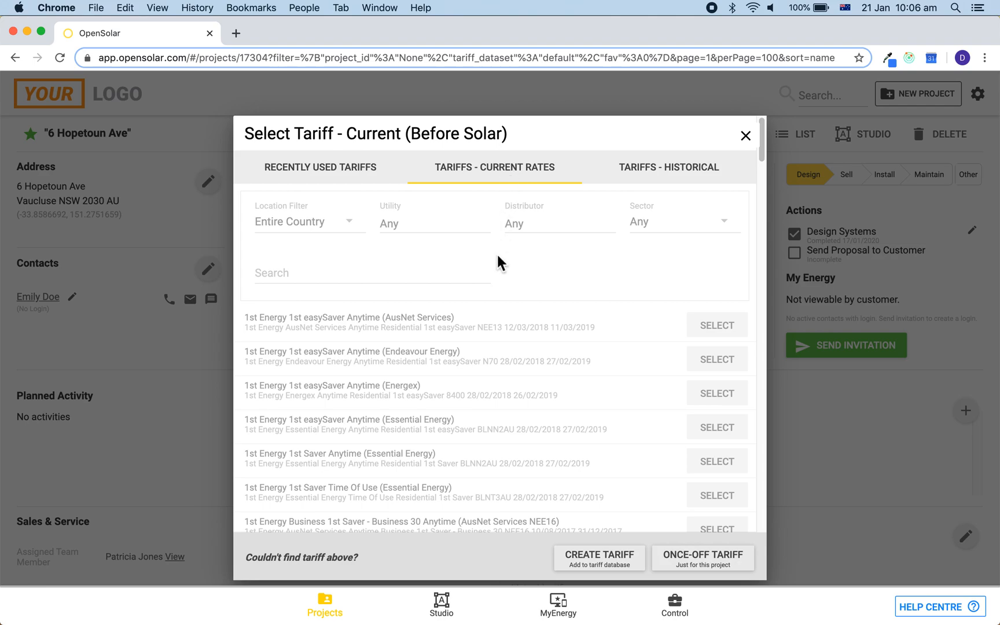
{"action": "left_click", "coordinate": [308, 222]}
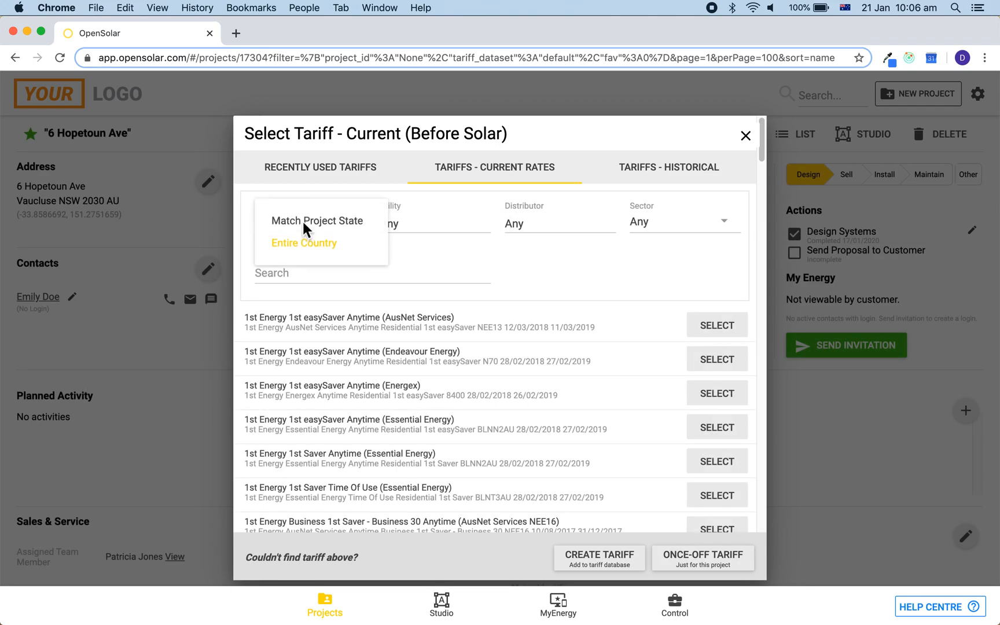
{"action": "left_click", "coordinate": [317, 221]}
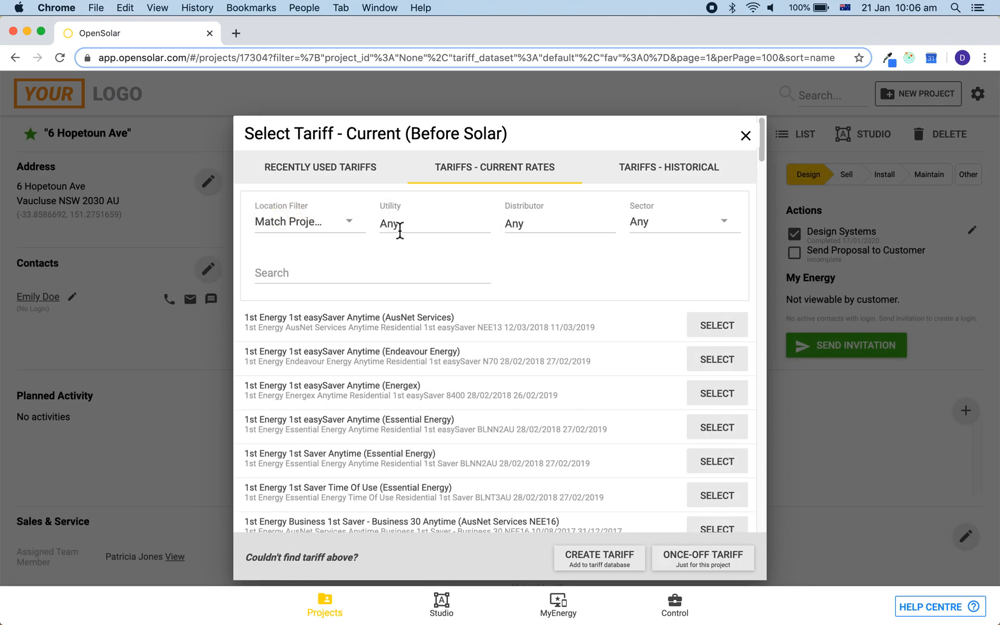
Filter tariffs to utility Origin Energy, distributor Ausgrid and sector Residential
{"action": "left_click", "coordinate": [435, 222]}
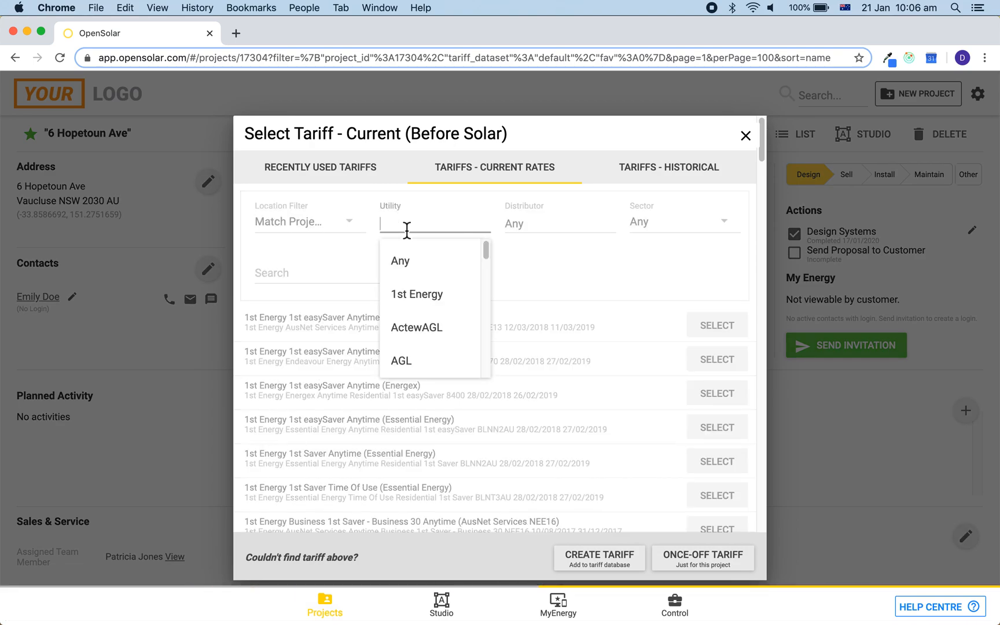
{"action": "type", "text": "or"}
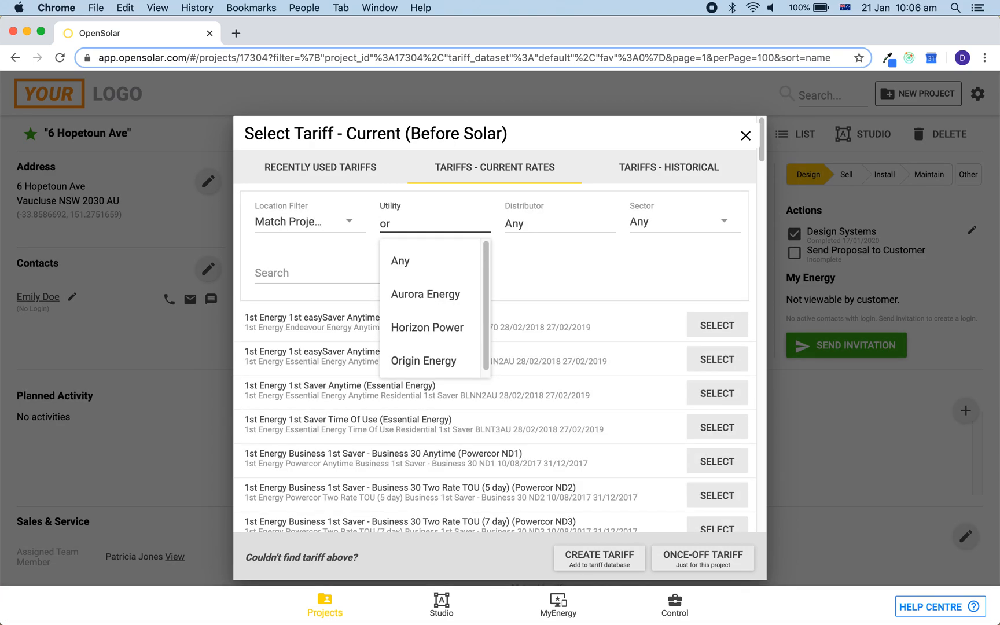
{"action": "left_click", "coordinate": [422, 360]}
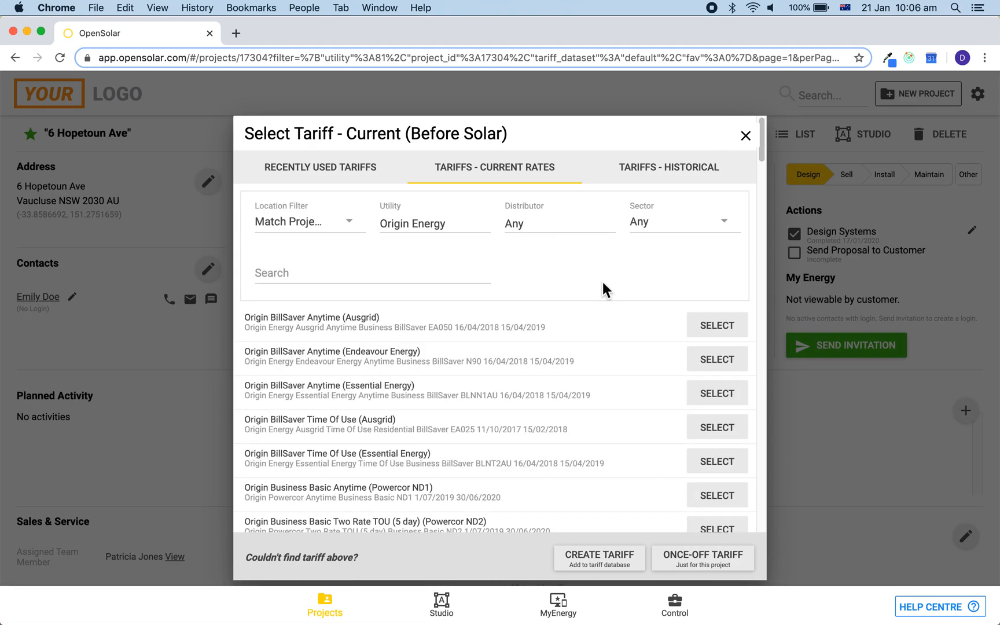
{"action": "type", "text": "ausgr"}
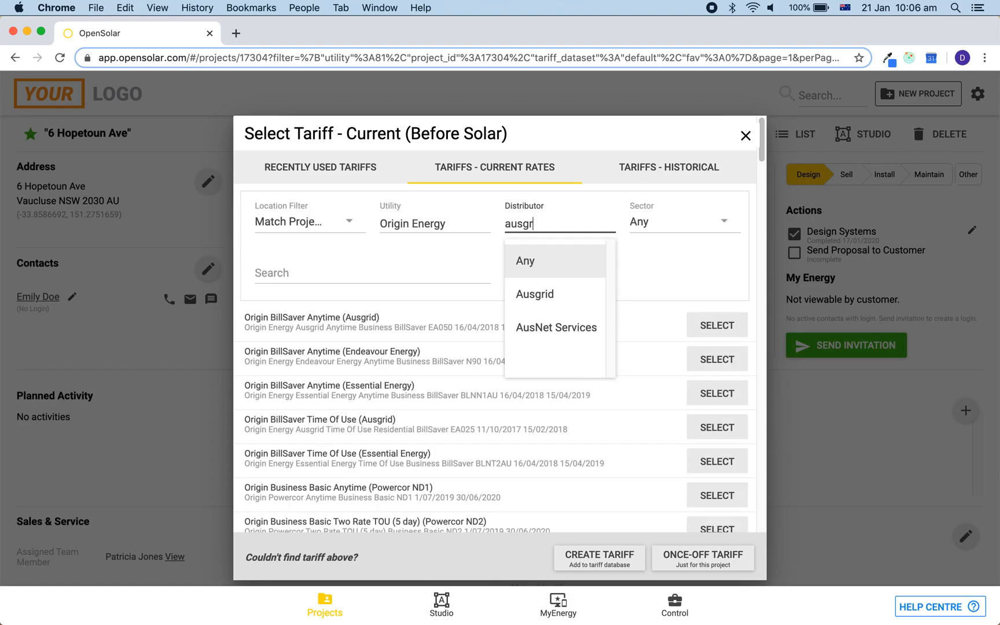
{"action": "left_click", "coordinate": [533, 294]}
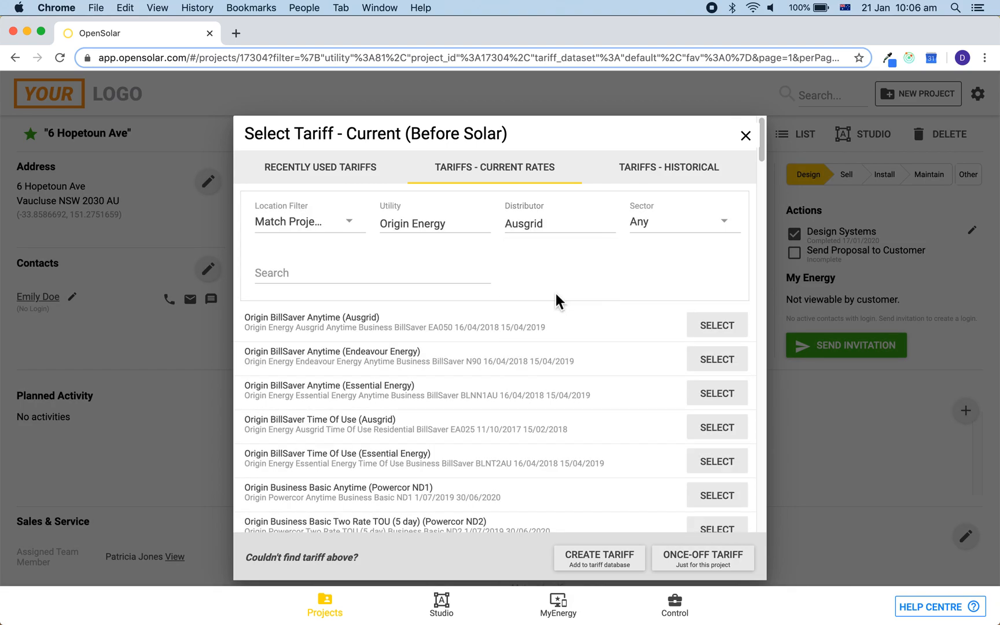
{"action": "left_click", "coordinate": [683, 222]}
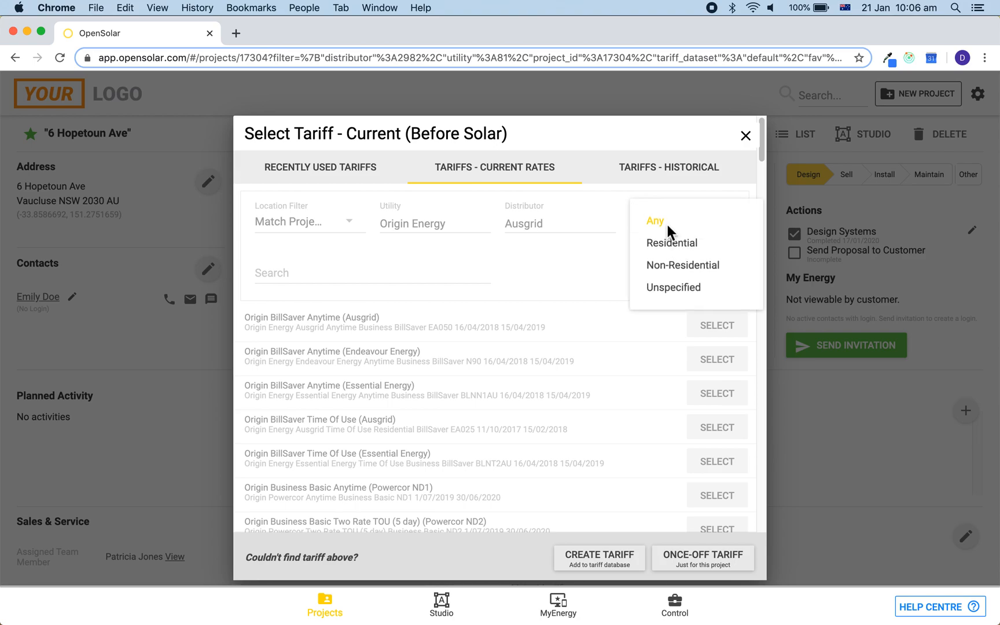
{"action": "left_click", "coordinate": [670, 242]}
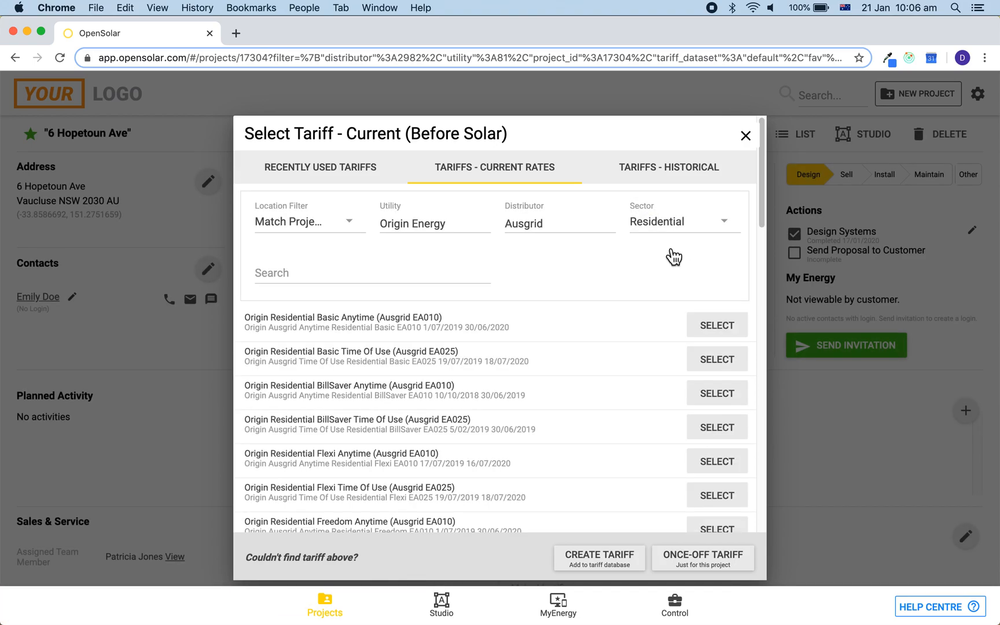
{"action": "scroll", "scroll_direction": "down", "scroll_amount": 3}
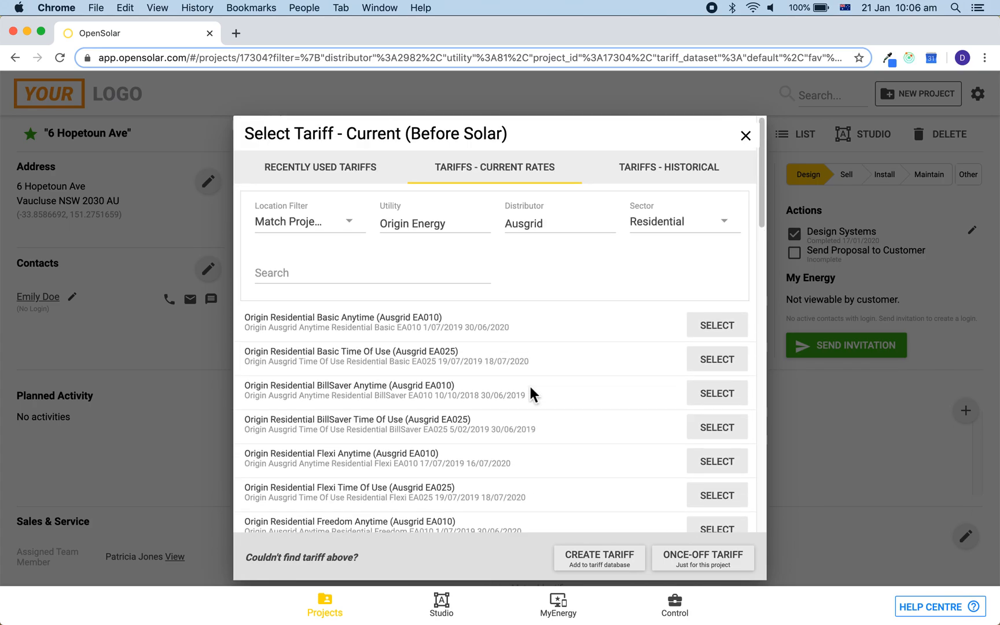
Select Origin Residential Basic Anytime (Ausgrid EA010) as the project's current tariff
{"action": "left_click", "coordinate": [371, 274]}
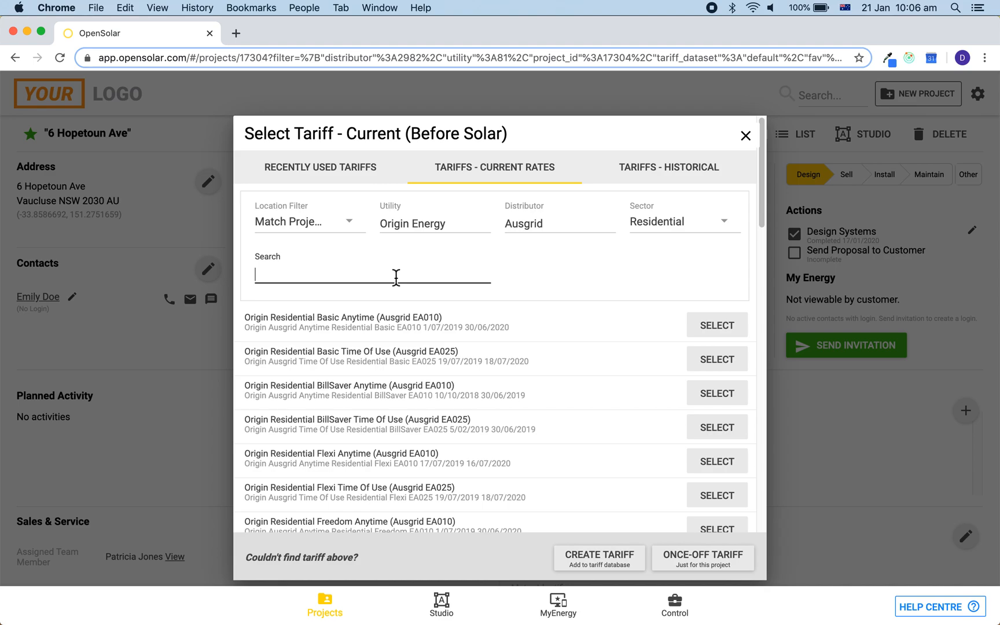
{"action": "mouse_move", "coordinate": [704, 327]}
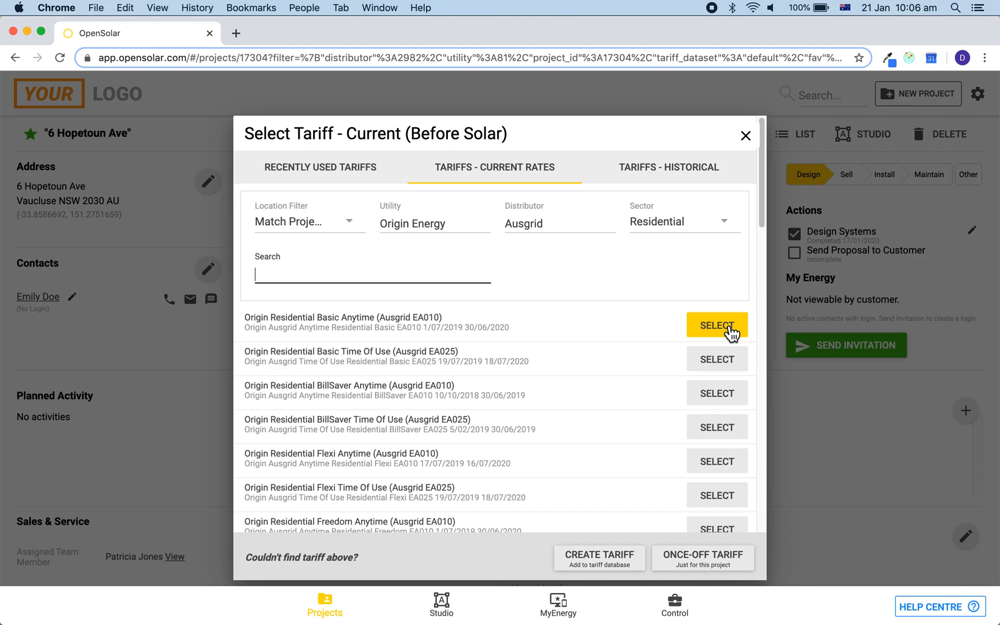
{"action": "left_click", "coordinate": [717, 325]}
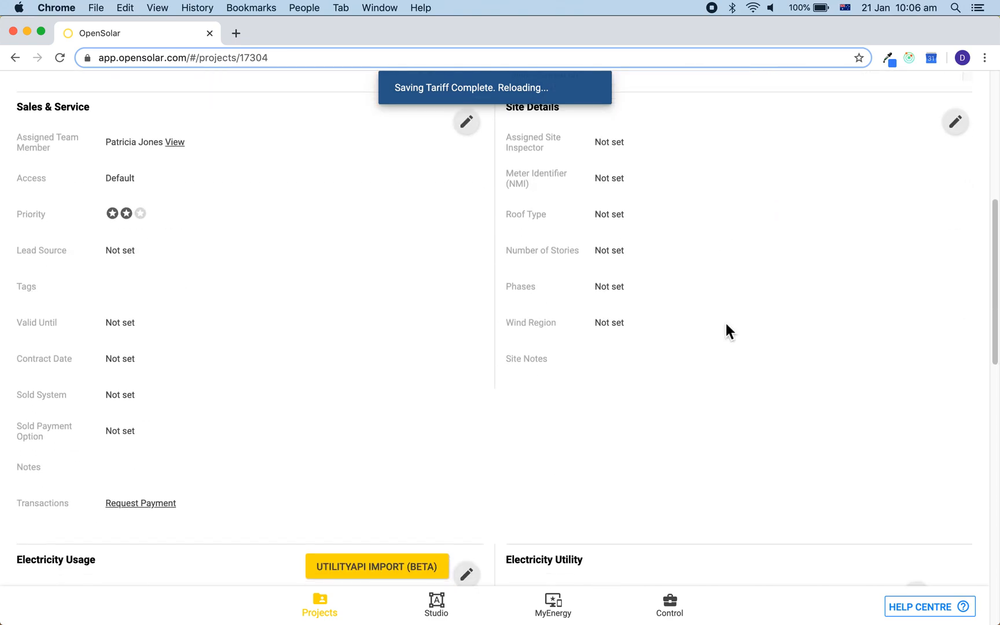
{"action": "scroll", "scroll_direction": "down", "scroll_amount": 3}
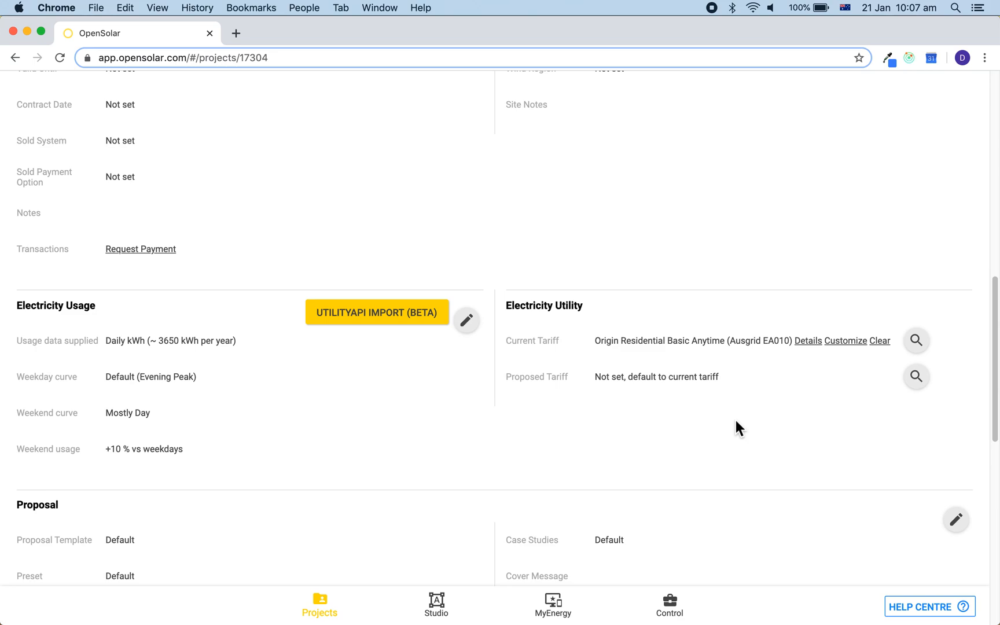
{"action": "mouse_move", "coordinate": [807, 340]}
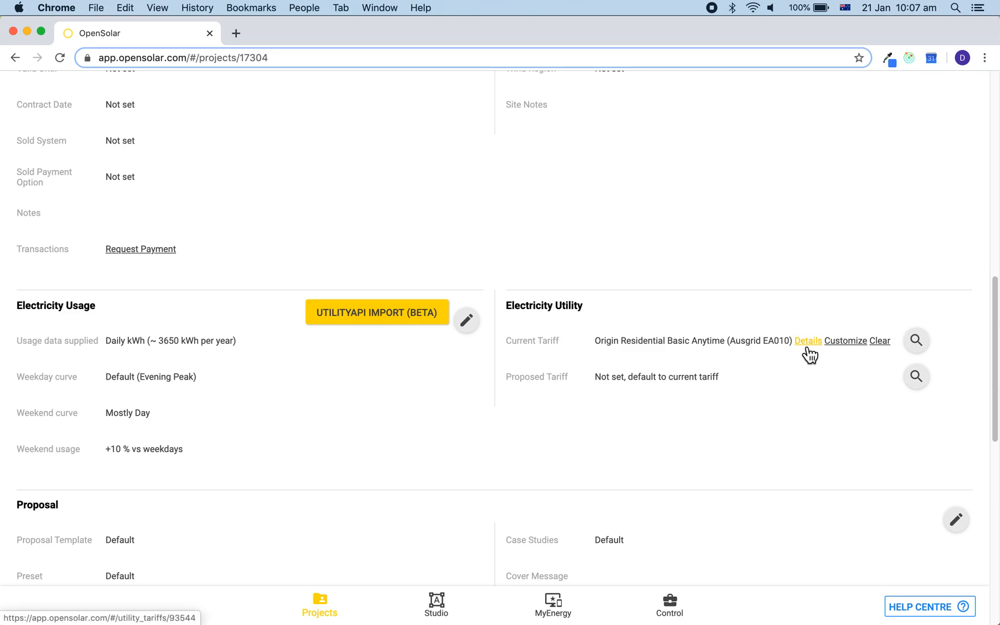
Review the Origin tariff's Anytime usage rate of 0.2952 per kWh, then return to Electricity Utility
{"action": "left_click", "coordinate": [807, 340]}
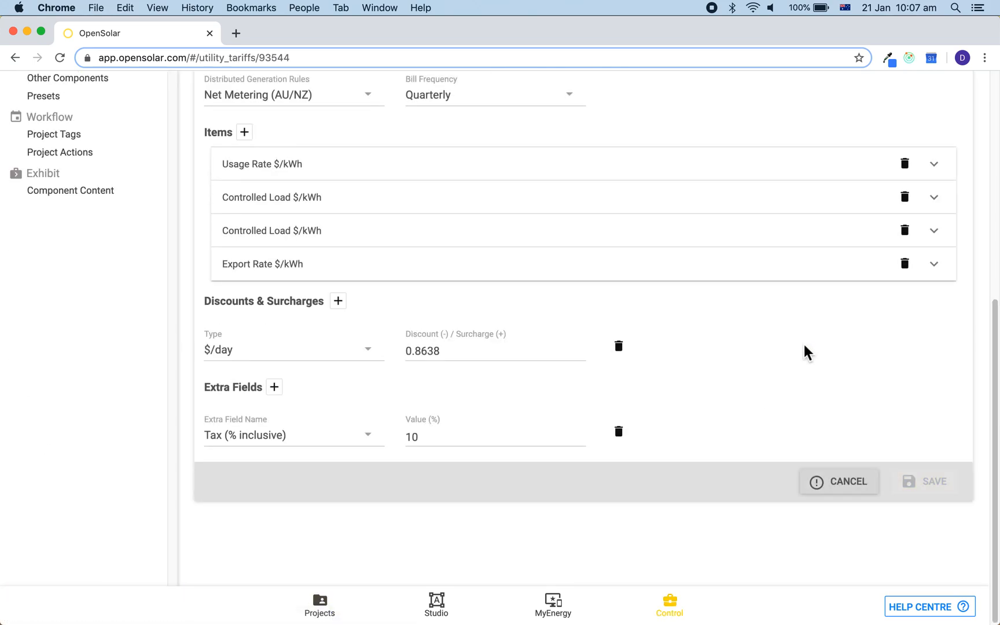
{"action": "scroll", "scroll_direction": "up", "scroll_amount": 3}
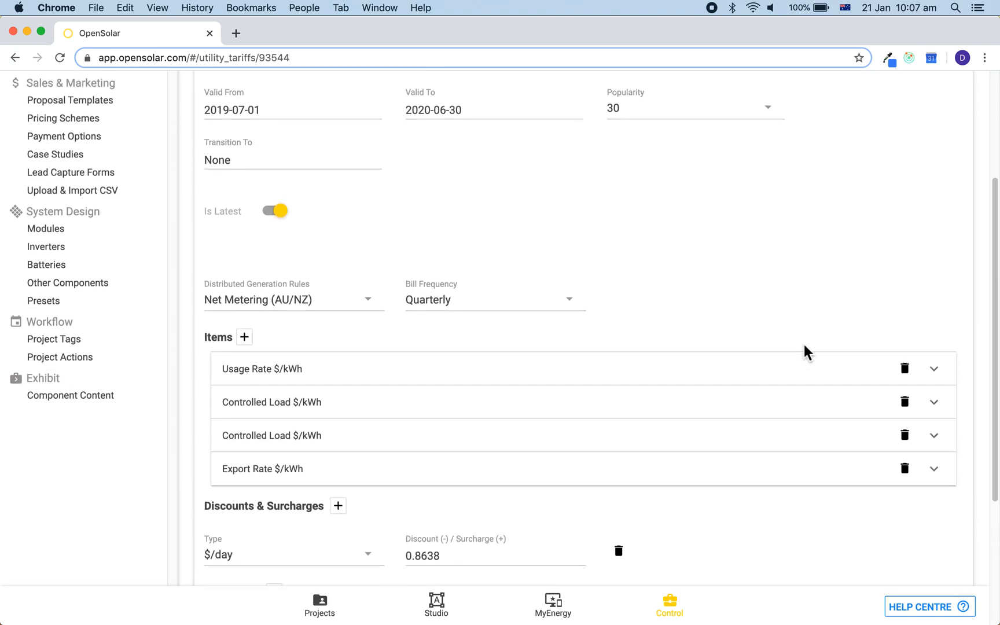
{"action": "scroll", "scroll_direction": "down", "scroll_amount": 3}
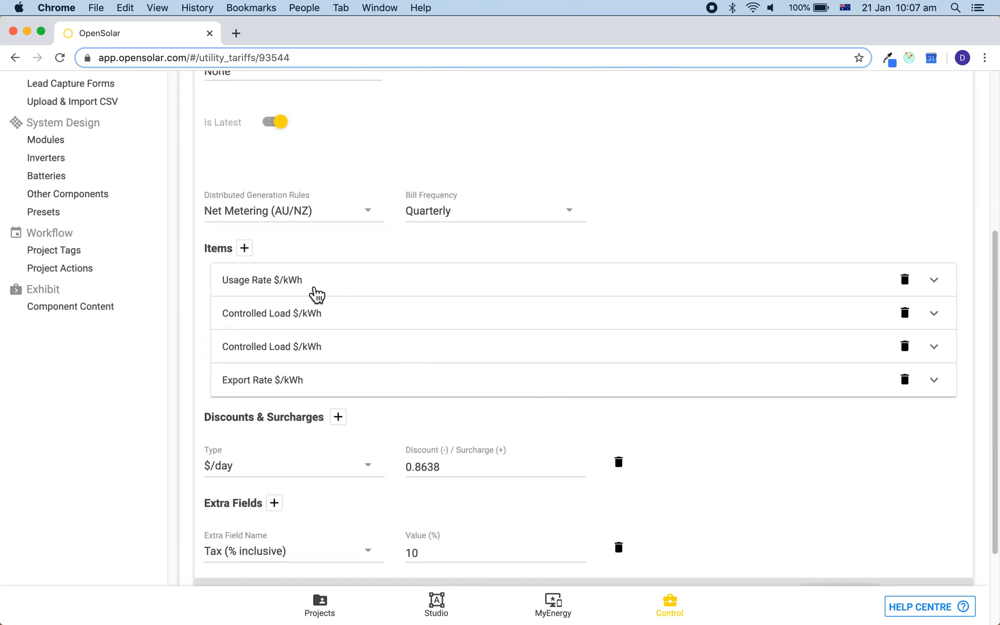
{"action": "mouse_move", "coordinate": [343, 297]}
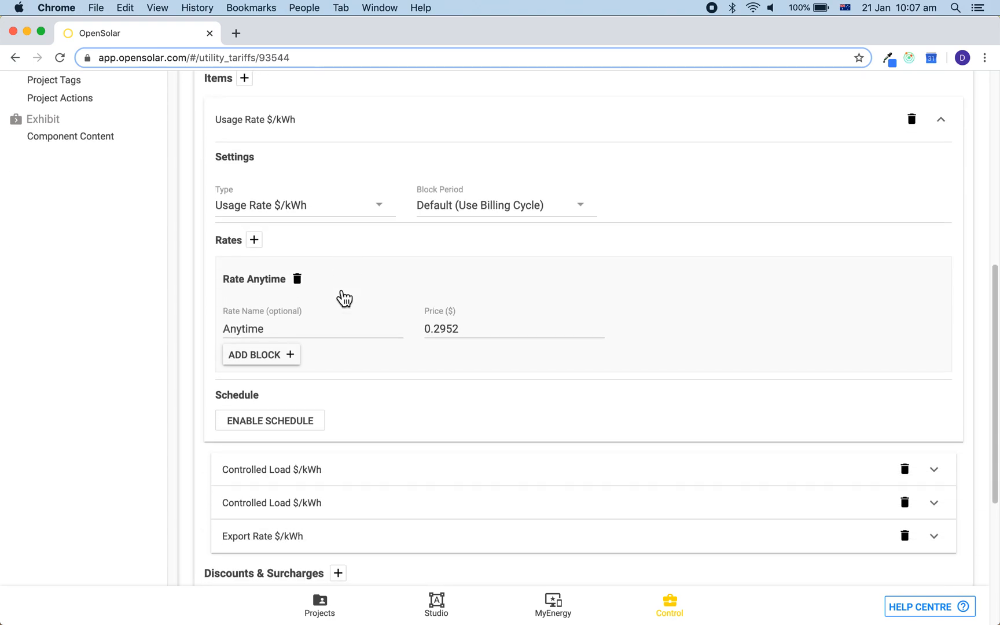
{"action": "left_click", "coordinate": [452, 330]}
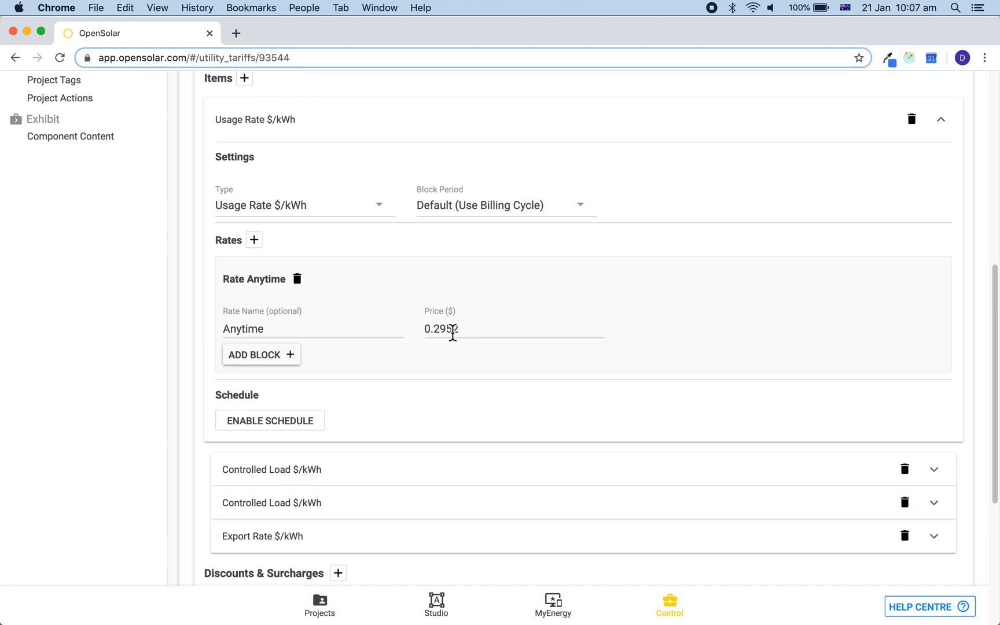
{"action": "mouse_move", "coordinate": [461, 181]}
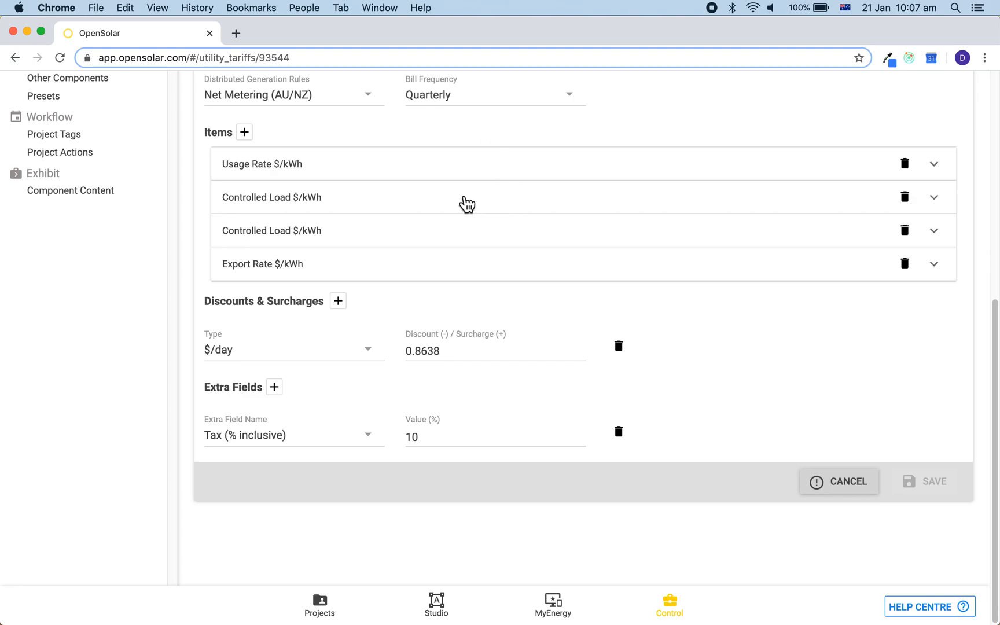
{"action": "mouse_move", "coordinate": [486, 238]}
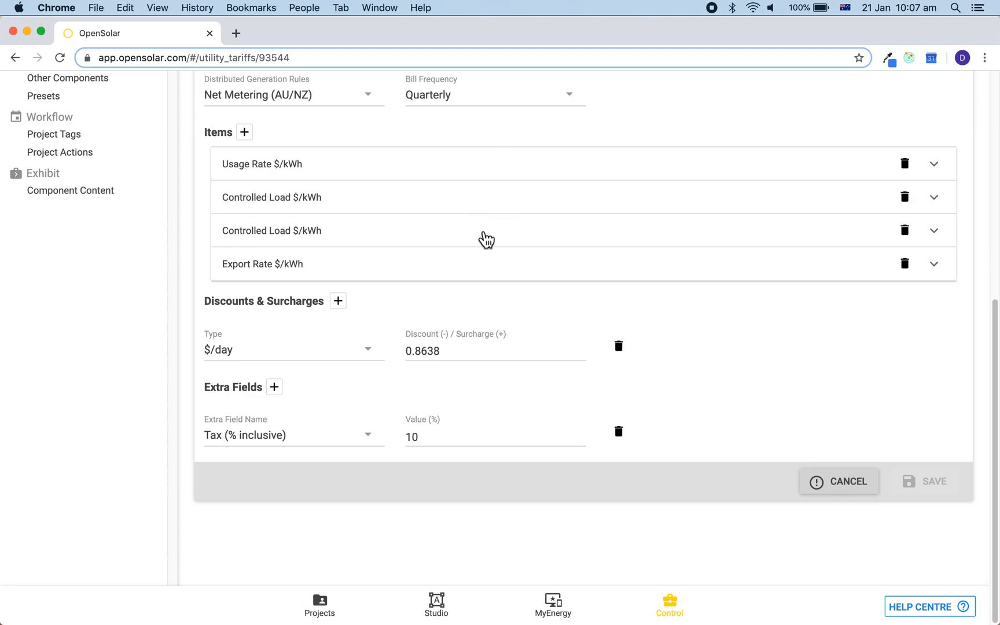
{"action": "mouse_move", "coordinate": [483, 286]}
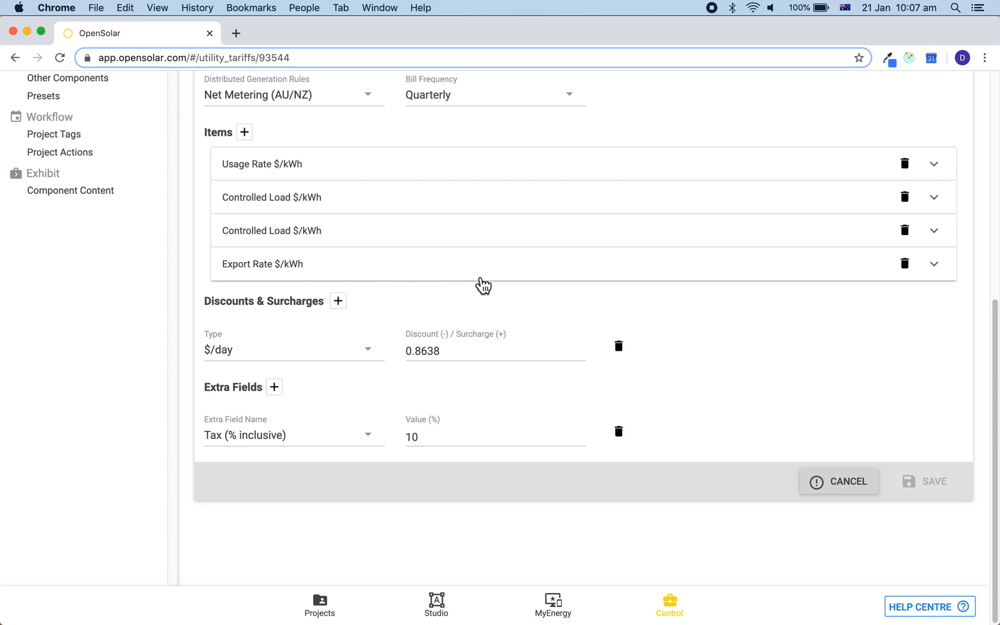
{"action": "left_click", "coordinate": [933, 264]}
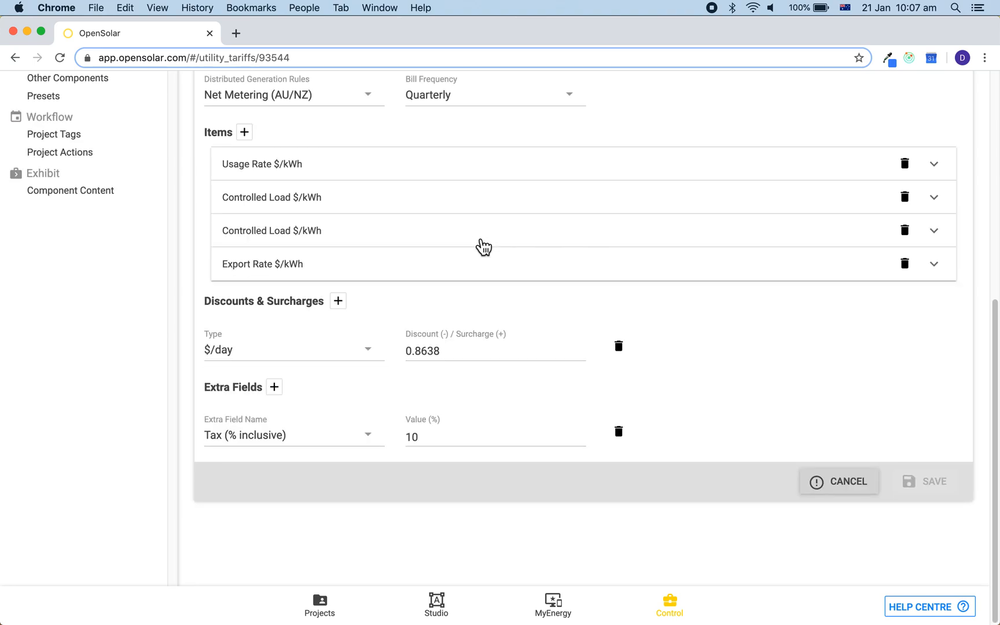
{"action": "mouse_move", "coordinate": [264, 362]}
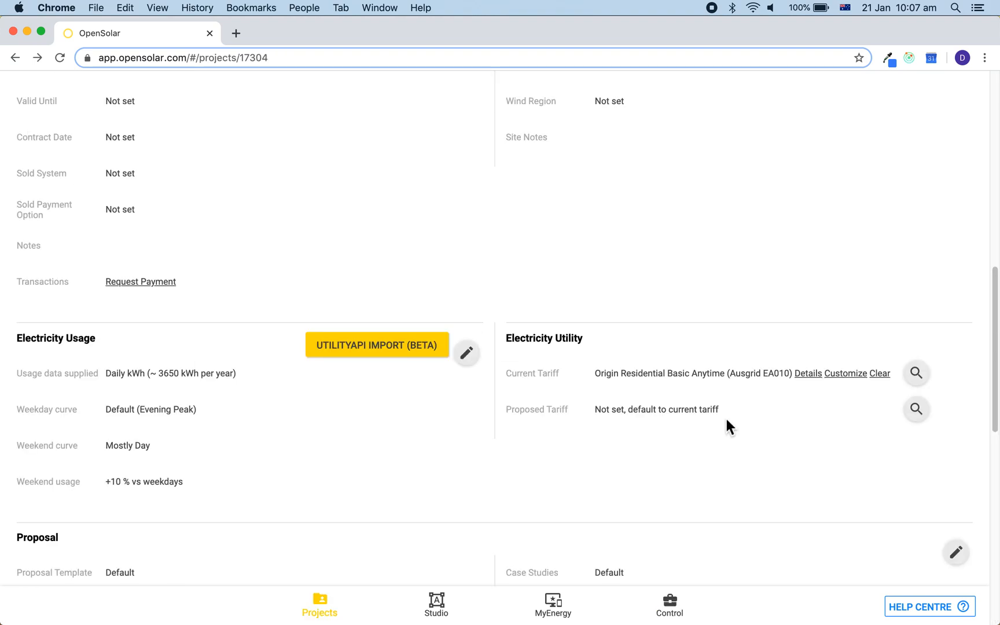
{"action": "mouse_move", "coordinate": [861, 406]}
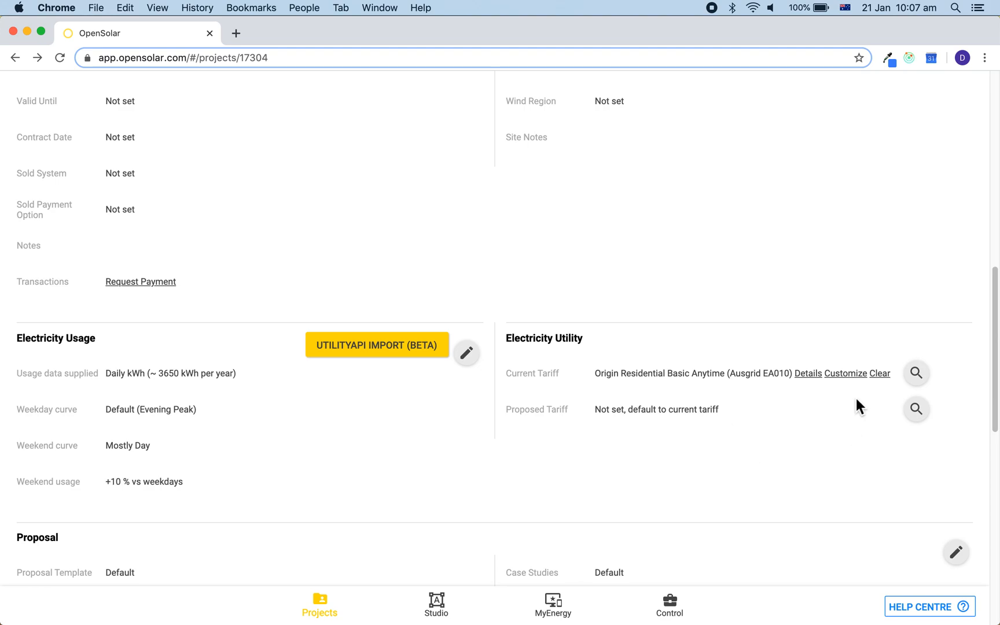
Customize the current tariff, changing the Anytime usage price to 0.32, and save it
{"action": "left_click", "coordinate": [846, 373]}
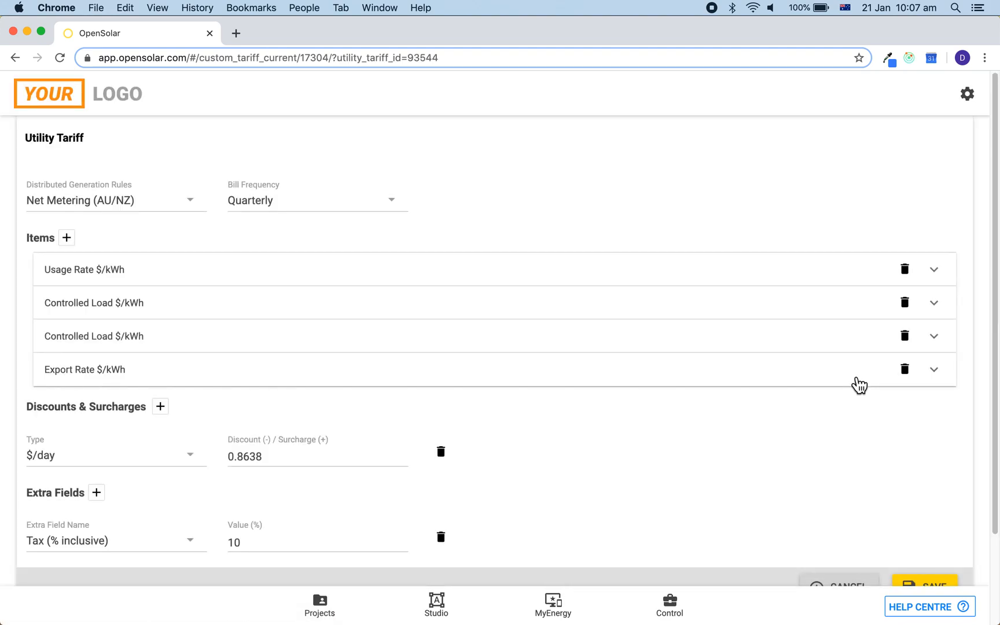
{"action": "scroll", "scroll_direction": "down", "scroll_amount": 3}
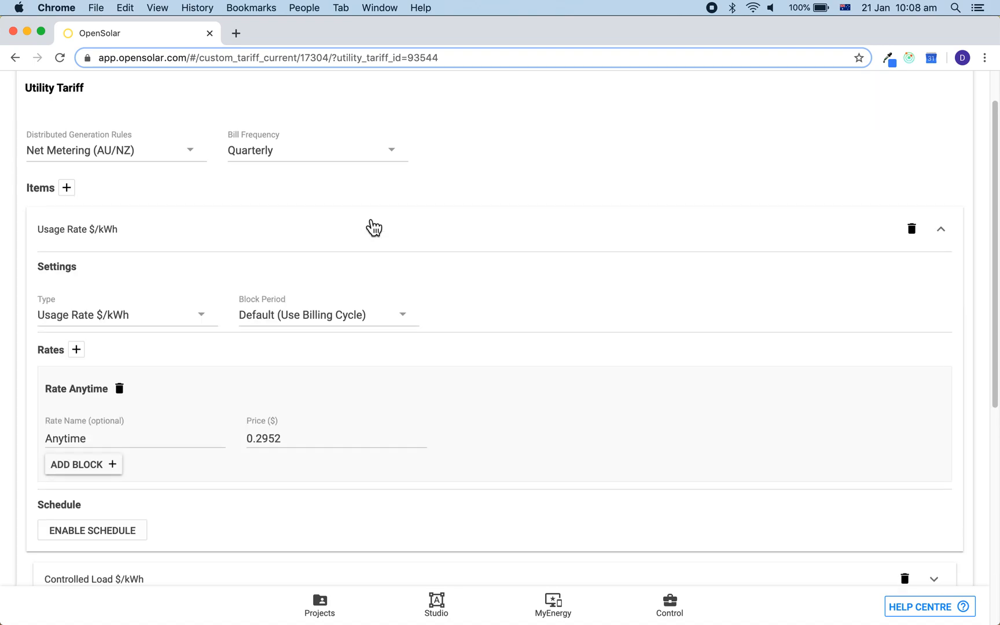
{"action": "scroll", "scroll_direction": "down", "scroll_amount": 3}
{"action": "type", "text": "0.32"}
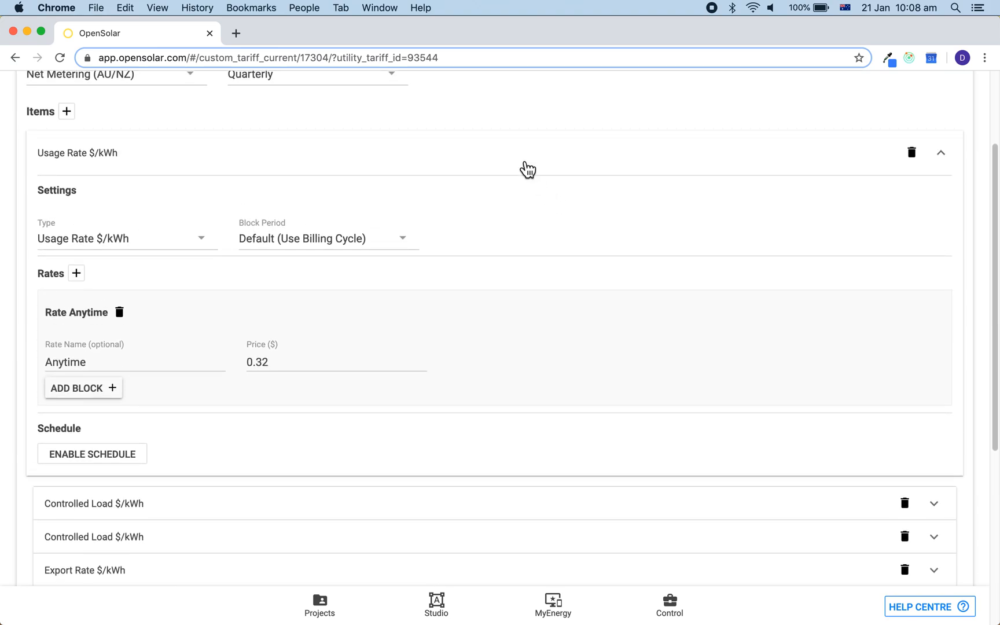
{"action": "left_click", "coordinate": [940, 152]}
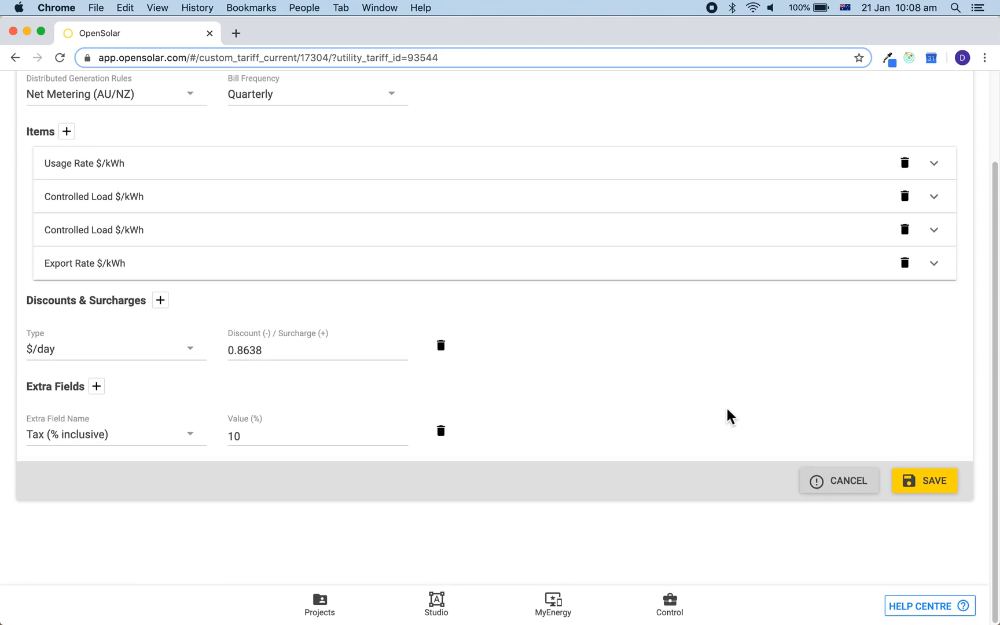
{"action": "left_click", "coordinate": [924, 481]}
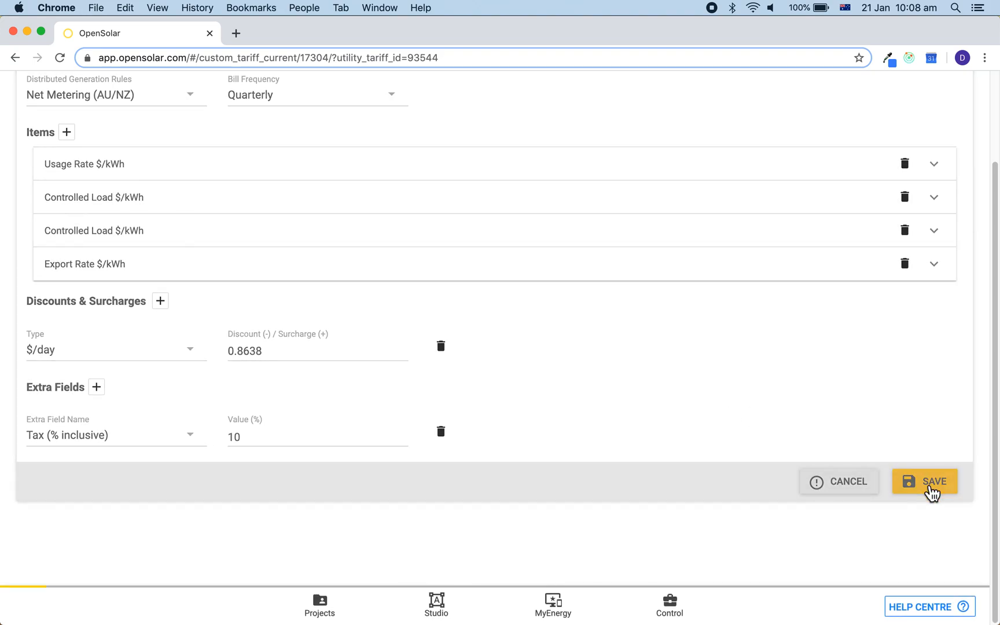
{"action": "left_click", "coordinate": [924, 482]}
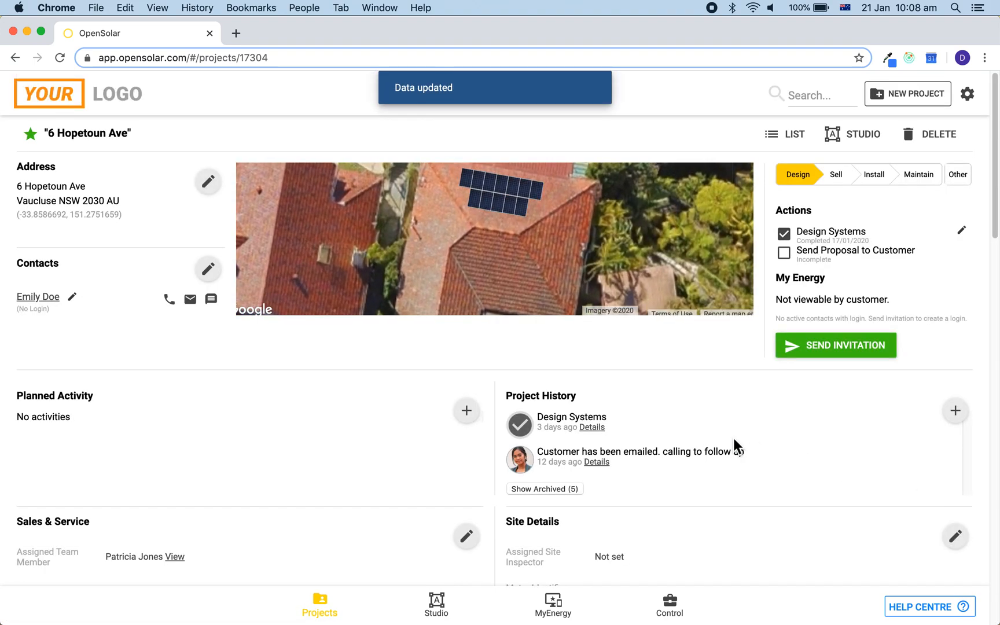
{"action": "scroll", "scroll_direction": "down", "scroll_amount": 3}
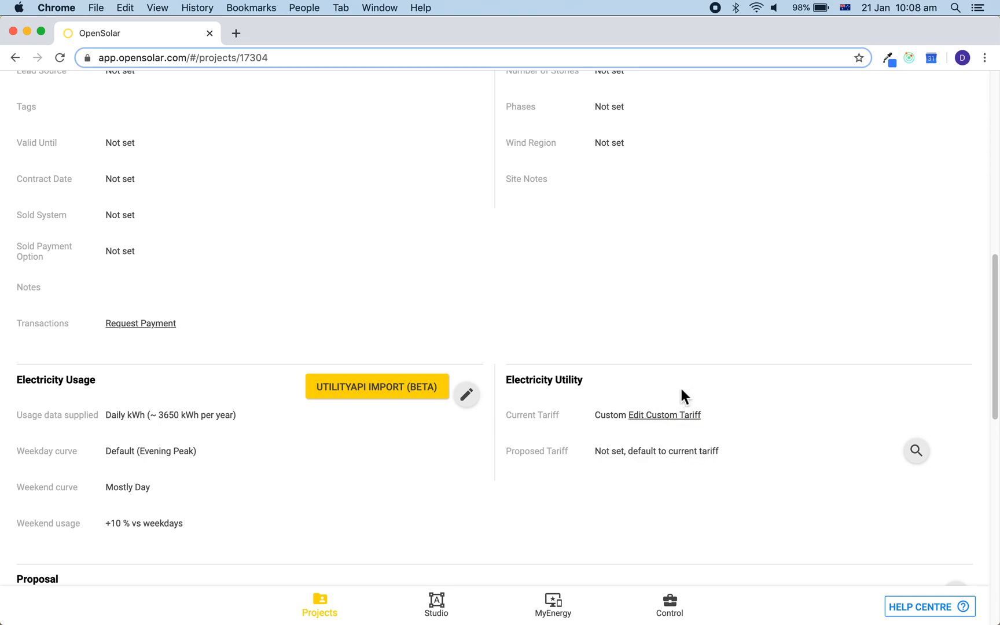
{"action": "mouse_move", "coordinate": [727, 420]}
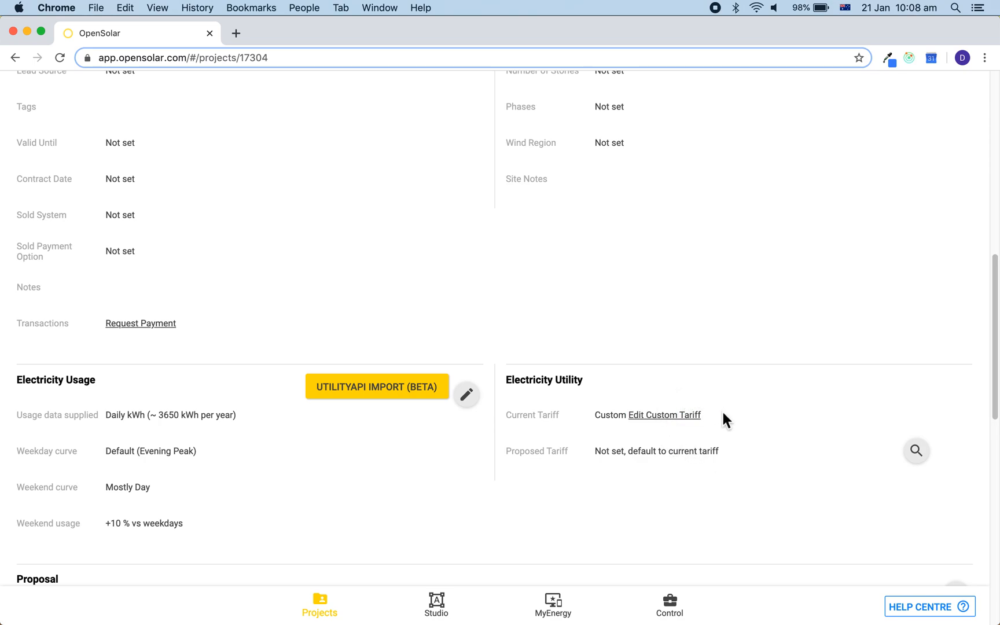
{"action": "mouse_move", "coordinate": [713, 522]}
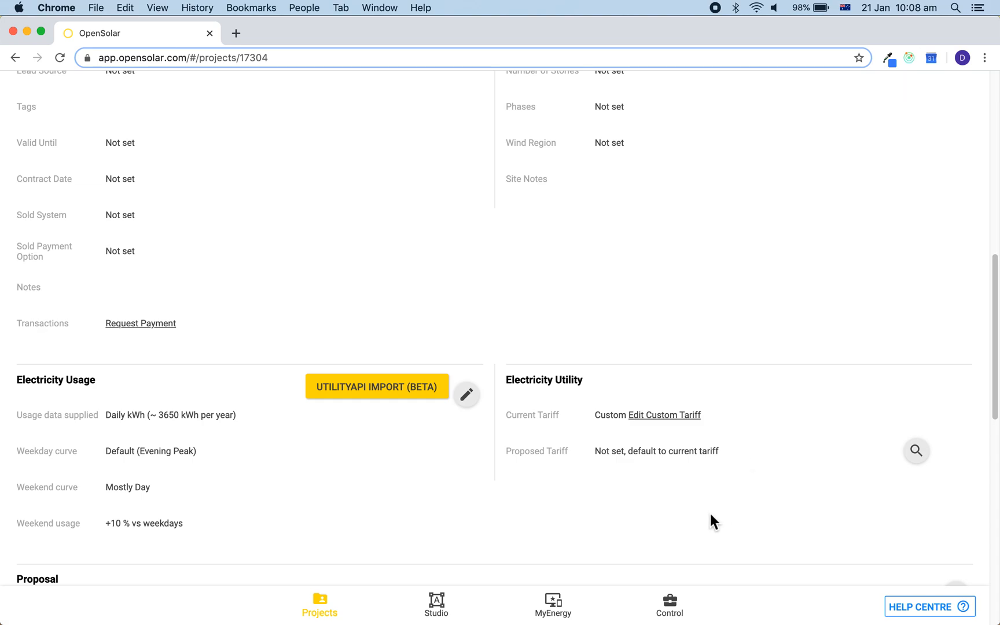
{"action": "mouse_move", "coordinate": [666, 415]}
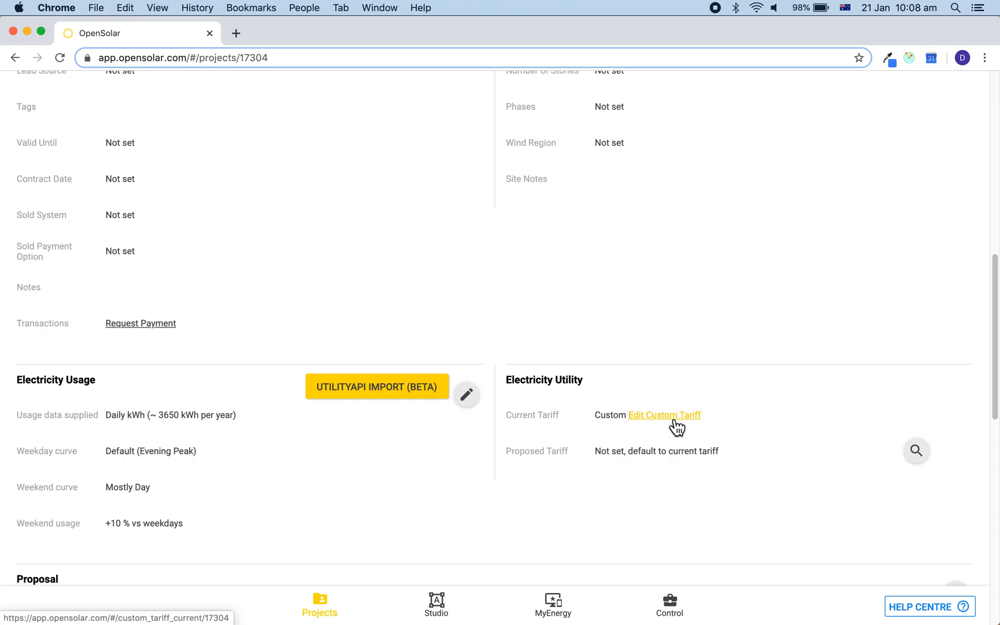
Clear the project's custom tariff from Edit Custom Tariff and confirm the deletion
{"action": "left_click", "coordinate": [665, 415]}
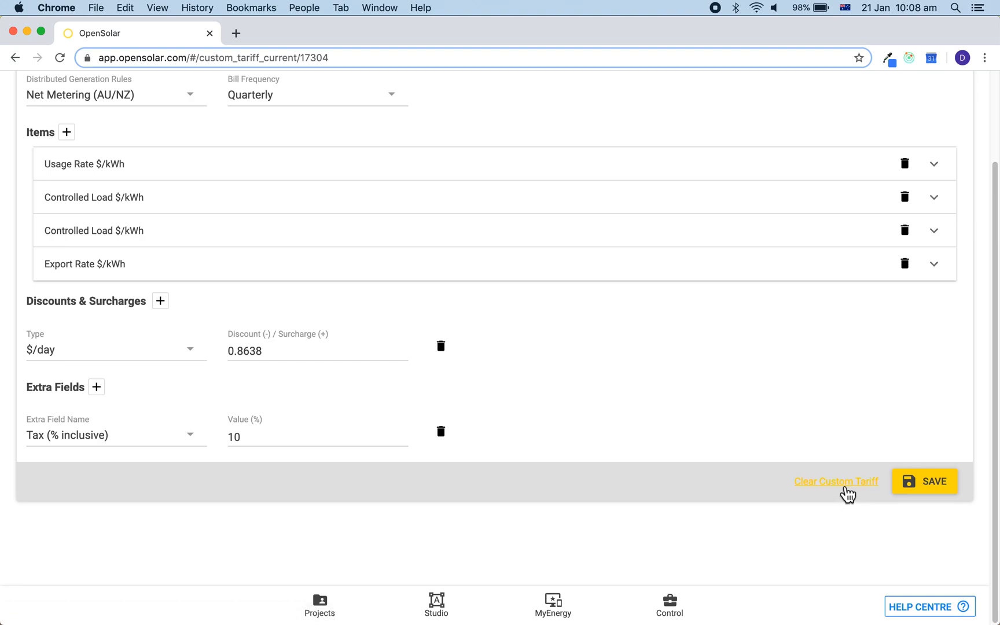
{"action": "left_click", "coordinate": [836, 482]}
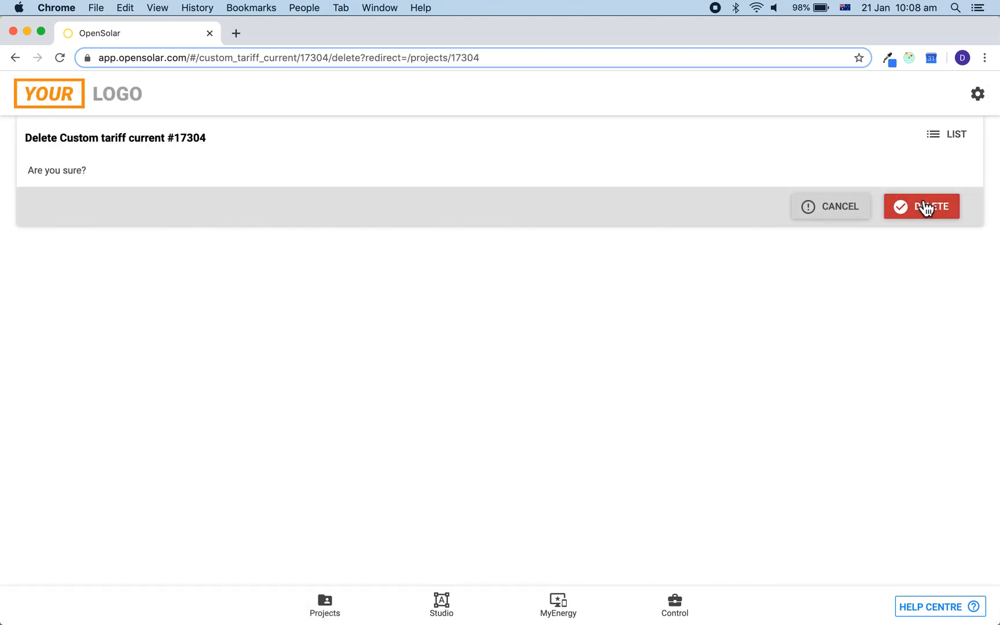
{"action": "left_click", "coordinate": [920, 206]}
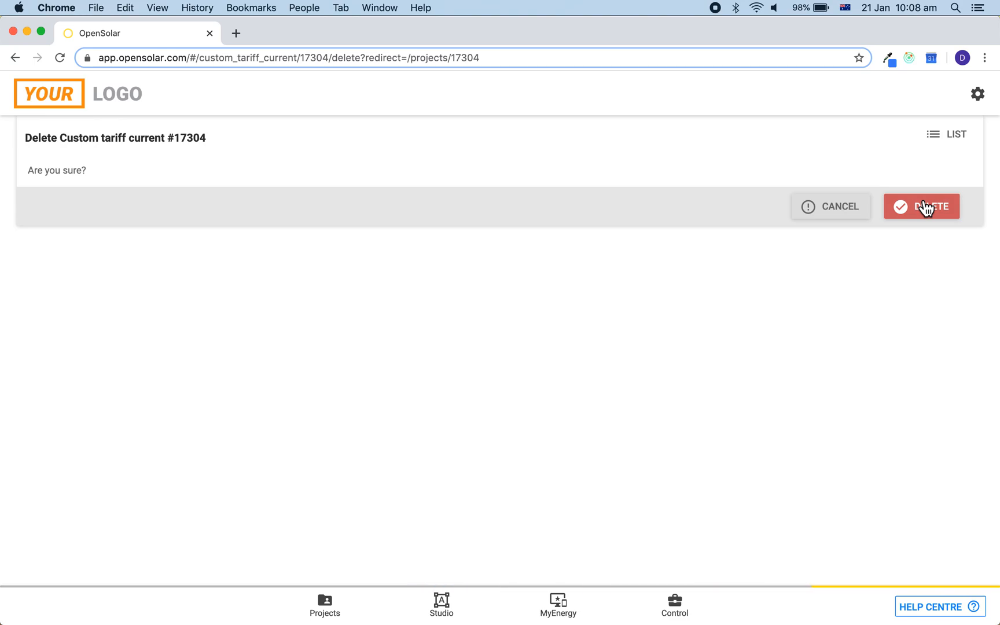
{"action": "left_click", "coordinate": [921, 206]}
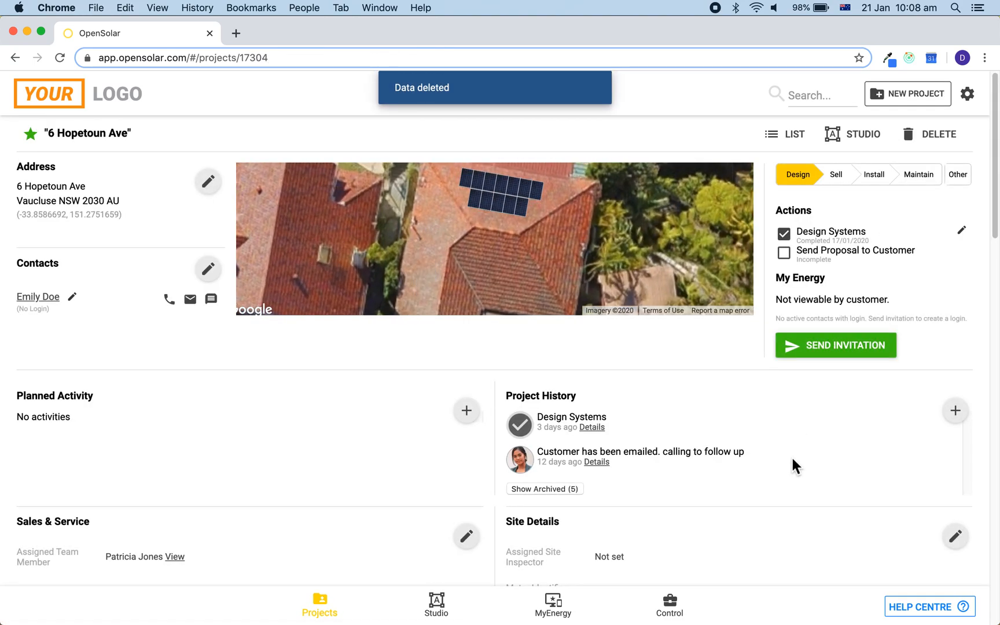
Scroll to Electricity Utility and bring up the Current Tariff search picker
{"action": "scroll", "scroll_direction": "down", "scroll_amount": 3}
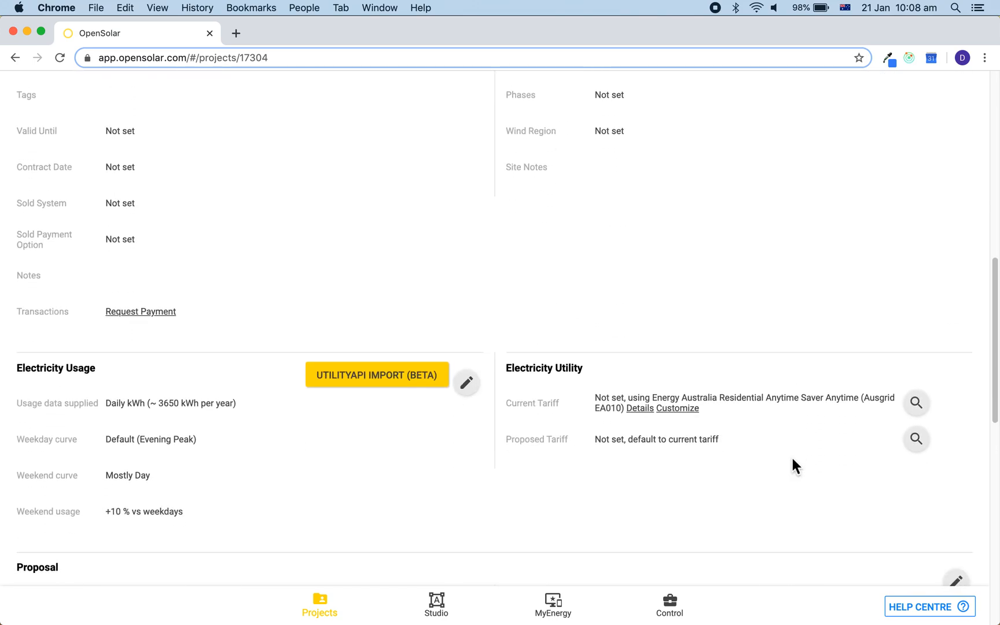
{"action": "scroll", "scroll_direction": "down", "scroll_amount": 3}
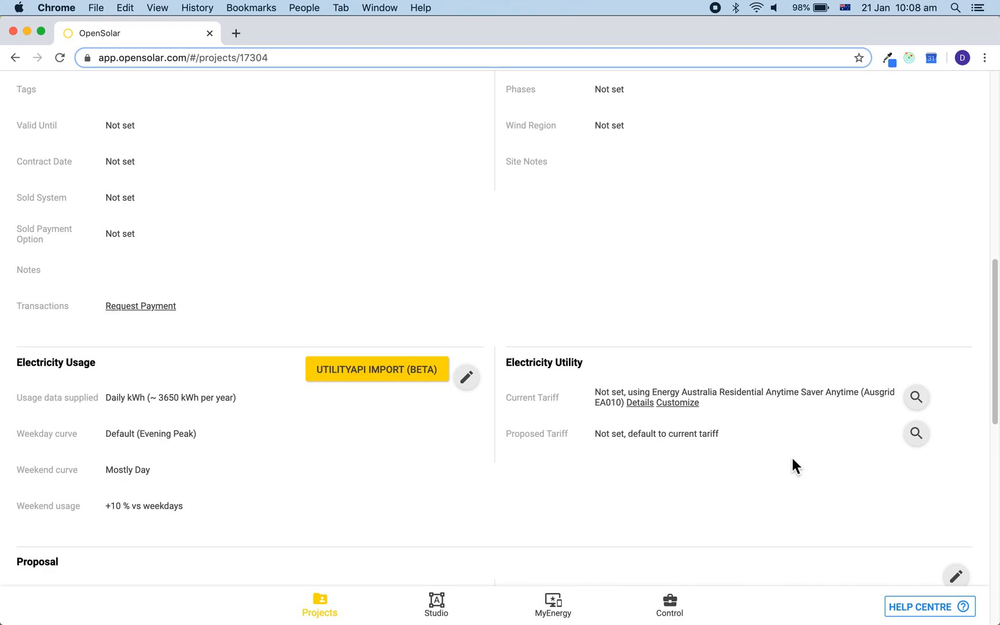
{"action": "mouse_move", "coordinate": [802, 460]}
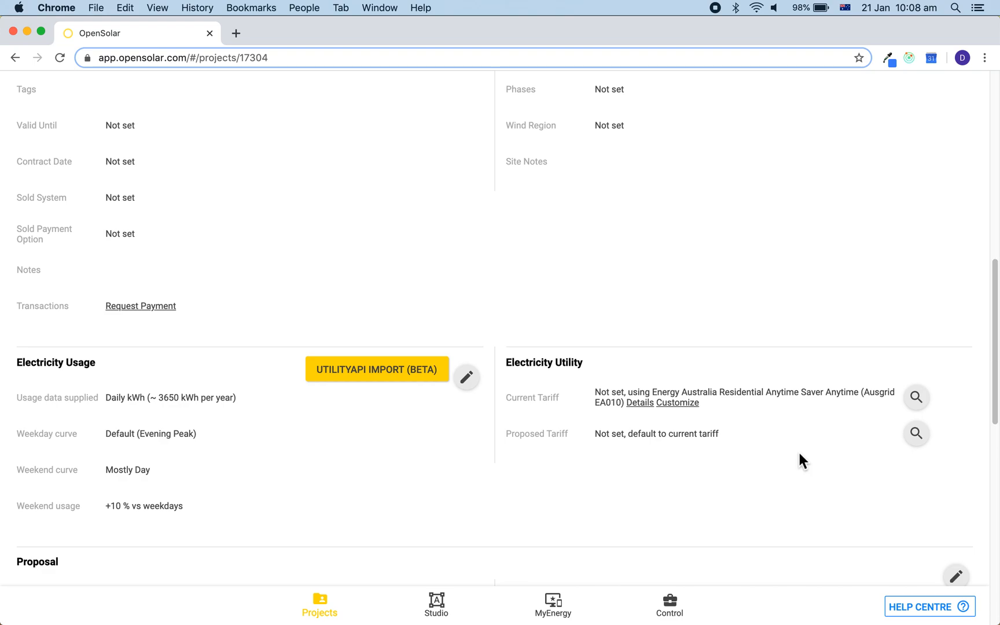
{"action": "mouse_move", "coordinate": [936, 407]}
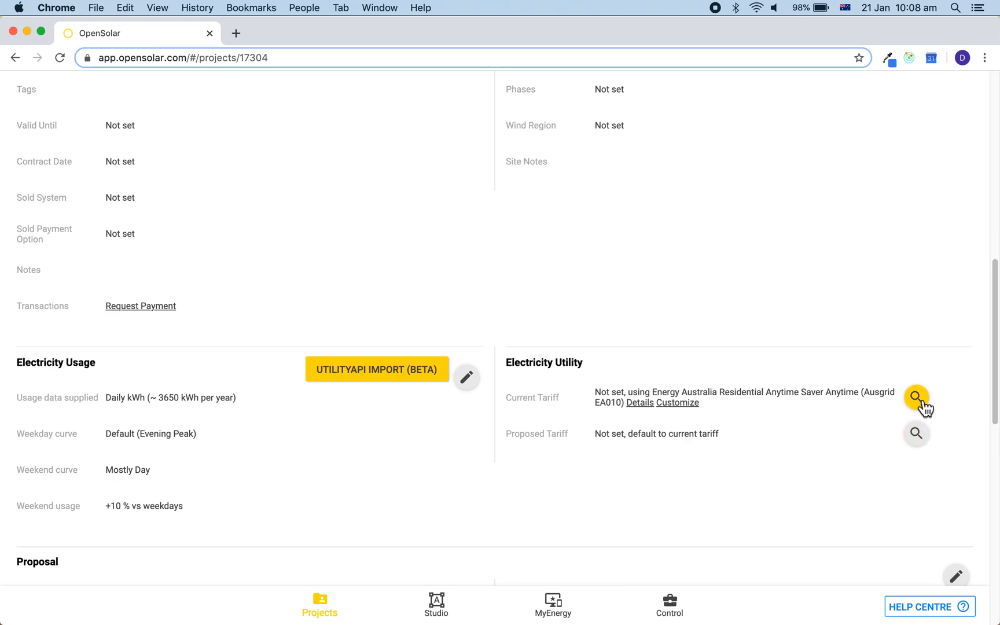
{"action": "left_click", "coordinate": [917, 395]}
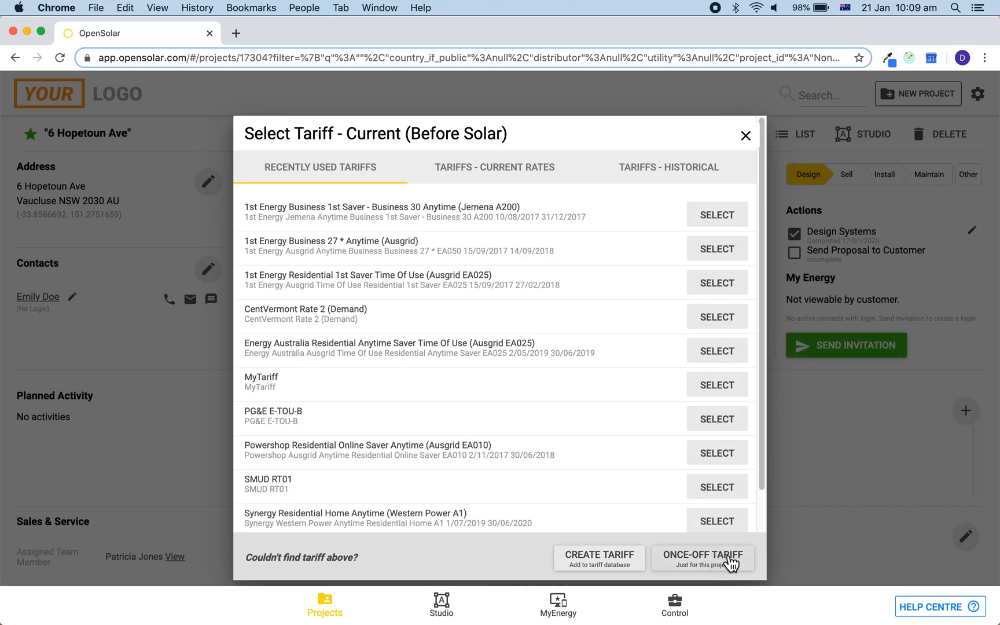
{"action": "left_click", "coordinate": [702, 554]}
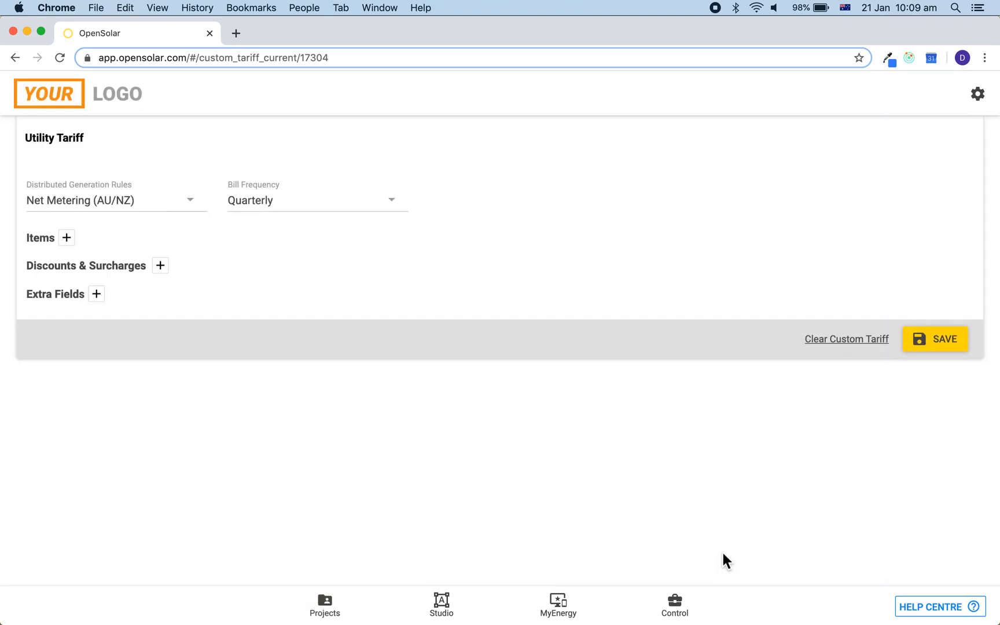
{"action": "mouse_move", "coordinate": [258, 295]}
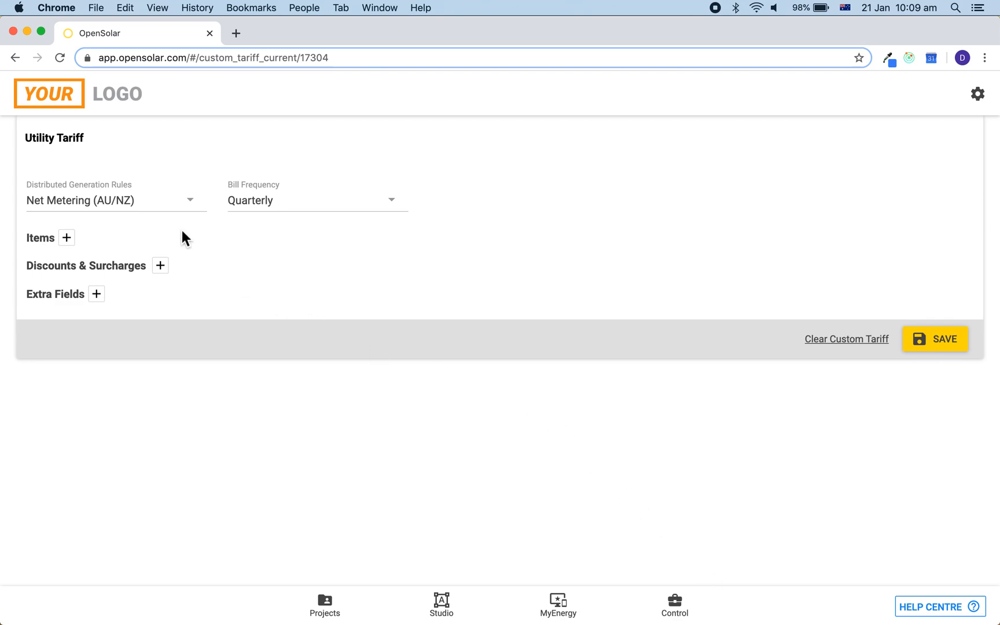
{"action": "mouse_move", "coordinate": [156, 213]}
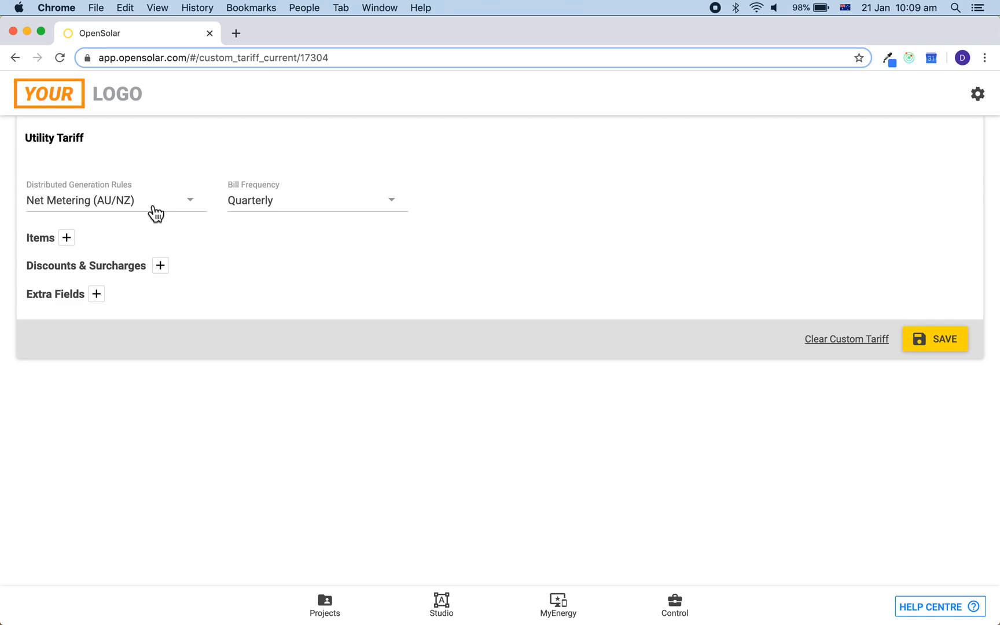
{"action": "left_click", "coordinate": [156, 208]}
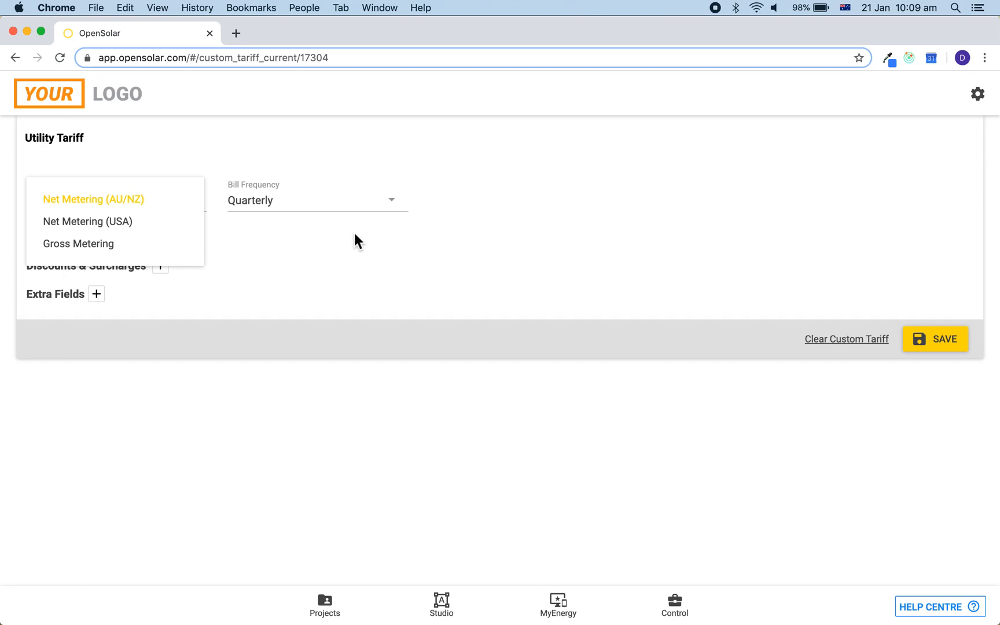
{"action": "left_click", "coordinate": [92, 199]}
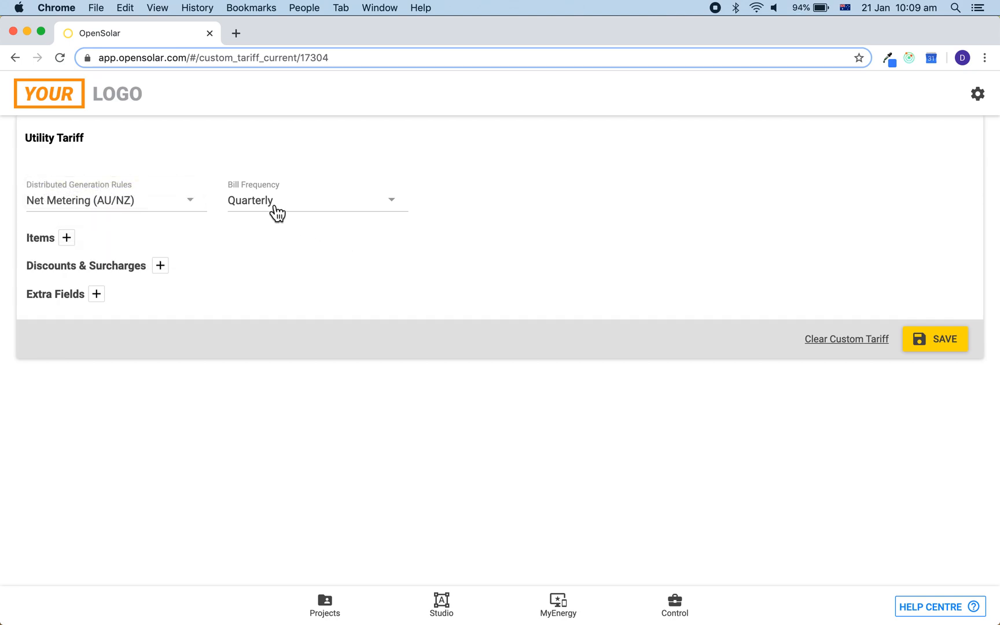
{"action": "left_click", "coordinate": [312, 199]}
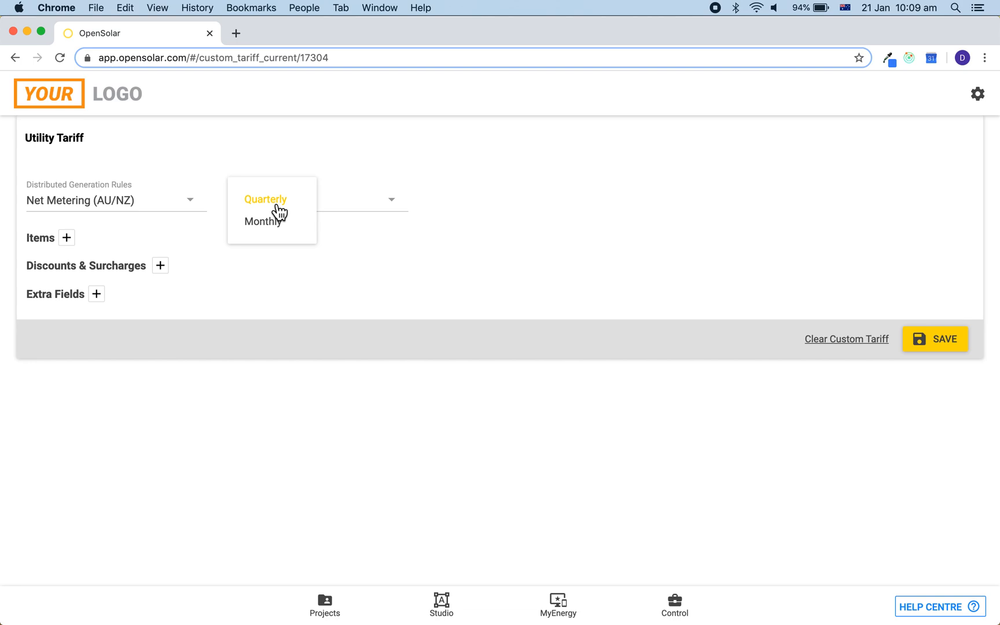
{"action": "mouse_move", "coordinate": [306, 228]}
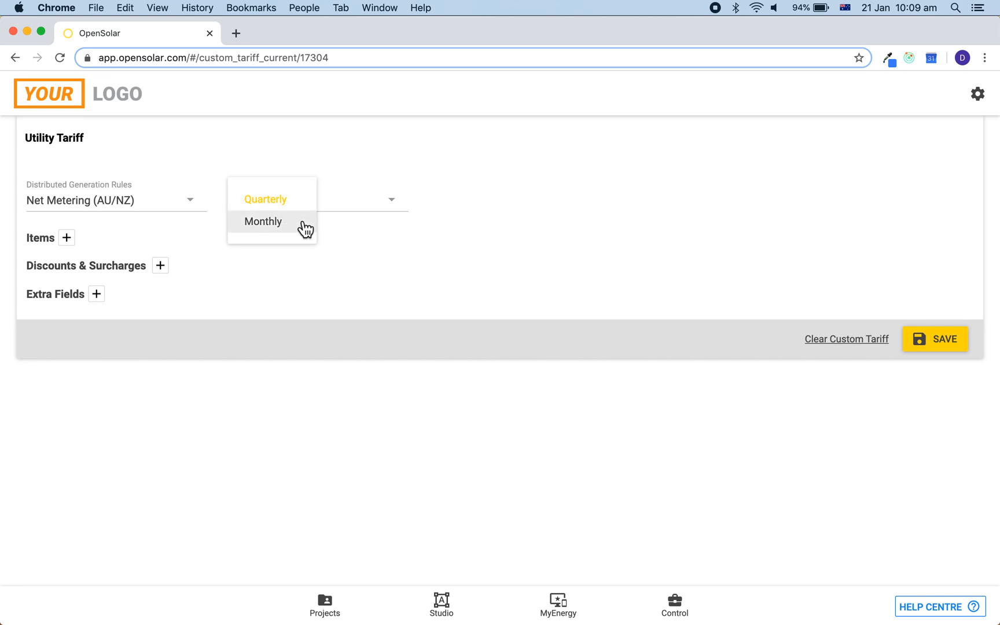
{"action": "left_click", "coordinate": [265, 199]}
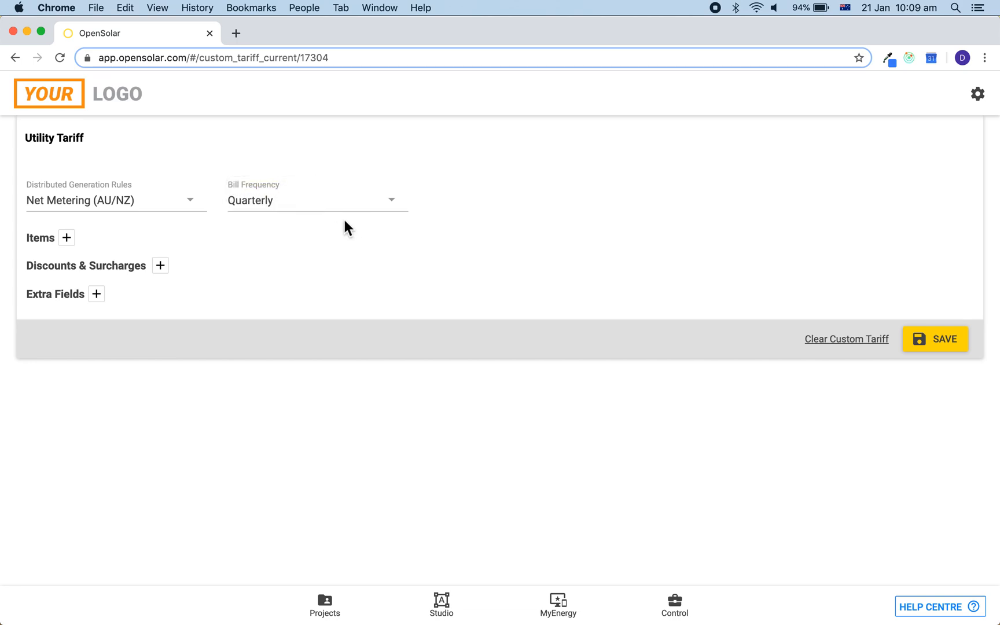
{"action": "mouse_move", "coordinate": [350, 230]}
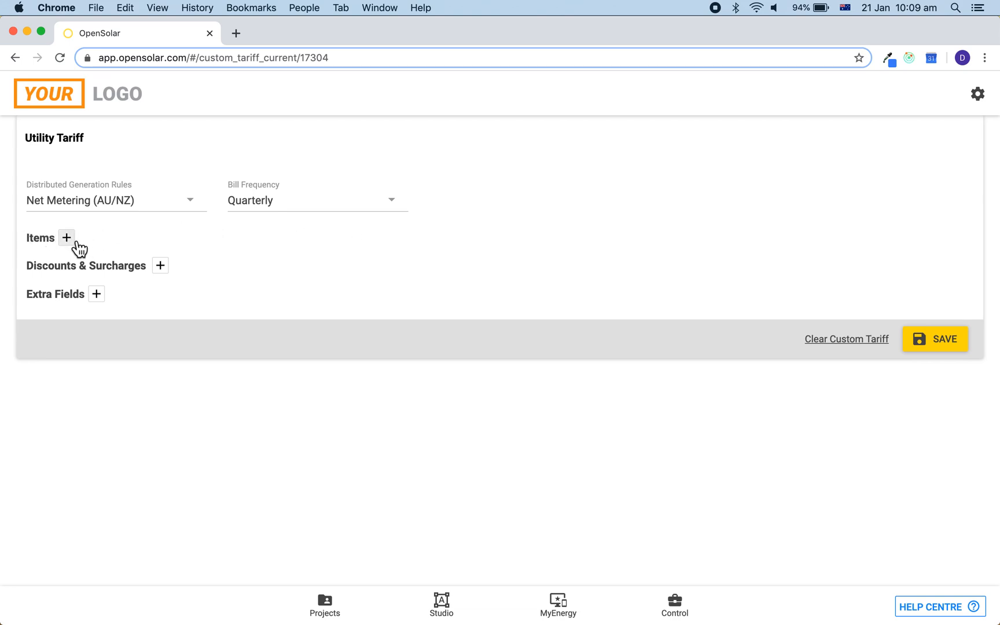
Add a Usage Rate $/kWh item with a rate named Anytime Rate priced at 0.25
{"action": "left_click", "coordinate": [66, 237]}
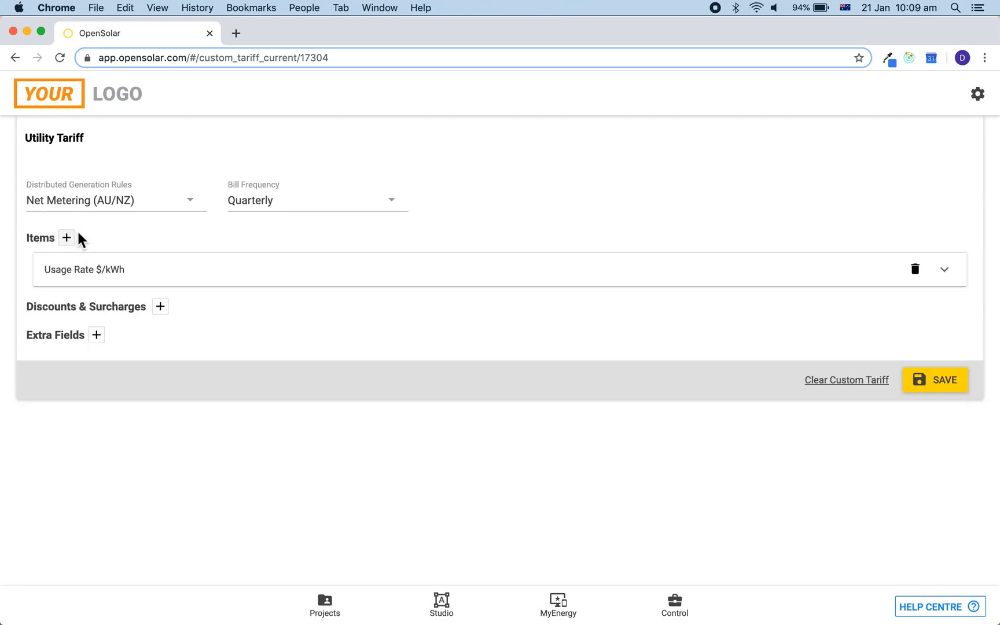
{"action": "mouse_move", "coordinate": [25, 295]}
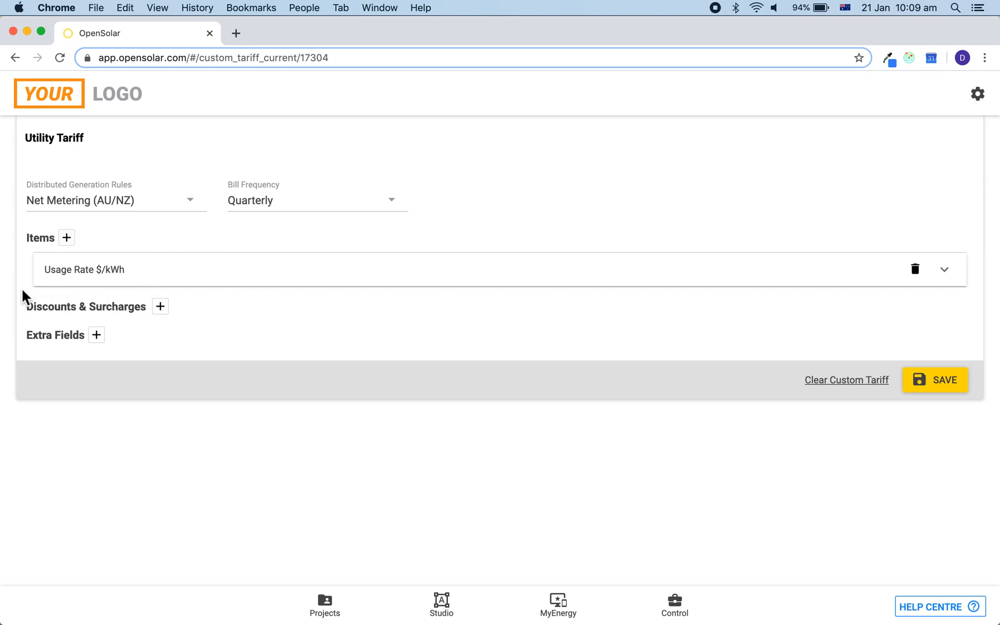
{"action": "mouse_move", "coordinate": [632, 286]}
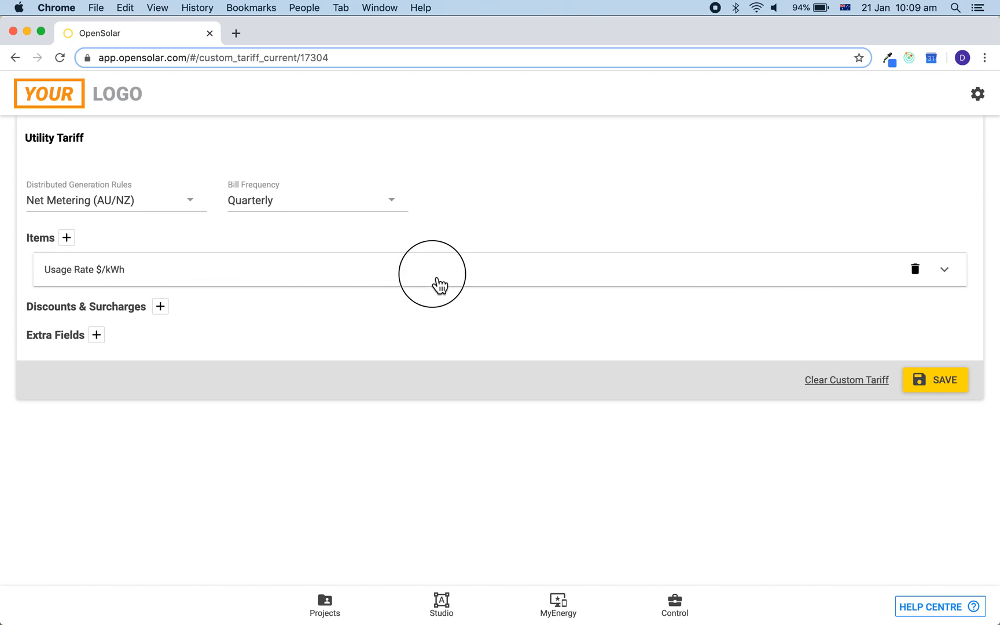
{"action": "left_click", "coordinate": [944, 270]}
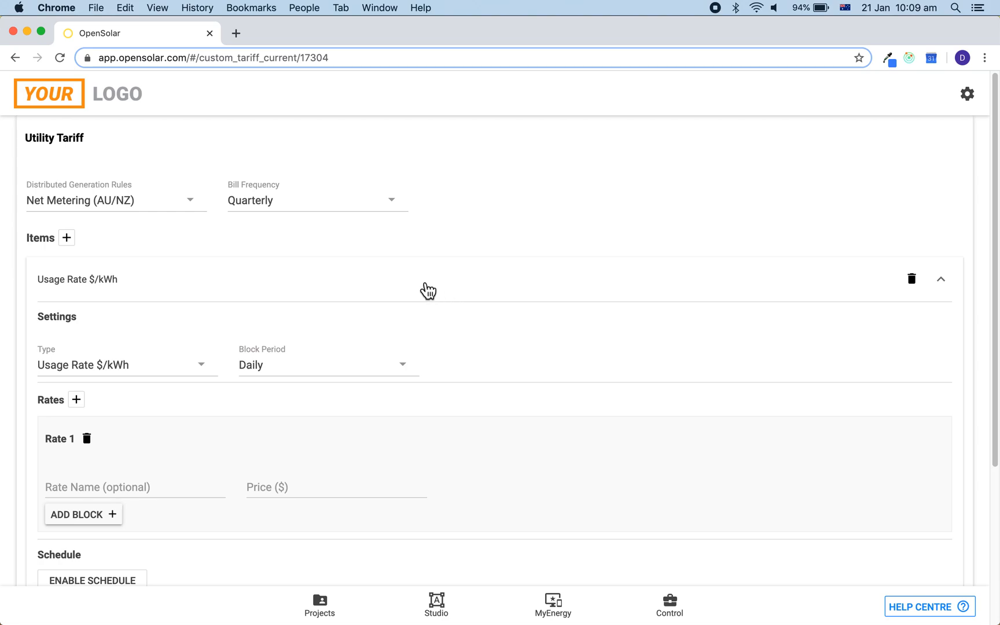
{"action": "scroll", "scroll_direction": "down", "scroll_amount": 3}
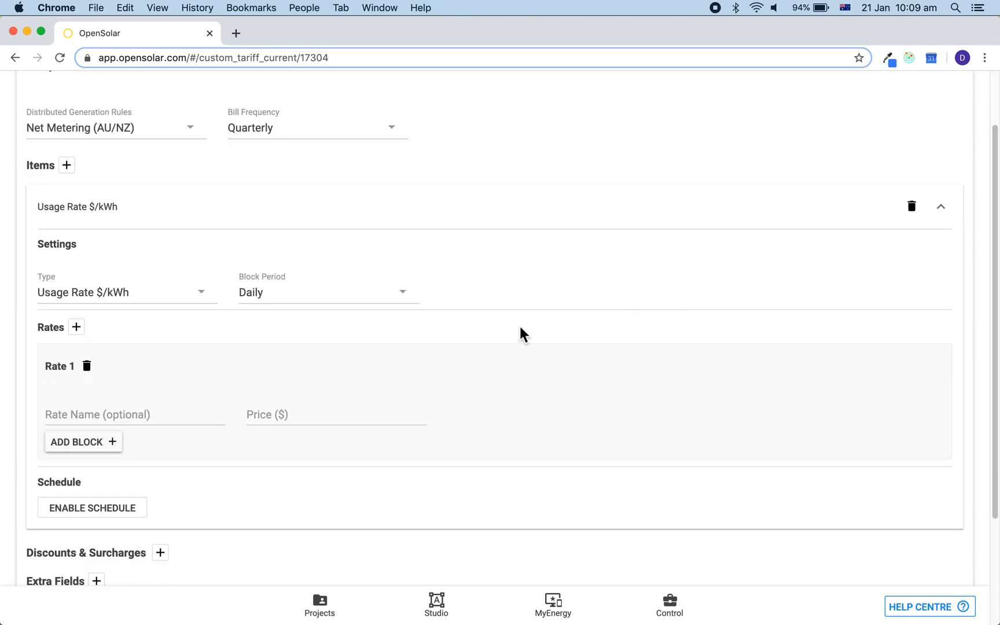
{"action": "mouse_move", "coordinate": [577, 442]}
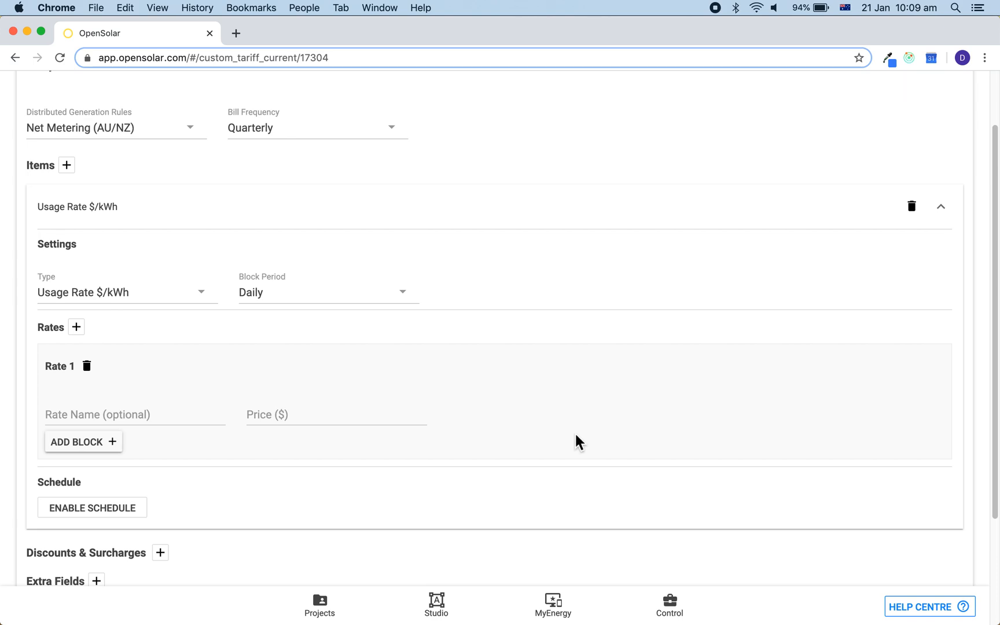
{"action": "left_click", "coordinate": [133, 414]}
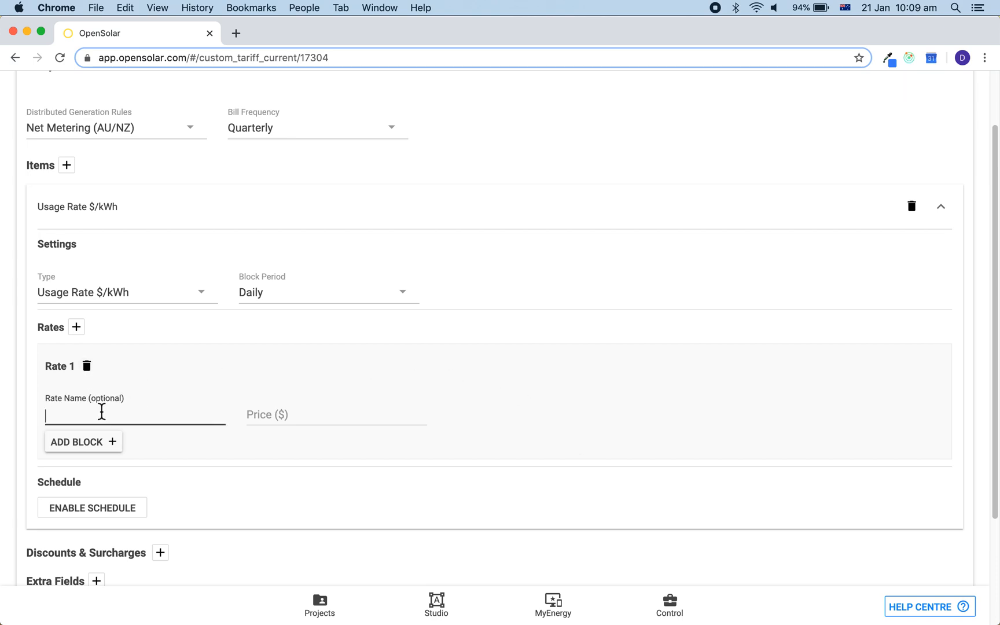
{"action": "type", "text": "Anytime Rate"}
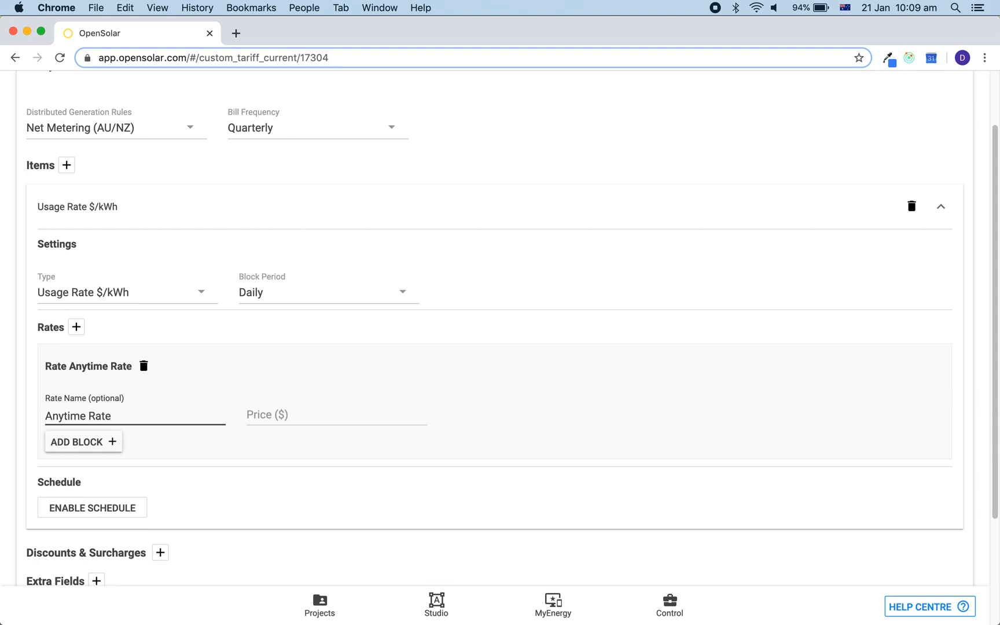
{"action": "type", "text": "0.25"}
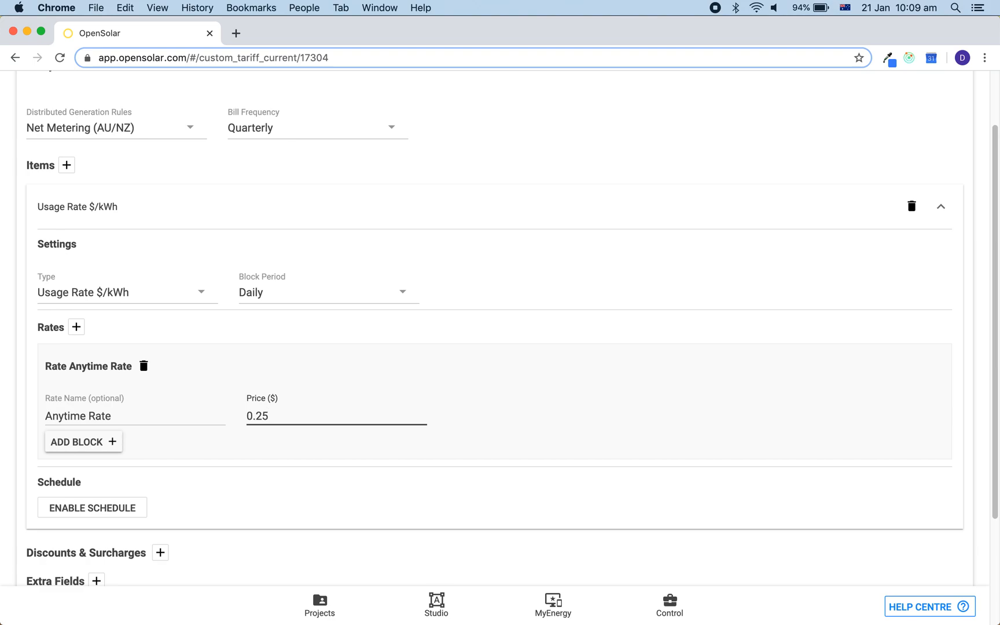
{"action": "mouse_move", "coordinate": [314, 434]}
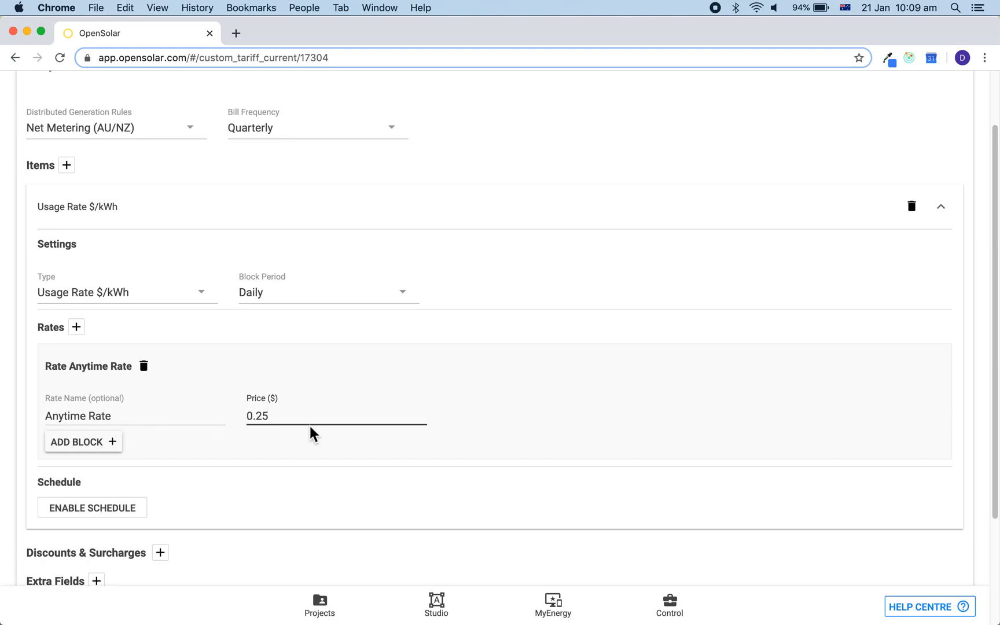
{"action": "mouse_move", "coordinate": [518, 377]}
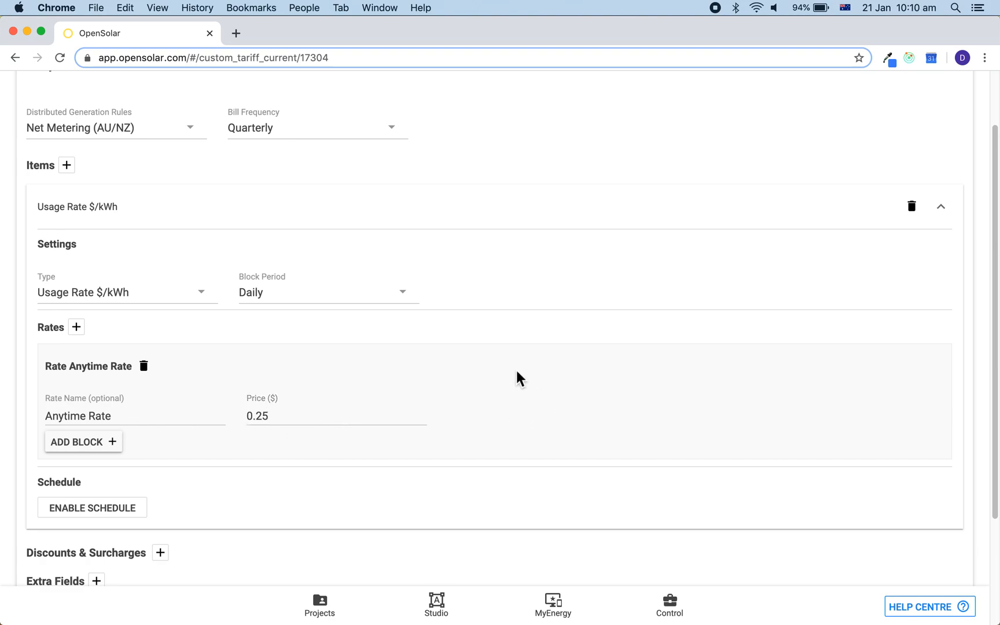
{"action": "mouse_move", "coordinate": [330, 215]}
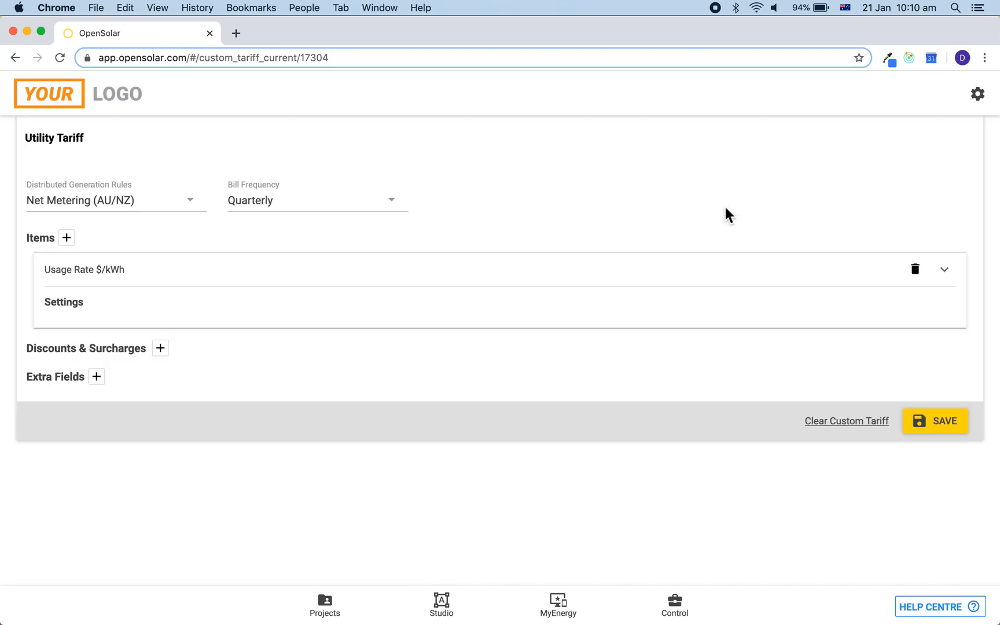
Collapse the usage item and add a surcharge of $1/day
{"action": "left_click", "coordinate": [944, 268]}
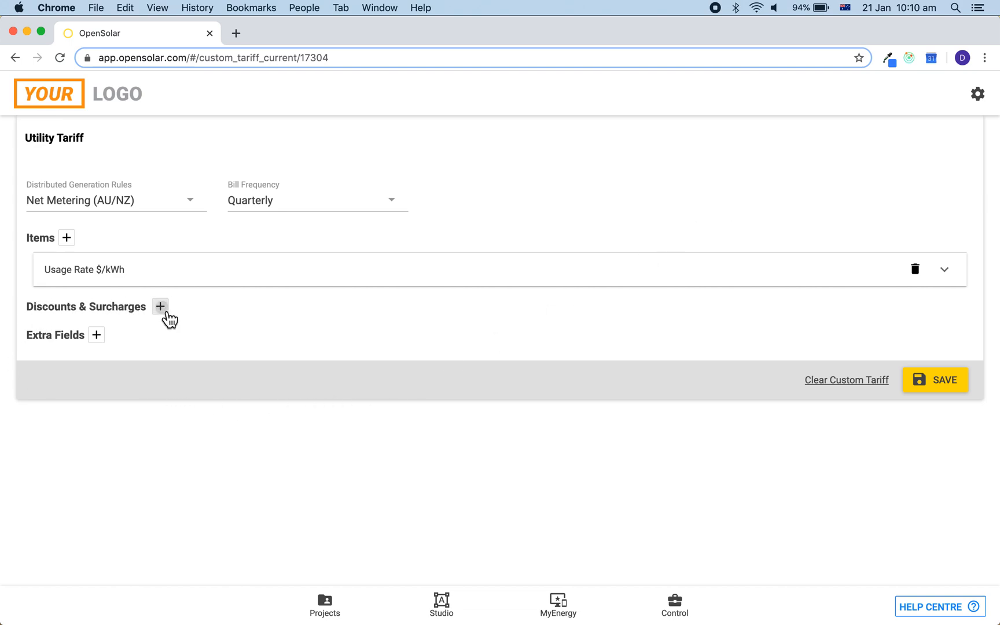
{"action": "left_click", "coordinate": [160, 306]}
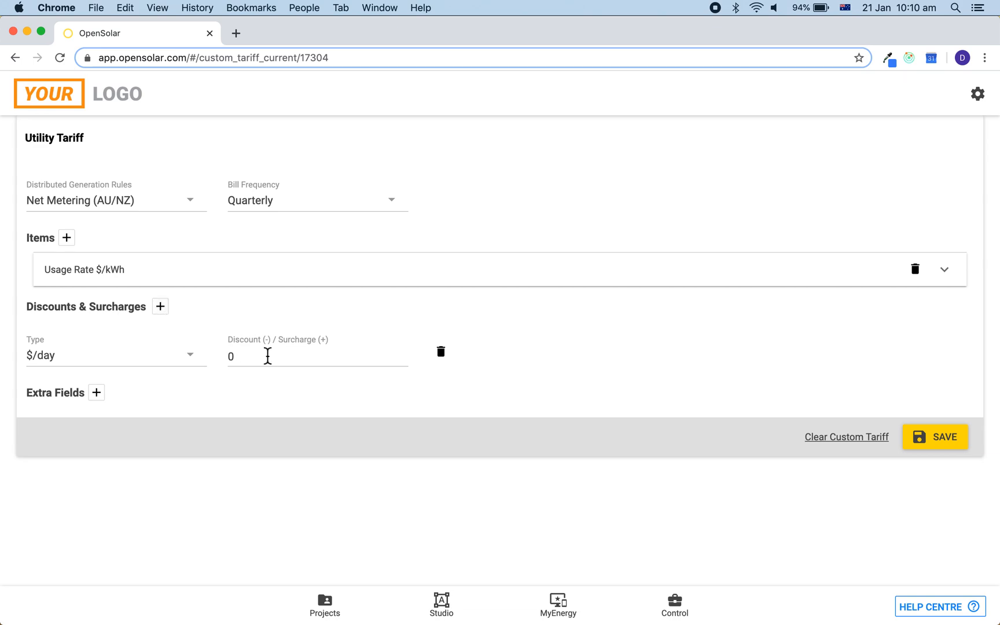
{"action": "type", "text": "1"}
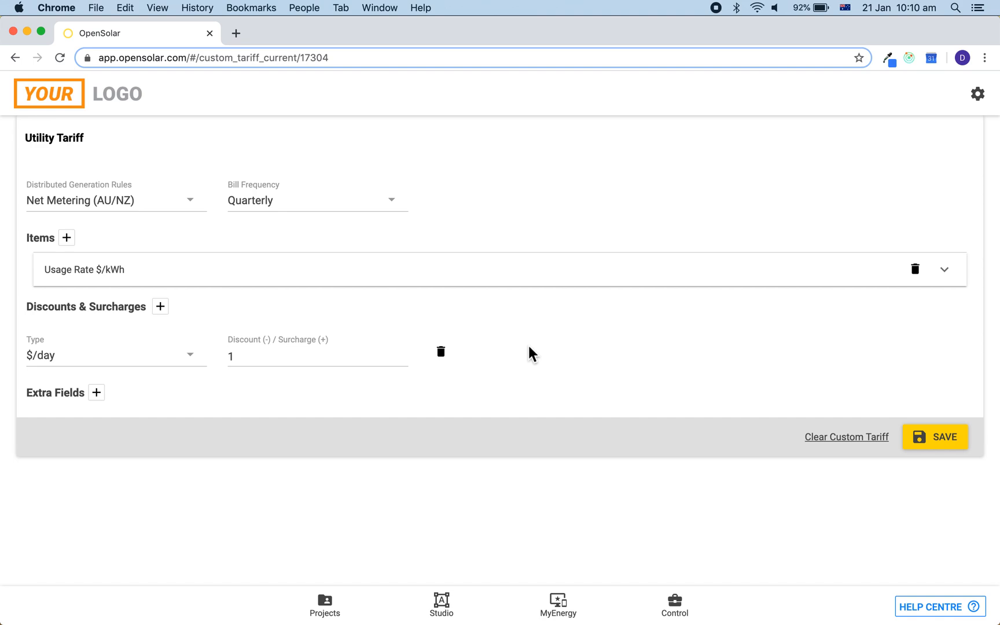
Add a Tax (% inclusive) extra field of 10 and save the tariff
{"action": "left_click", "coordinate": [96, 392]}
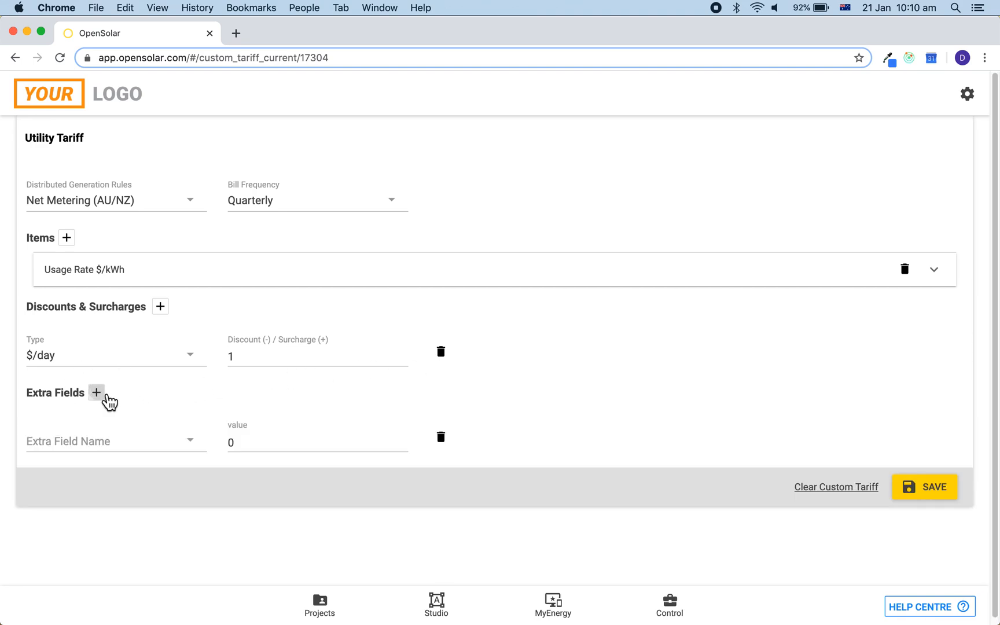
{"action": "left_click", "coordinate": [115, 441]}
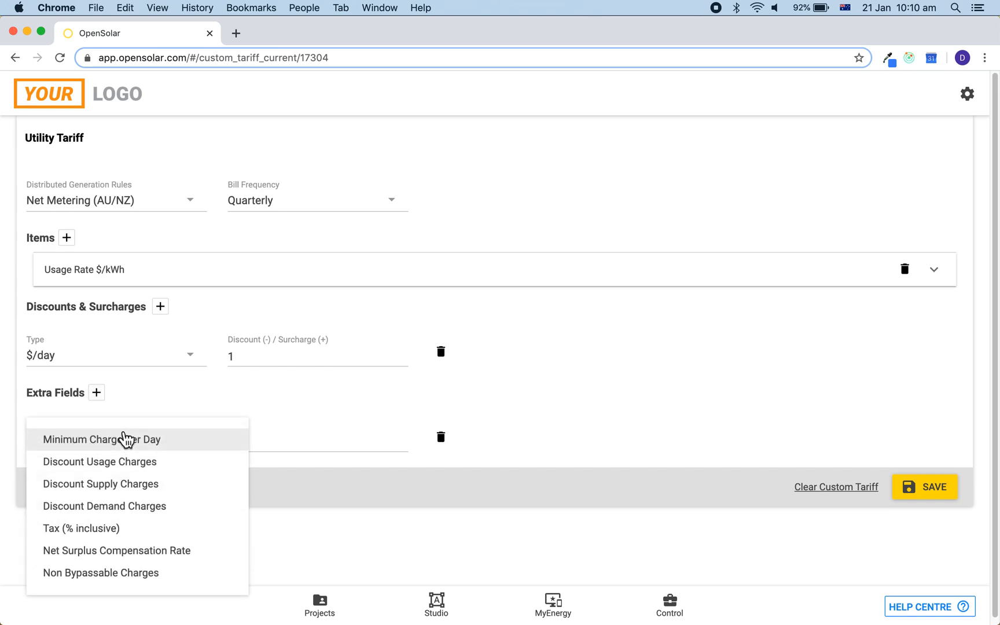
{"action": "left_click", "coordinate": [80, 527]}
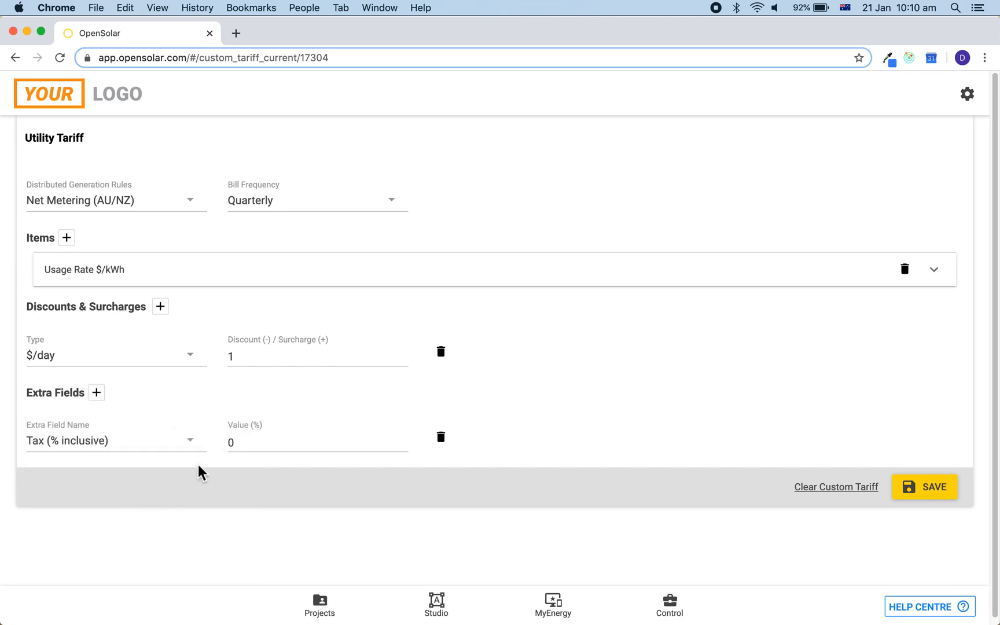
{"action": "type", "text": "10"}
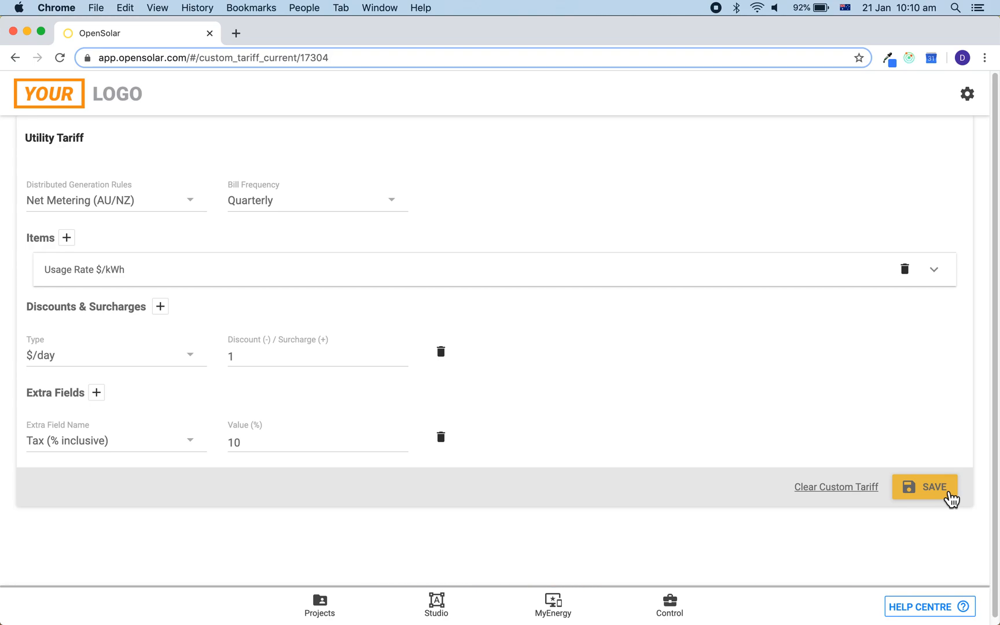
{"action": "left_click", "coordinate": [924, 487]}
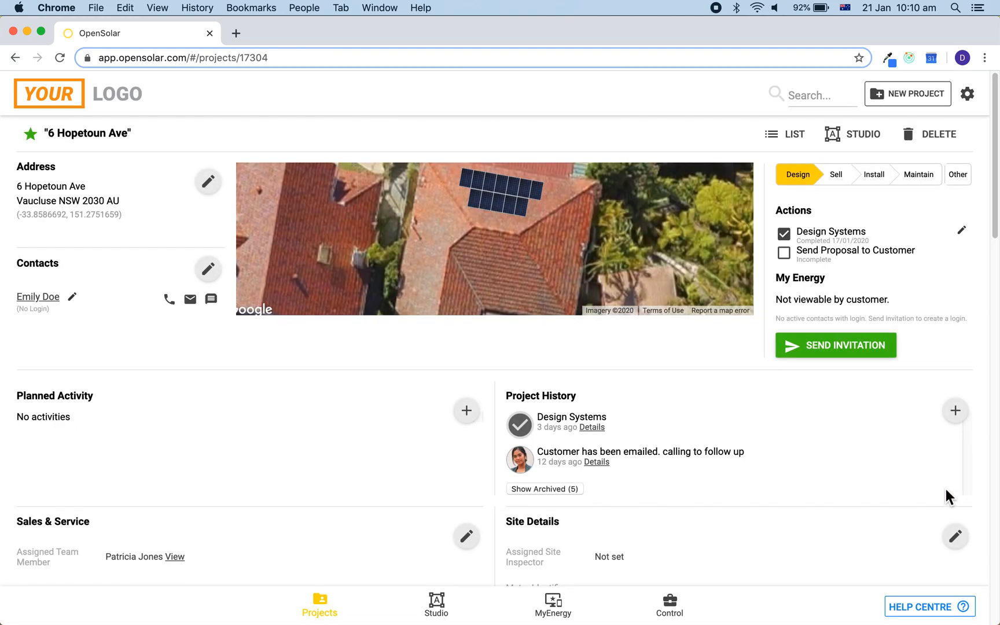
Delete the project's custom current tariff and confirm on the DELETE page
{"action": "scroll", "scroll_direction": "down", "scroll_amount": 3}
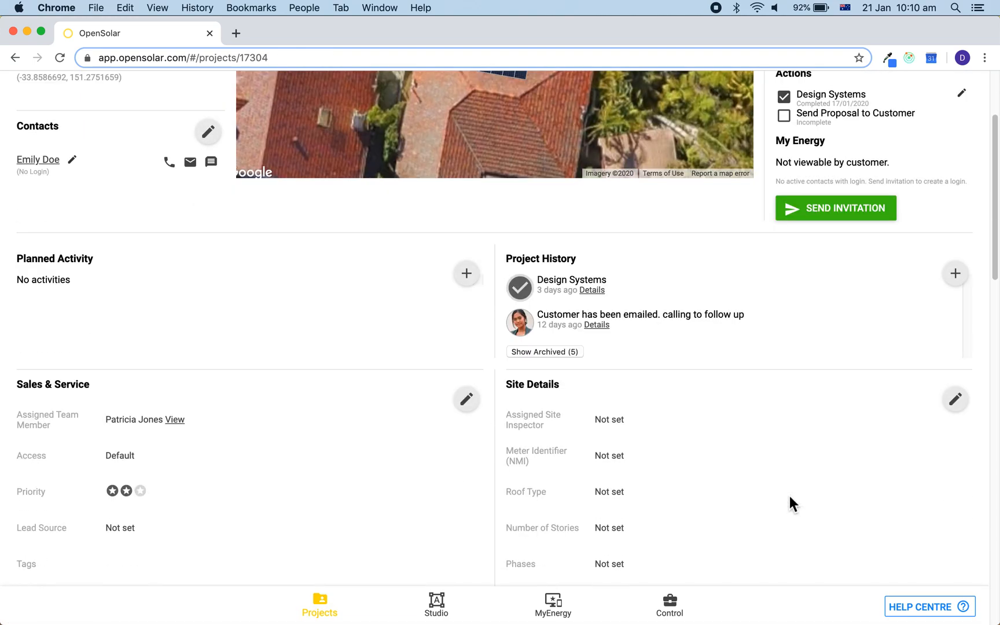
{"action": "scroll", "scroll_direction": "down", "scroll_amount": 3}
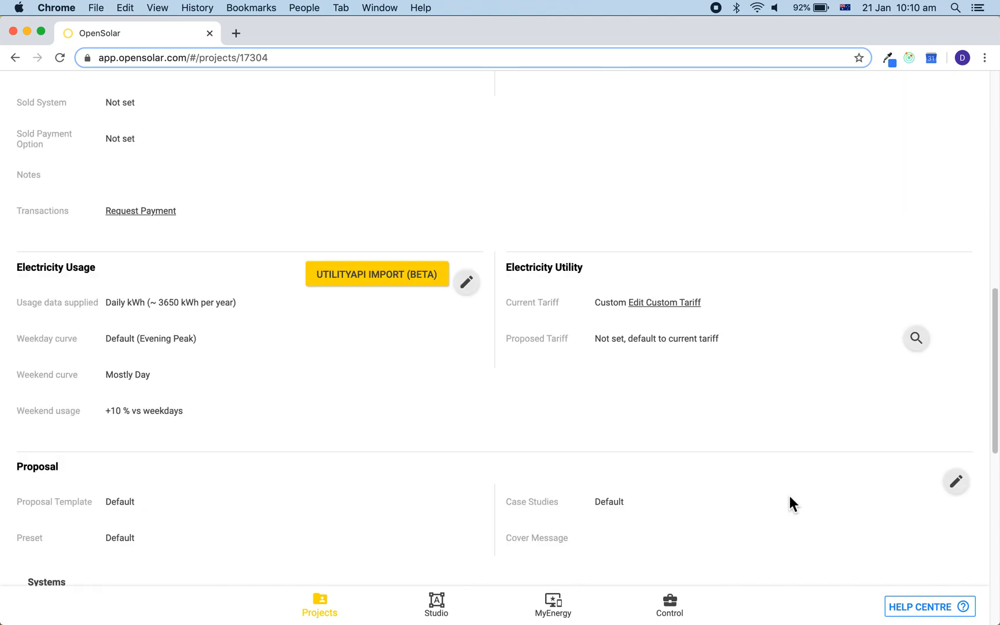
{"action": "mouse_move", "coordinate": [696, 336]}
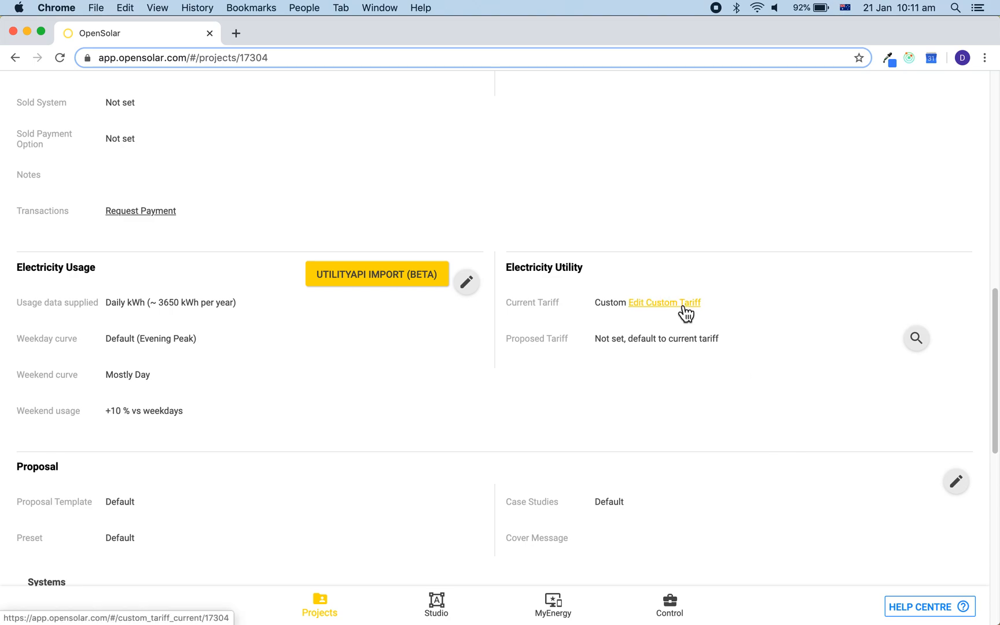
{"action": "left_click", "coordinate": [663, 302]}
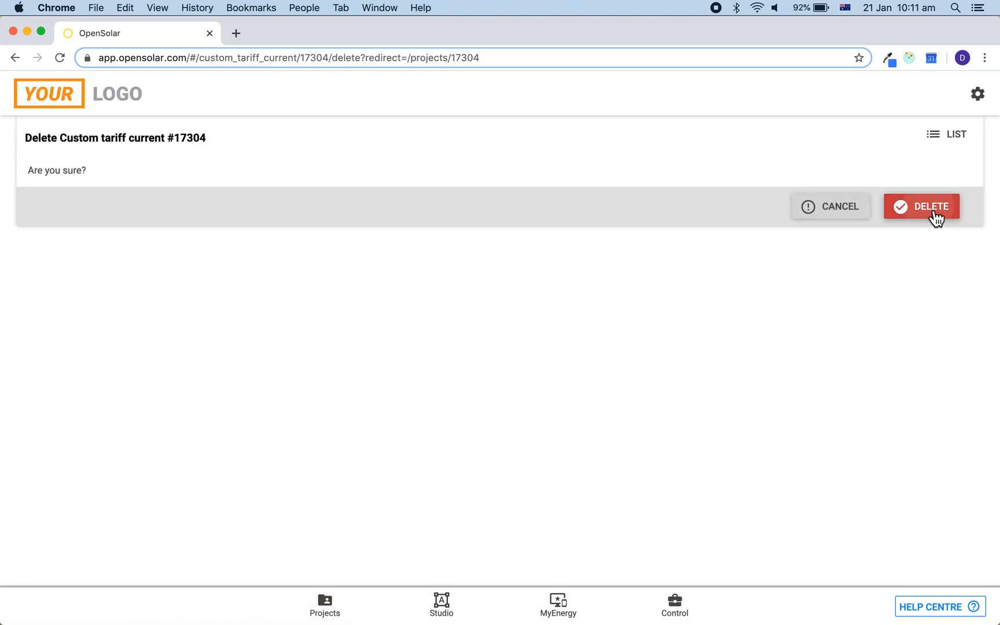
{"action": "left_click", "coordinate": [920, 206]}
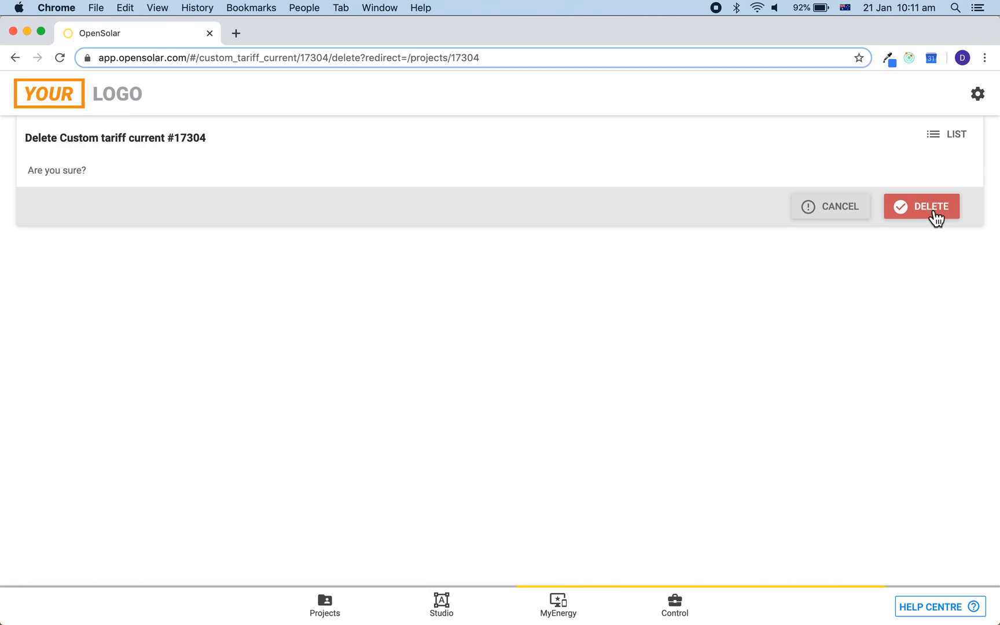
{"action": "left_click", "coordinate": [921, 206]}
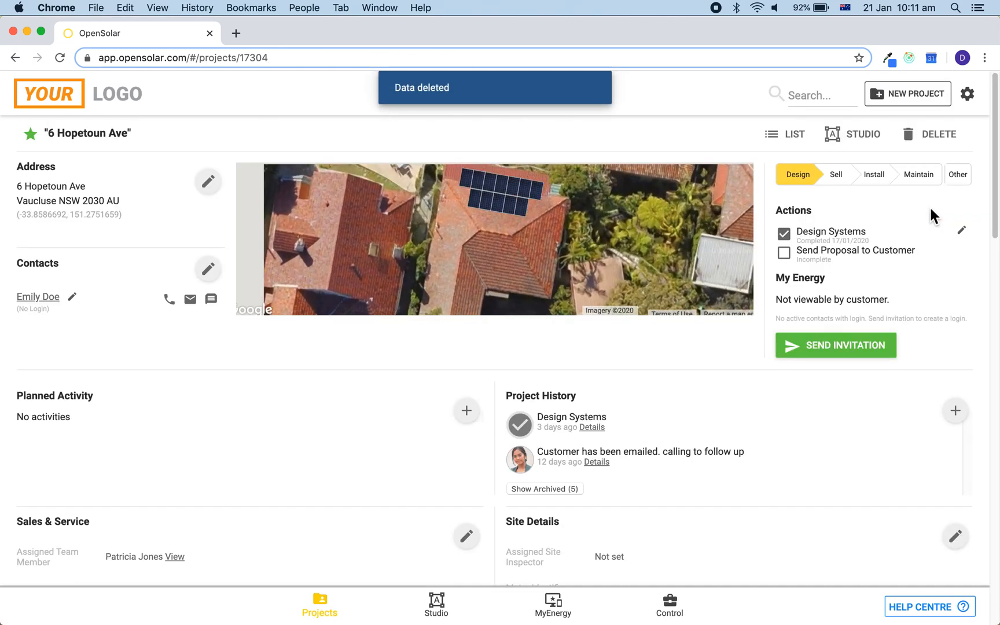
{"action": "scroll", "scroll_direction": "down", "scroll_amount": 3}
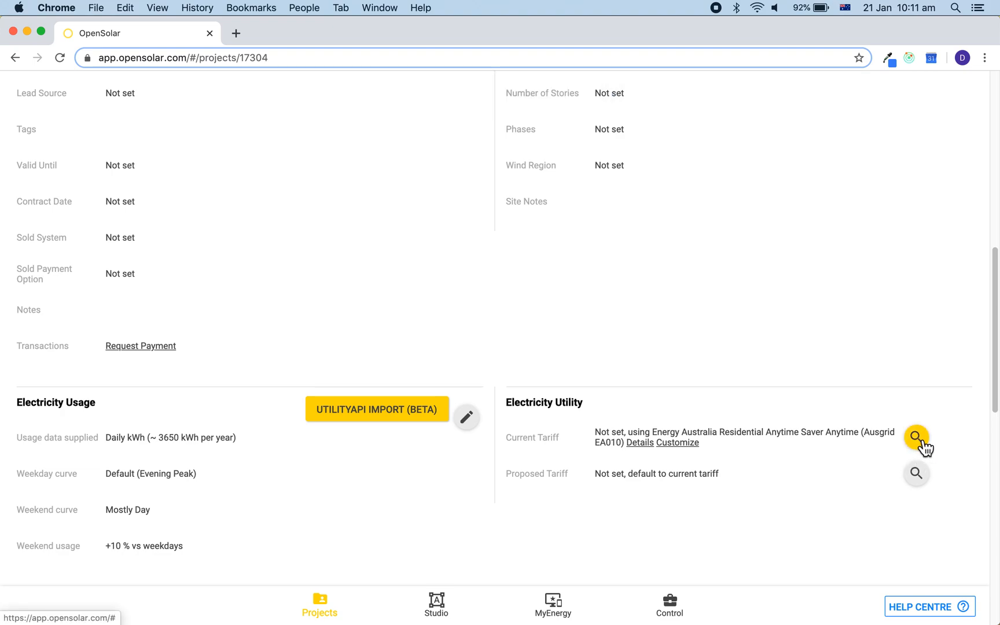
Start a new tariff from the Current Tariff picker's Select Tariff dialog
{"action": "left_click", "coordinate": [916, 438]}
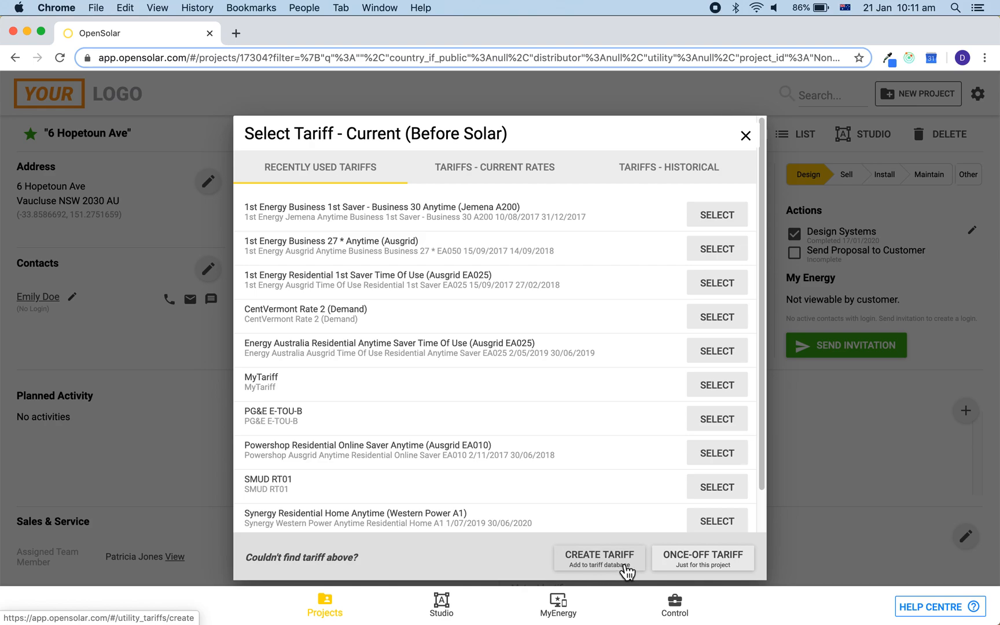
{"action": "left_click", "coordinate": [598, 555]}
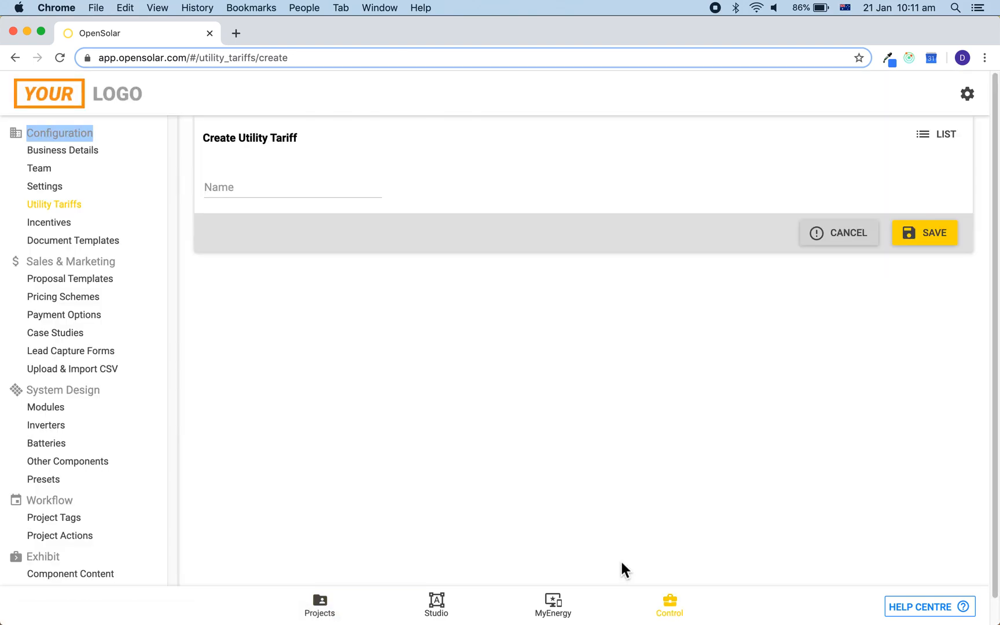
{"action": "mouse_move", "coordinate": [606, 548]}
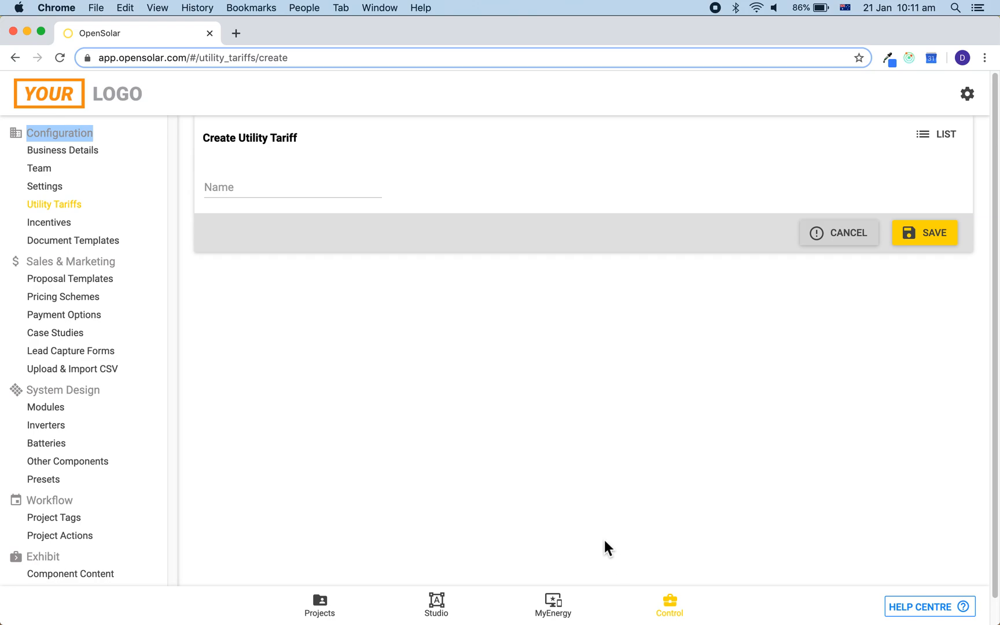
Name the new tariff 'Test Custom Tariff' and save it
{"action": "left_click", "coordinate": [287, 187]}
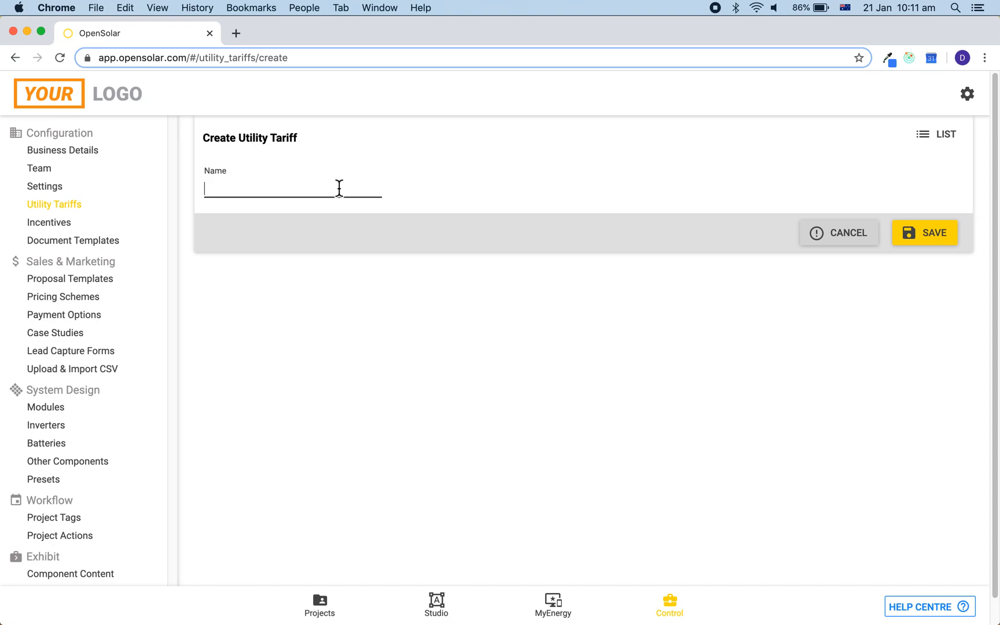
{"action": "type", "text": "T"}
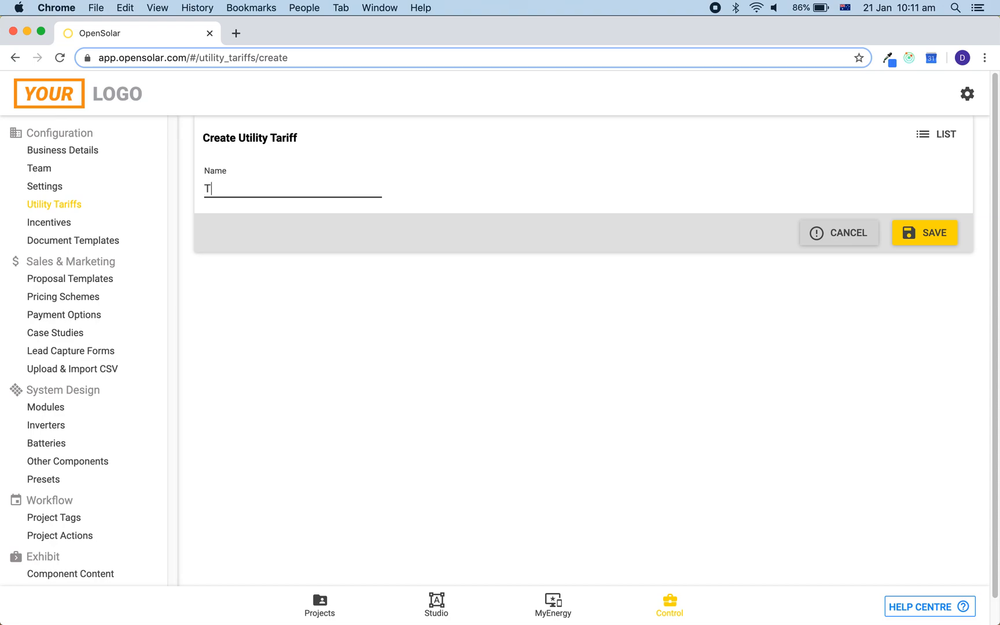
{"action": "type", "text": "est Custom"}
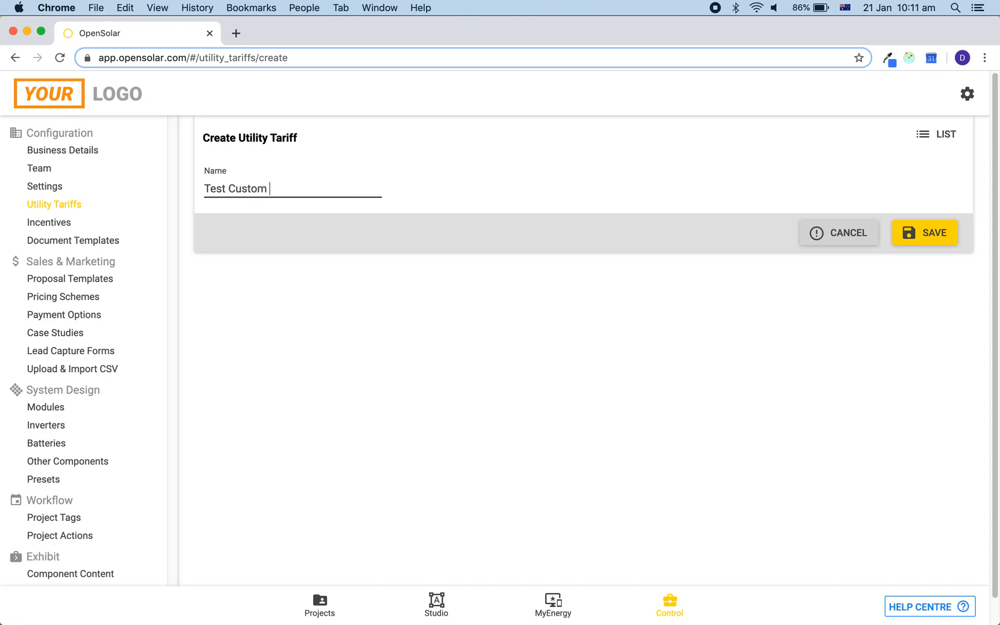
{"action": "type", "text": "Tariff"}
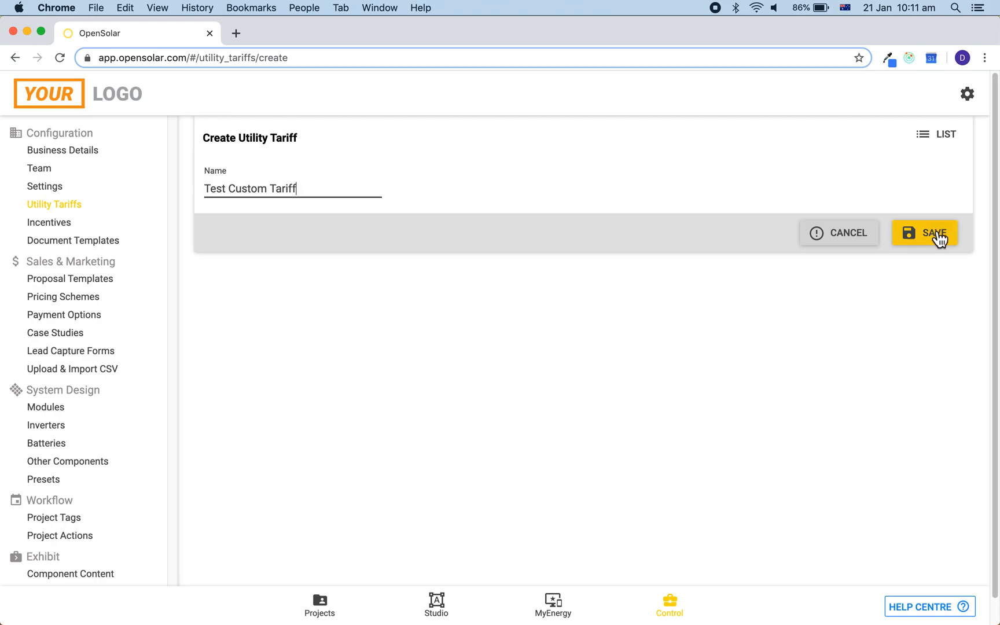
{"action": "left_click", "coordinate": [924, 232]}
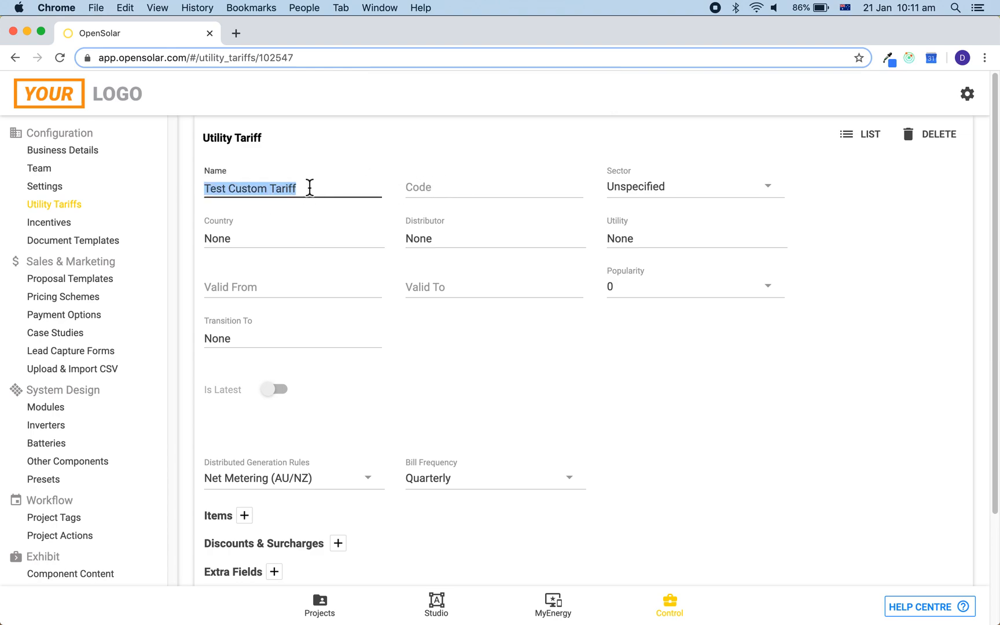
Set code Test Custom Tariff, sector Residential, country Australia, valid from 2020-01-21
{"action": "type", "text": "Test Custom Tariff"}
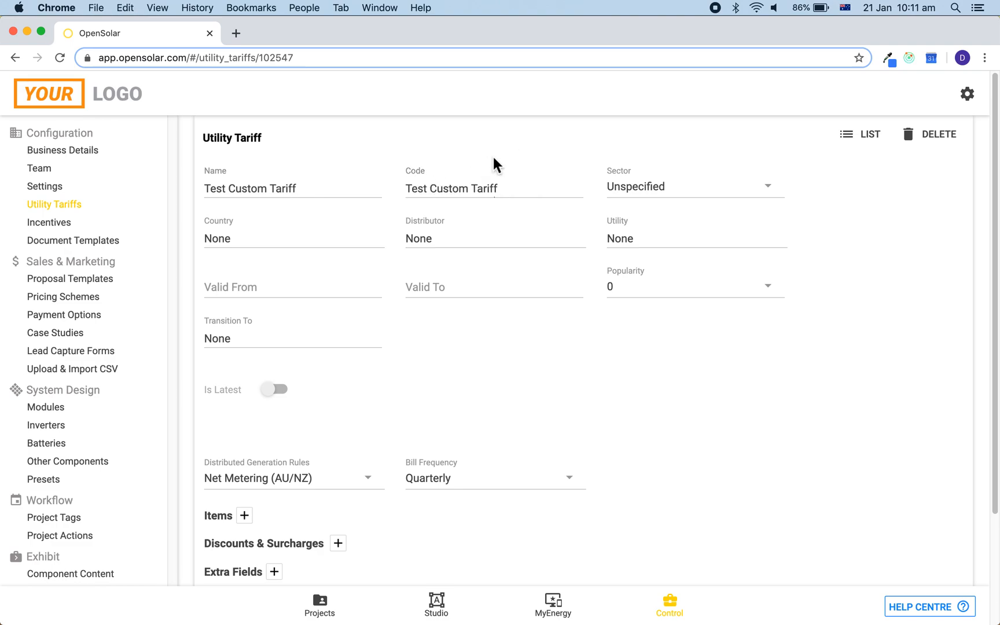
{"action": "mouse_move", "coordinate": [648, 186]}
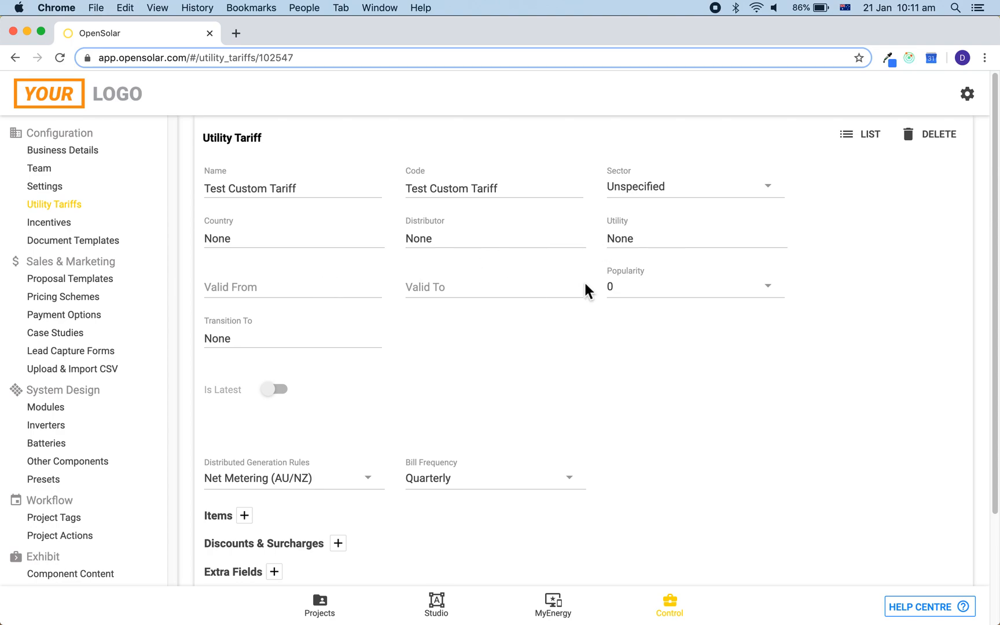
{"action": "mouse_move", "coordinate": [619, 213]}
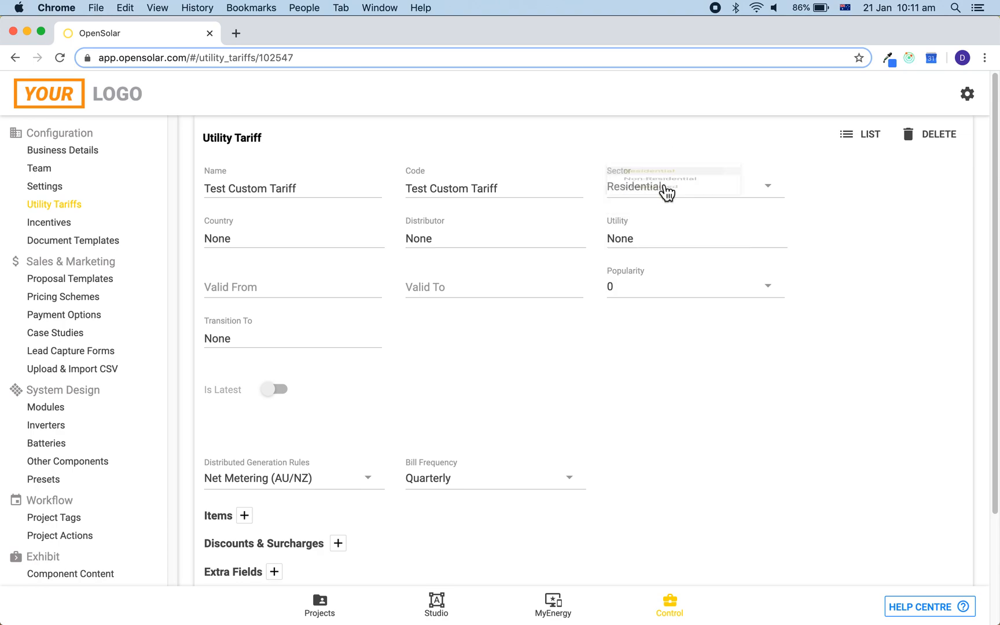
{"action": "left_click", "coordinate": [641, 187]}
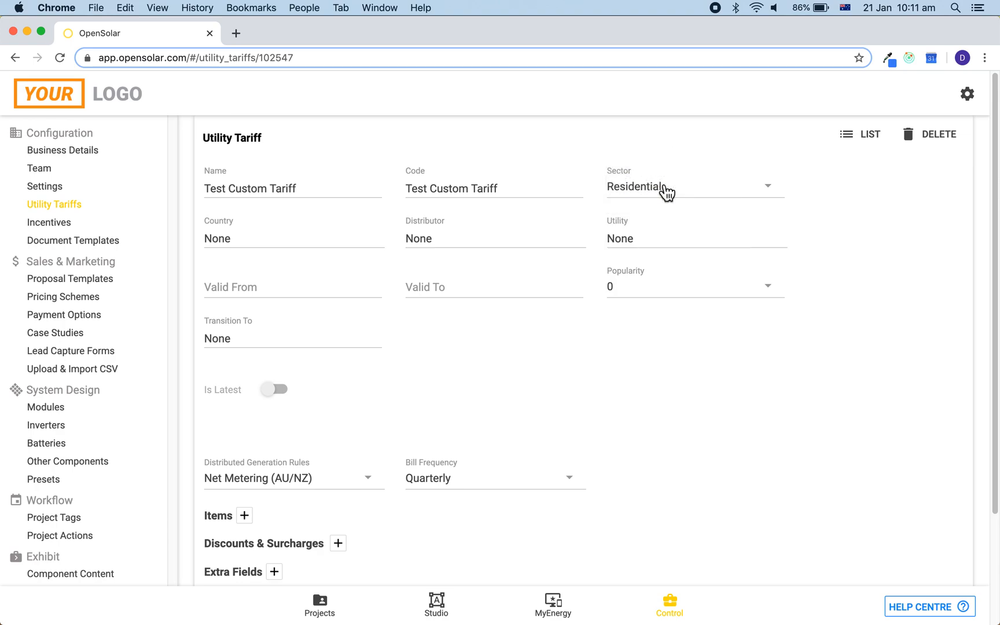
{"action": "left_click", "coordinate": [292, 238]}
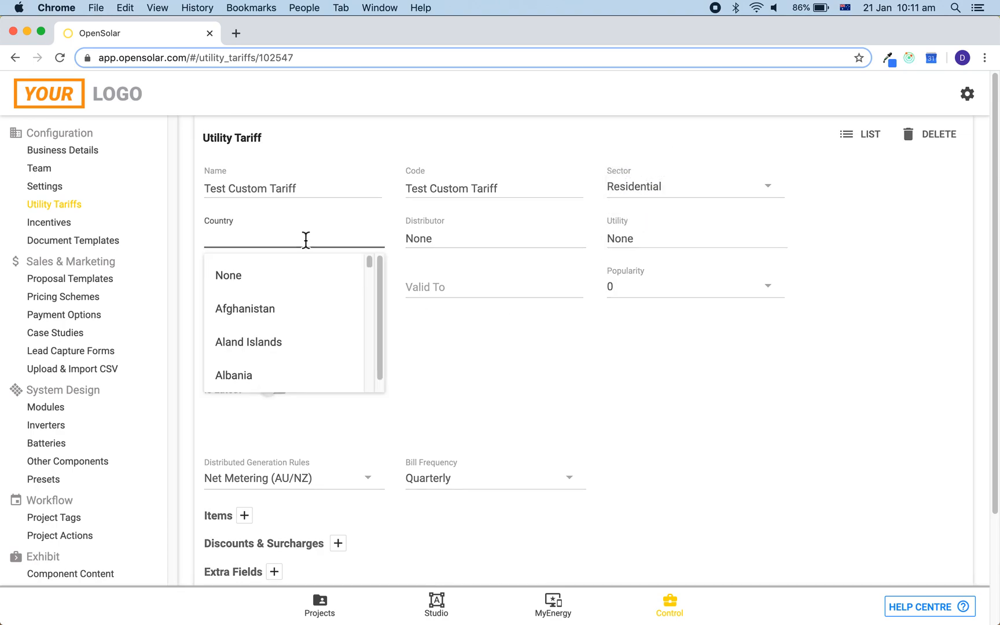
{"action": "type", "text": "Australia"}
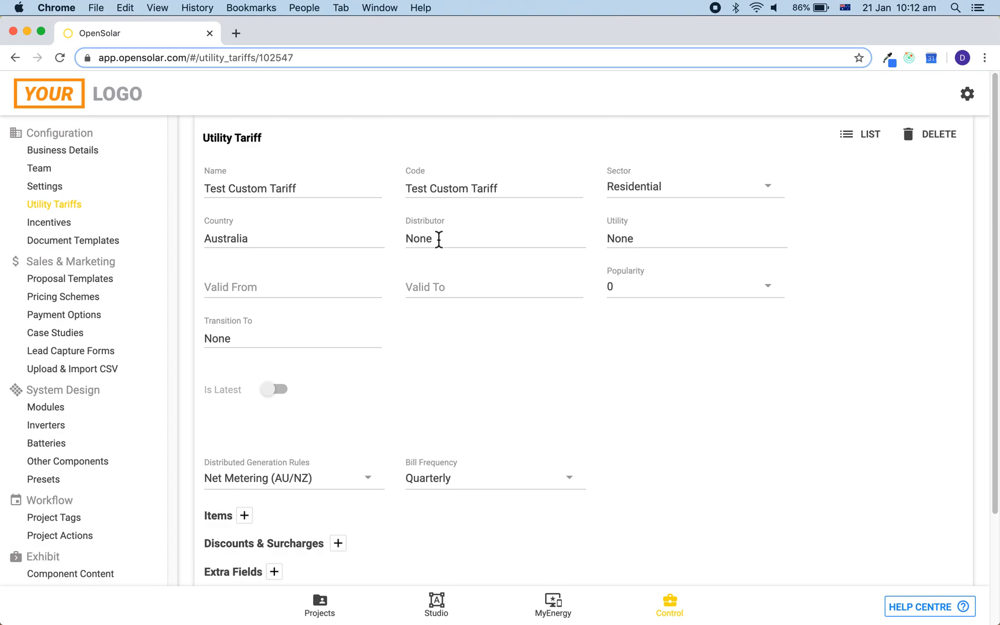
{"action": "mouse_move", "coordinate": [324, 287]}
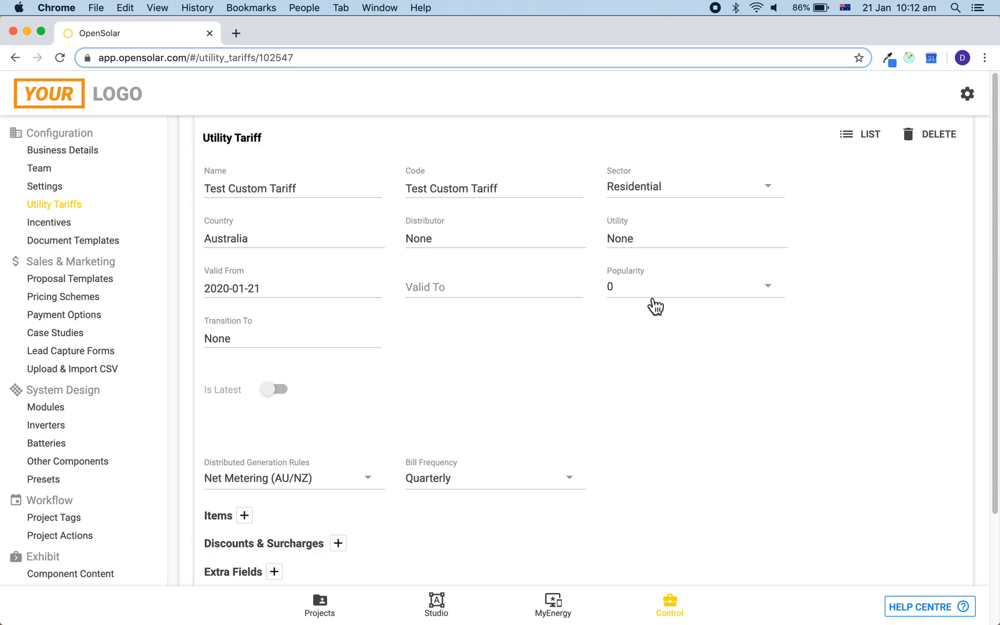
{"action": "mouse_move", "coordinate": [701, 288]}
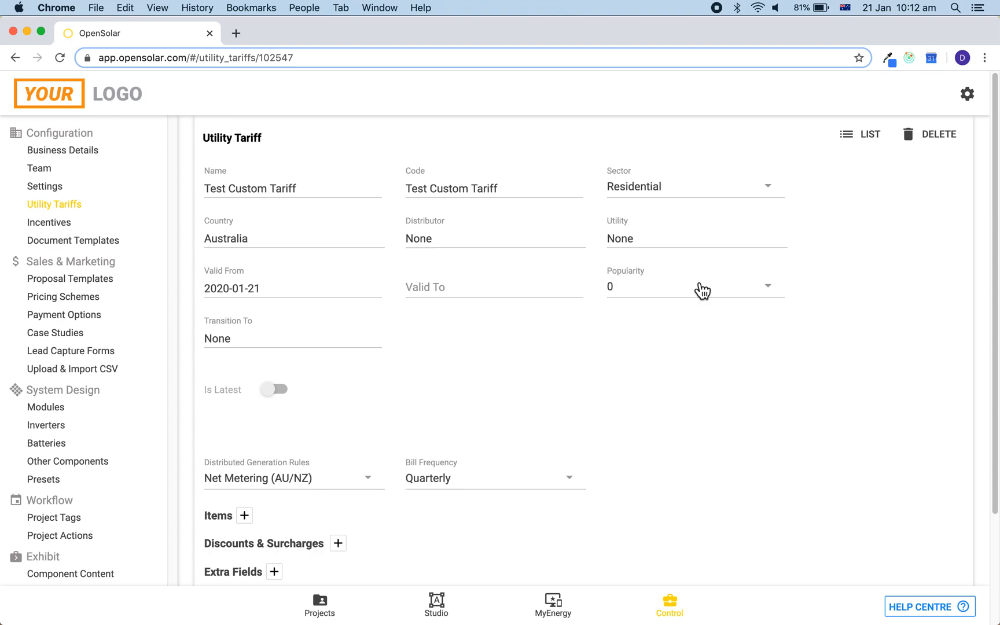
{"action": "left_click", "coordinate": [695, 286]}
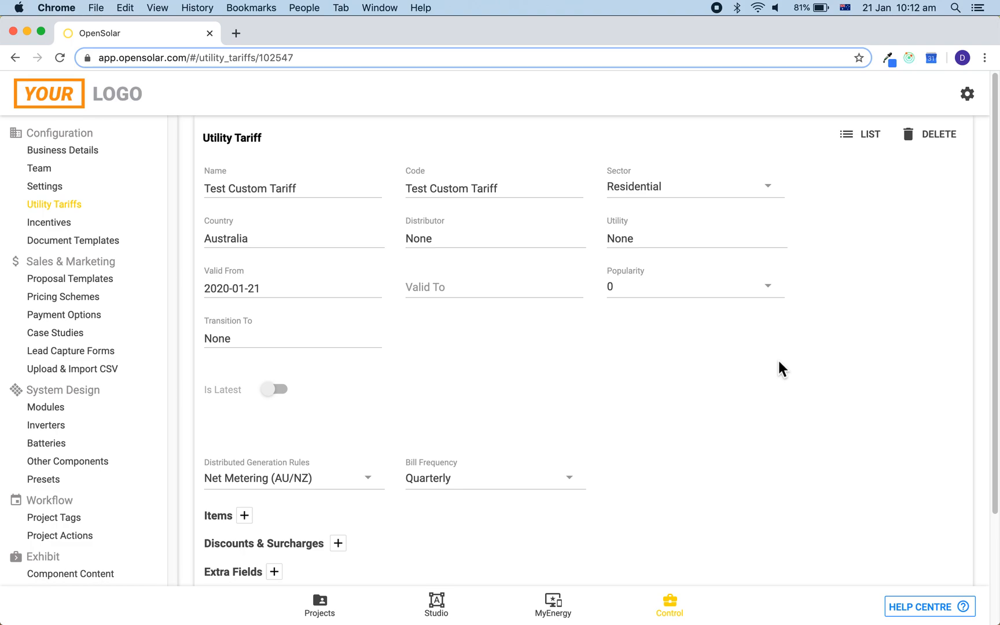
{"action": "scroll", "scroll_direction": "down", "scroll_amount": 3}
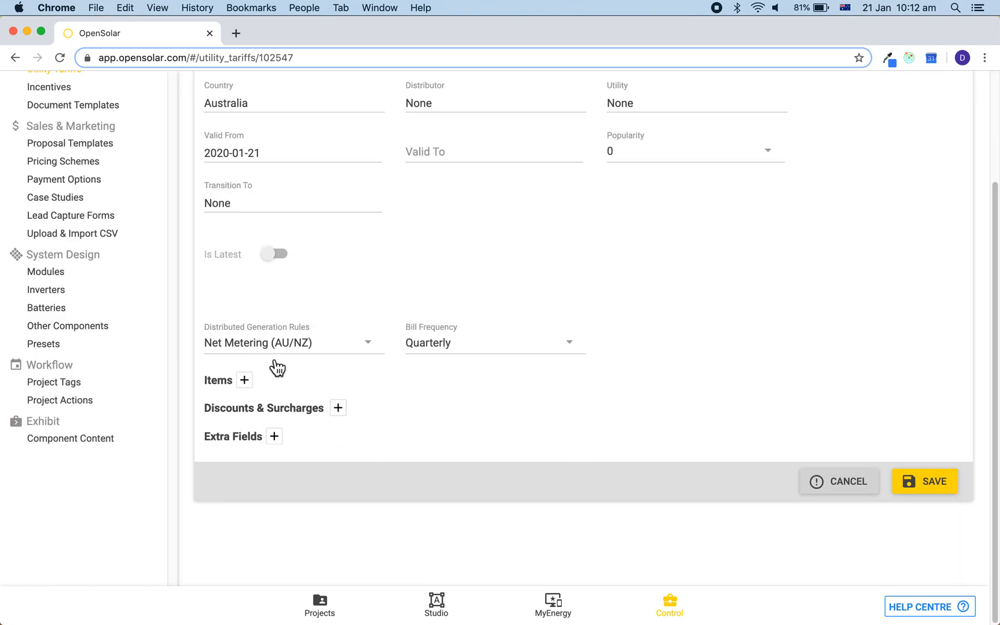
{"action": "mouse_move", "coordinate": [345, 352]}
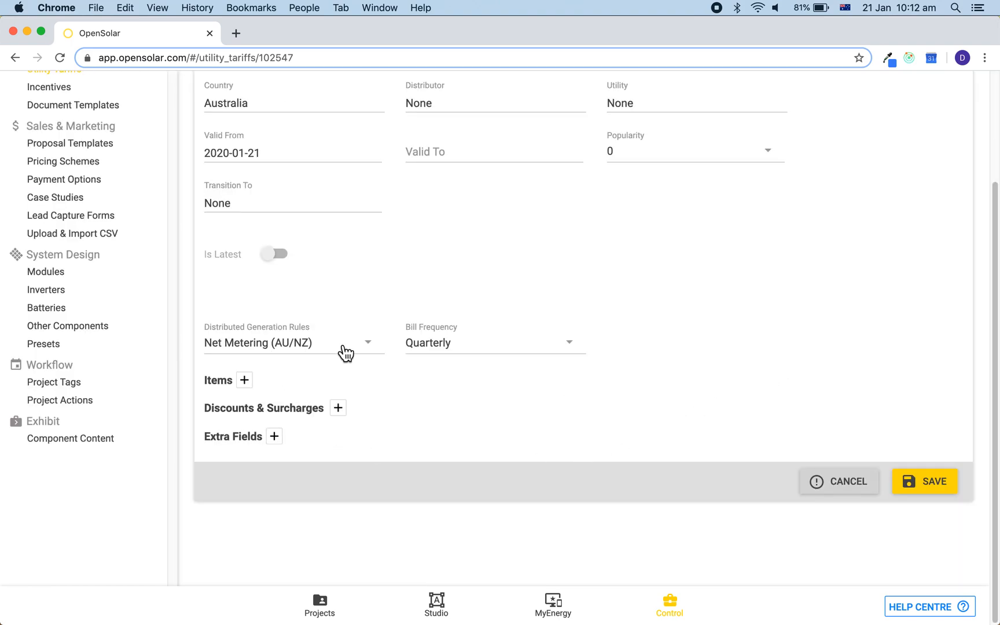
{"action": "mouse_move", "coordinate": [437, 352]}
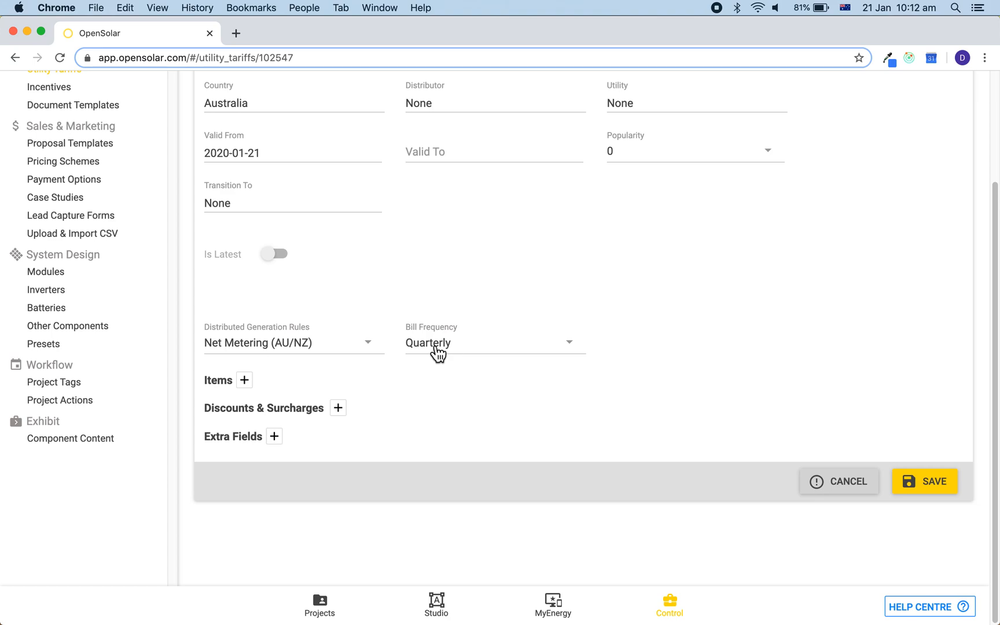
{"action": "mouse_move", "coordinate": [244, 380]}
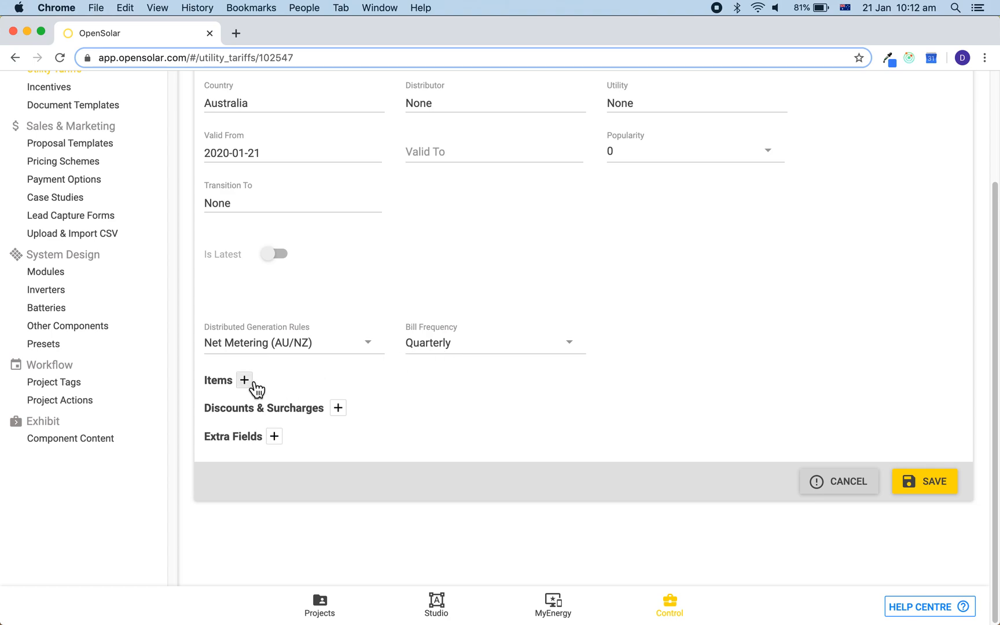
Add a usage rate item to the tariff and expand its settings
{"action": "left_click", "coordinate": [243, 380]}
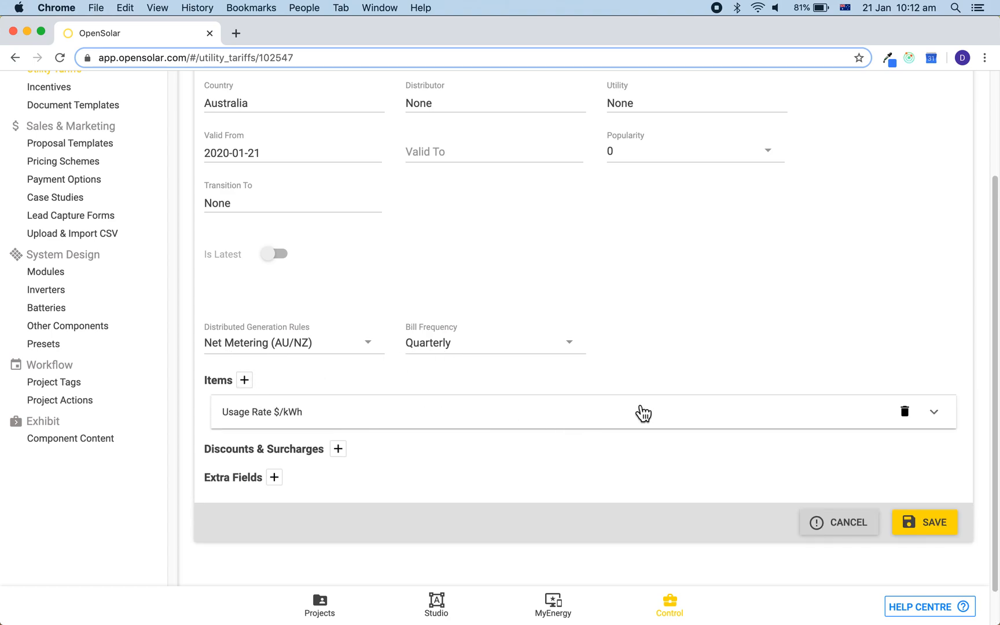
{"action": "left_click", "coordinate": [934, 412]}
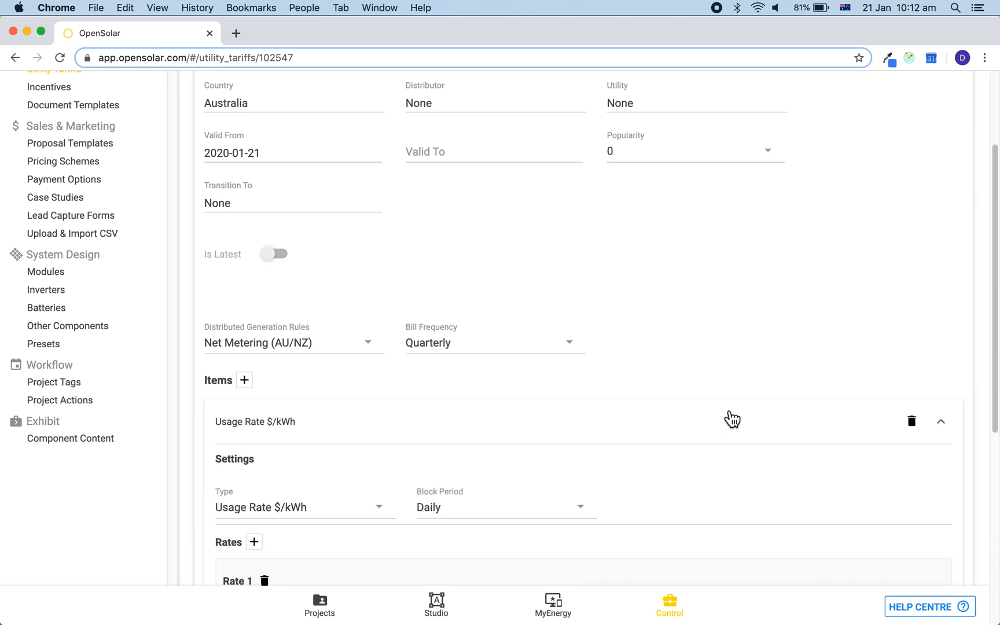
{"action": "scroll", "scroll_direction": "down", "scroll_amount": 3}
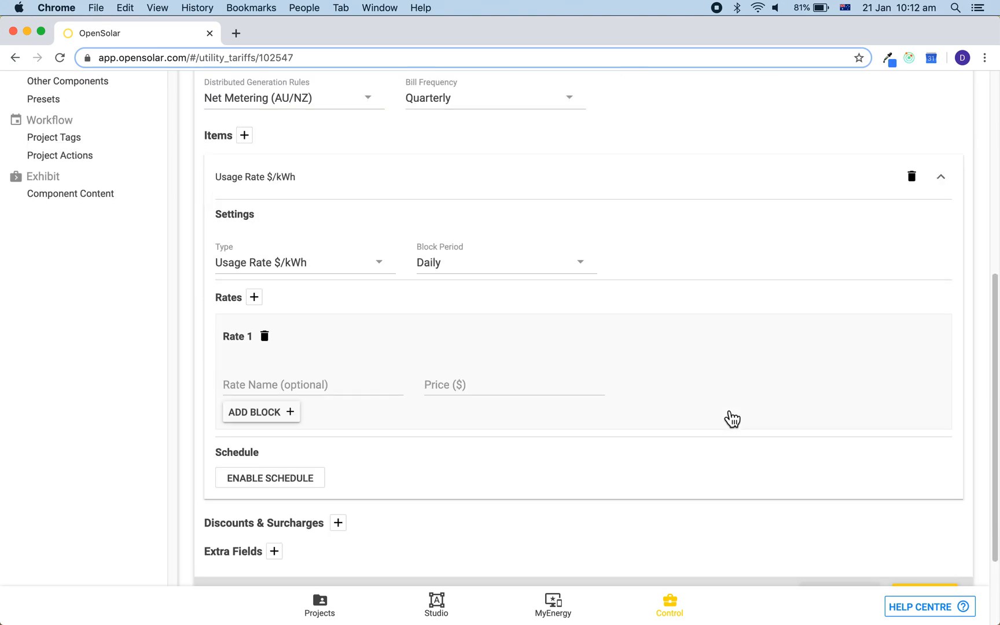
{"action": "mouse_move", "coordinate": [423, 271]}
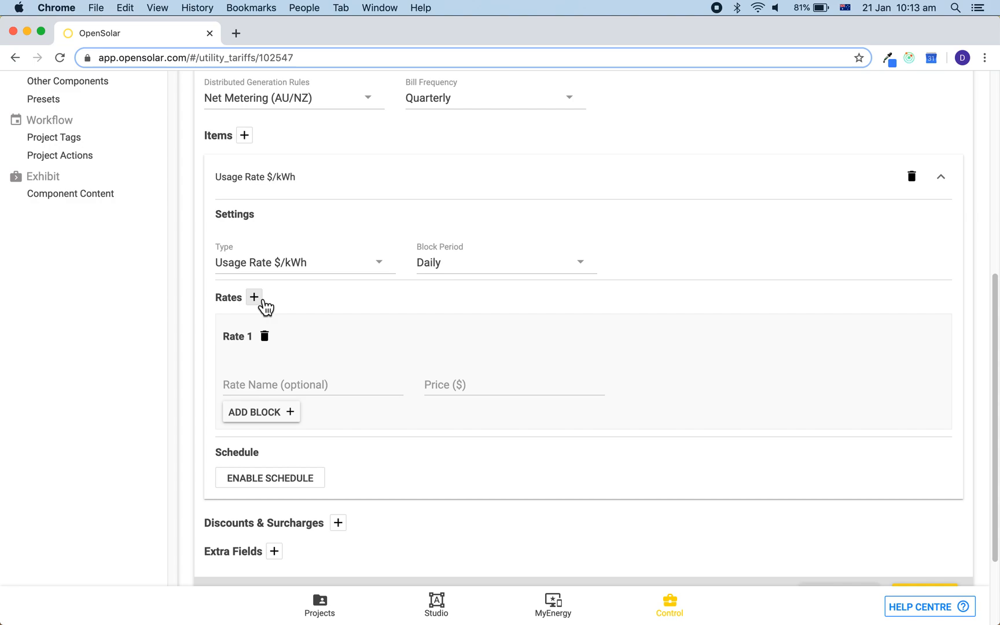
Add a second rate and enter Peak at 0.3 and Off-peak at 0.15
{"action": "left_click", "coordinate": [253, 296]}
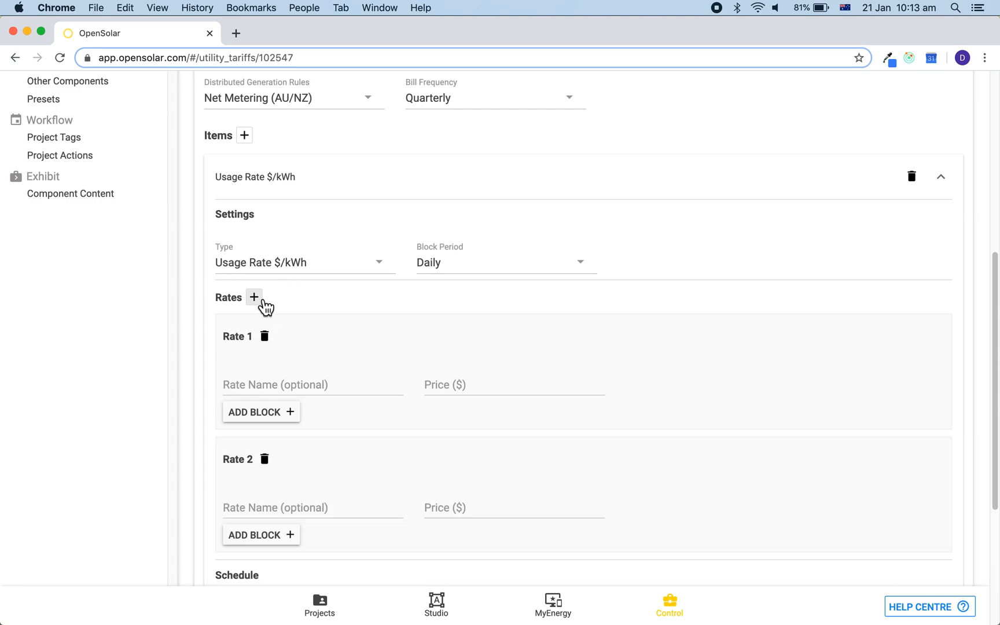
{"action": "scroll", "scroll_direction": "down", "scroll_amount": 3}
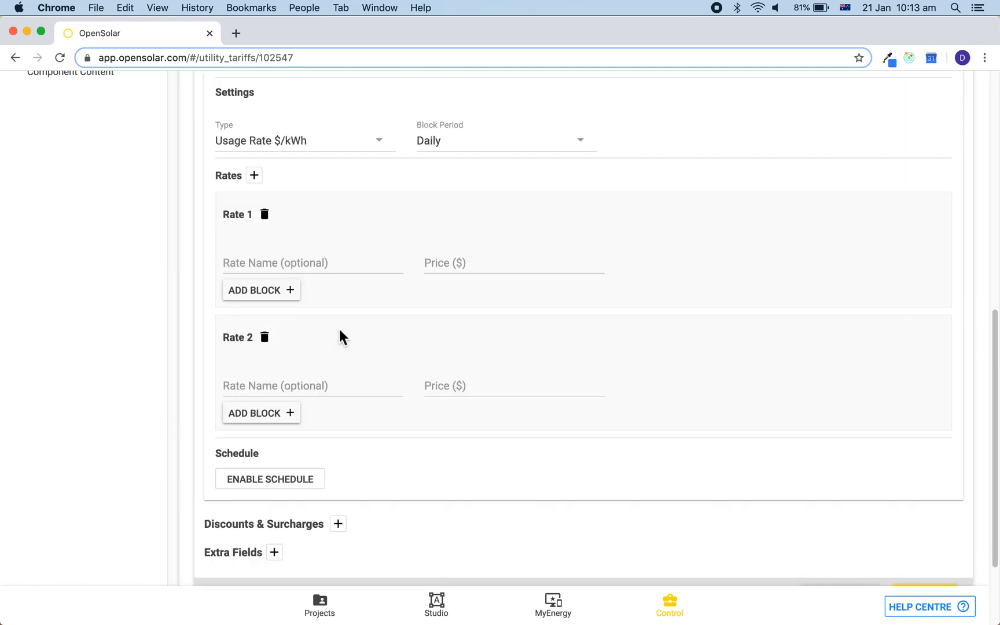
{"action": "left_click", "coordinate": [312, 263]}
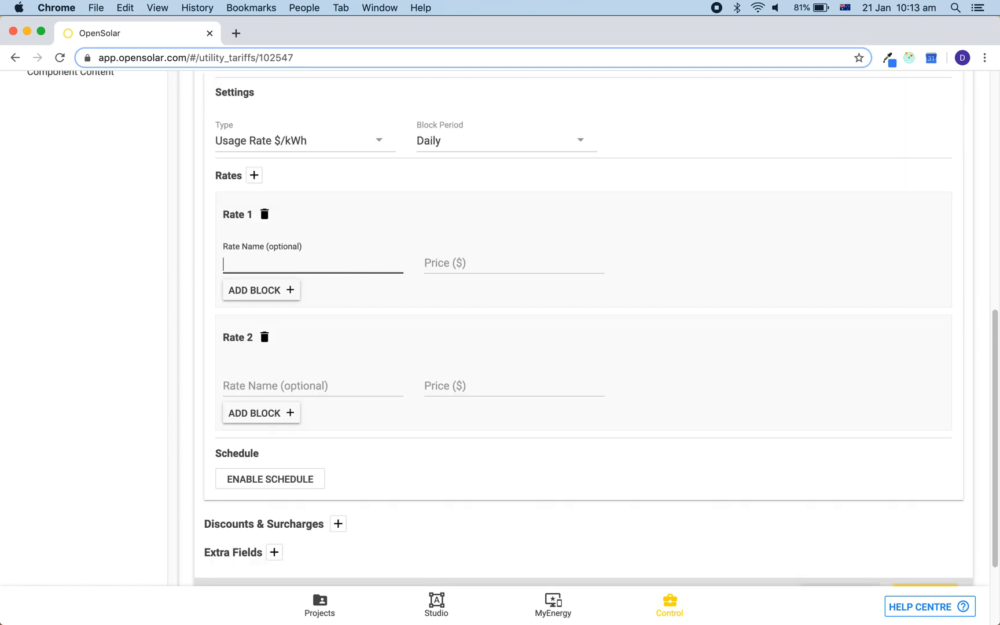
{"action": "type", "text": "Peak"}
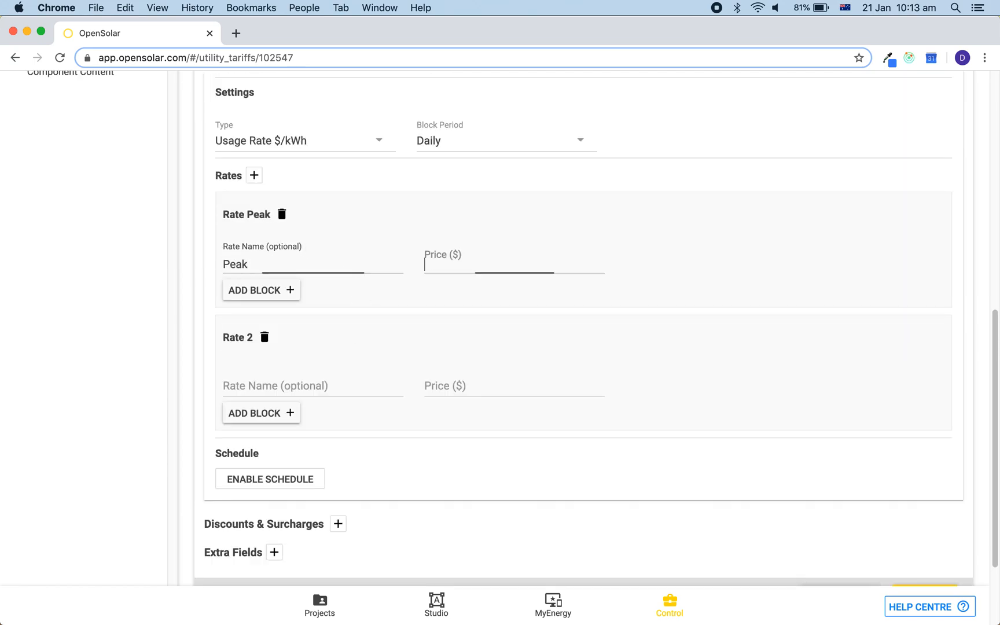
{"action": "type", "text": "0.3"}
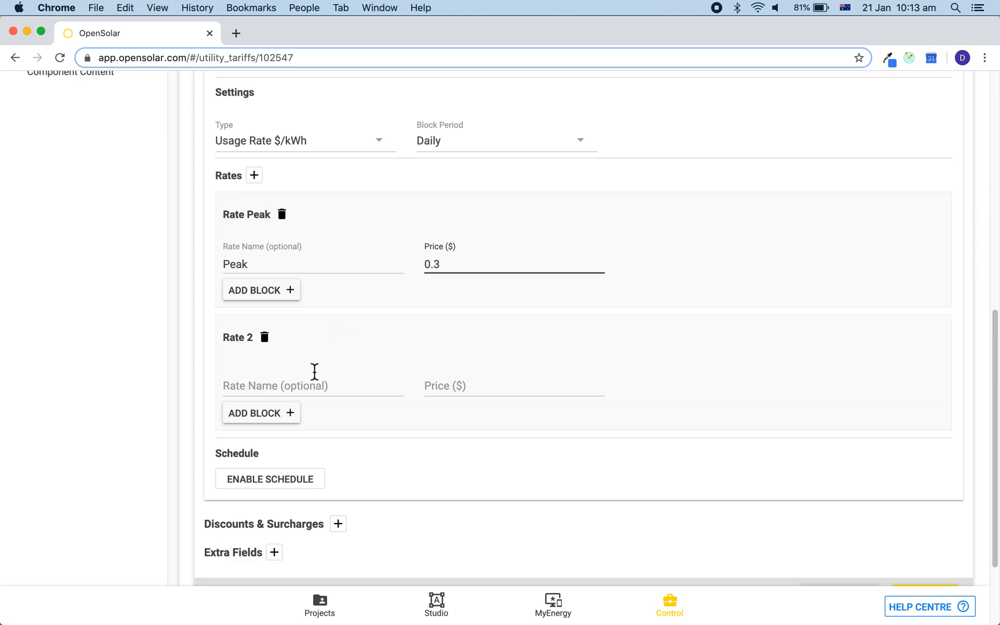
{"action": "type", "text": "Off"}
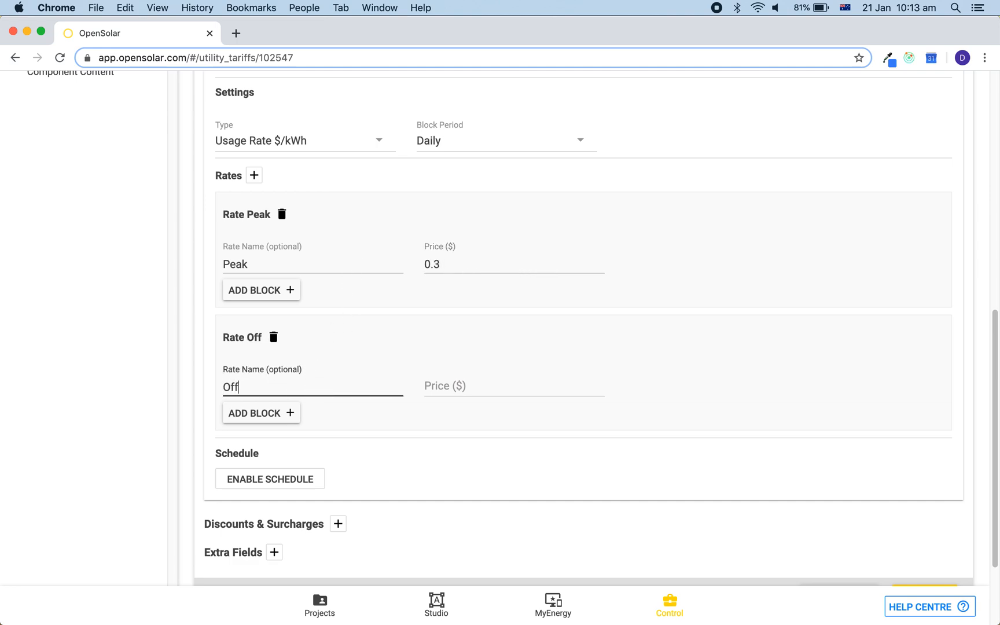
{"action": "type", "text": "-peak"}
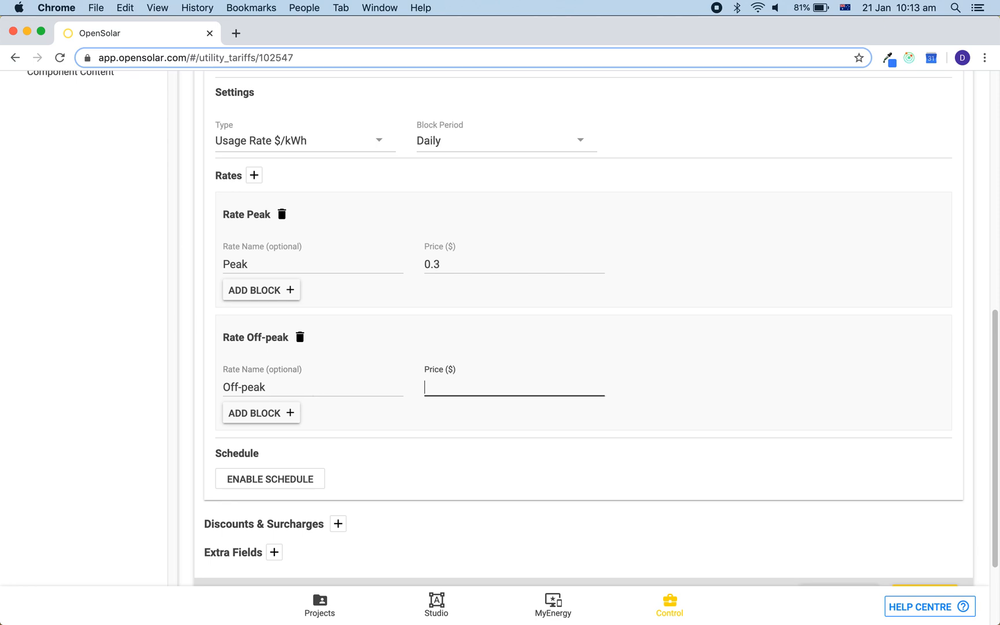
{"action": "type", "text": "0.15"}
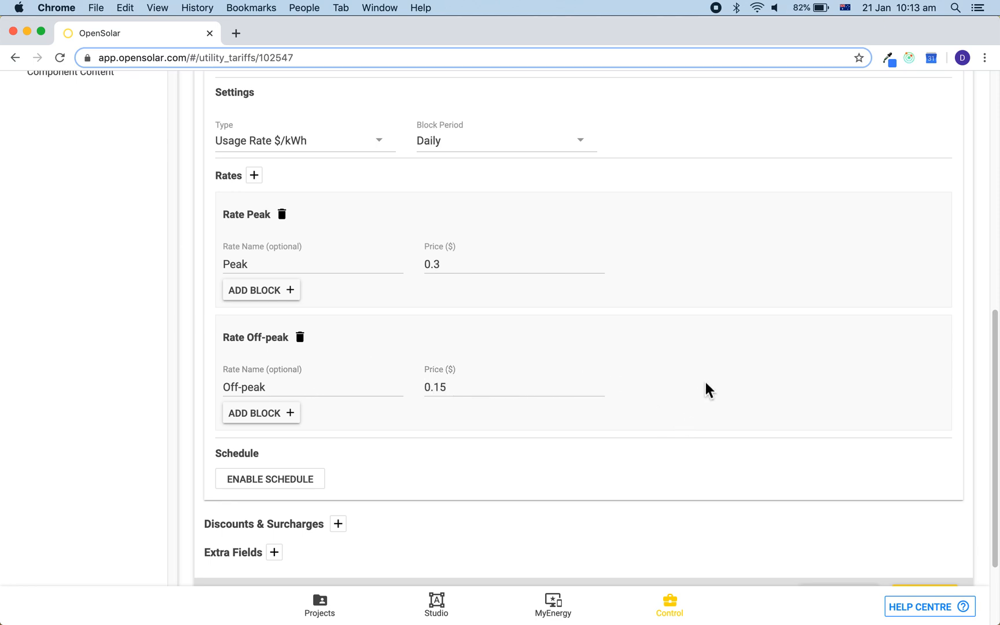
{"action": "mouse_move", "coordinate": [721, 384]}
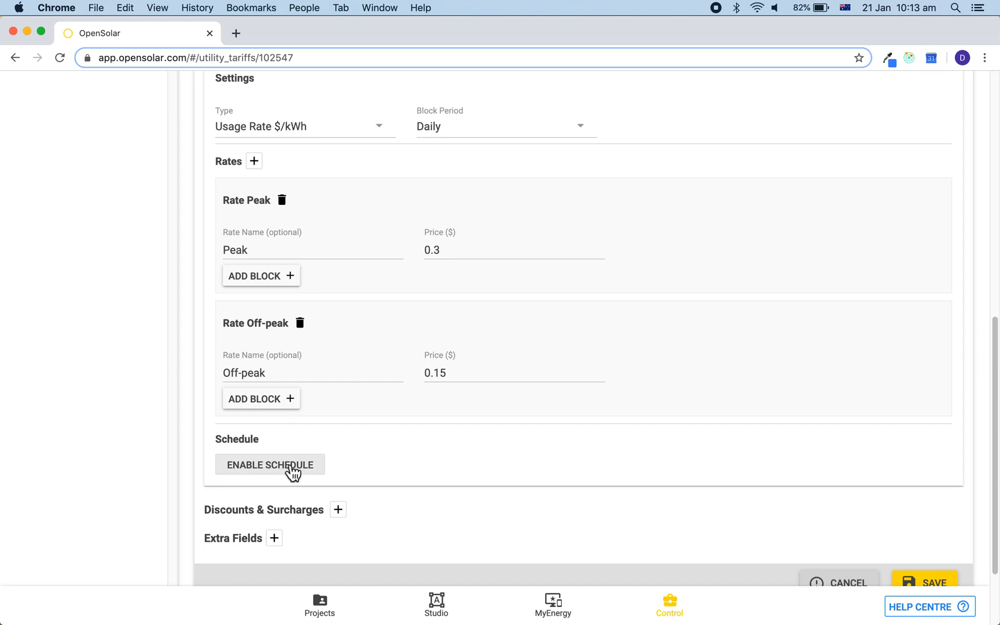
Enable the schedule with weekday hours 07–22 on Peak and remaining hours on Off-peak
{"action": "left_click", "coordinate": [269, 464]}
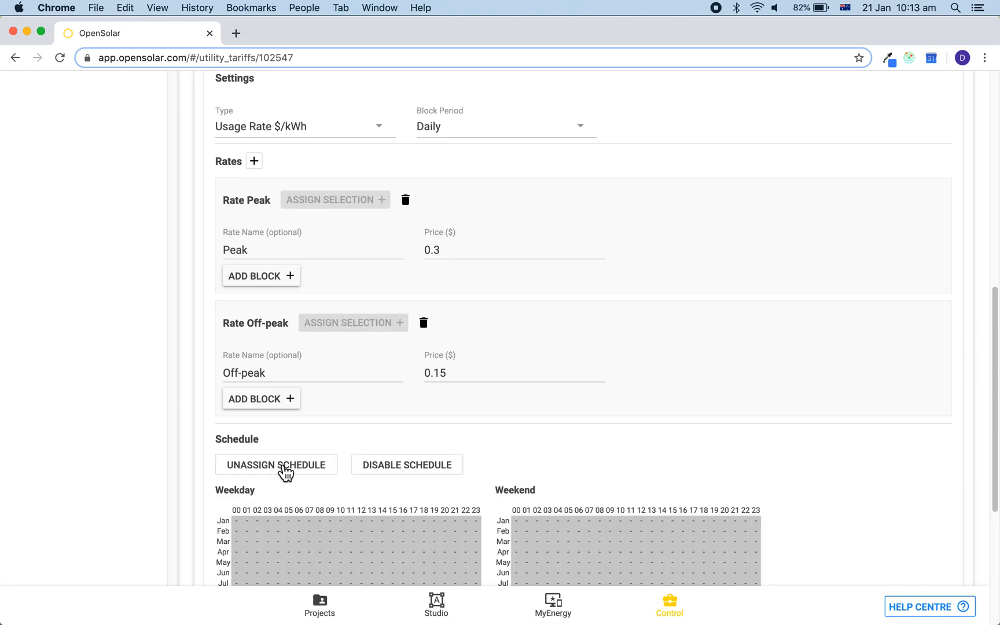
{"action": "scroll", "scroll_direction": "down", "scroll_amount": 3}
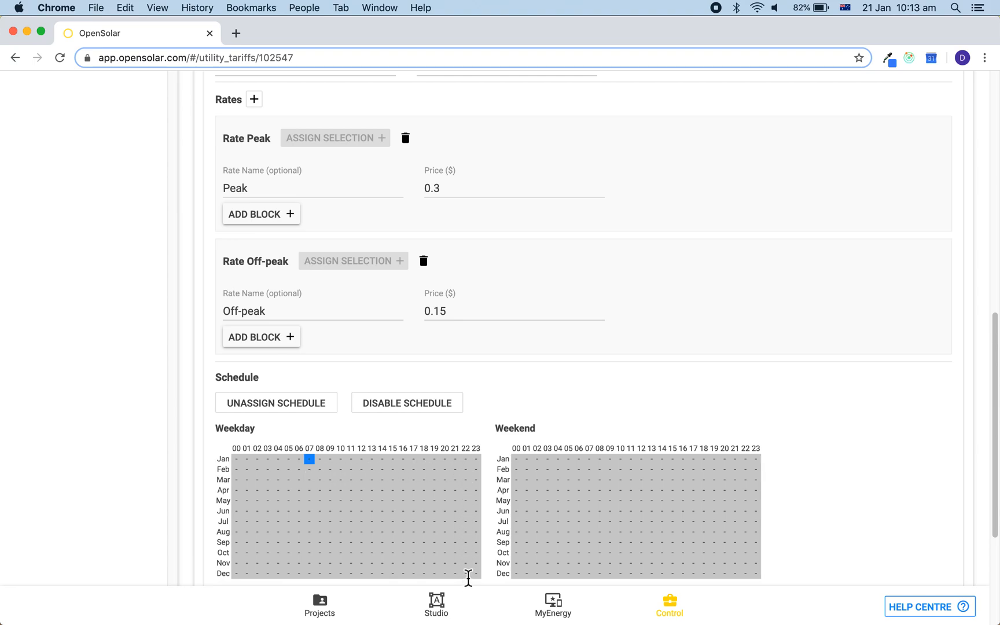
{"action": "left_click_drag", "start_coordinate": [309, 458], "coordinate": [475, 577]}
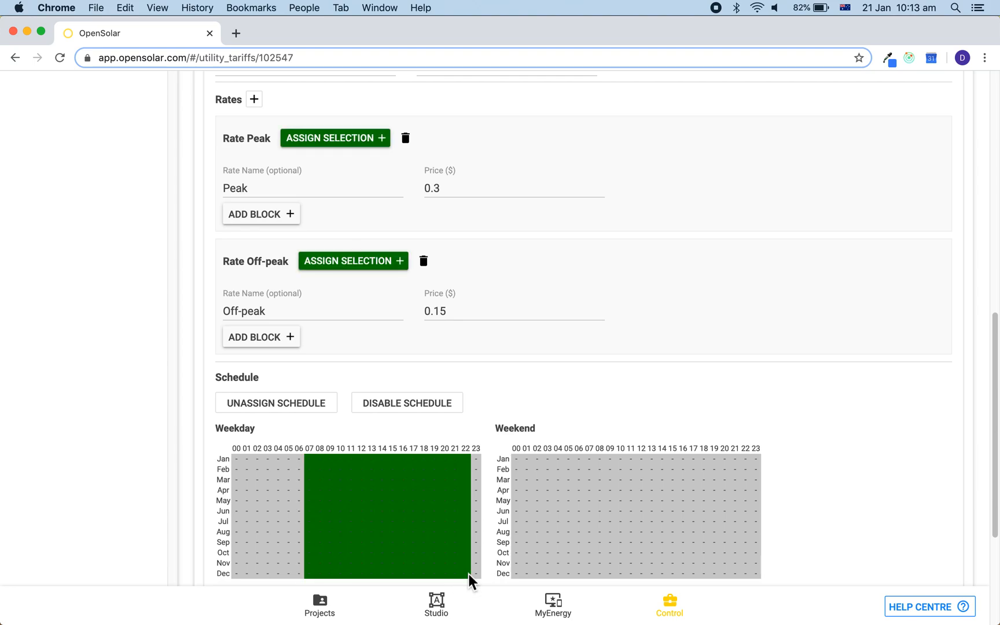
{"action": "mouse_move", "coordinate": [371, 153]}
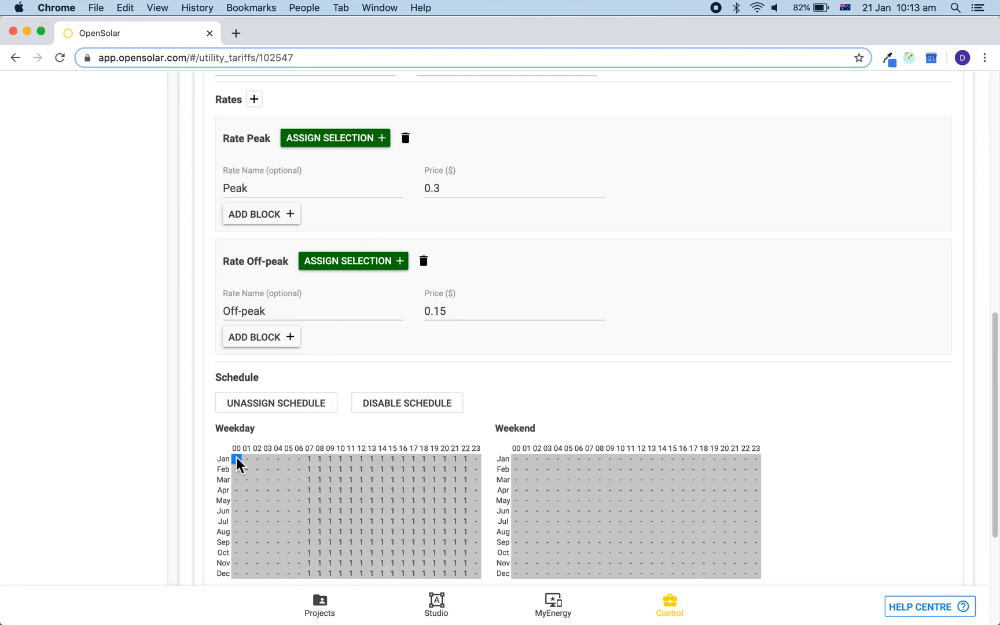
{"action": "left_click", "coordinate": [237, 458]}
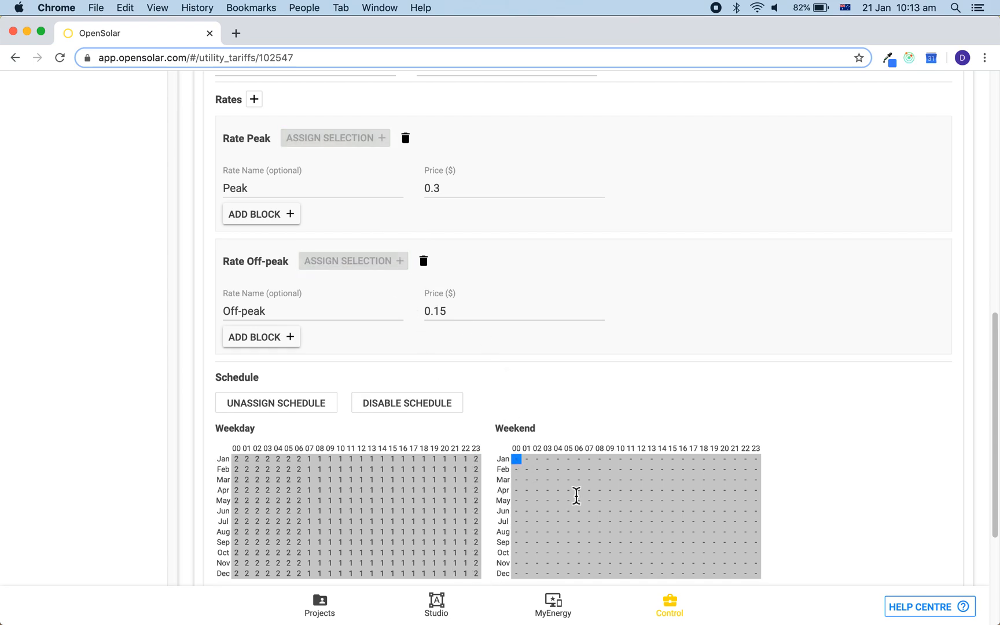
{"action": "left_click", "coordinate": [755, 573]}
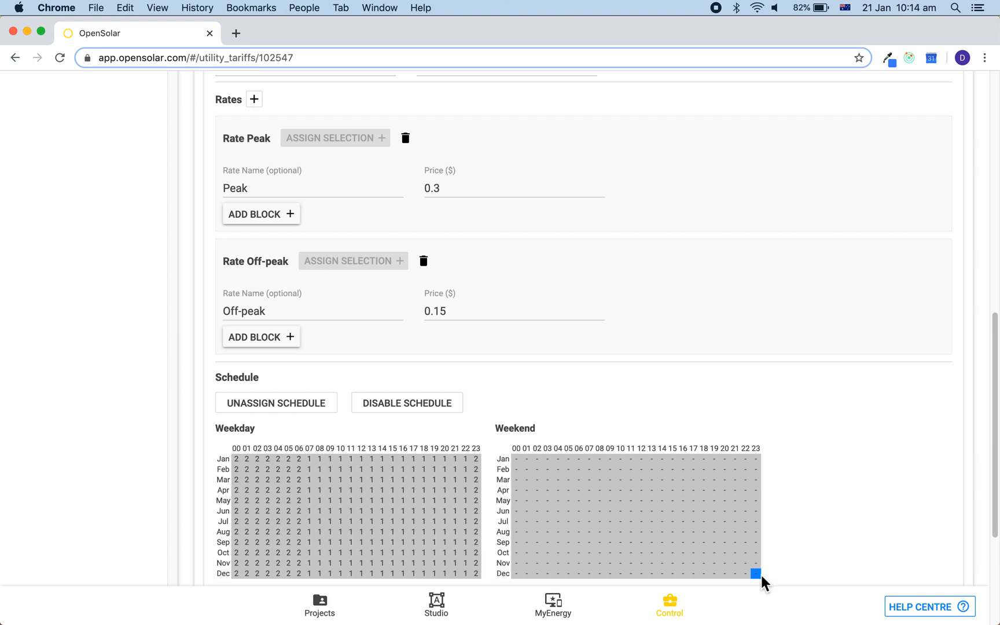
{"action": "mouse_move", "coordinate": [535, 470]}
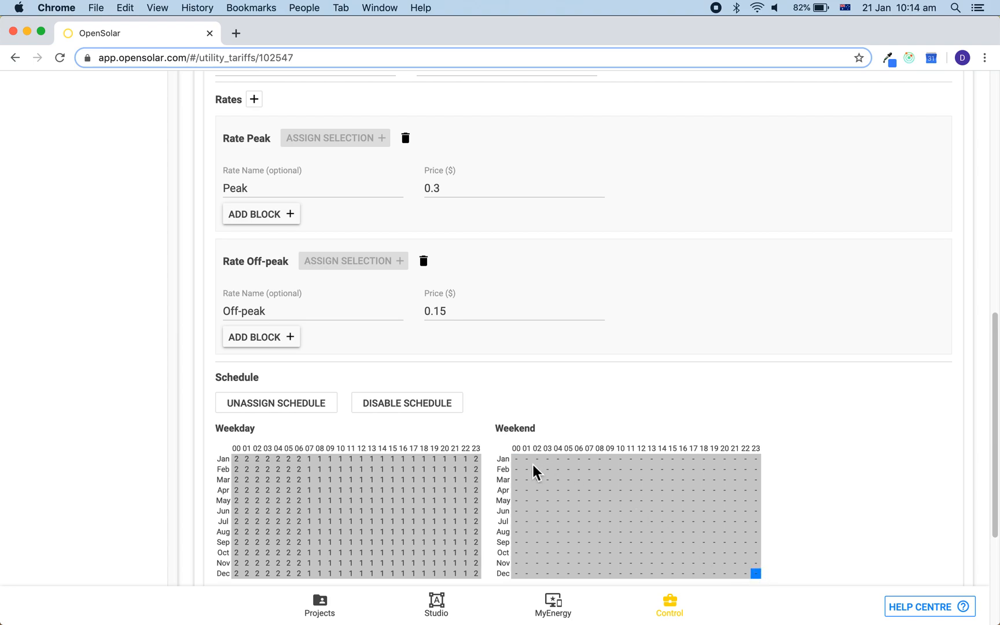
{"action": "left_click", "coordinate": [352, 261]}
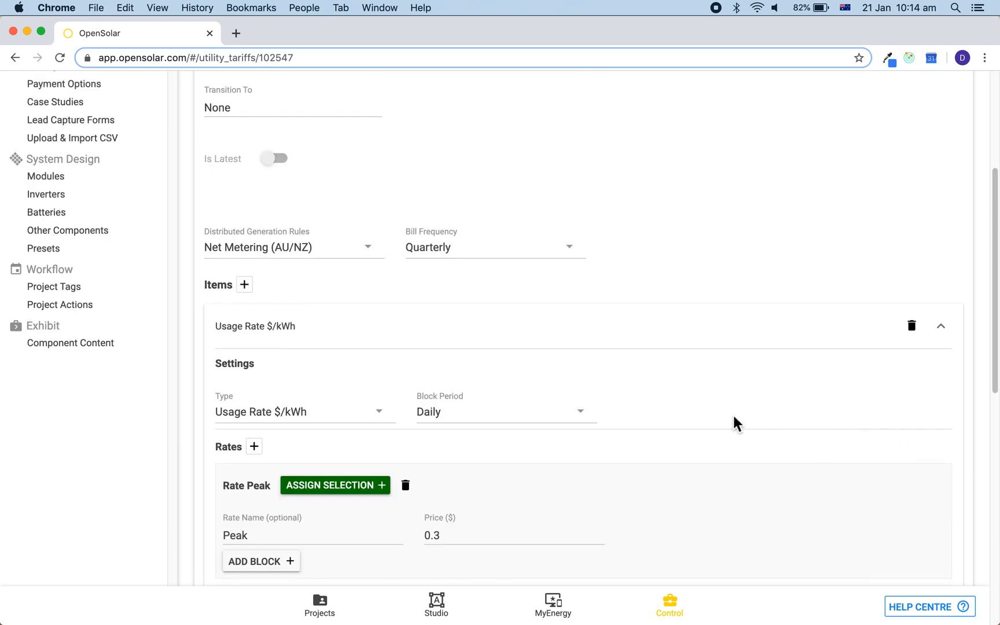
Collapse the usage item and add a $1/day surcharge
{"action": "left_click", "coordinate": [938, 326]}
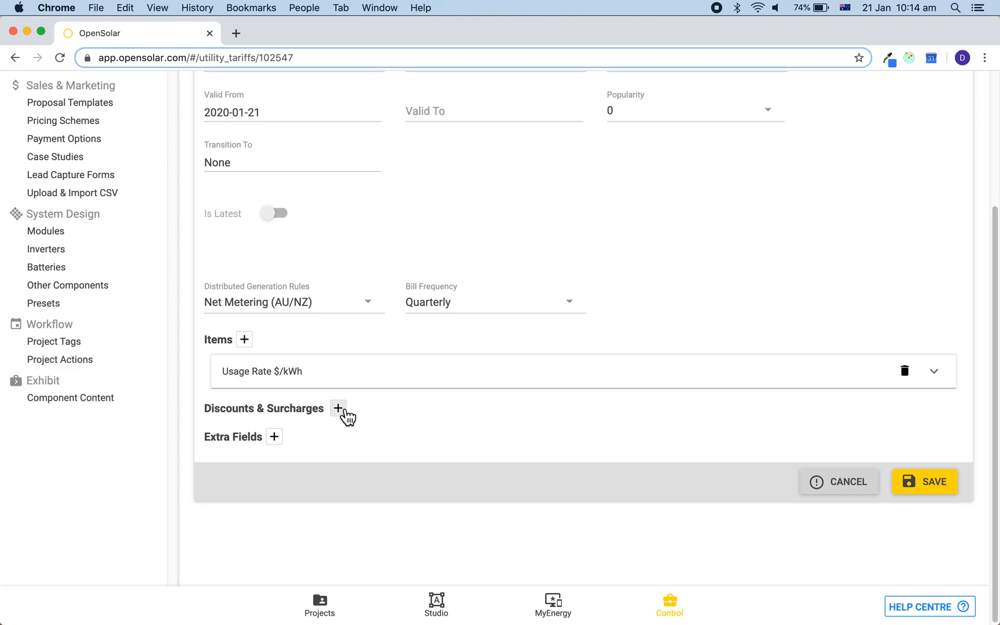
{"action": "left_click", "coordinate": [338, 407]}
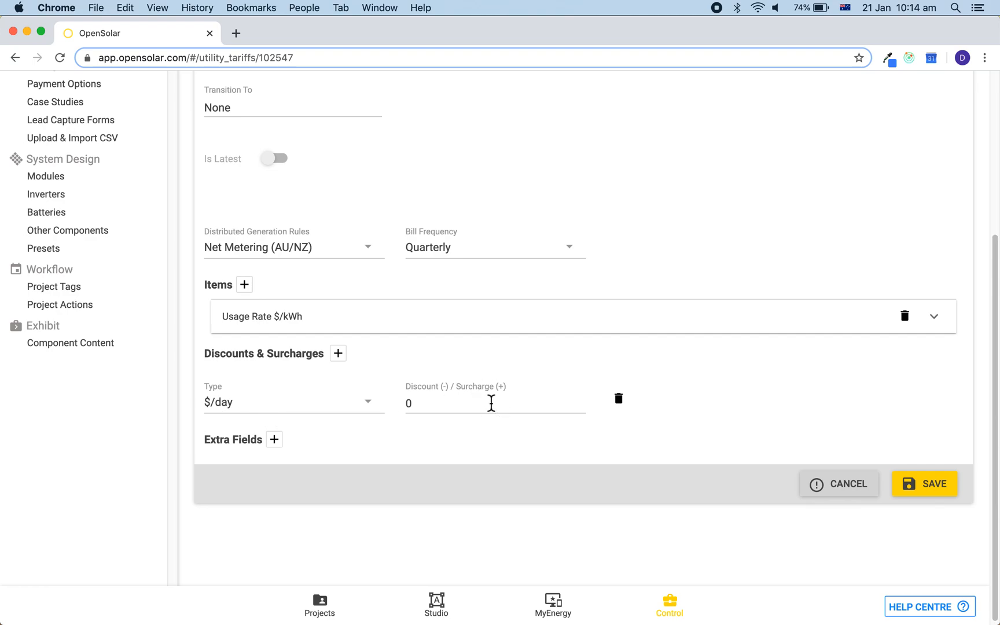
{"action": "type", "text": "1"}
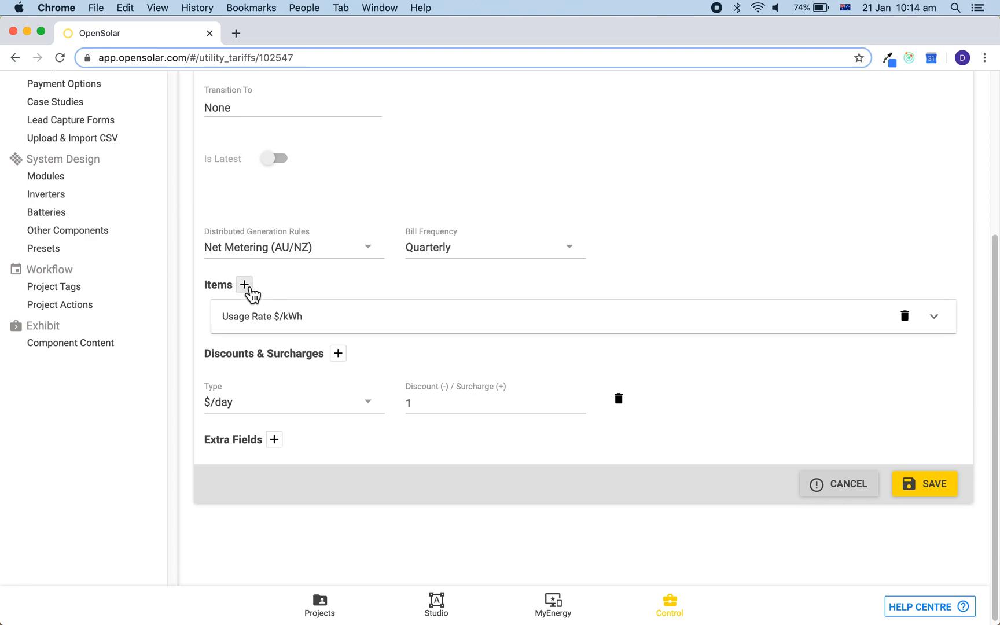
Add an Export Rate item with a Feed-in rate priced at 0.08
{"action": "left_click", "coordinate": [243, 285]}
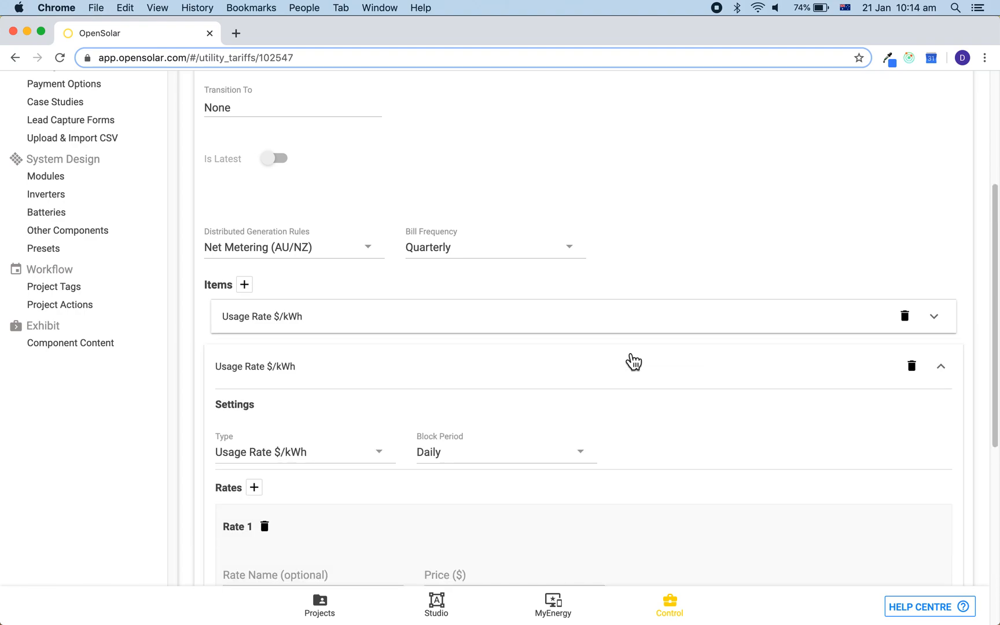
{"action": "scroll", "scroll_direction": "down", "scroll_amount": 3}
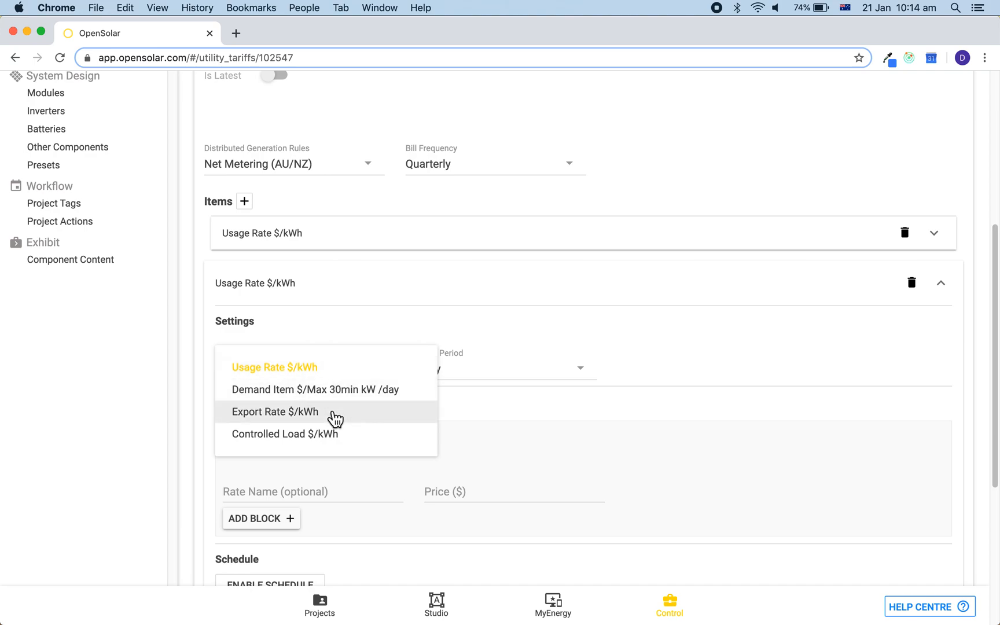
{"action": "left_click", "coordinate": [274, 411]}
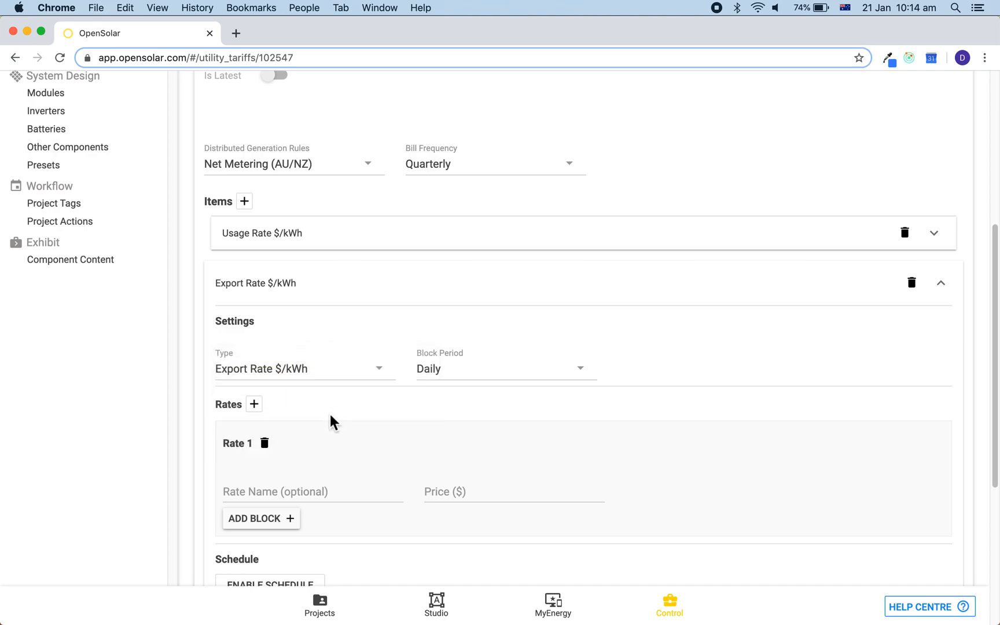
{"action": "type", "text": "Feed-in"}
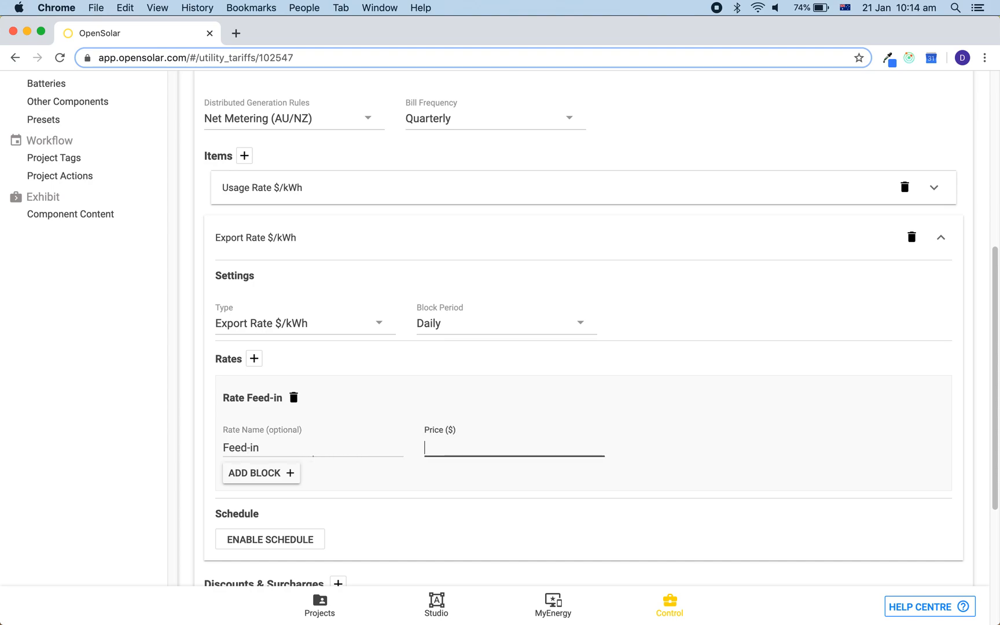
{"action": "type", "text": "0.08"}
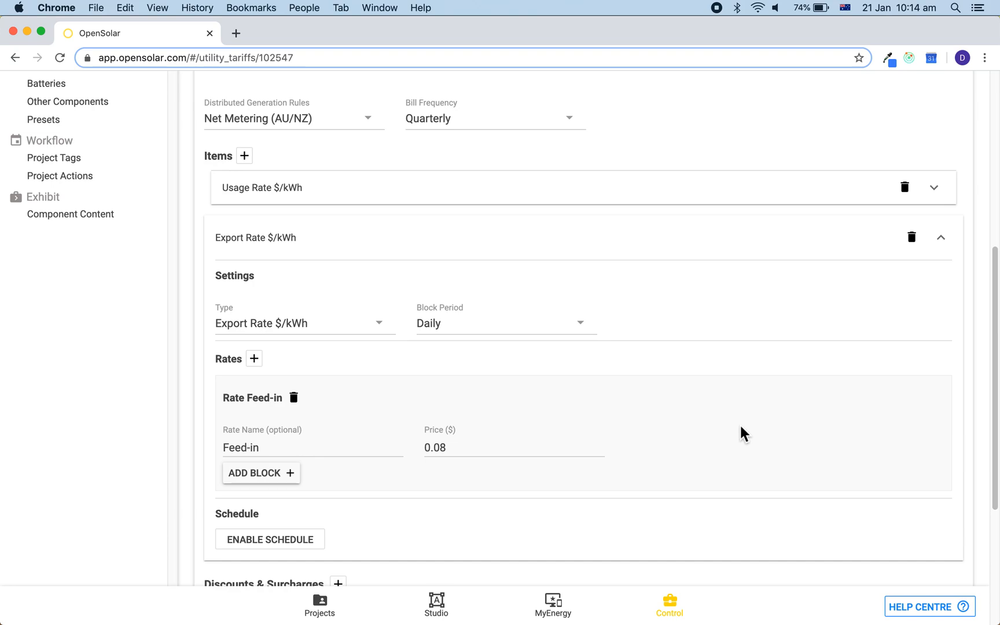
{"action": "mouse_move", "coordinate": [497, 248]}
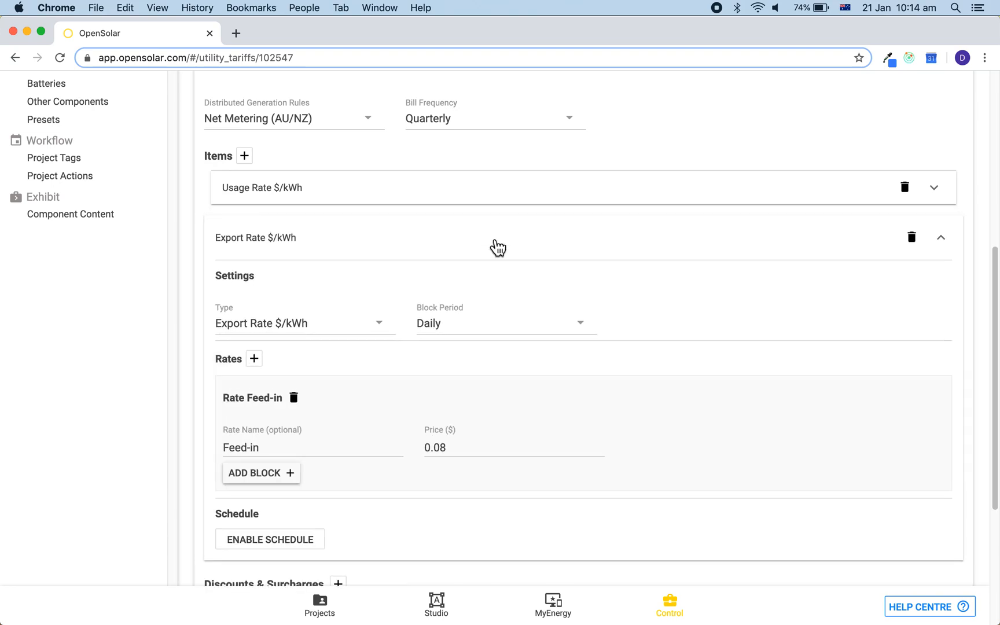
{"action": "left_click", "coordinate": [940, 238]}
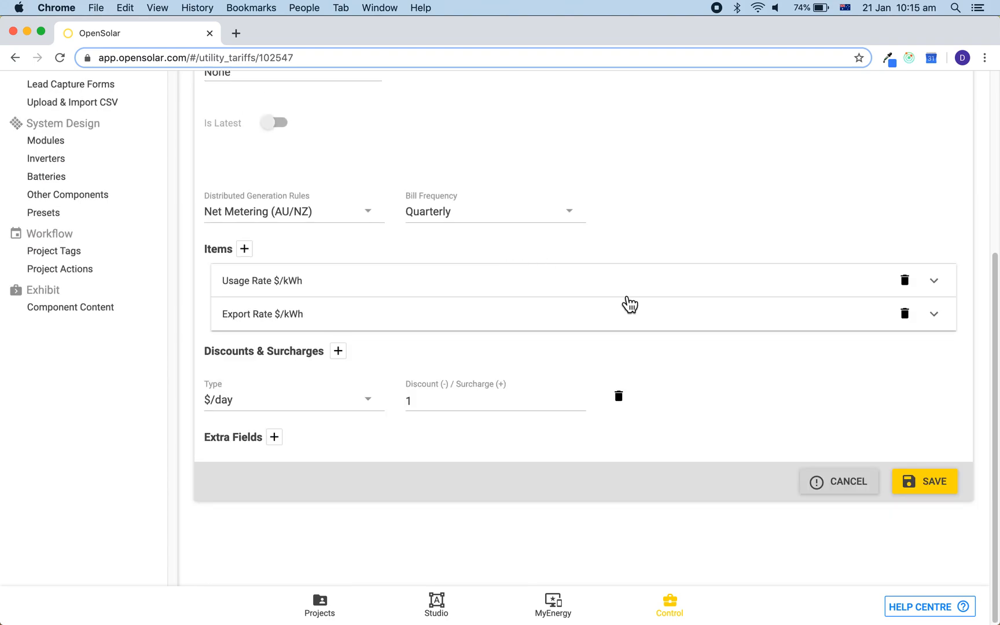
{"action": "mouse_move", "coordinate": [737, 386]}
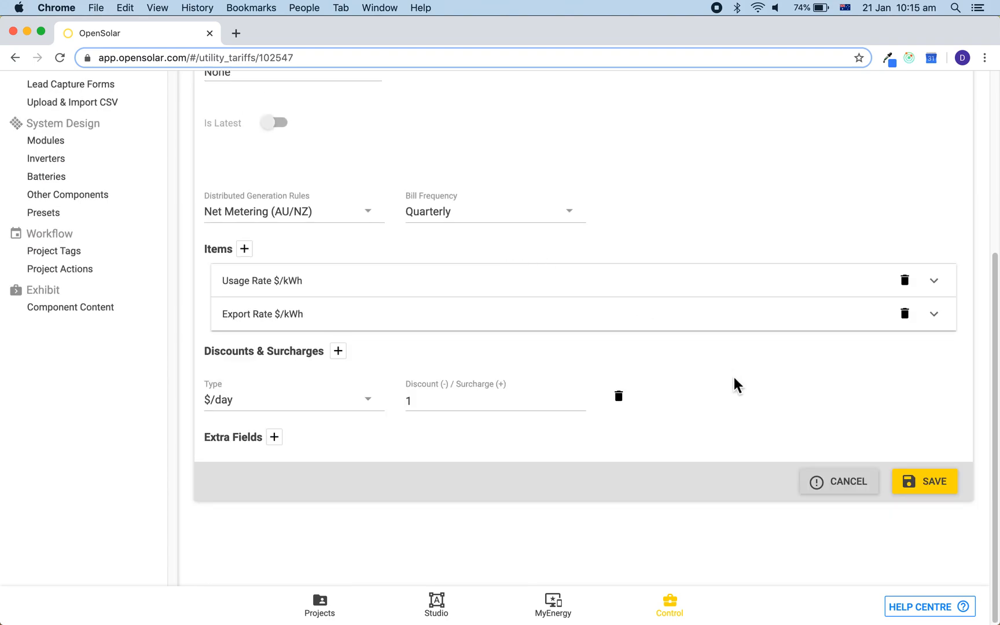
{"action": "mouse_move", "coordinate": [240, 443]}
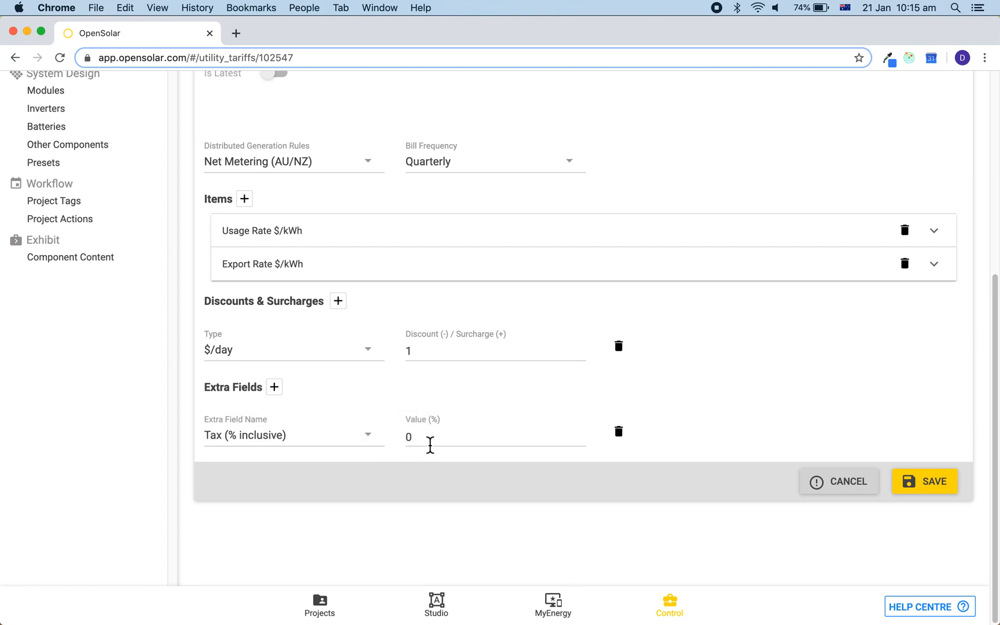
Enter a 10% inclusive tax and save the tariff
{"action": "type", "text": "10"}
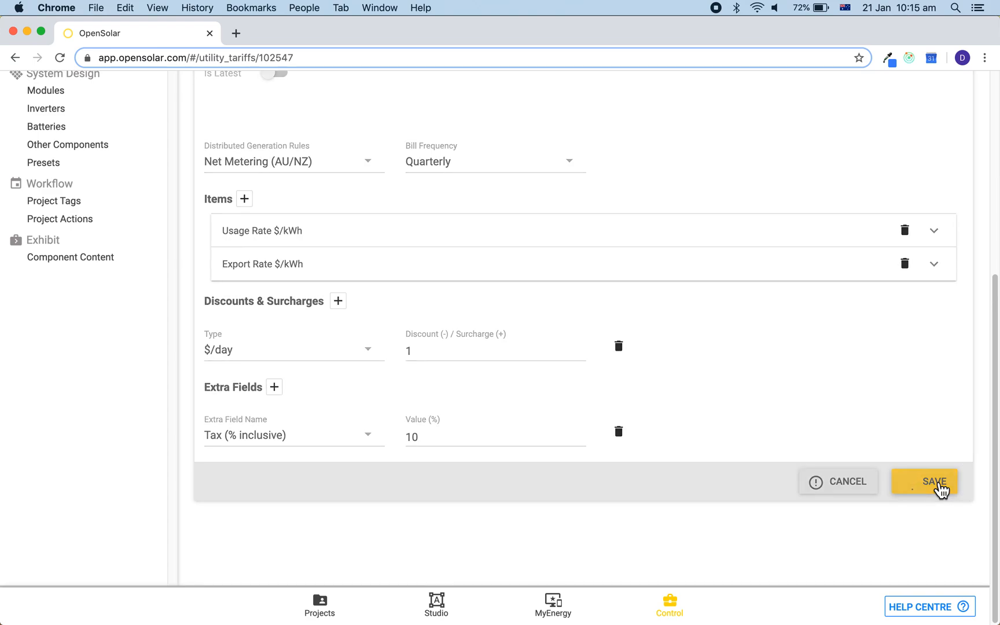
{"action": "left_click", "coordinate": [924, 481]}
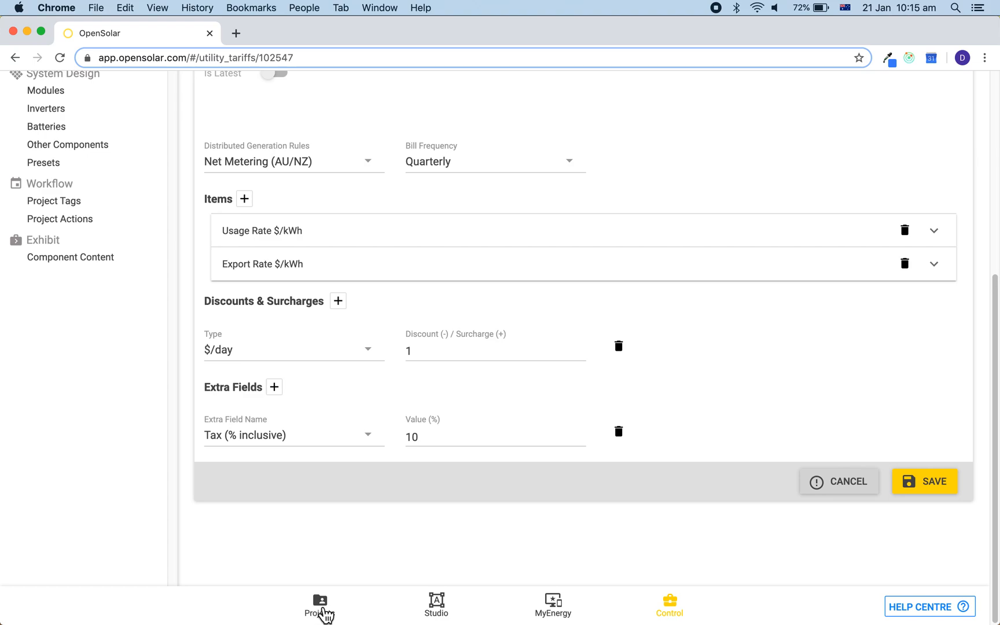
Search current-rate tariffs for 'test' and select Test Custom Tariff for the project
{"action": "left_click", "coordinate": [319, 604]}
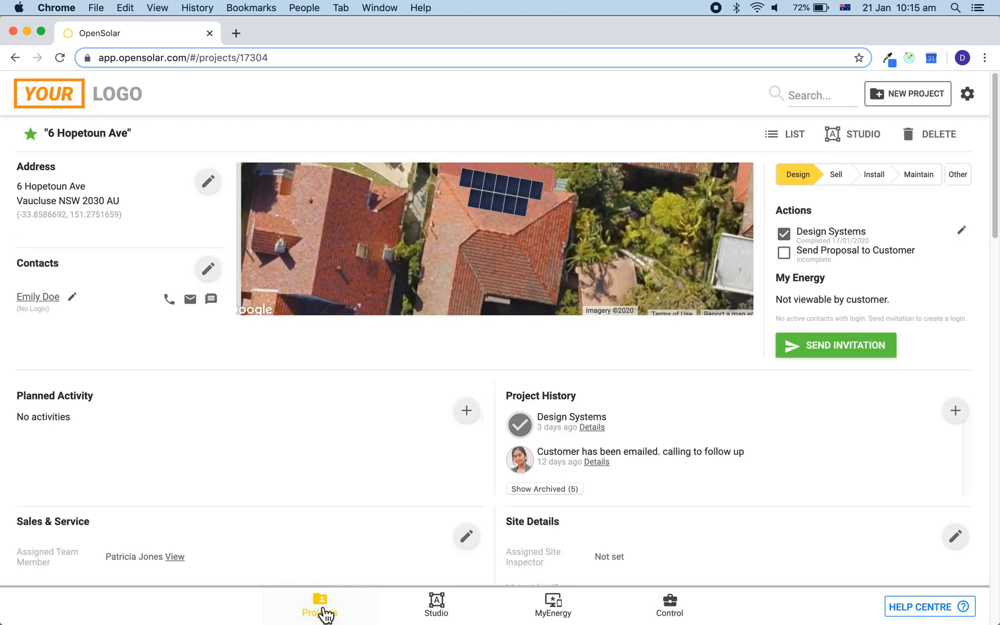
{"action": "scroll", "scroll_direction": "down", "scroll_amount": 3}
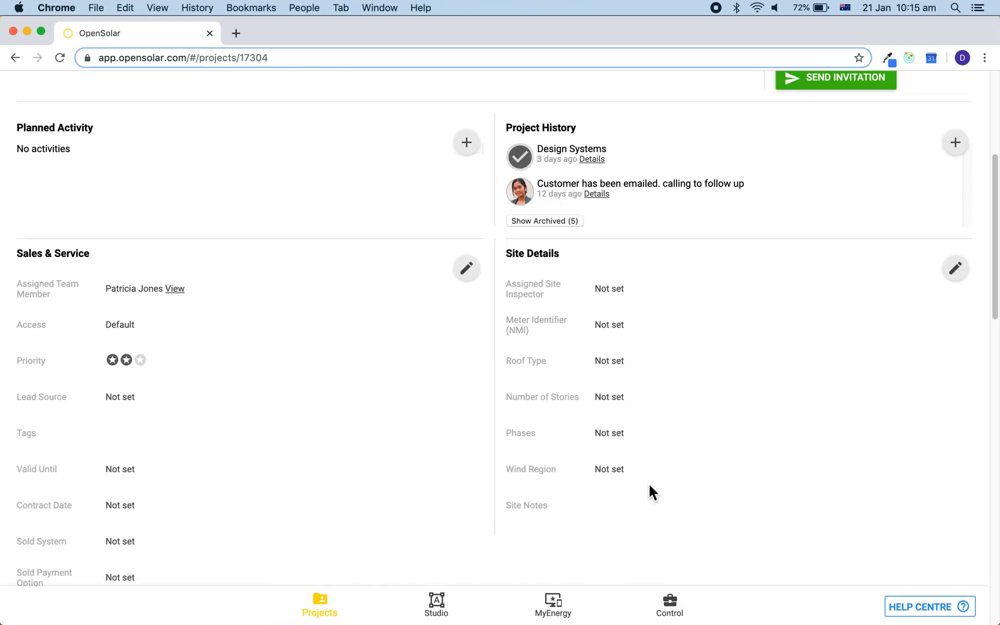
{"action": "scroll", "scroll_direction": "down", "scroll_amount": 3}
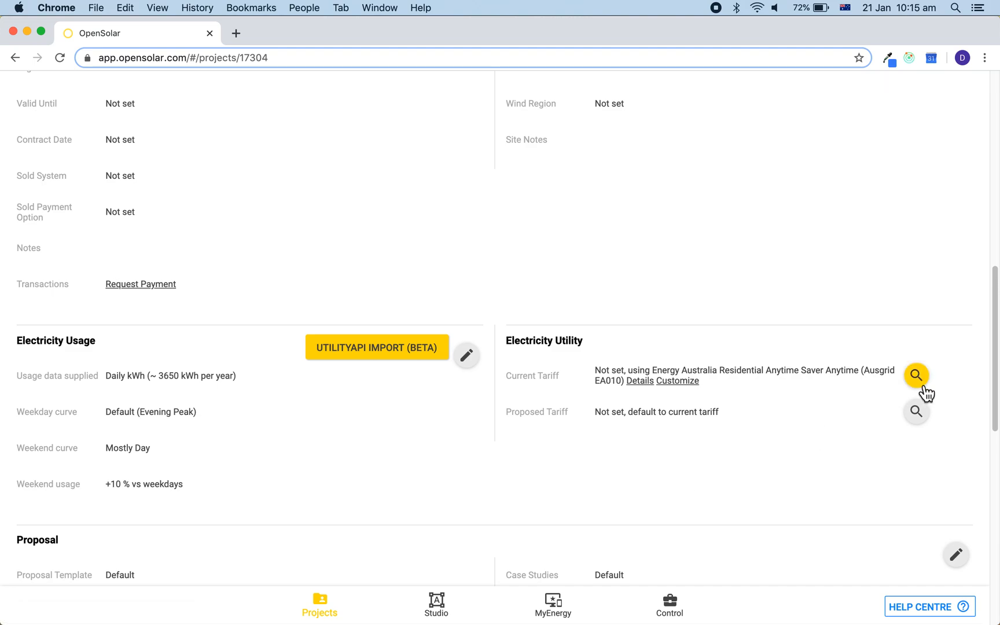
{"action": "left_click", "coordinate": [917, 375]}
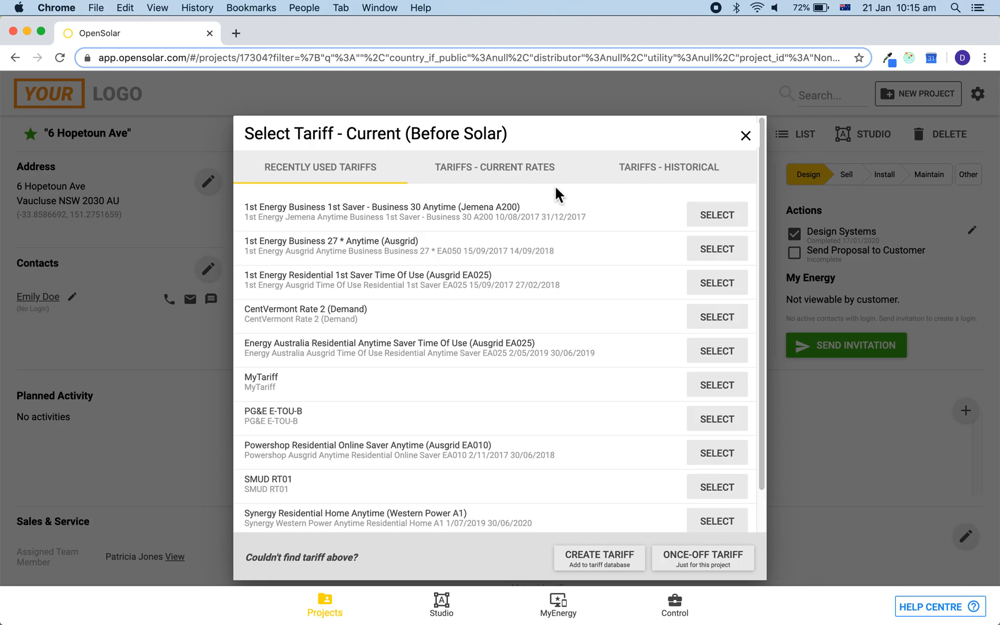
{"action": "left_click", "coordinate": [494, 168]}
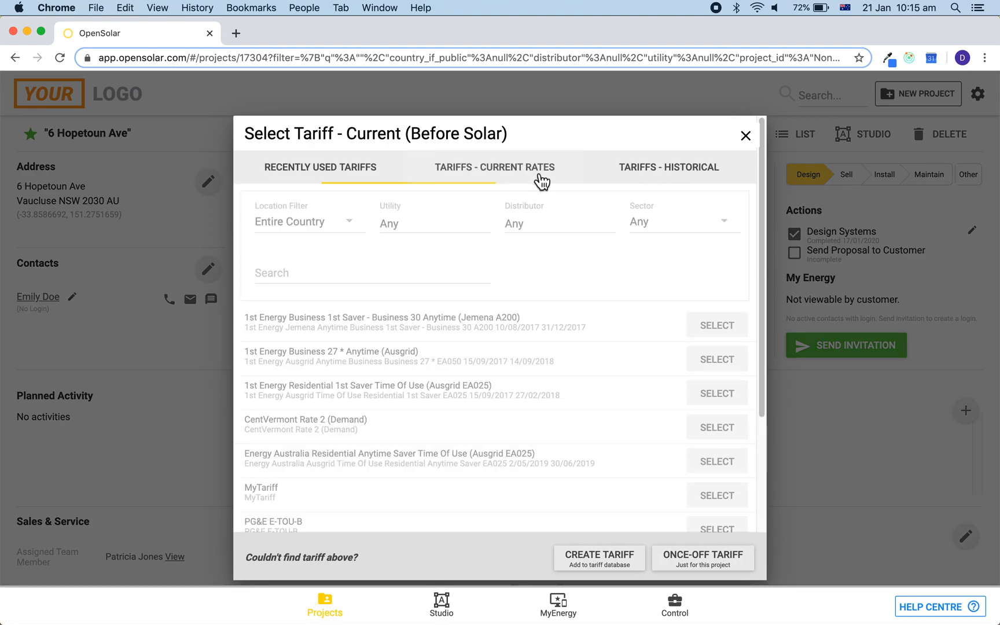
{"action": "left_click", "coordinate": [494, 167]}
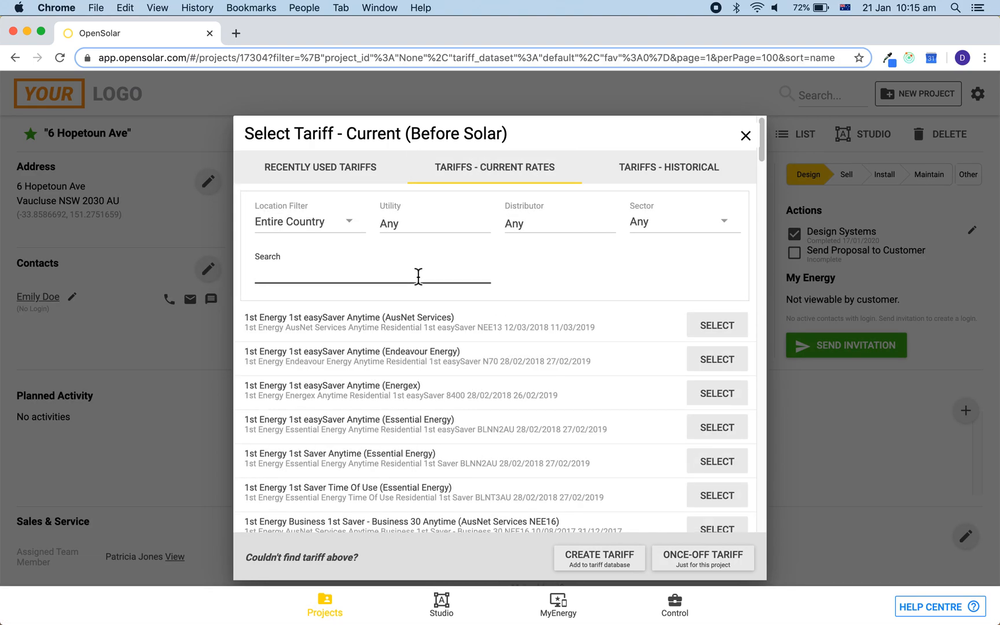
{"action": "type", "text": "test tariff"}
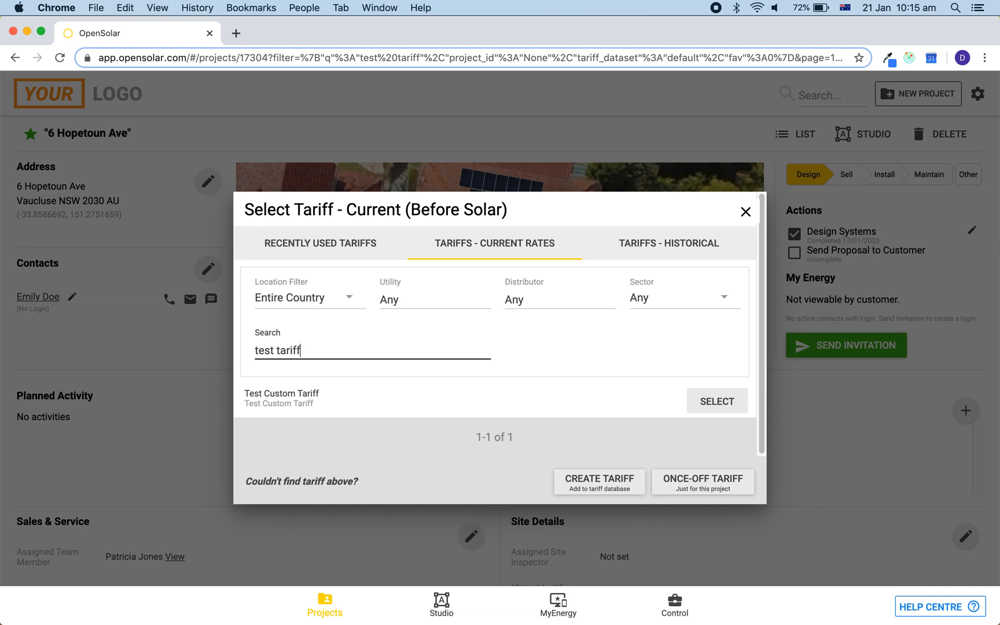
{"action": "mouse_move", "coordinate": [673, 365]}
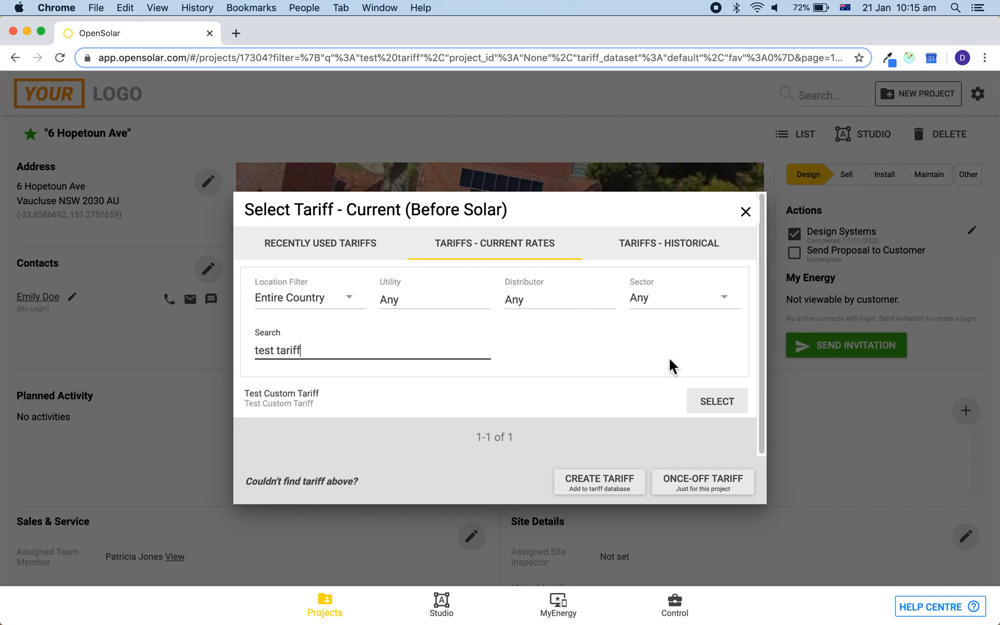
{"action": "left_click", "coordinate": [717, 400]}
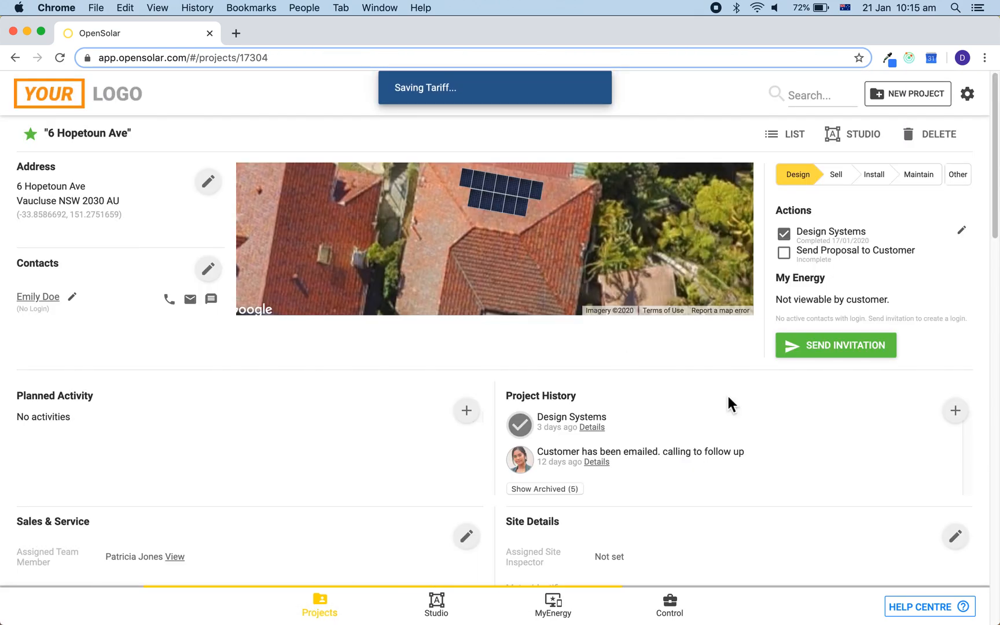
{"action": "mouse_move", "coordinate": [755, 443]}
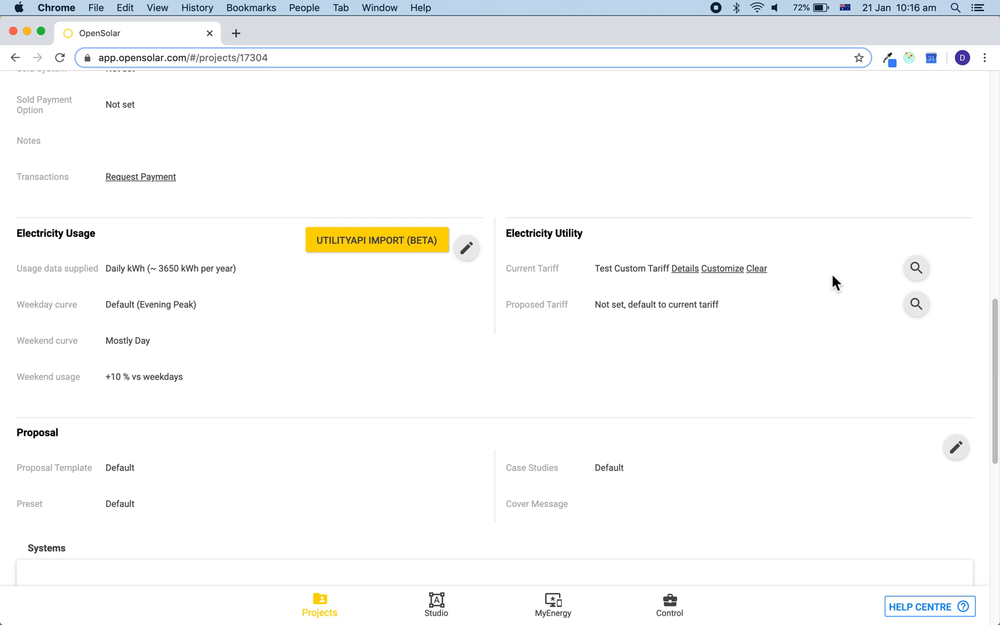
Create and save a new tariff named 'Complex Commercial Rates'
{"action": "left_click", "coordinate": [916, 268]}
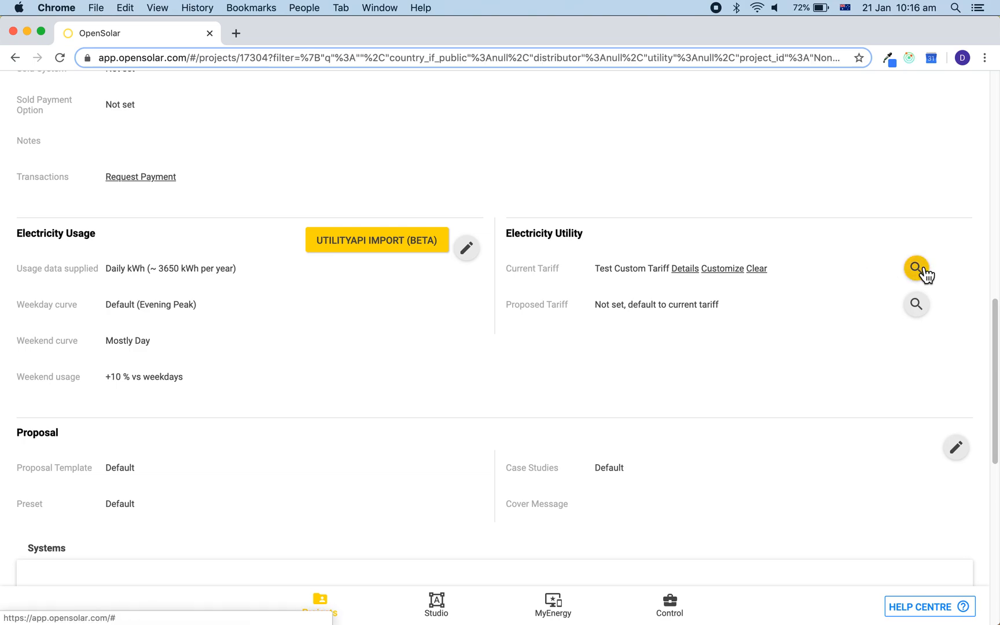
{"action": "left_click", "coordinate": [916, 268]}
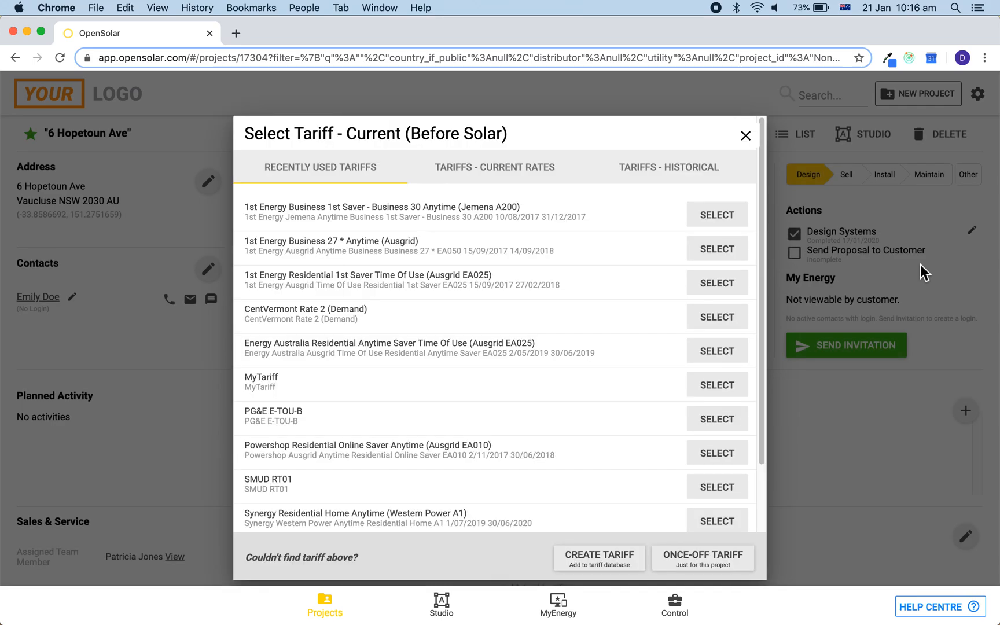
{"action": "left_click", "coordinate": [599, 553]}
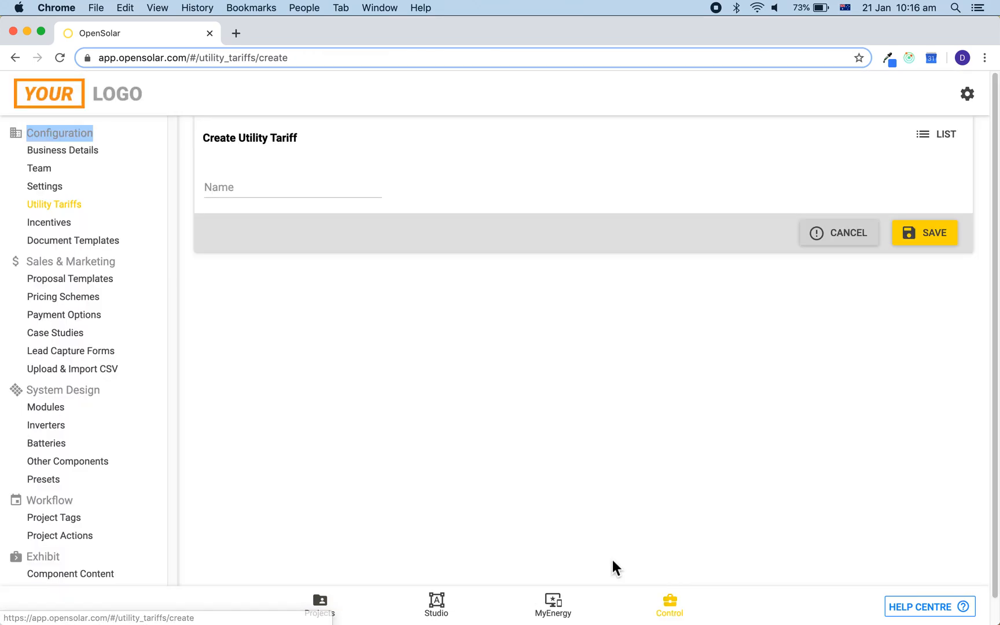
{"action": "type", "text": "Complex Comm"}
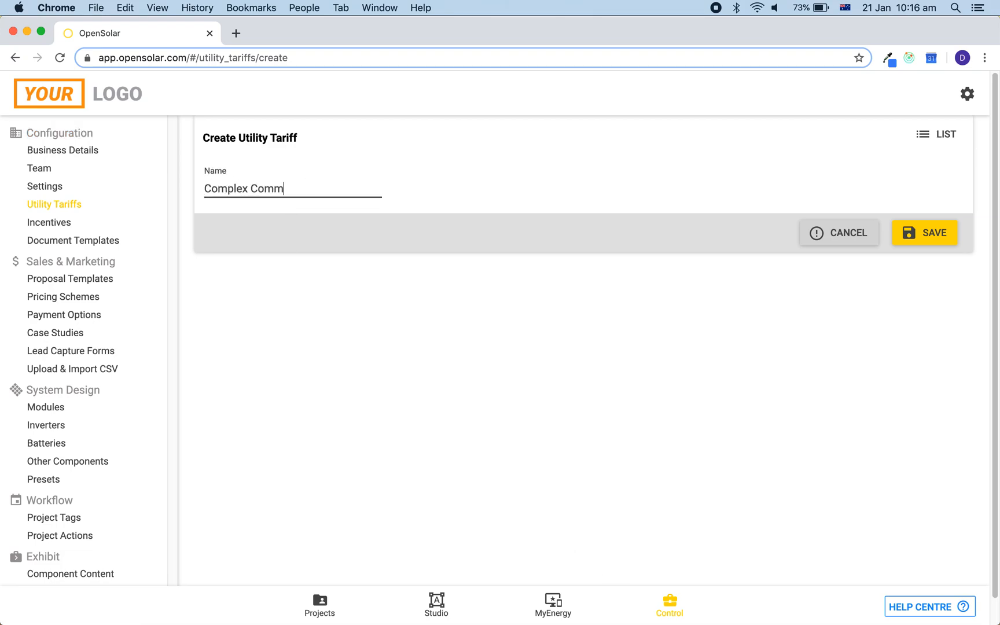
{"action": "type", "text": "ercial Rates"}
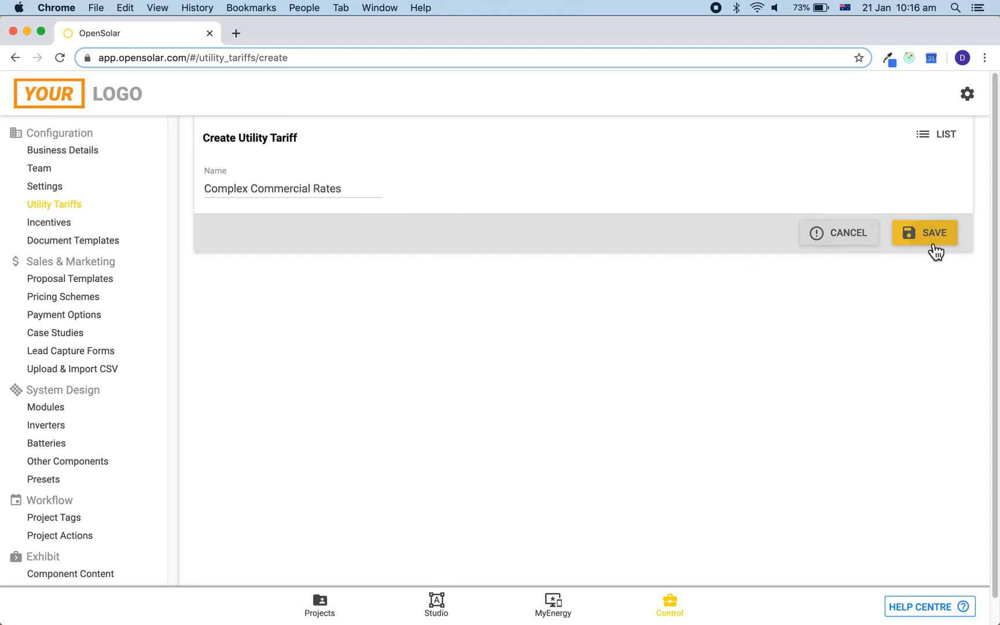
{"action": "left_click", "coordinate": [924, 232]}
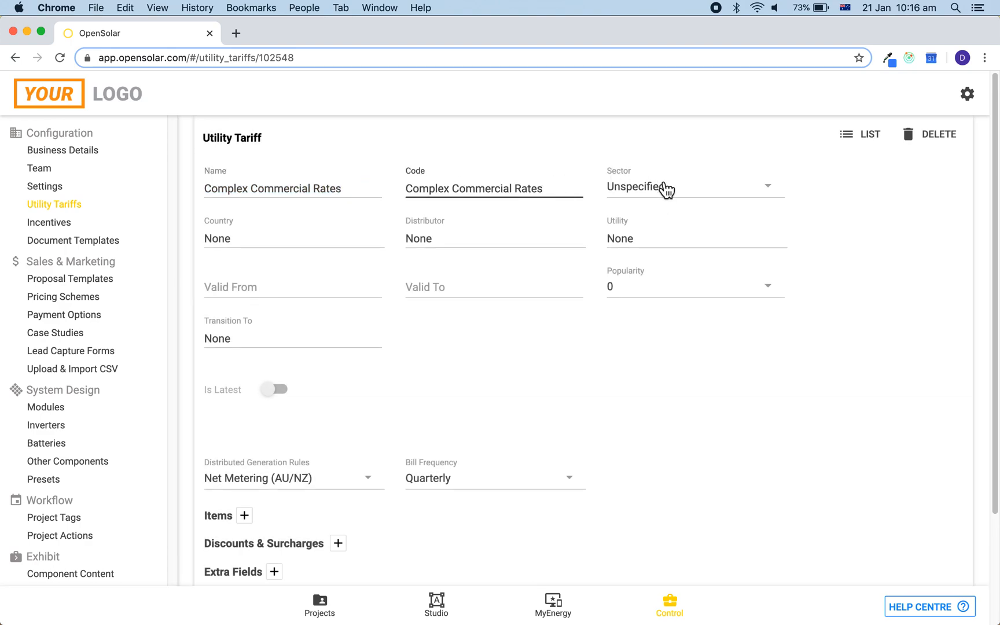
Set sector Non-Residential, country Australia and valid from 21 January 2020
{"action": "left_click", "coordinate": [644, 186]}
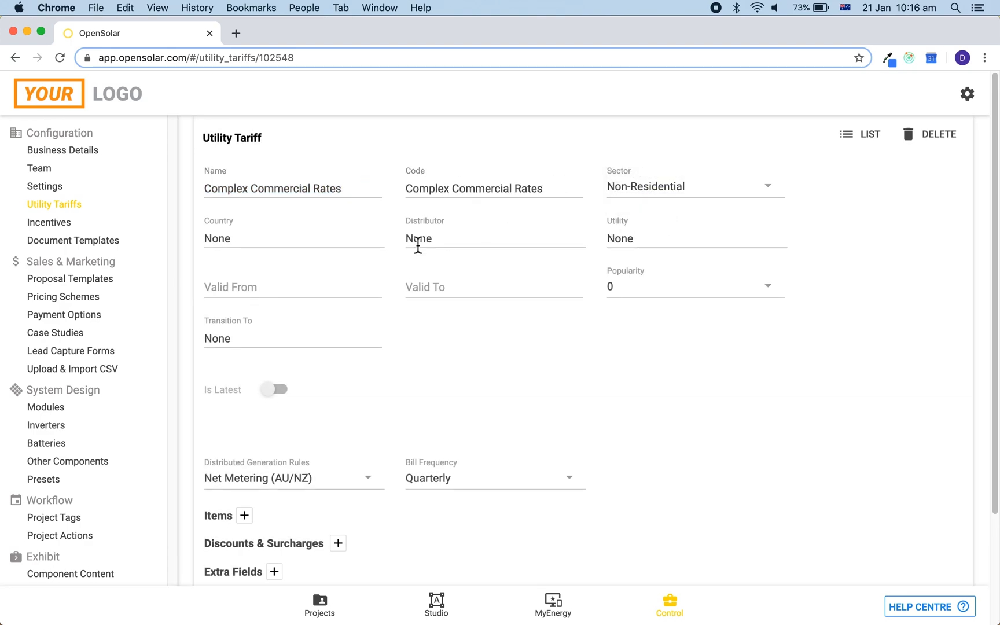
{"action": "type", "text": "Australia"}
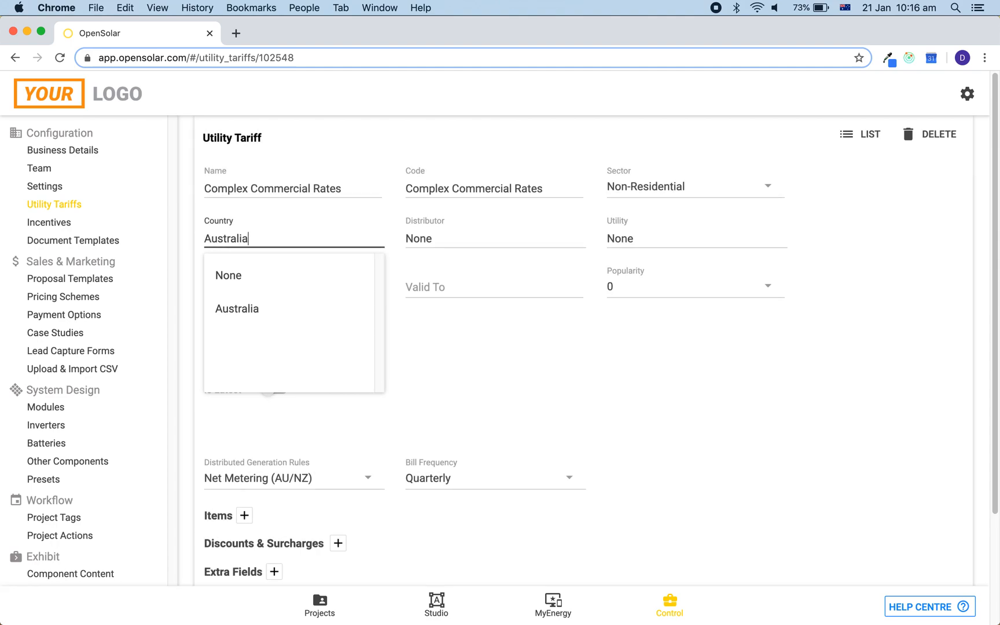
{"action": "left_click", "coordinate": [236, 308]}
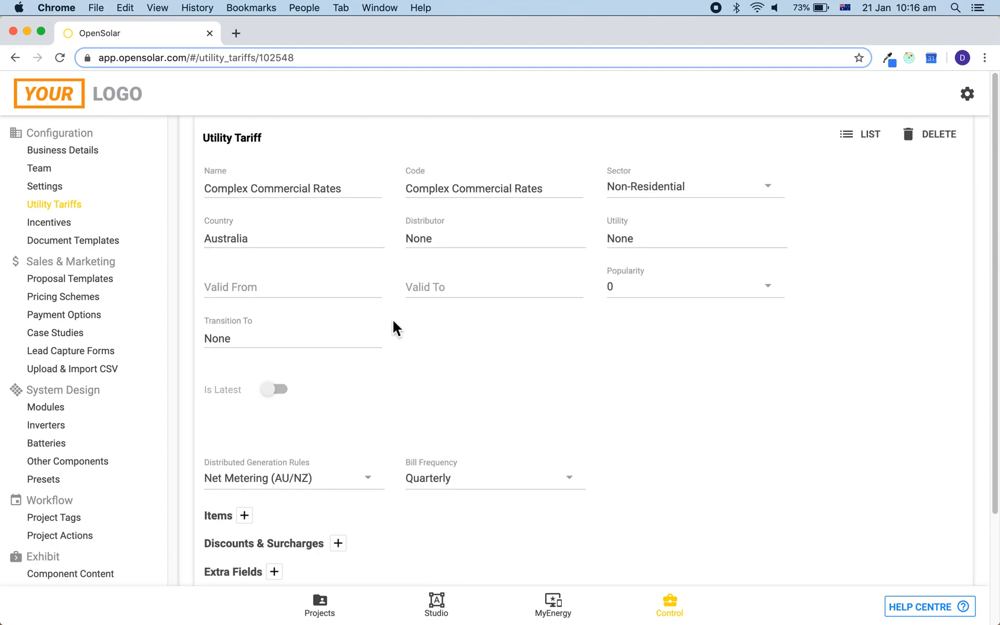
{"action": "left_click", "coordinate": [292, 287]}
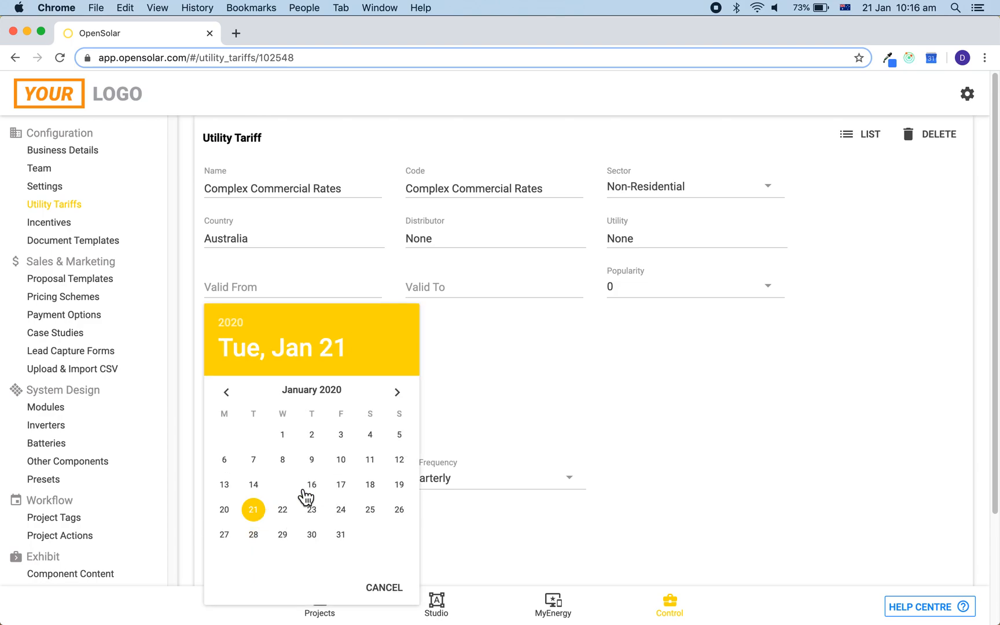
{"action": "left_click", "coordinate": [253, 509]}
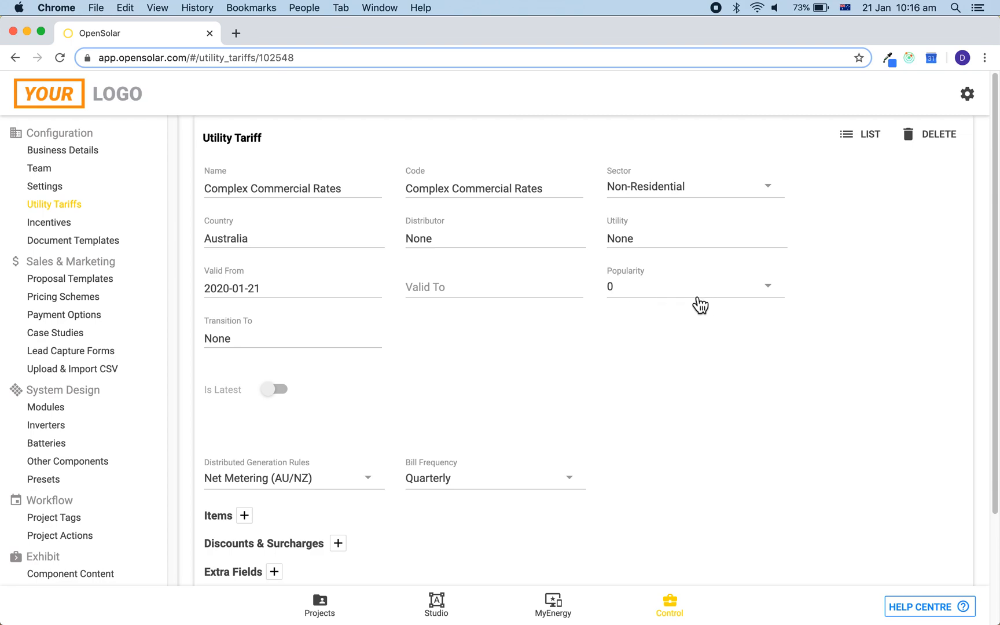
{"action": "scroll", "scroll_direction": "down", "scroll_amount": 3}
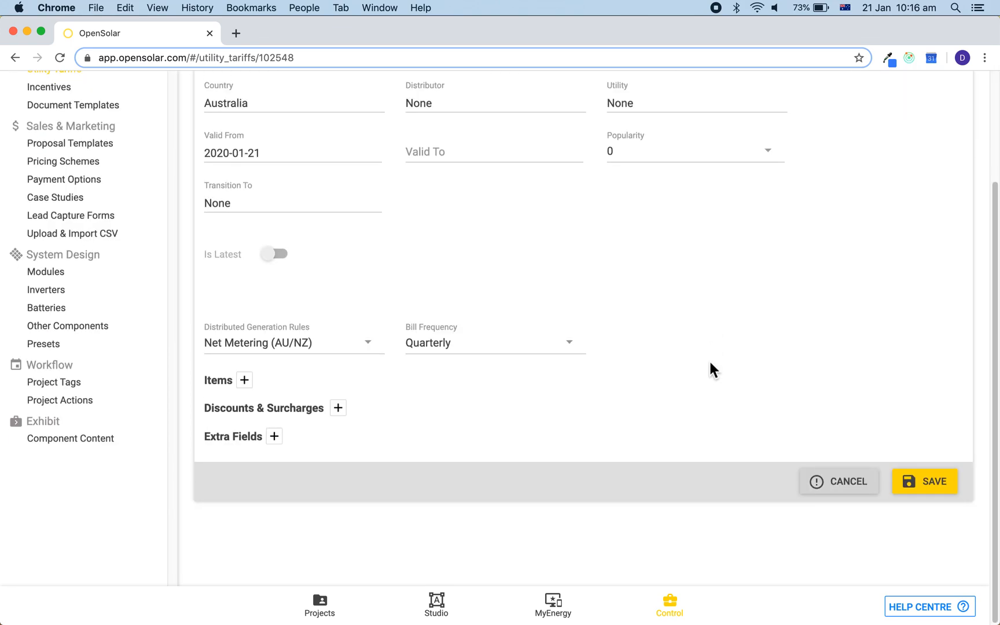
Add a usage rate item with a Peak rate and an Off Peak rate at 0.15
{"action": "left_click", "coordinate": [244, 380]}
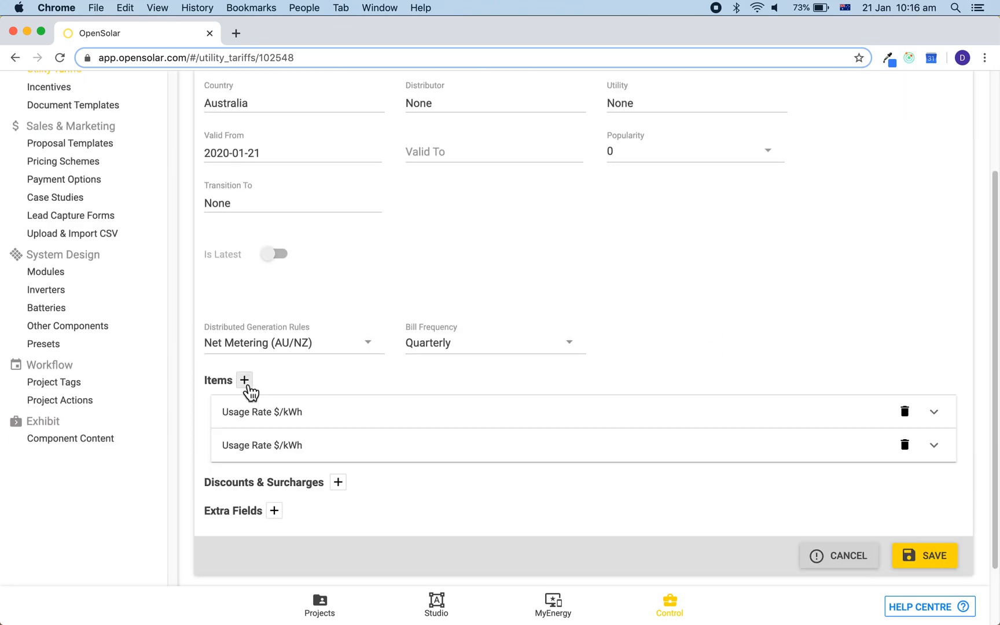
{"action": "mouse_move", "coordinate": [748, 338]}
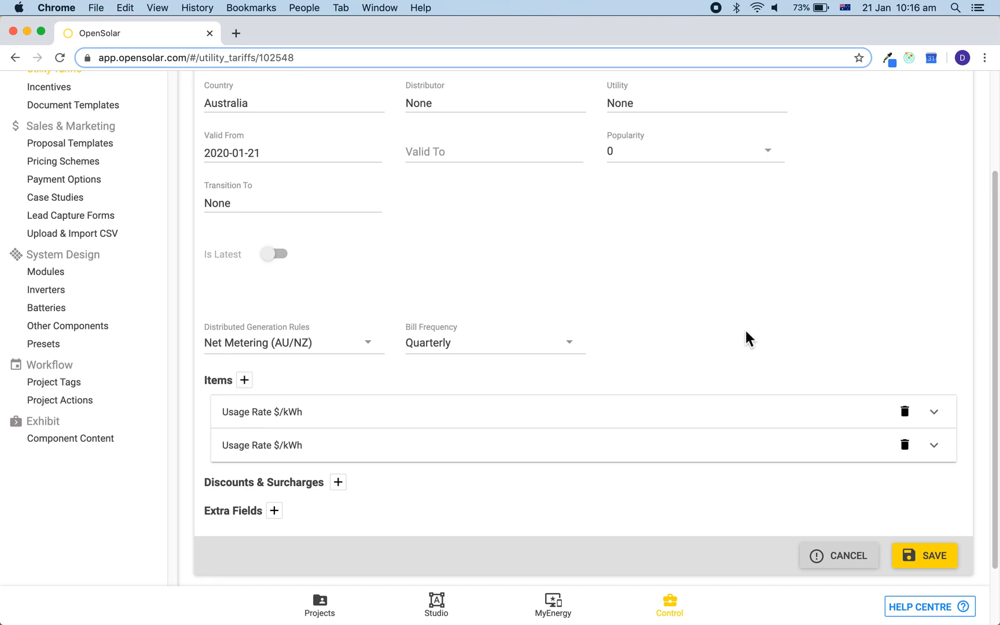
{"action": "mouse_move", "coordinate": [665, 413]}
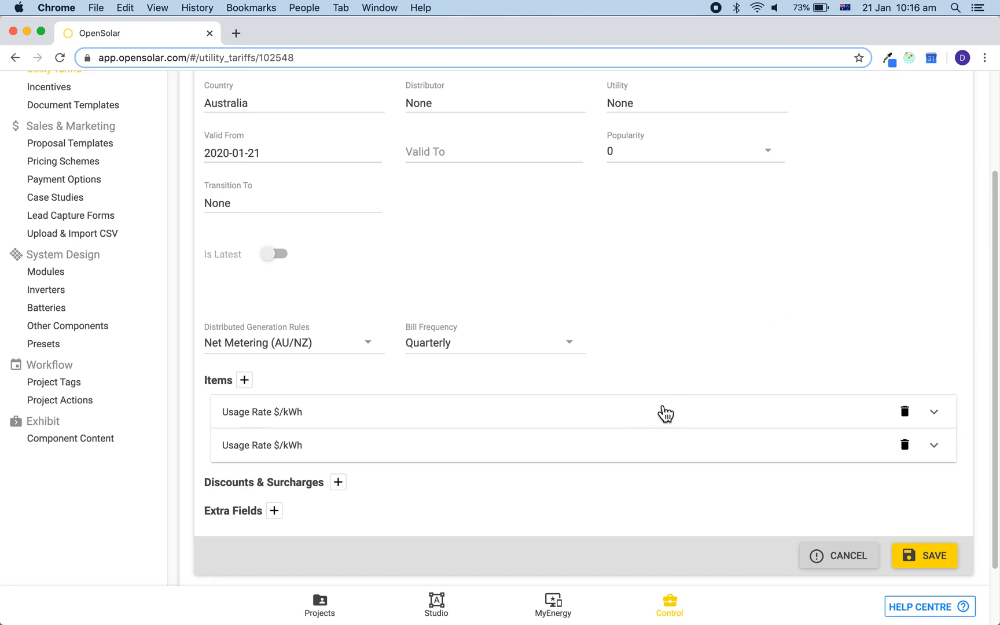
{"action": "left_click", "coordinate": [934, 412]}
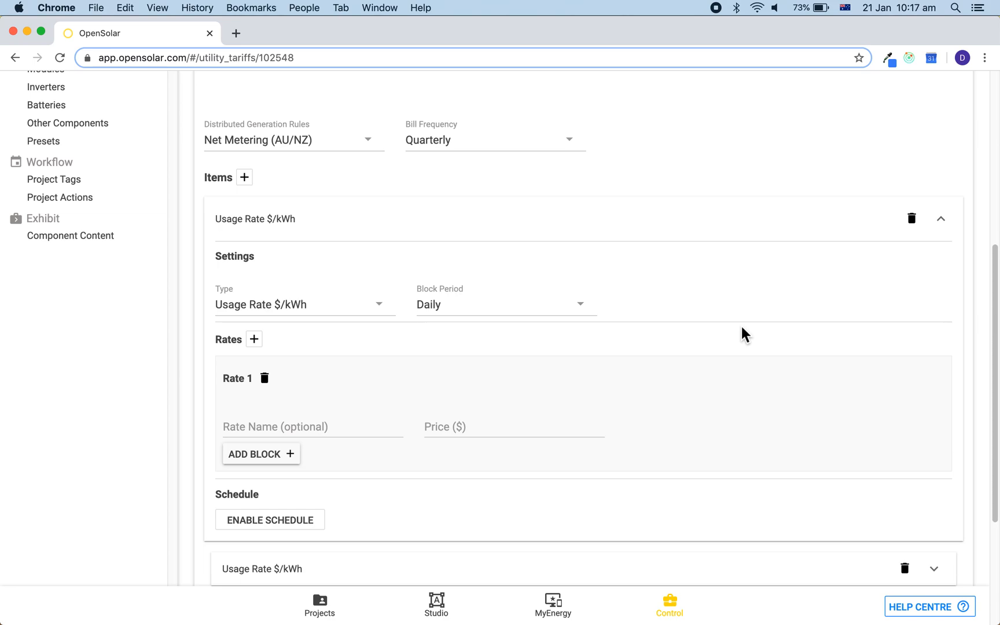
{"action": "scroll", "scroll_direction": "down", "scroll_amount": 3}
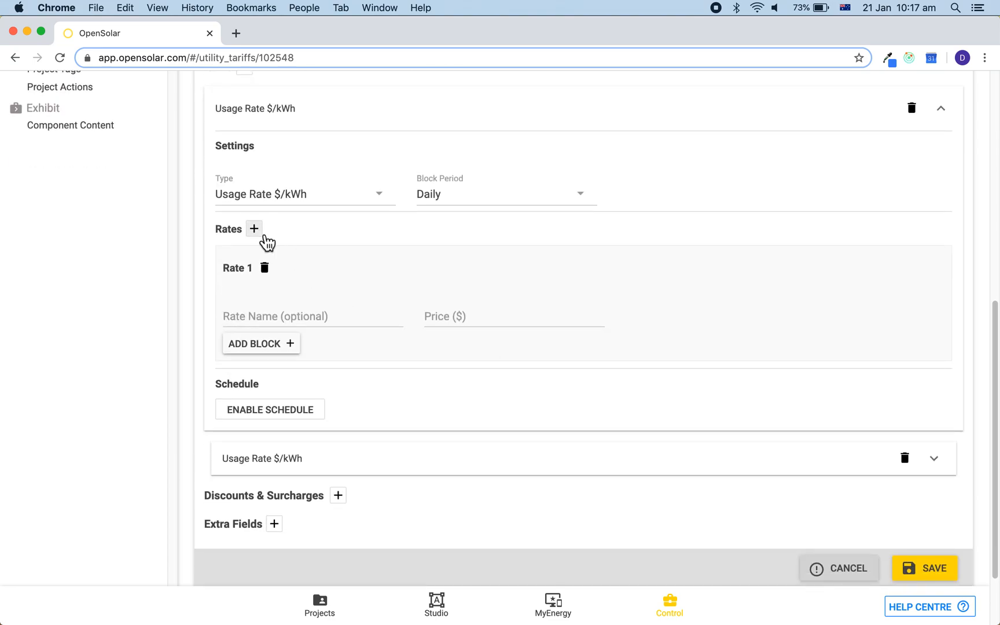
{"action": "left_click", "coordinate": [254, 229]}
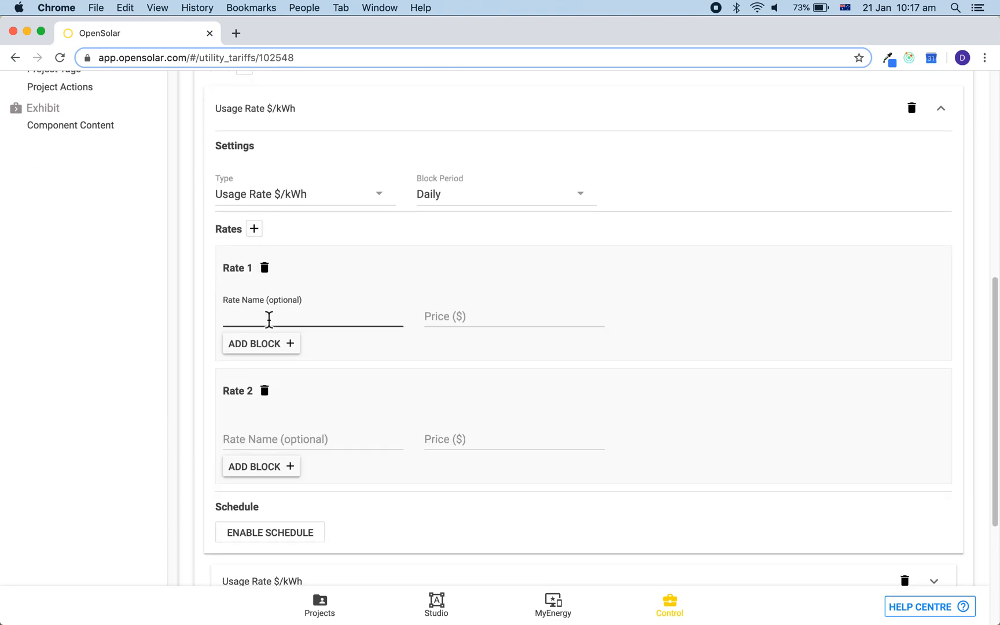
{"action": "type", "text": "Peak"}
{"action": "left_click", "coordinate": [514, 316]}
{"action": "type", "text": "0."}
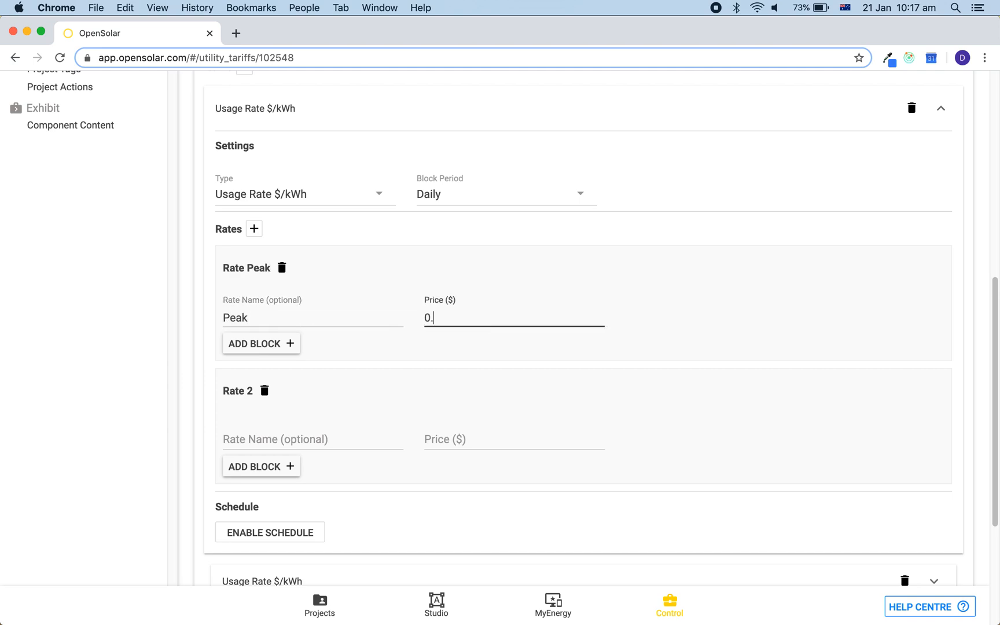
{"action": "type", "text": "Off Peak"}
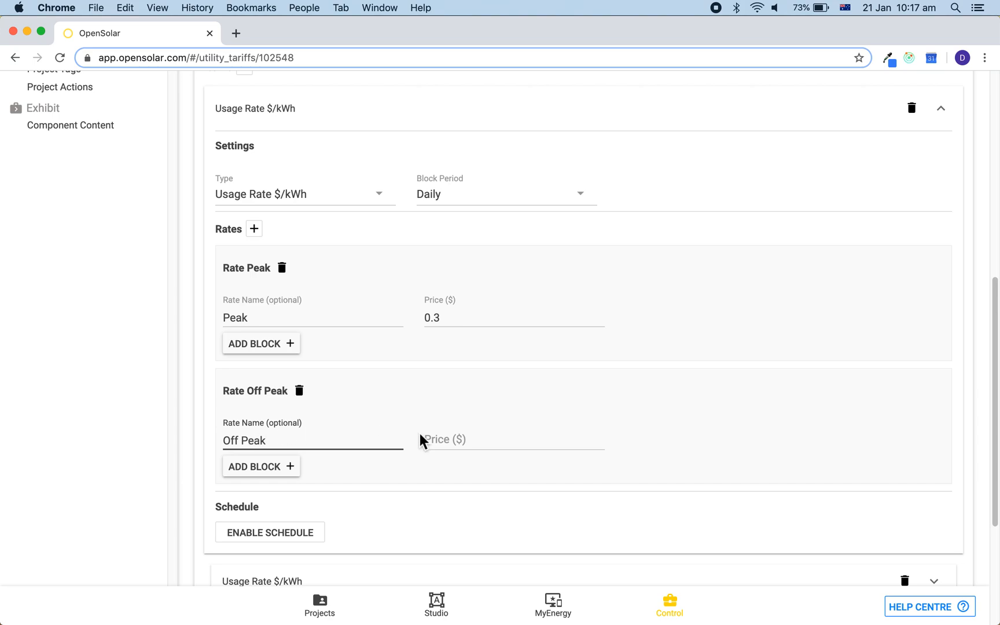
{"action": "type", "text": "0.15"}
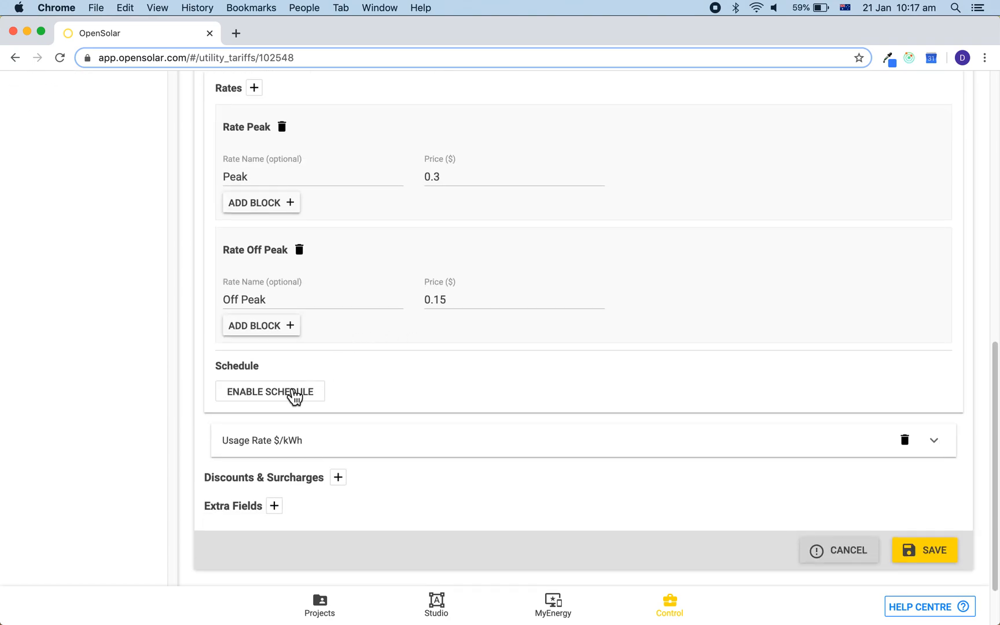
Enable a schedule on the first usage rate item and select weekday January hours
{"action": "left_click", "coordinate": [269, 392]}
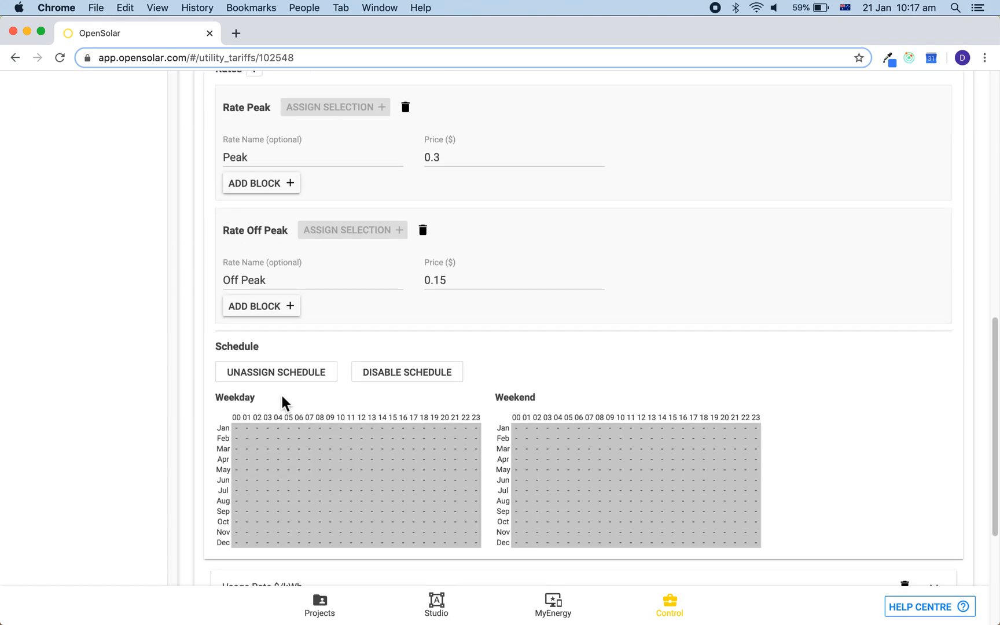
{"action": "left_click", "coordinate": [309, 427]}
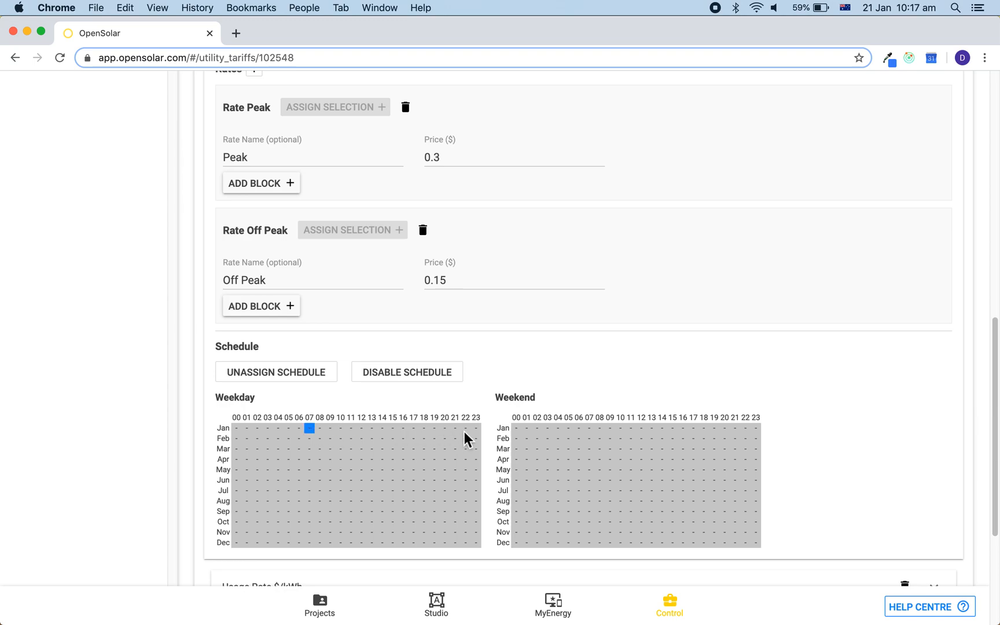
{"action": "left_click_drag", "start_coordinate": [309, 428], "coordinate": [465, 548]}
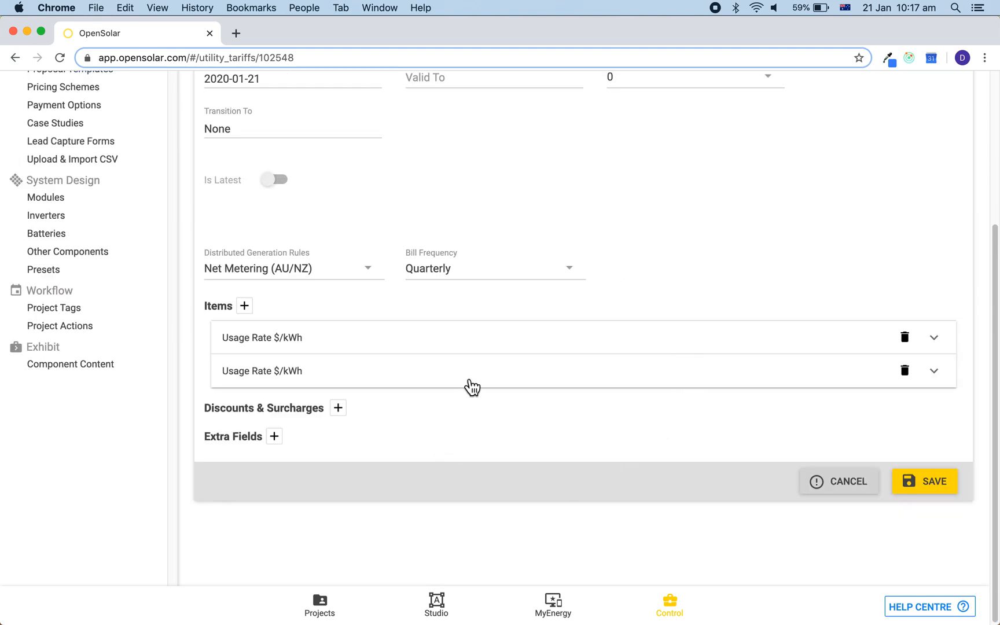
Change the second item's type to Demand Item $/Max 30min kW /day
{"action": "left_click", "coordinate": [934, 370]}
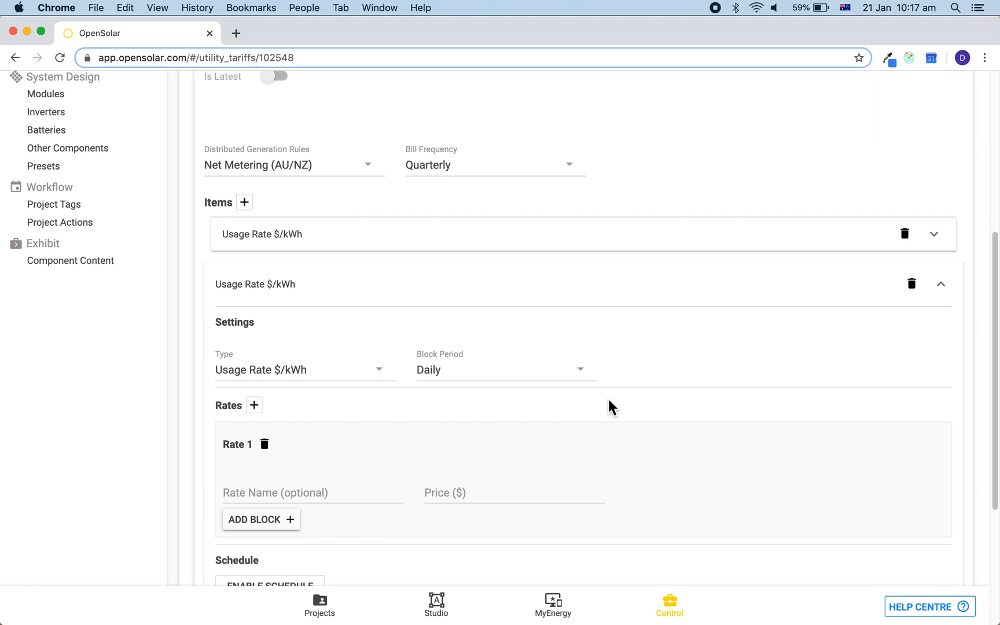
{"action": "left_click", "coordinate": [304, 369]}
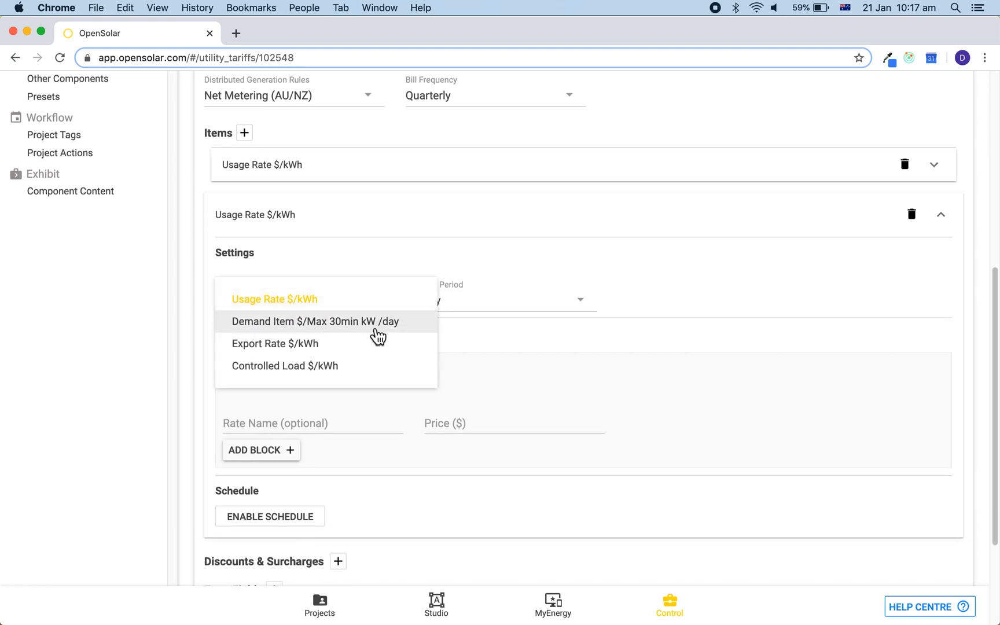
{"action": "left_click", "coordinate": [314, 321]}
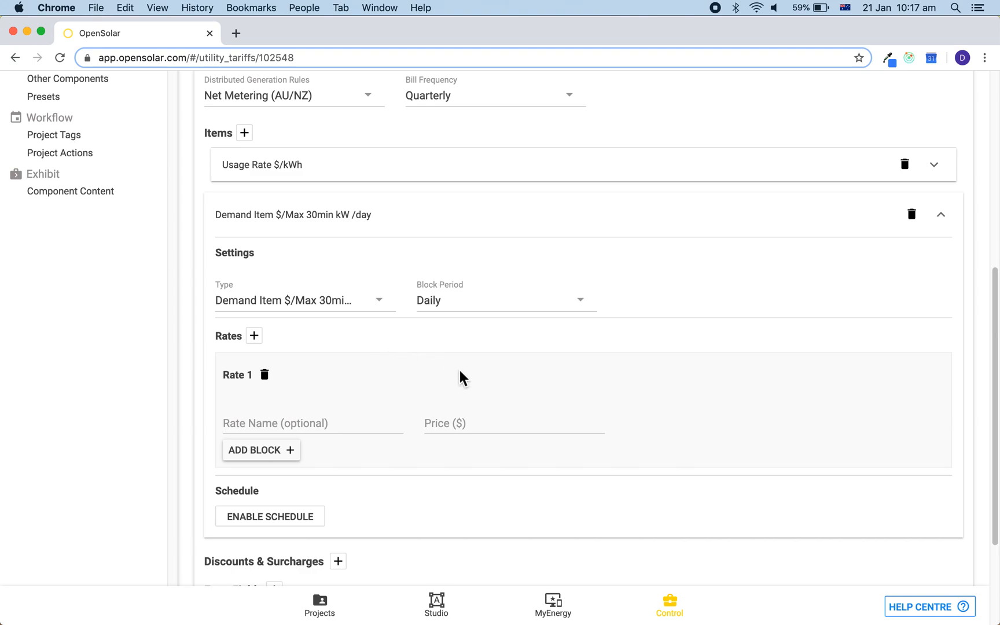
{"action": "mouse_move", "coordinate": [284, 230]}
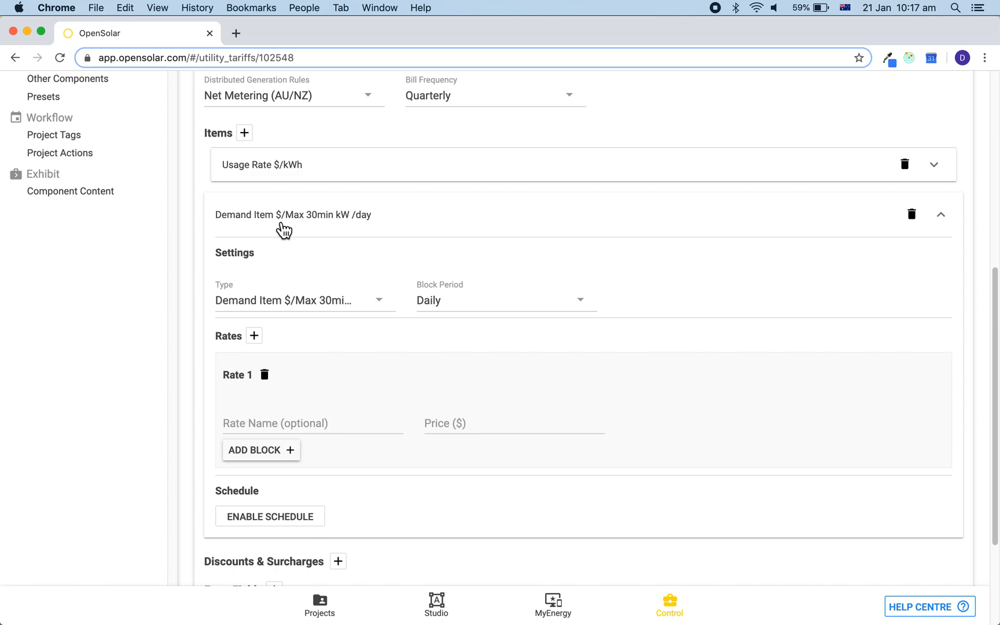
{"action": "mouse_move", "coordinate": [303, 234]}
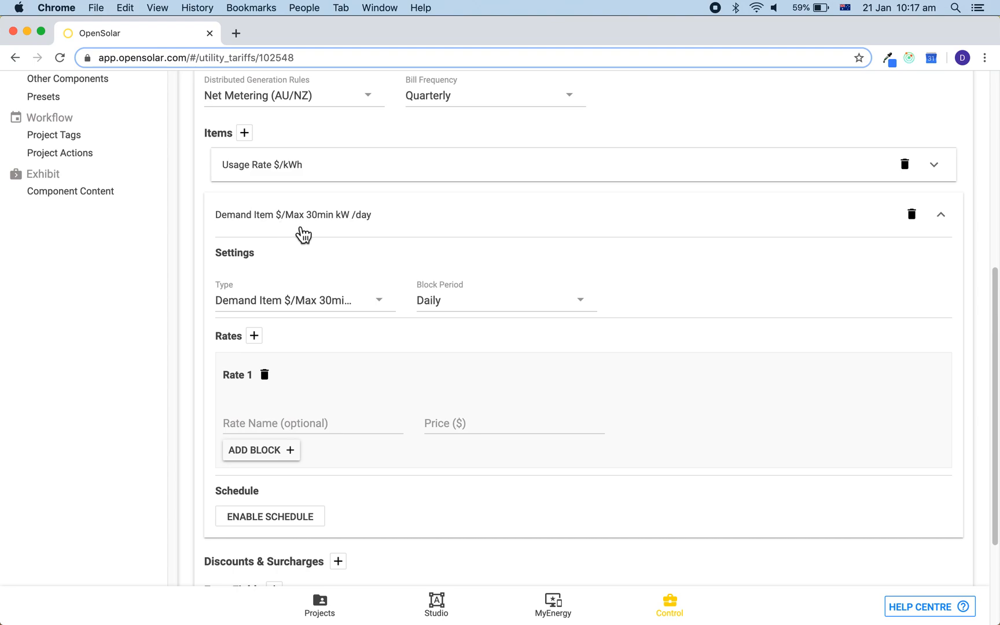
{"action": "mouse_move", "coordinate": [350, 231]}
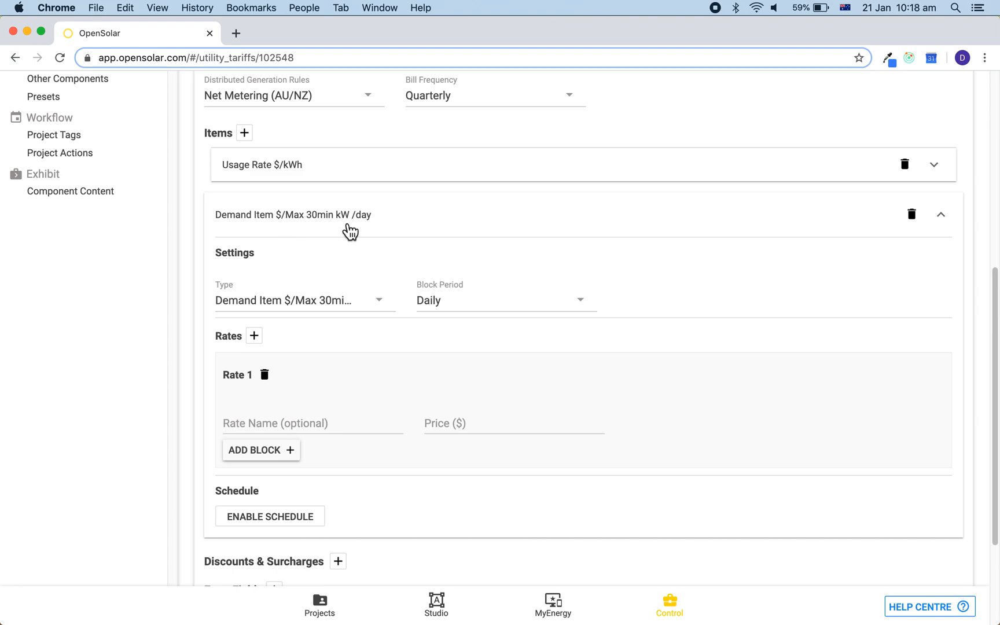
{"action": "mouse_move", "coordinate": [376, 232]}
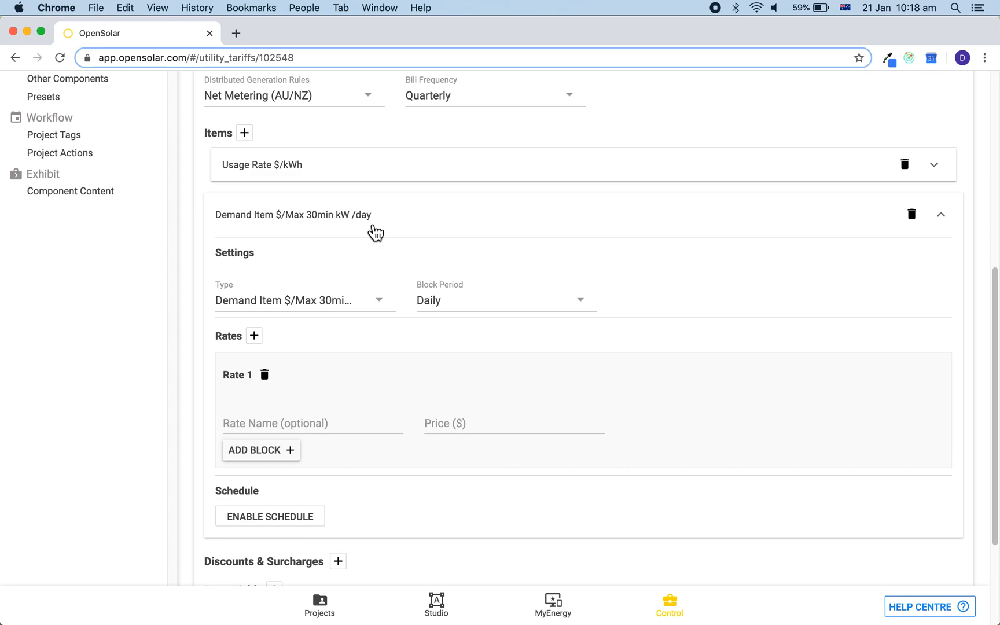
{"action": "mouse_move", "coordinate": [338, 232]}
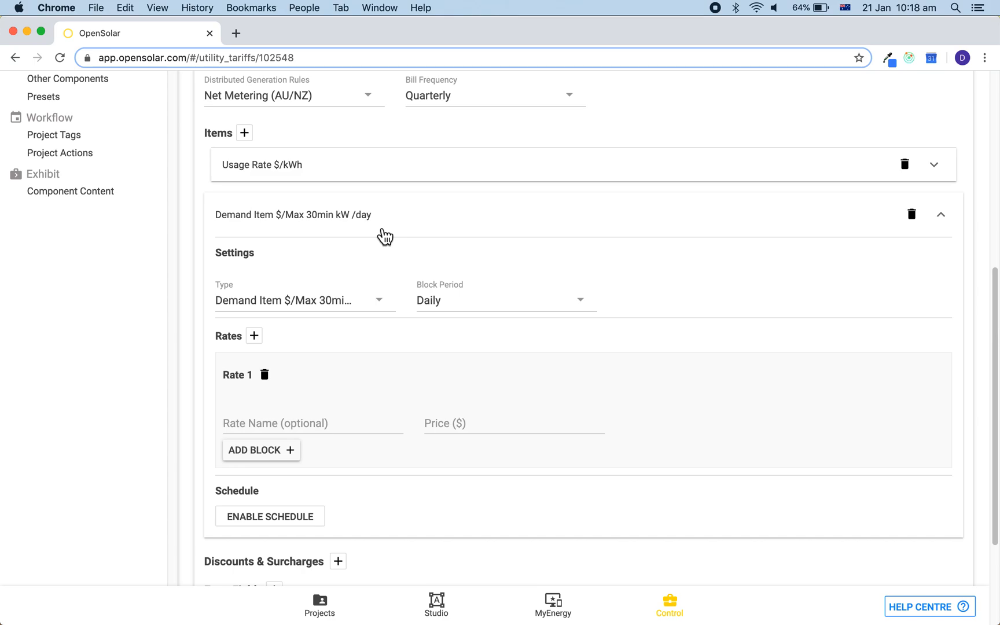
Name the demand item's rate 'Demand Charges' and price it at 0.3
{"action": "scroll", "scroll_direction": "down", "scroll_amount": 3}
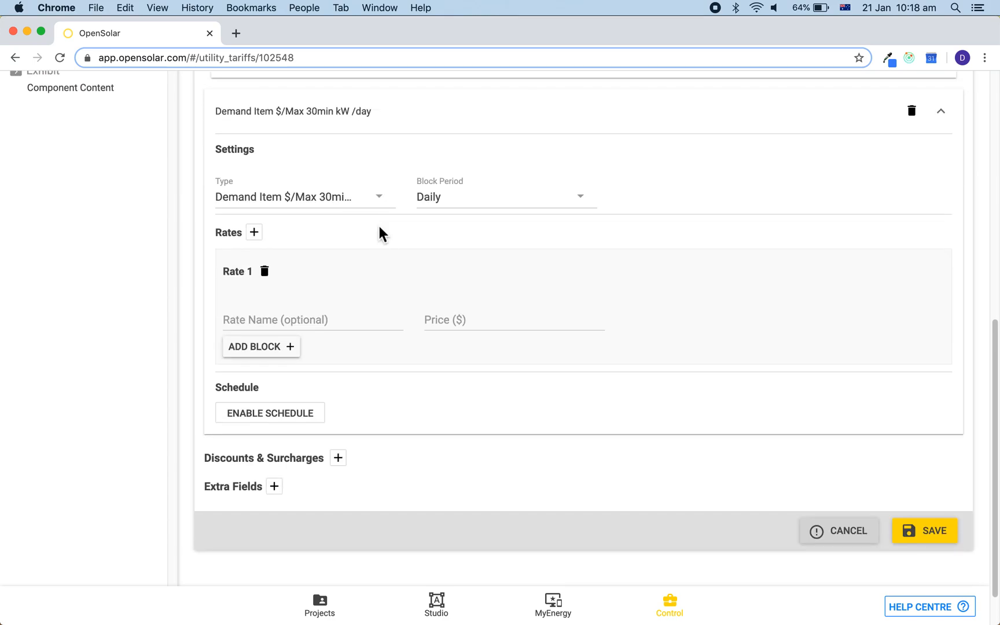
{"action": "mouse_move", "coordinate": [276, 249]}
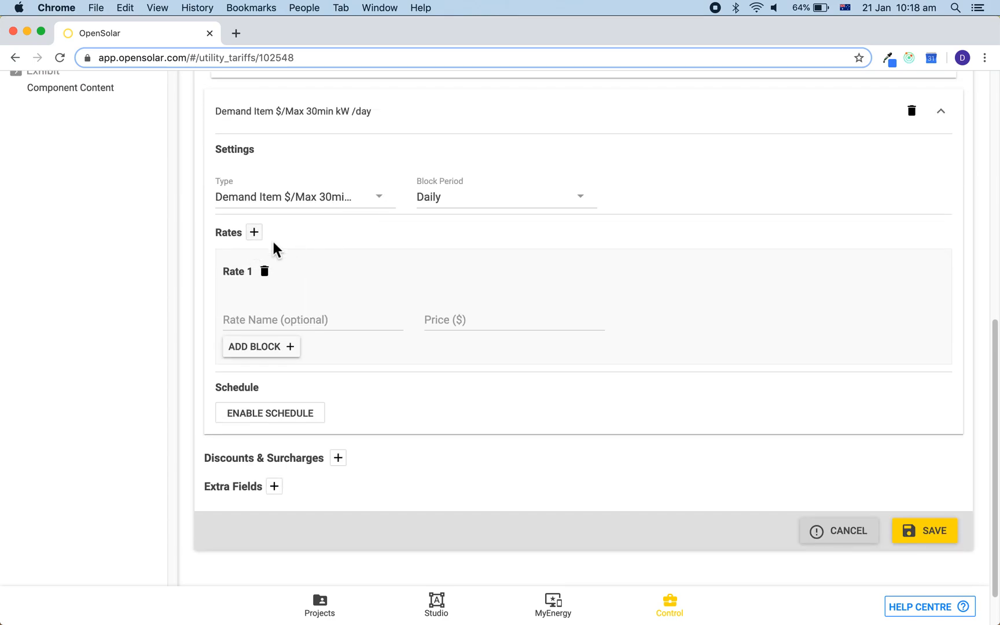
{"action": "mouse_move", "coordinate": [242, 239]}
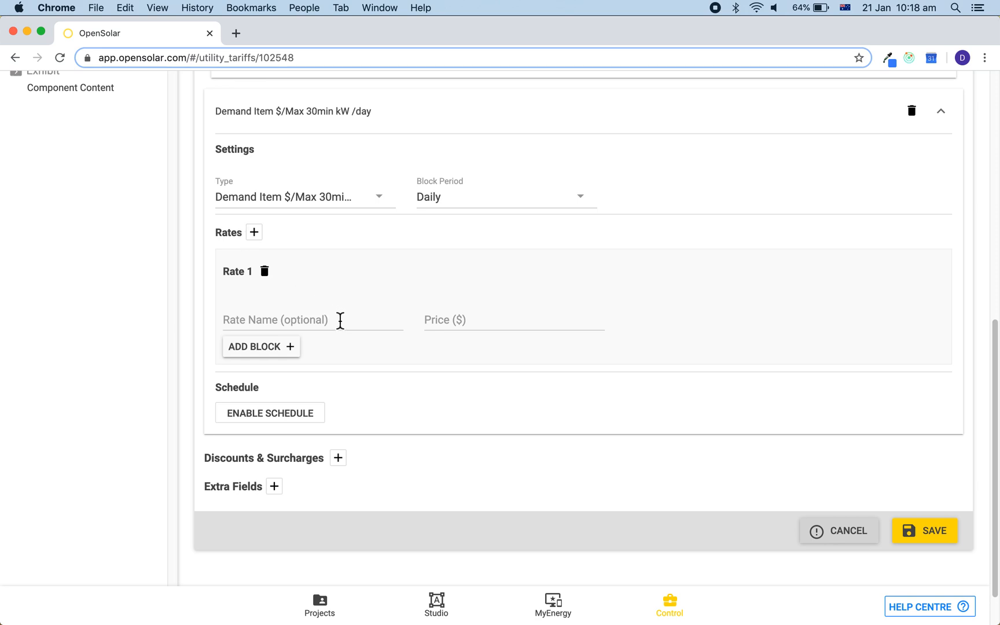
{"action": "type", "text": "D"}
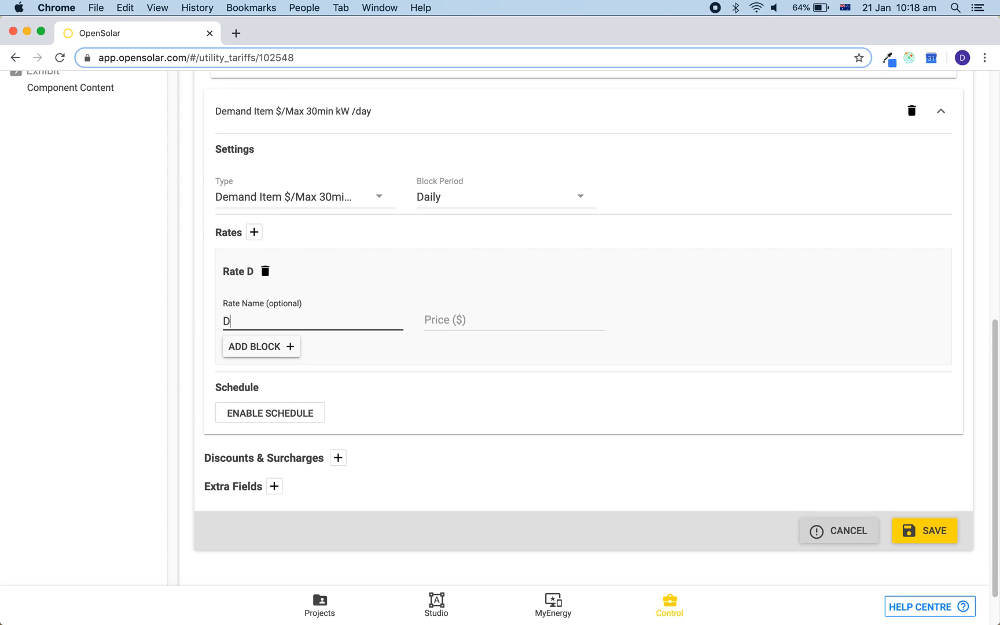
{"action": "type", "text": "emand Charges"}
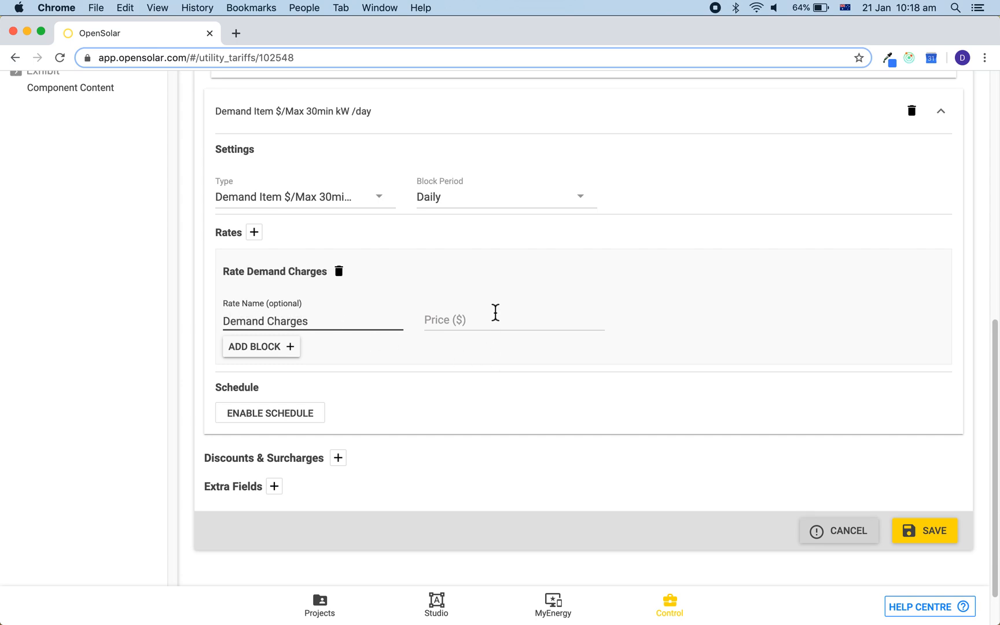
{"action": "left_click", "coordinate": [513, 319]}
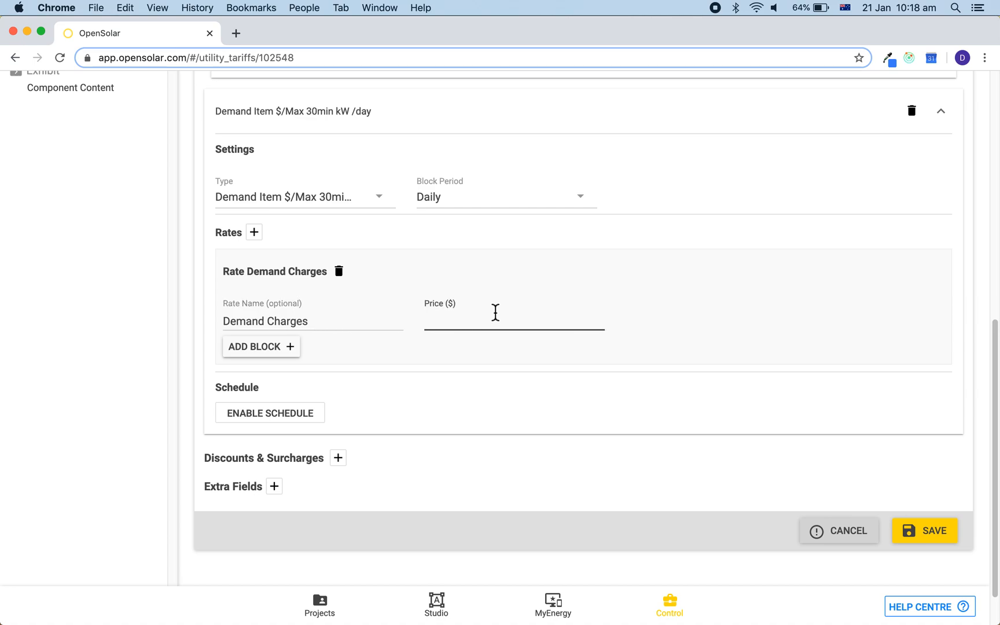
{"action": "type", "text": "0.3"}
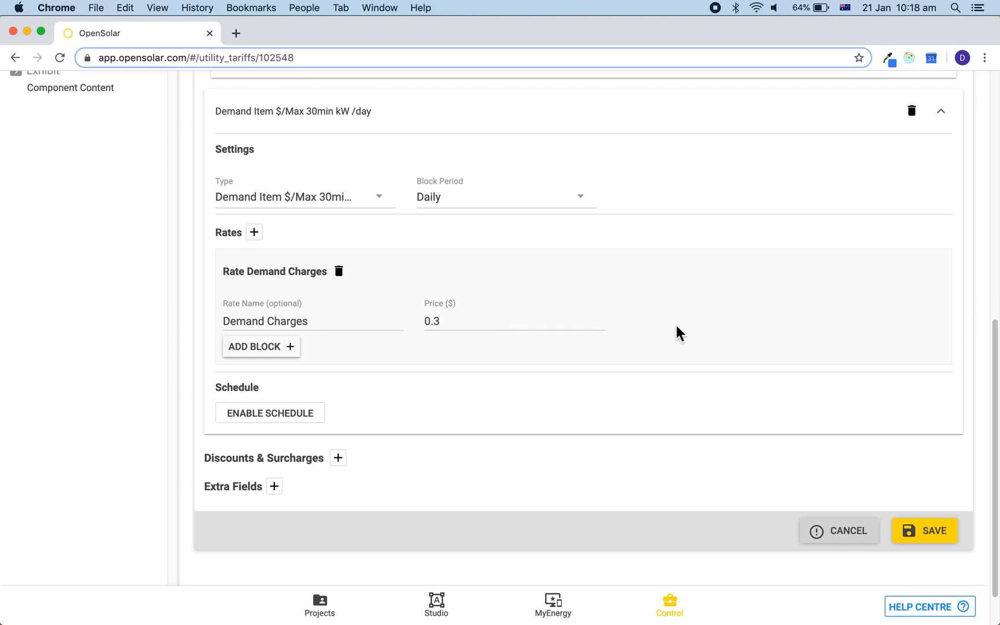
{"action": "mouse_move", "coordinate": [444, 121]}
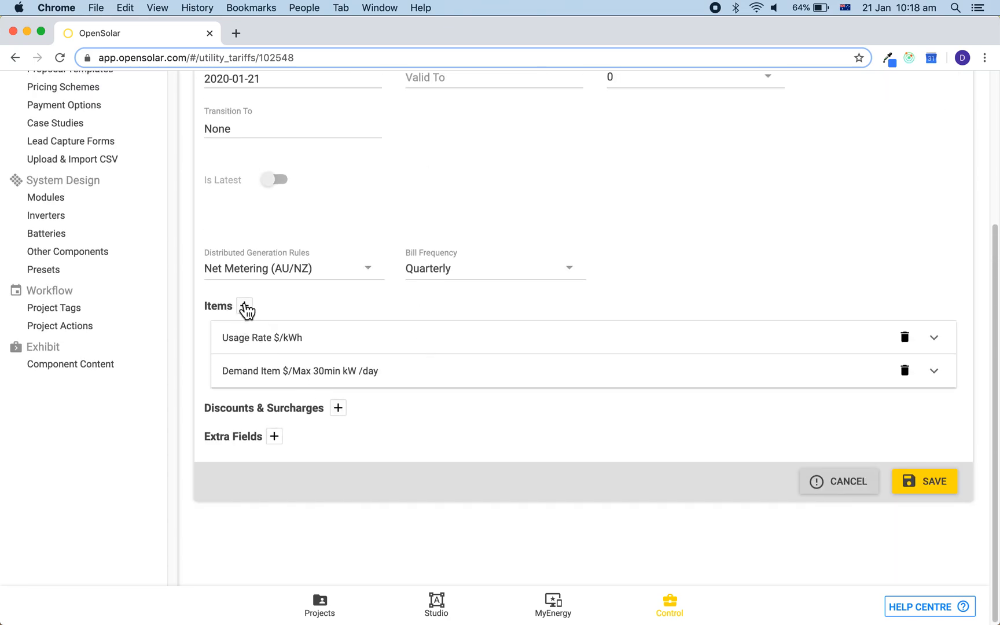
Add a new usage rate item with a rate named 'Block 1' priced at 0.01
{"action": "left_click", "coordinate": [244, 306]}
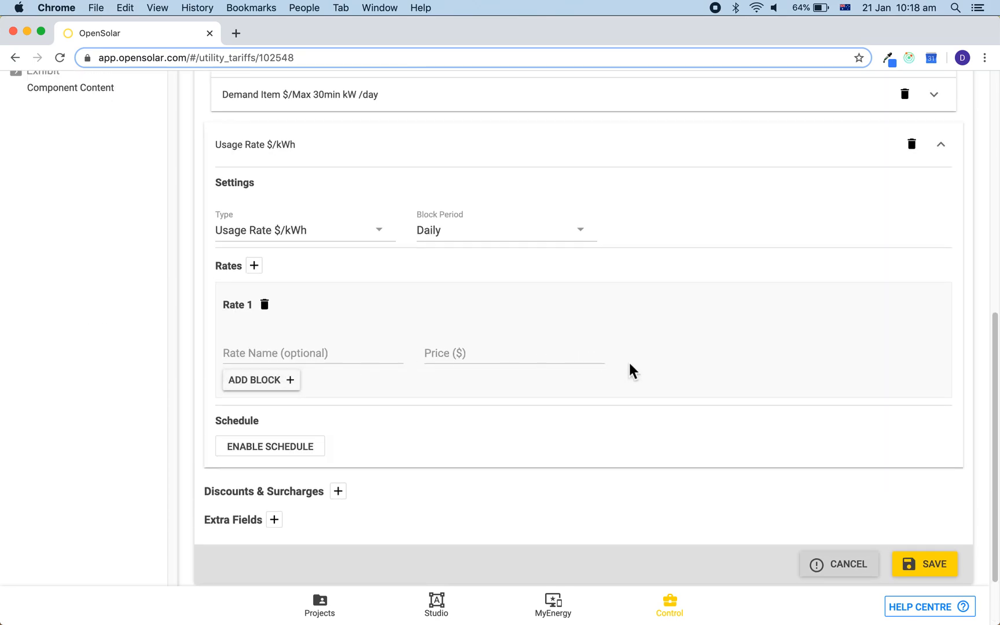
{"action": "left_click", "coordinate": [313, 352]}
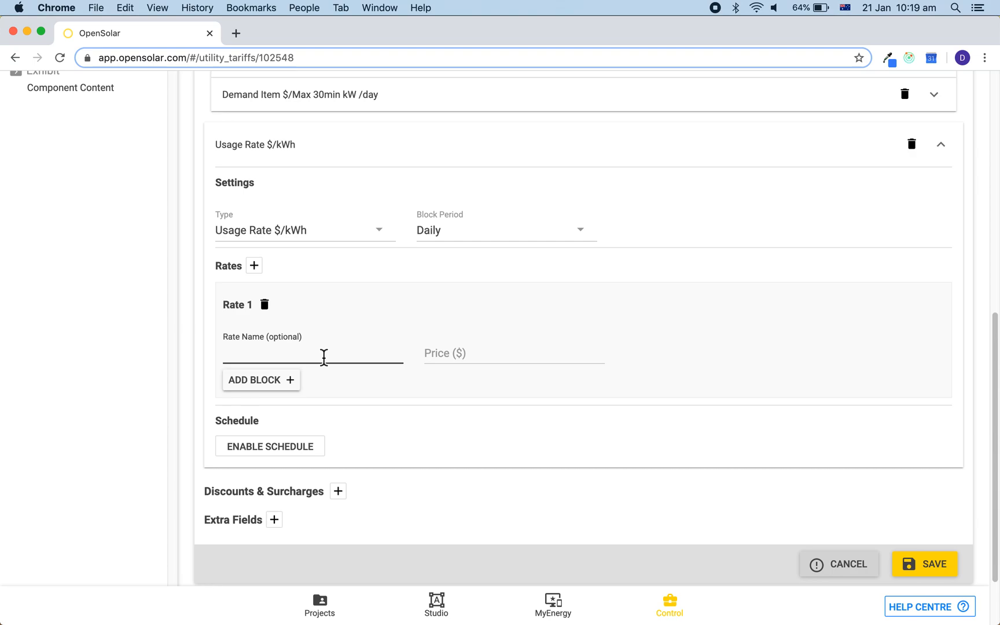
{"action": "type", "text": "B"}
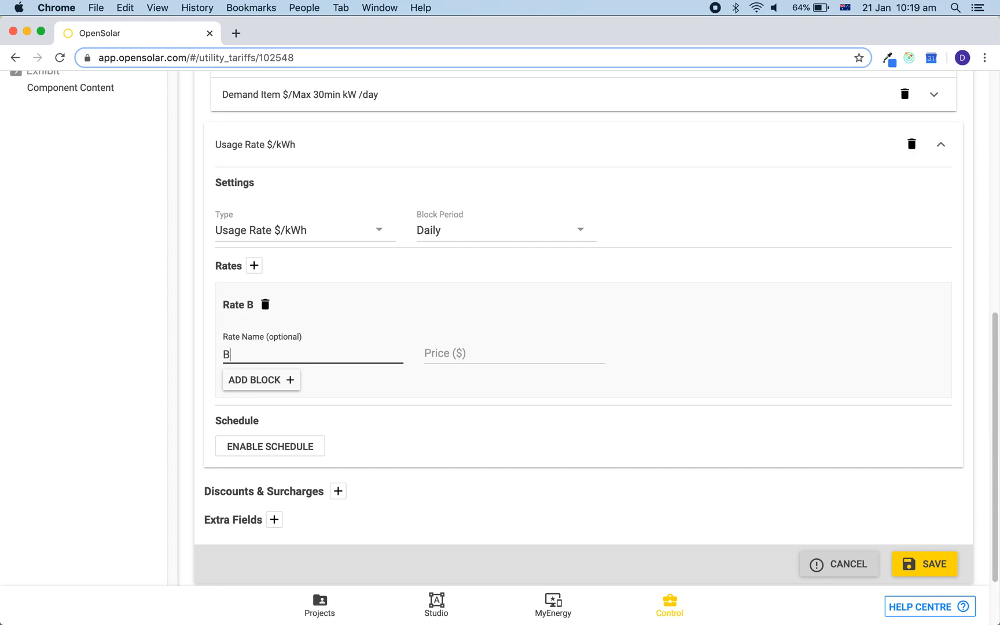
{"action": "type", "text": "lock 1"}
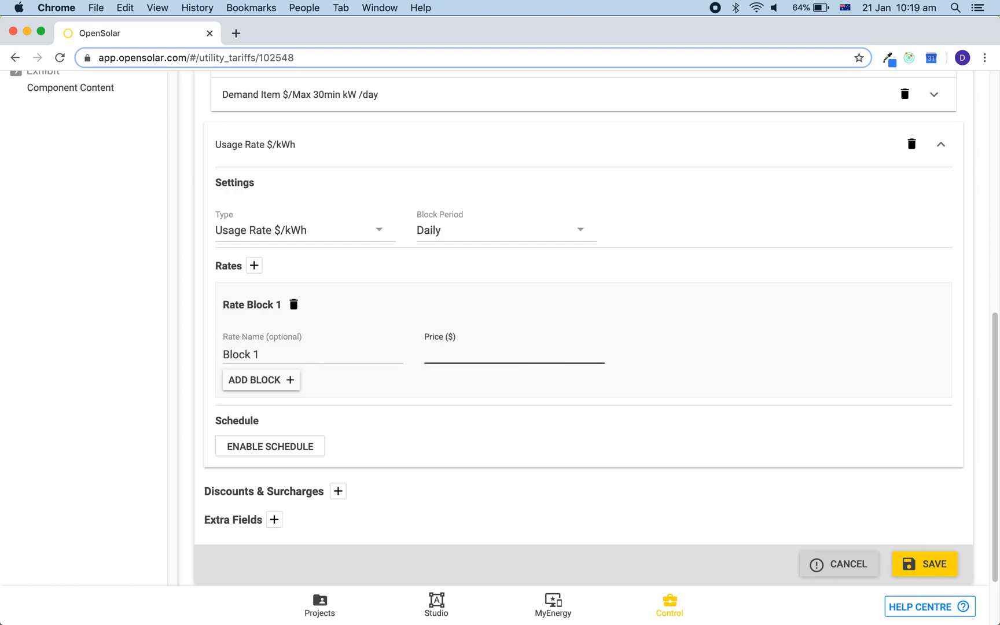
{"action": "type", "text": "0.01"}
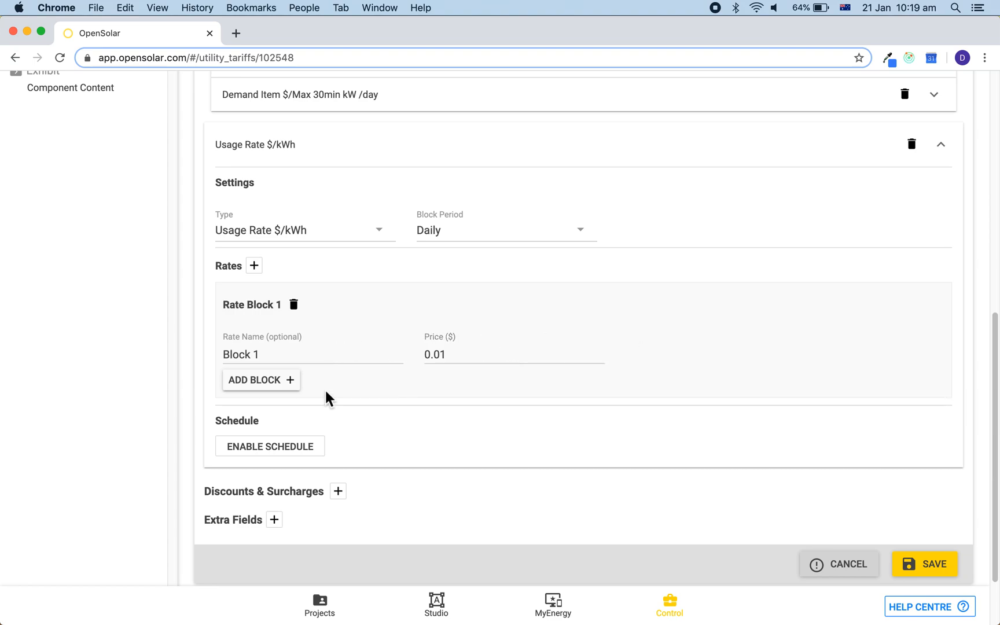
Add a second block: first limited to 10 kWh, then 0.05, rate renamed 'Block Charges'
{"action": "left_click", "coordinate": [260, 380]}
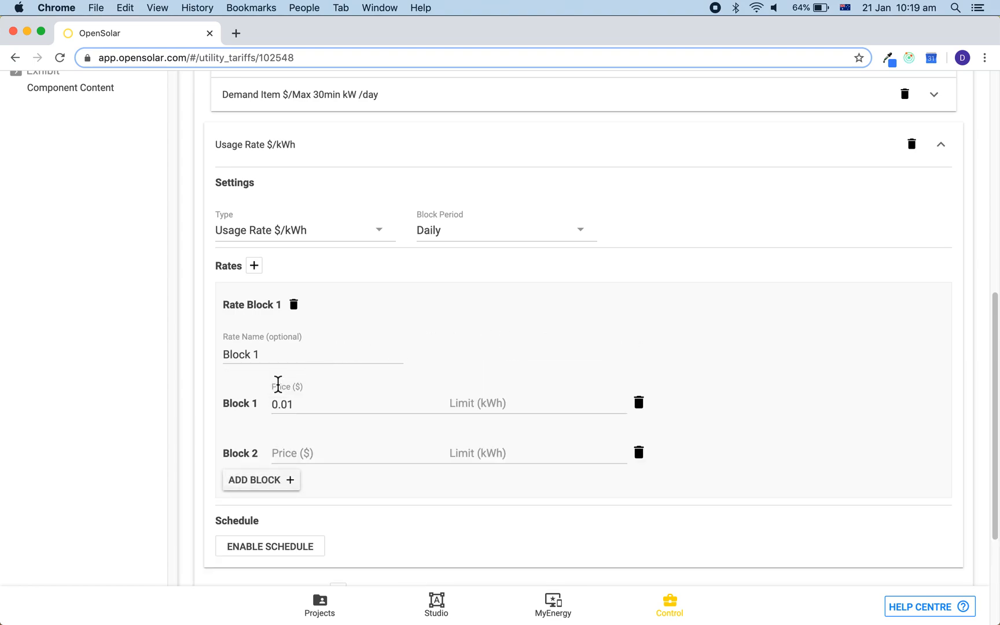
{"action": "mouse_move", "coordinate": [352, 405]}
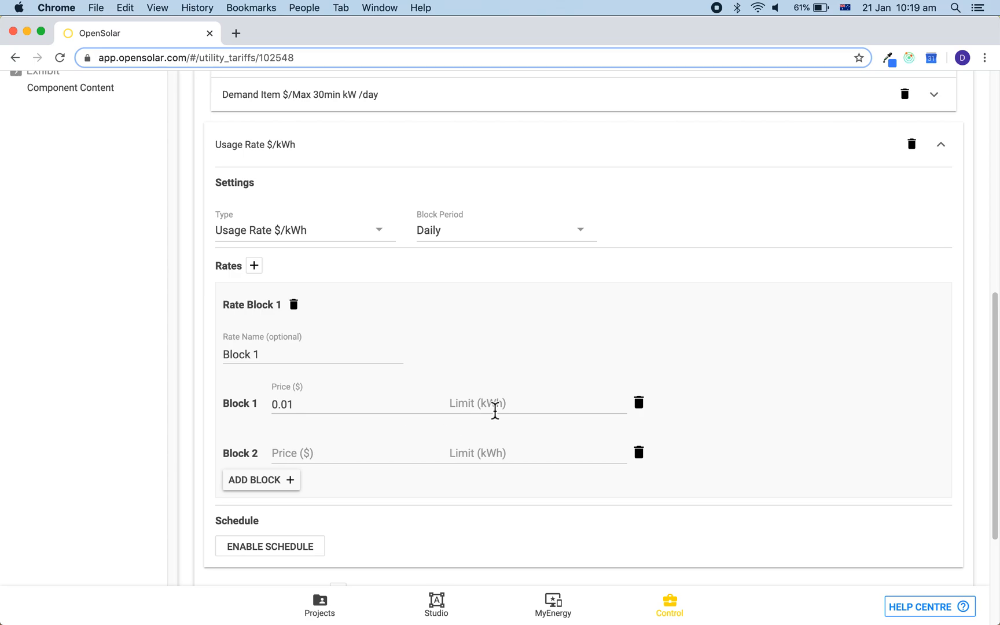
{"action": "left_click", "coordinate": [536, 403]}
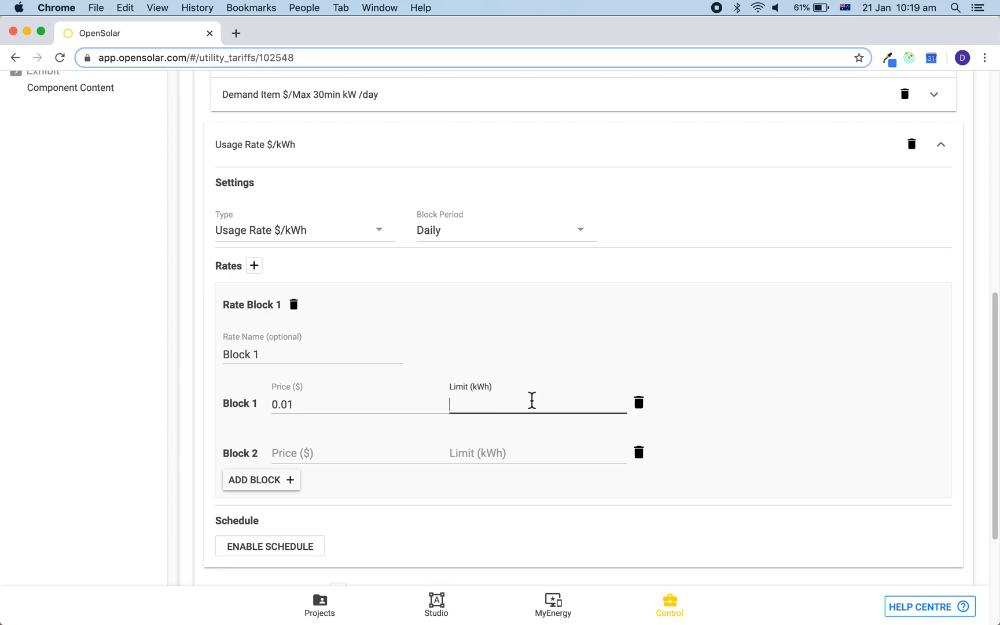
{"action": "type", "text": "10"}
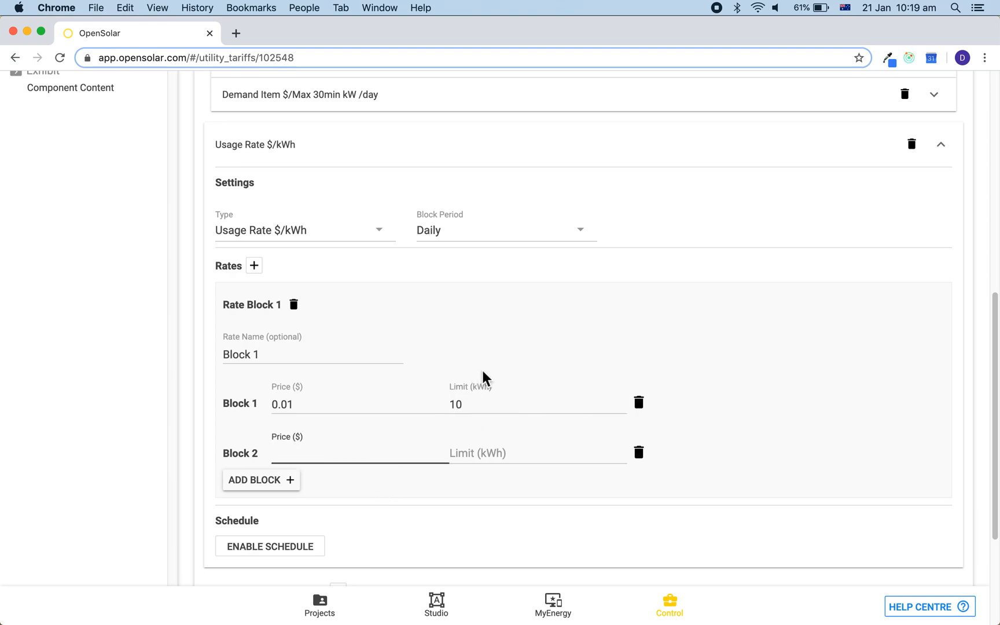
{"action": "type", "text": "0.05"}
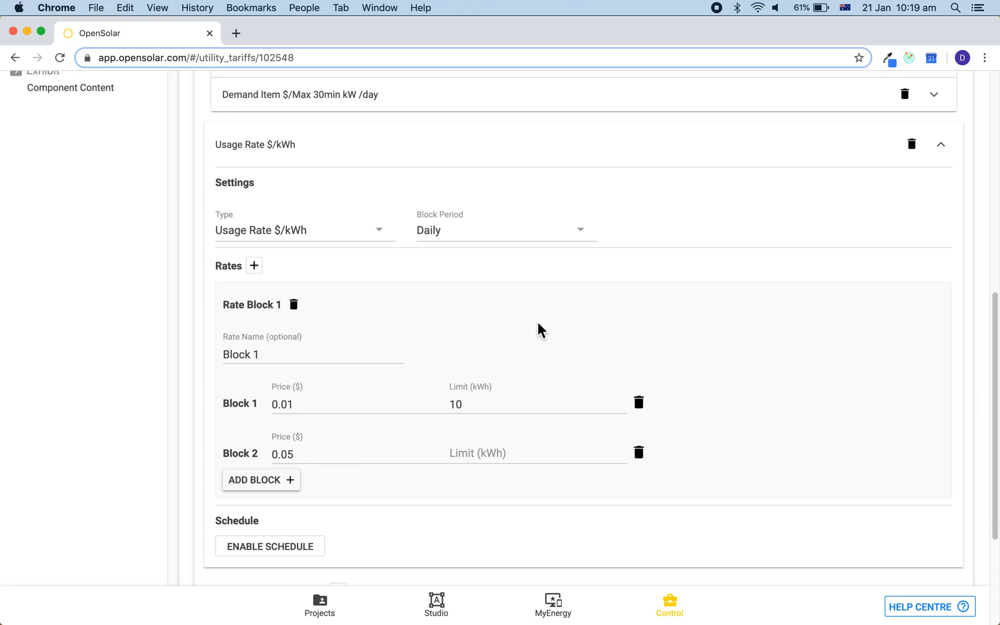
{"action": "mouse_move", "coordinate": [552, 369]}
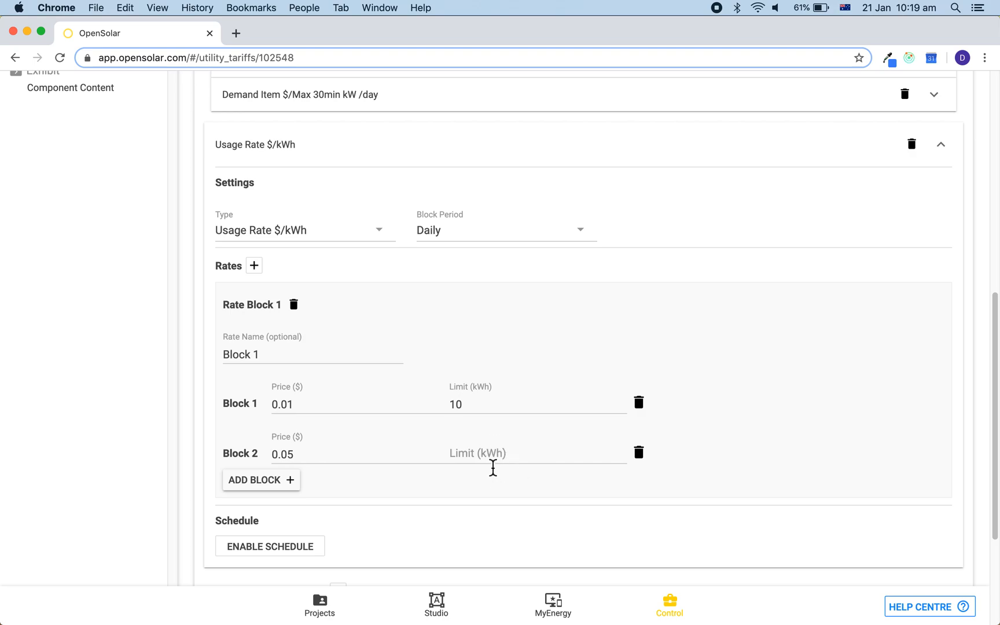
{"action": "mouse_move", "coordinate": [496, 474]}
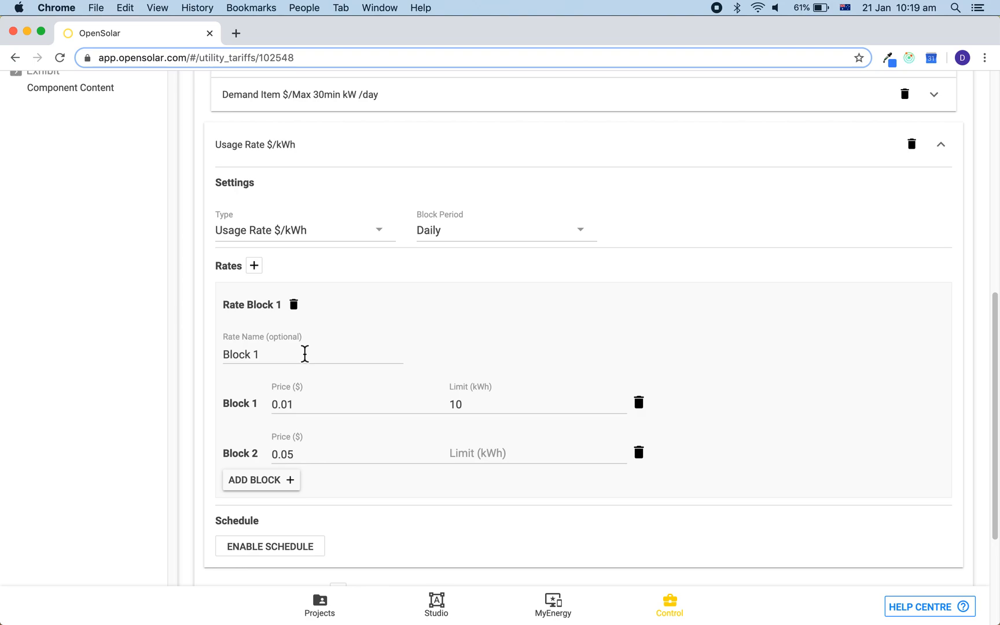
{"action": "type", "text": "Ch"}
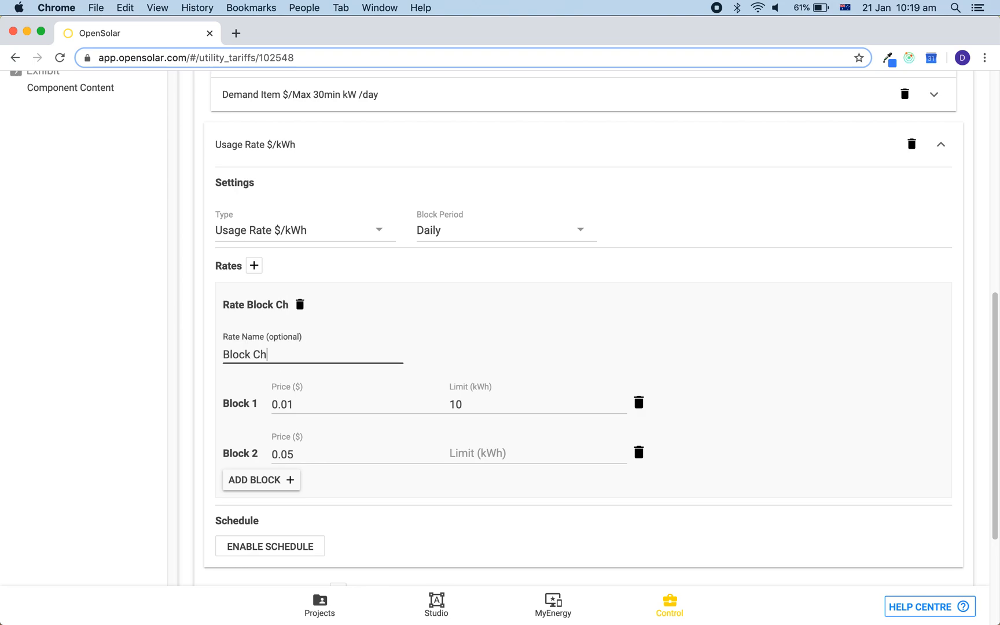
{"action": "type", "text": "arges"}
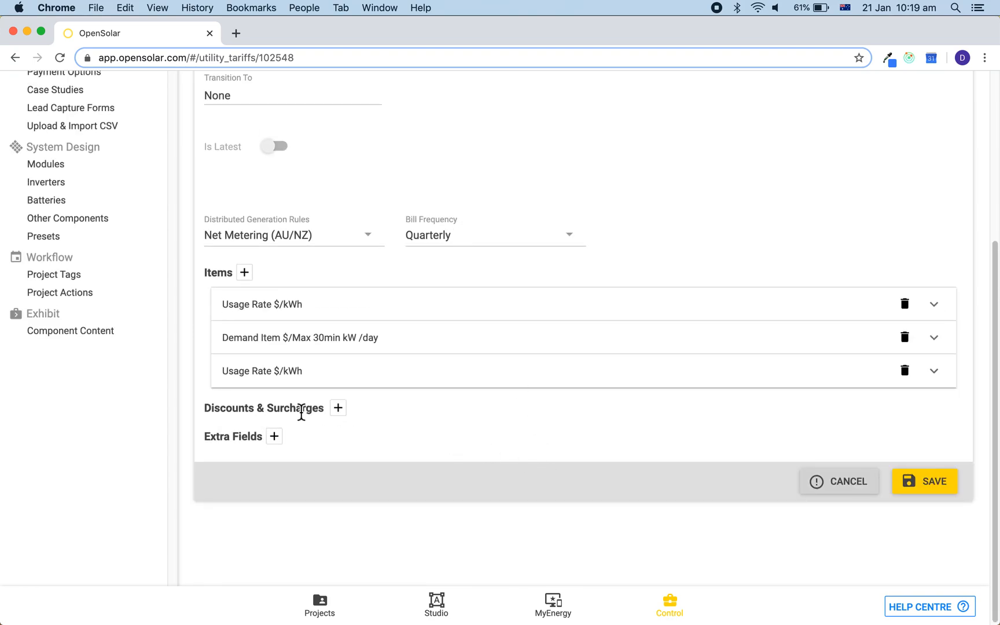
{"action": "mouse_move", "coordinate": [338, 408]}
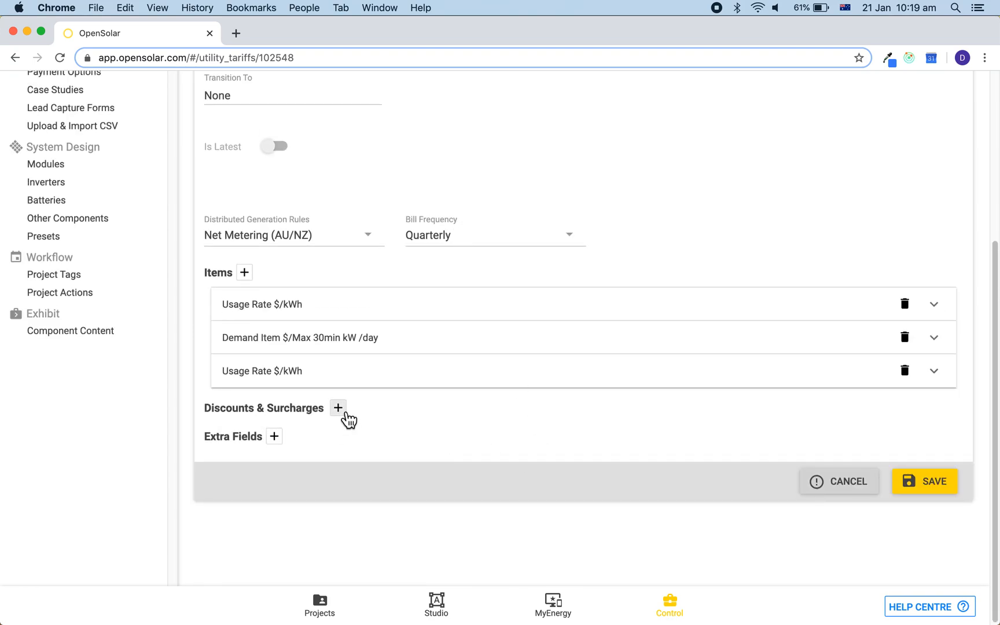
Add a $1/day surcharge and a 10% inclusive tax, then save the tariff
{"action": "left_click", "coordinate": [338, 407]}
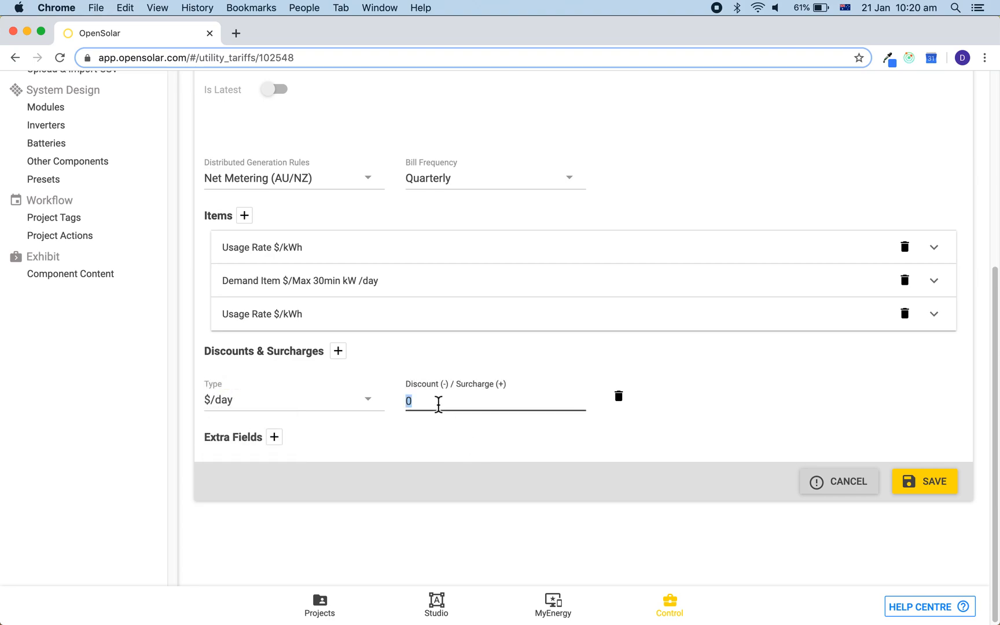
{"action": "type", "text": "1"}
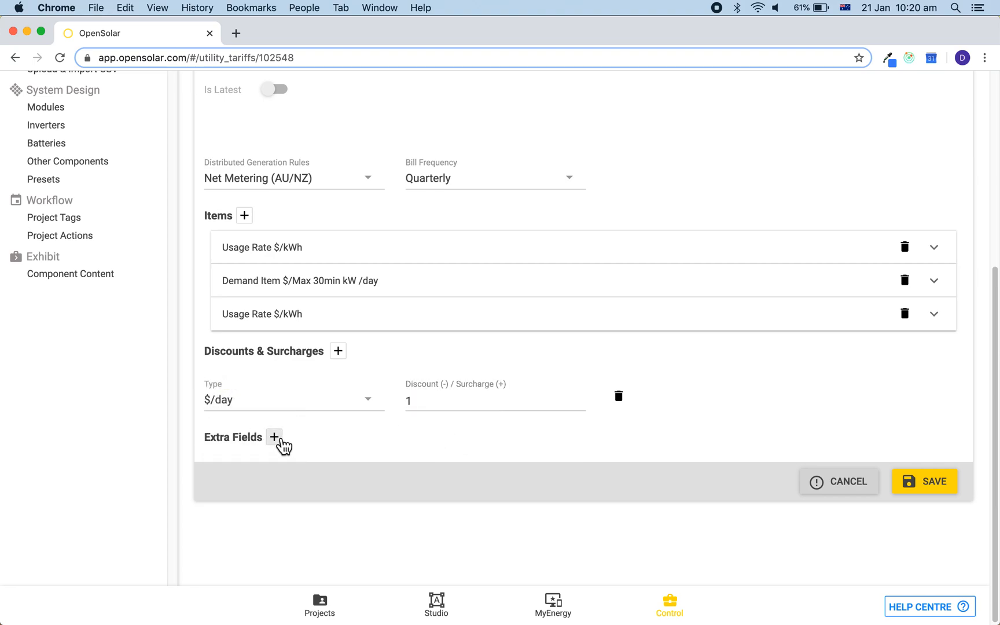
{"action": "left_click", "coordinate": [274, 437]}
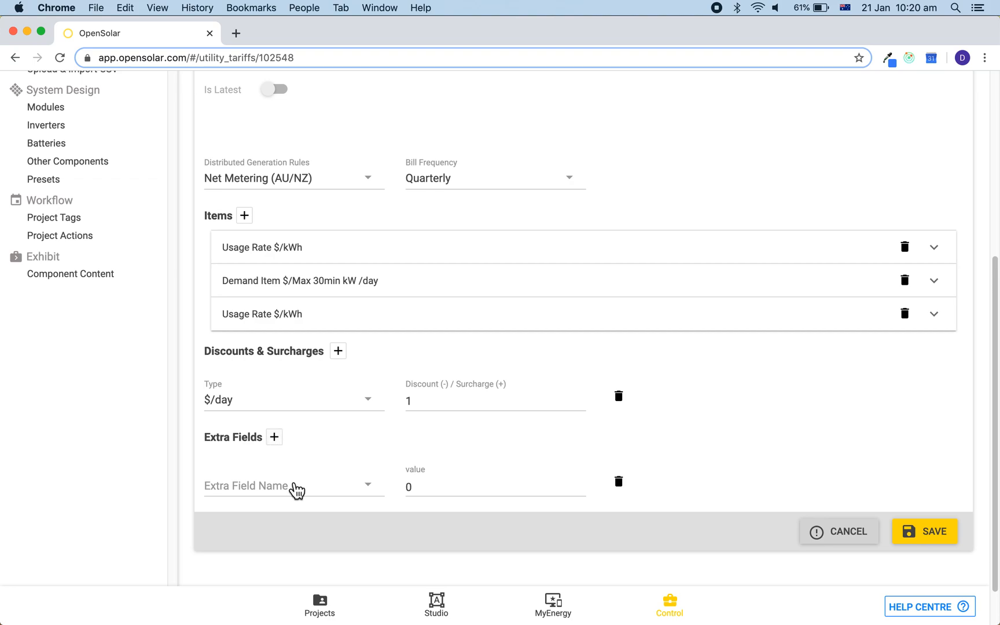
{"action": "left_click", "coordinate": [293, 486]}
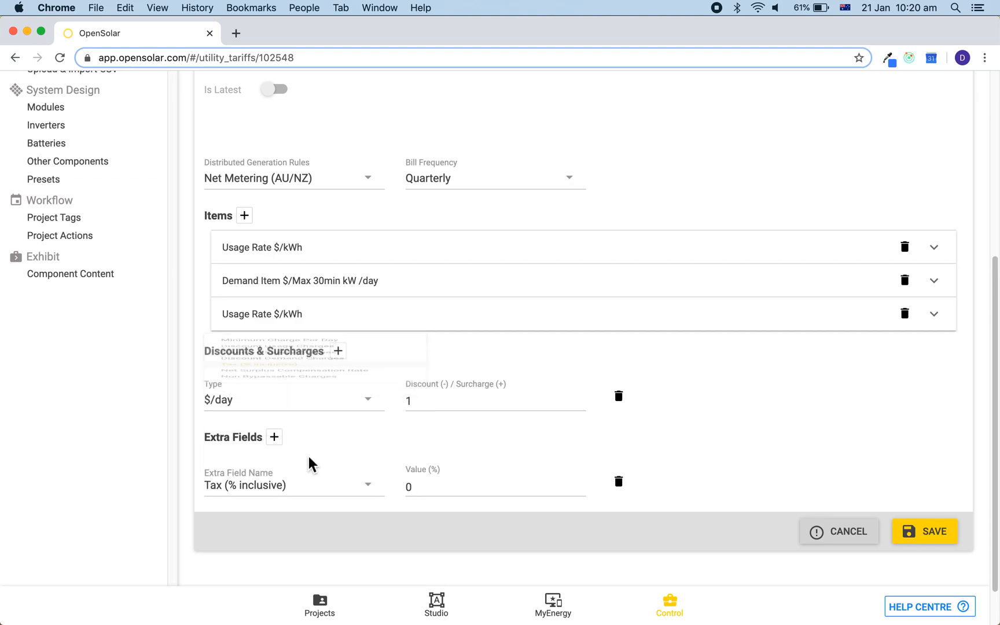
{"action": "type", "text": "10"}
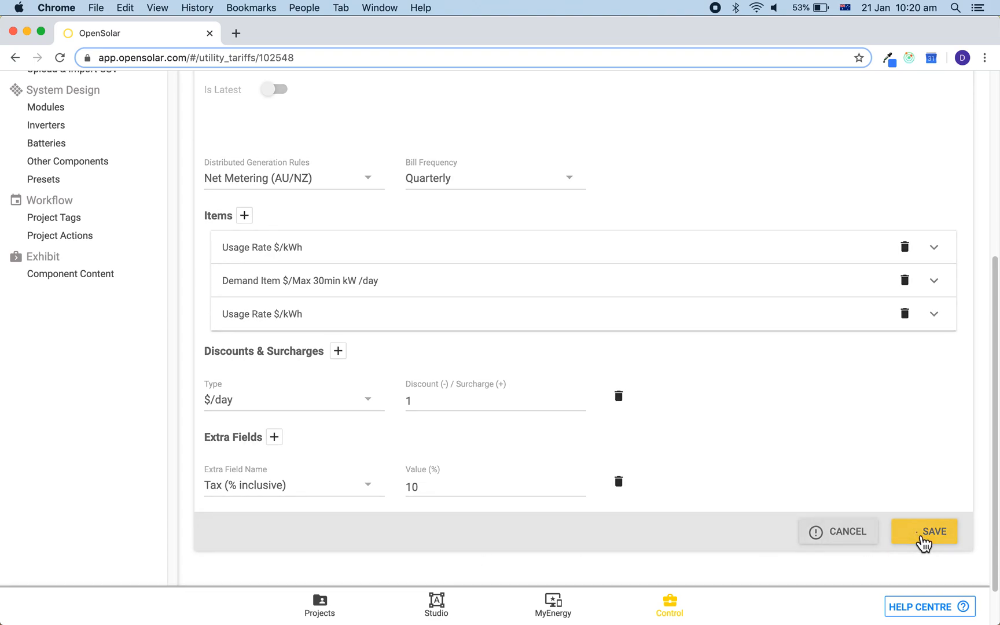
{"action": "left_click", "coordinate": [924, 531]}
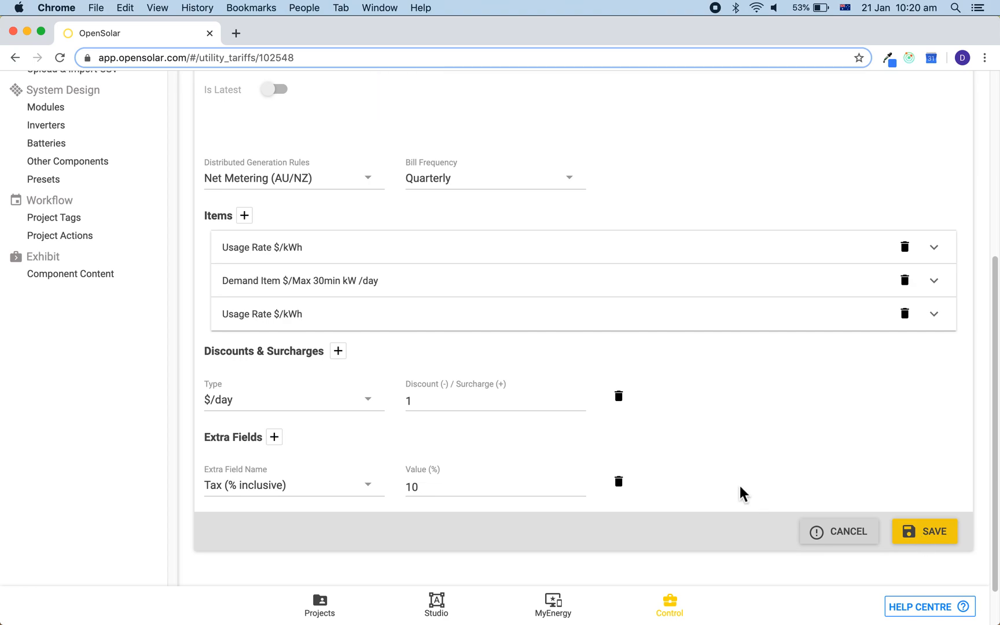
{"action": "left_click", "coordinate": [319, 606]}
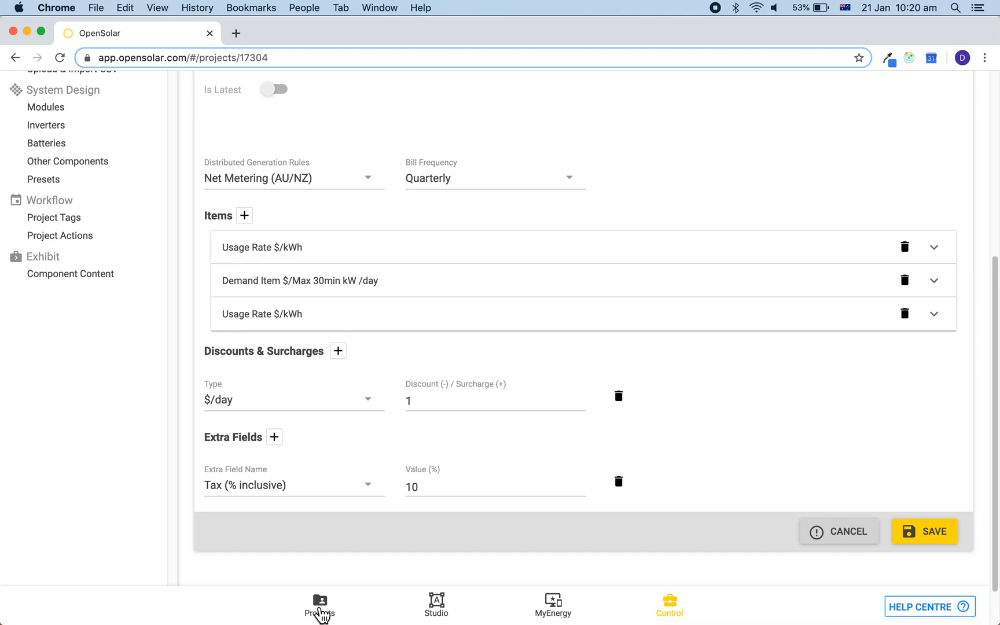
Set the project's current tariff to Complex Commercial Rates via a current-rates search
{"action": "left_click", "coordinate": [319, 604]}
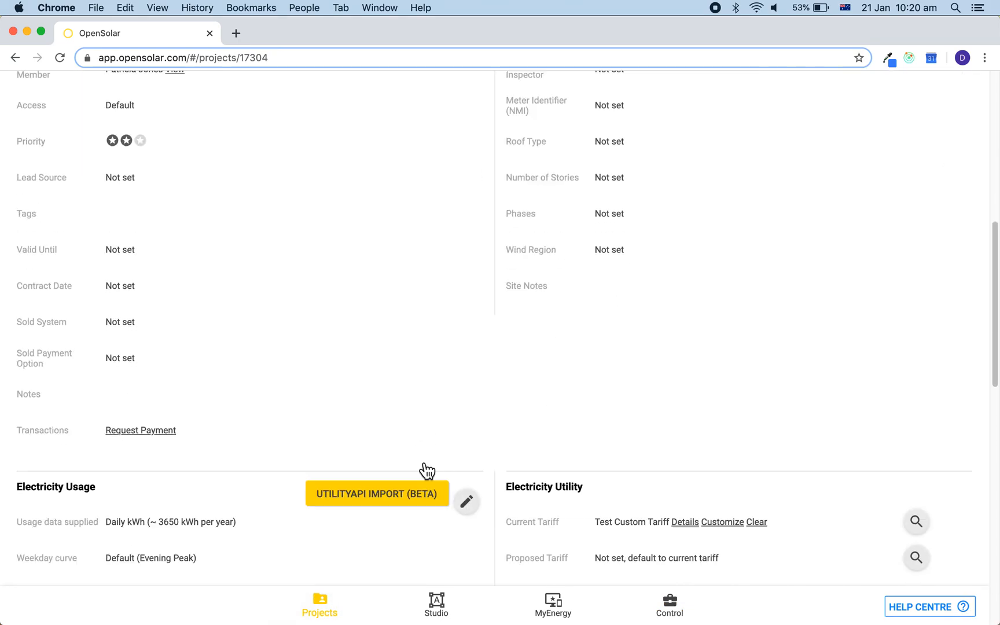
{"action": "scroll", "scroll_direction": "down", "scroll_amount": 3}
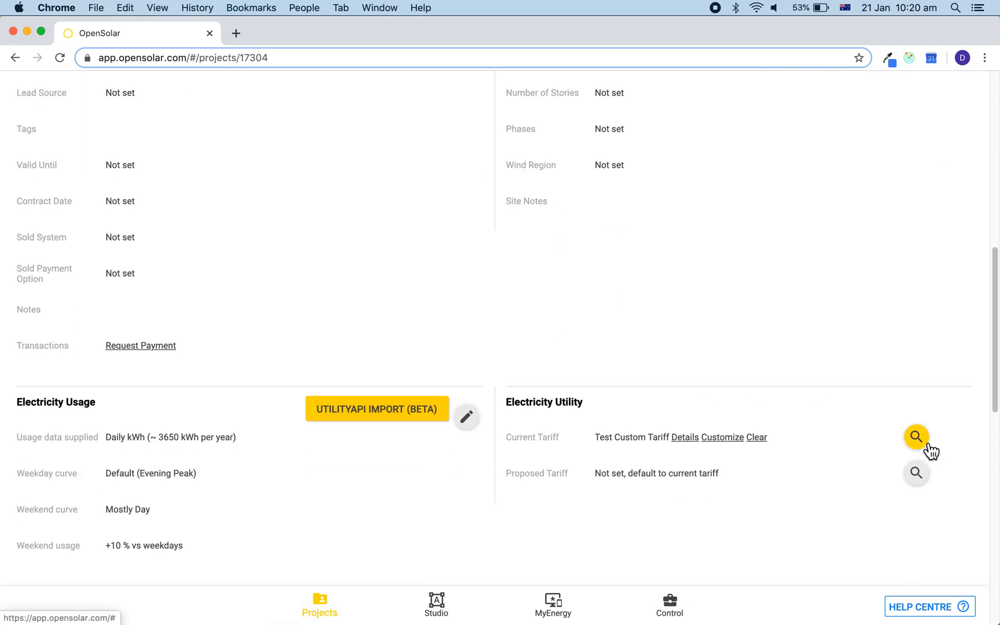
{"action": "left_click", "coordinate": [916, 437]}
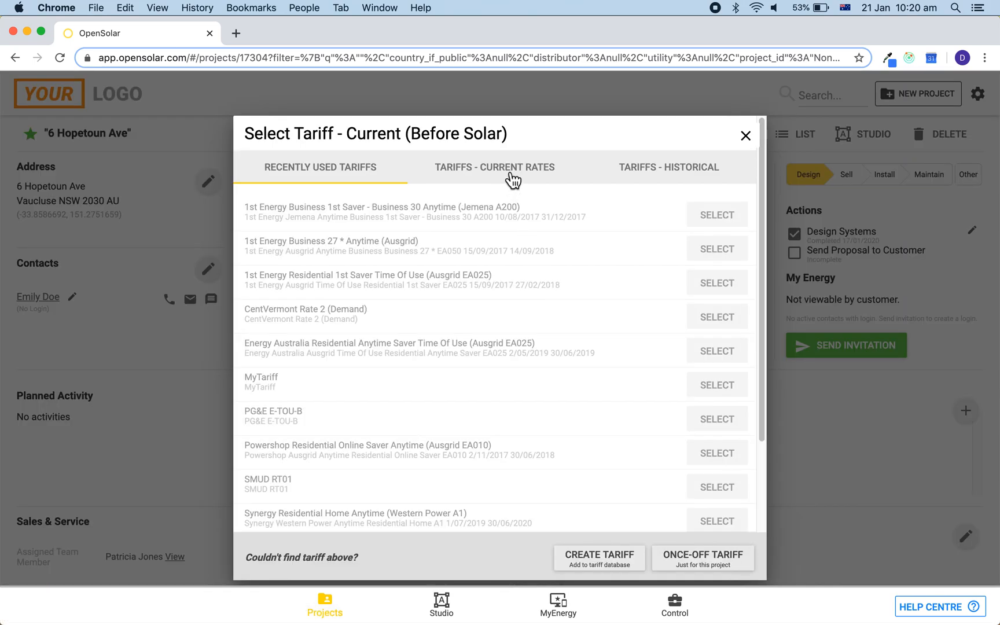
{"action": "left_click", "coordinate": [493, 168]}
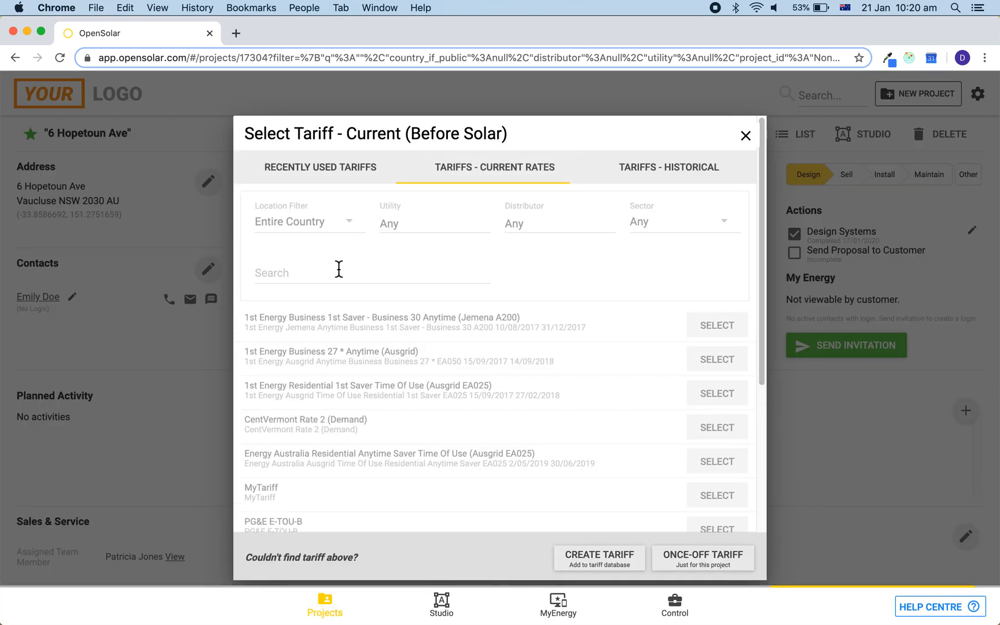
{"action": "type", "text": "complex commercial"}
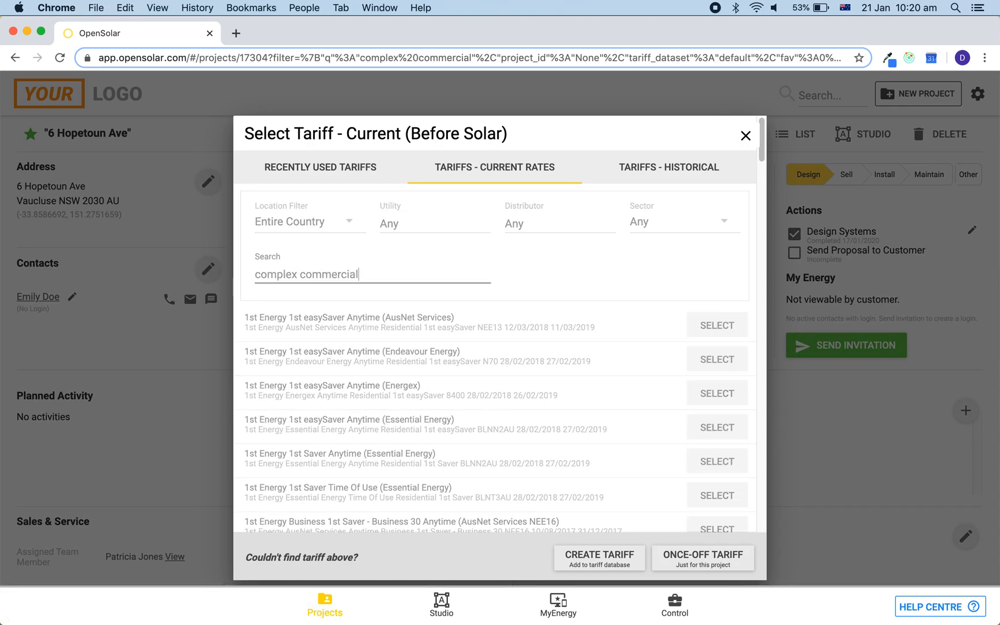
{"action": "type", "text": "complex commercial"}
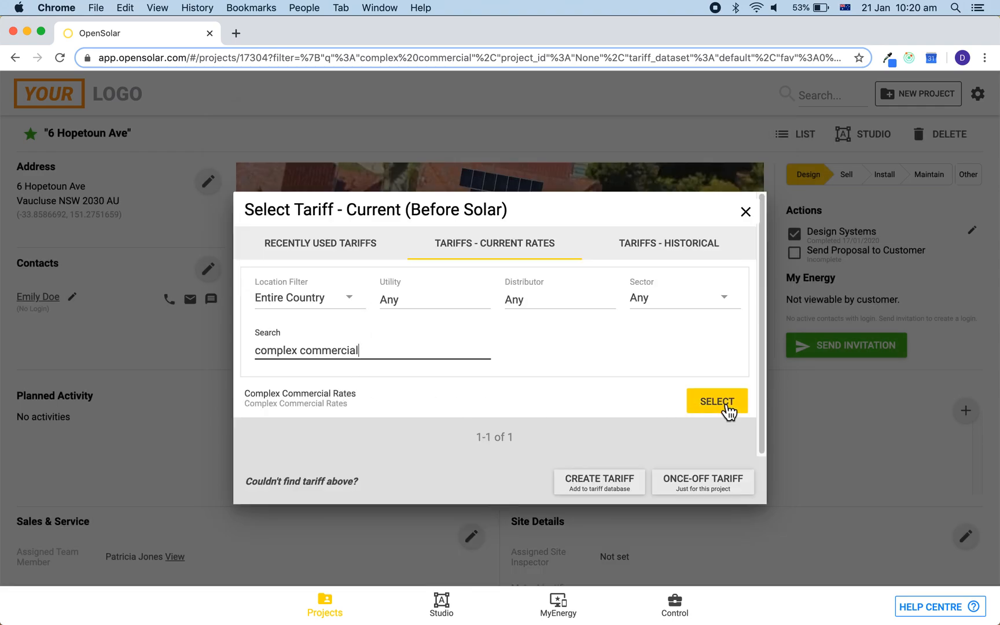
{"action": "left_click", "coordinate": [716, 401]}
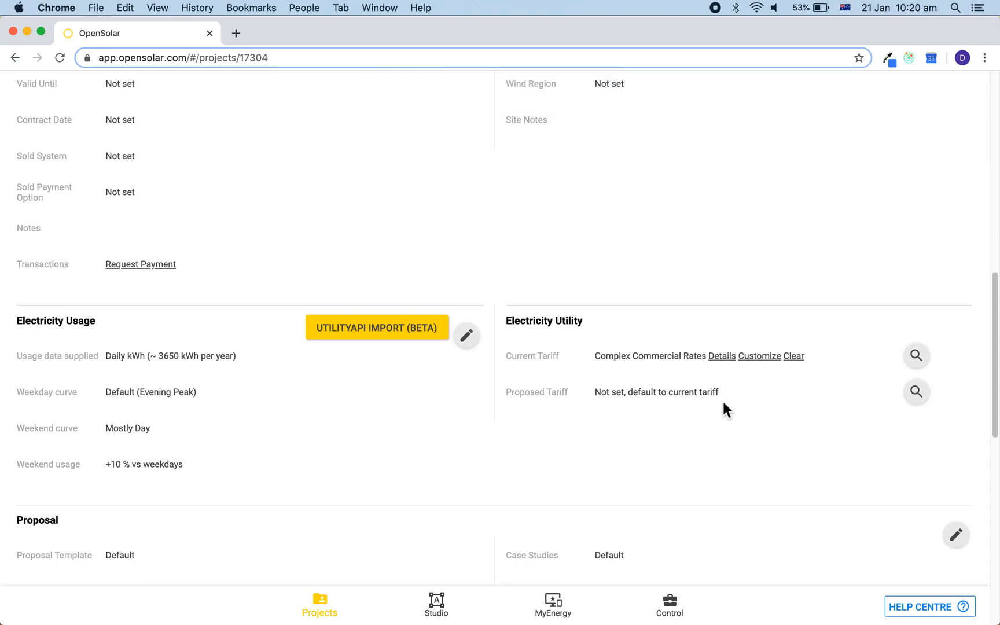
Go to the Control dashboard and open the Utility Tariffs list
{"action": "left_click", "coordinate": [669, 602]}
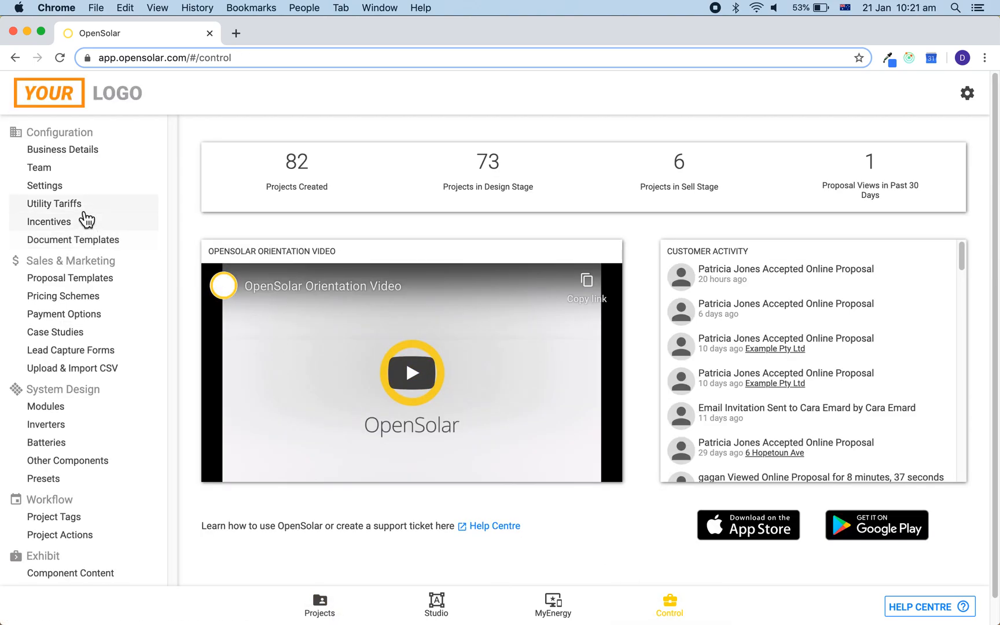
{"action": "left_click", "coordinate": [54, 204]}
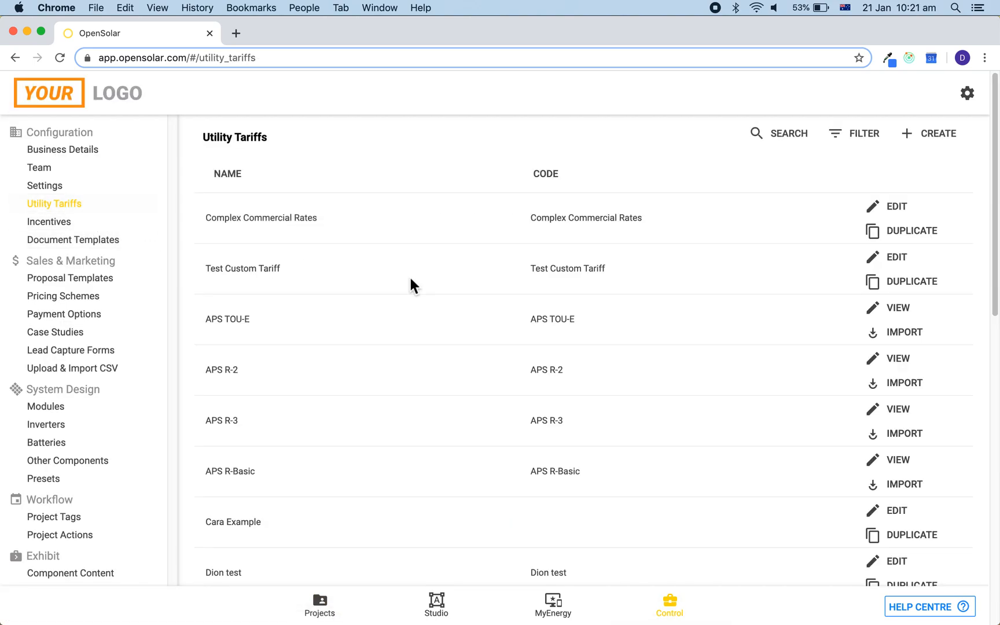
{"action": "mouse_move", "coordinate": [569, 257]}
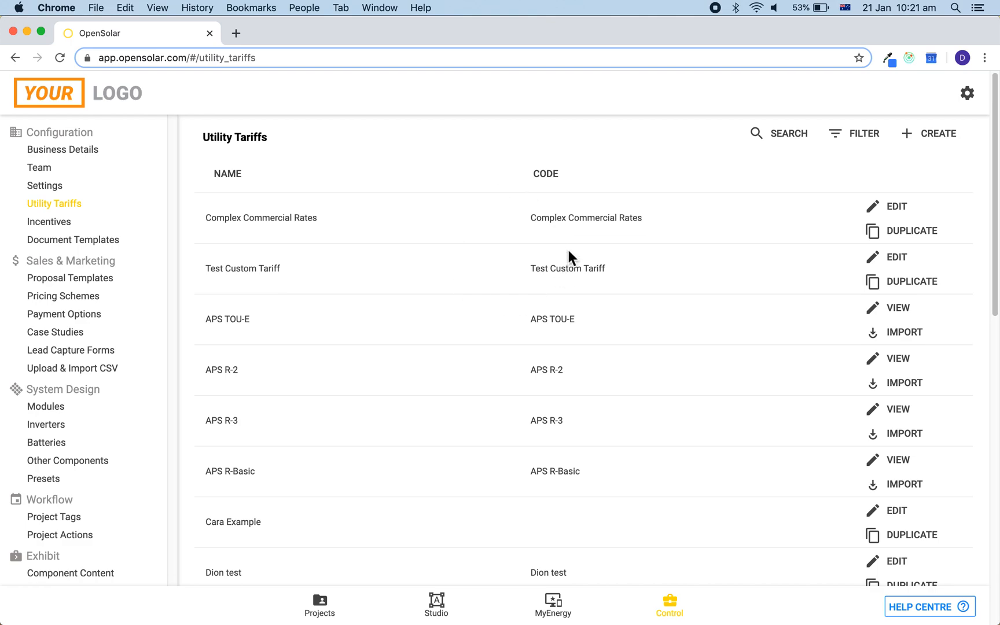